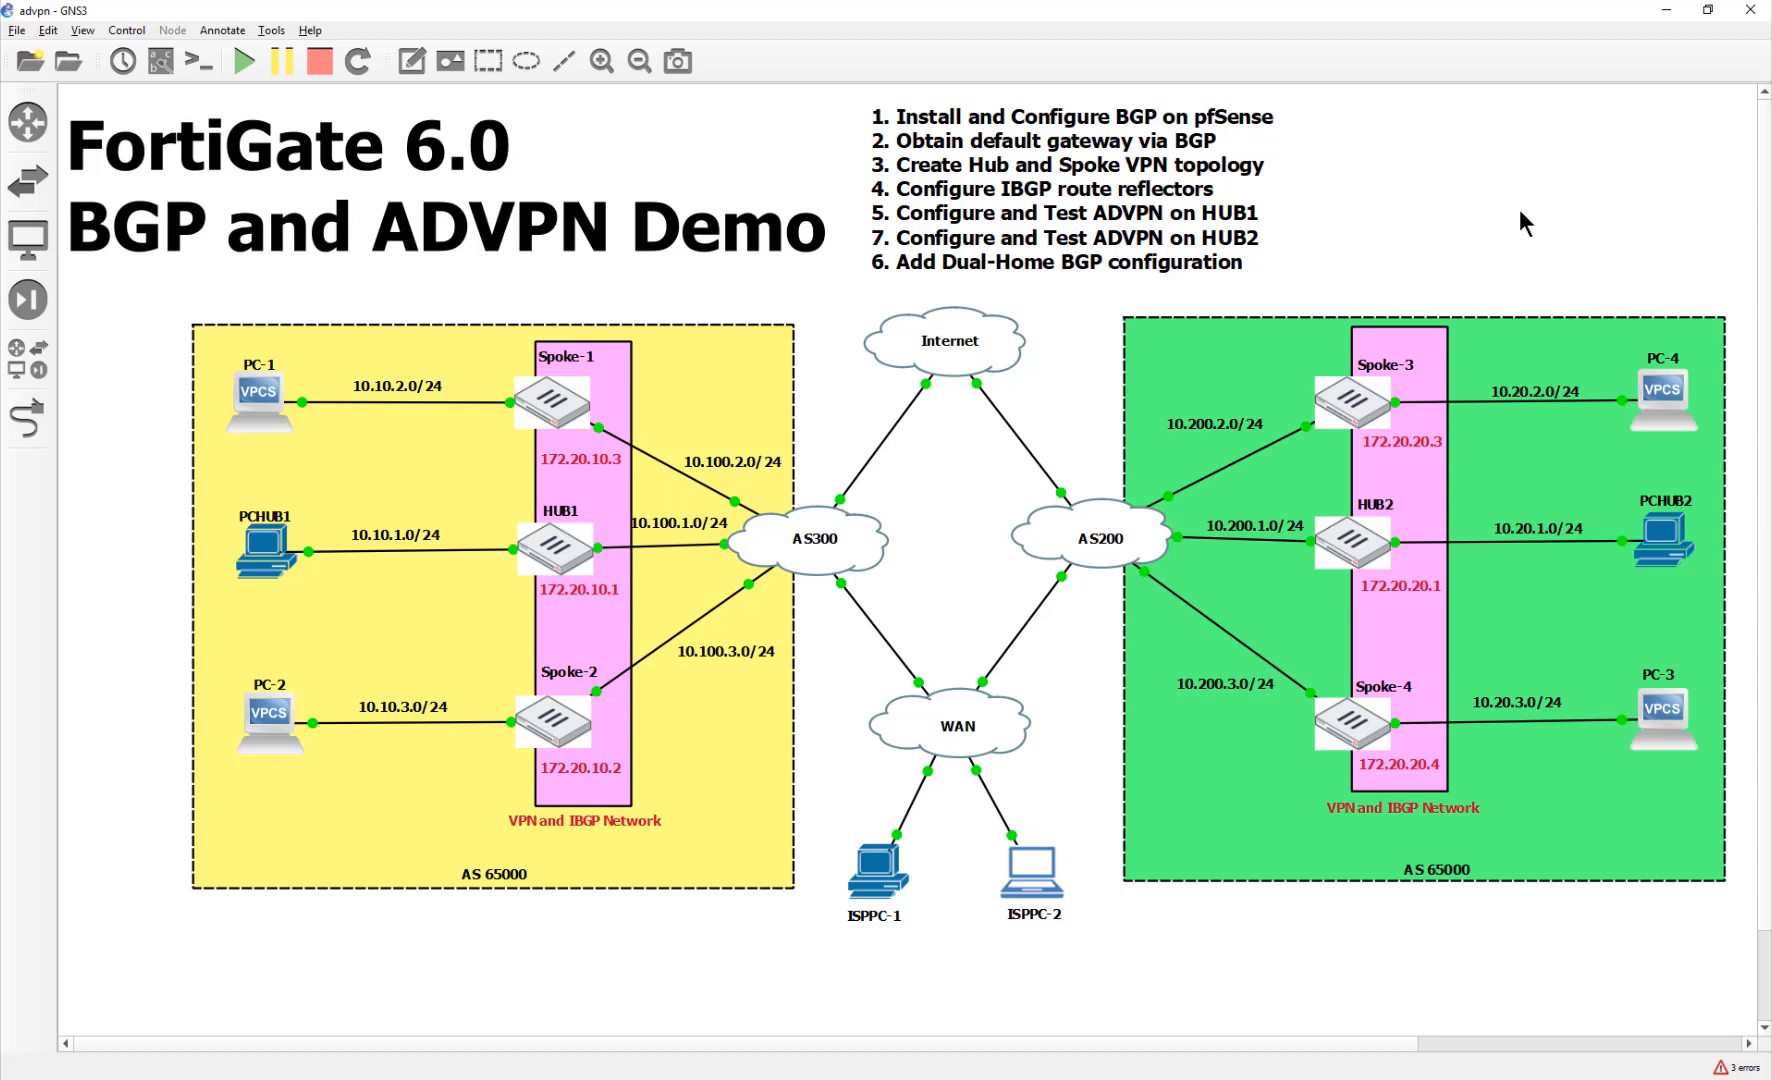
mouse_move(1434, 329)
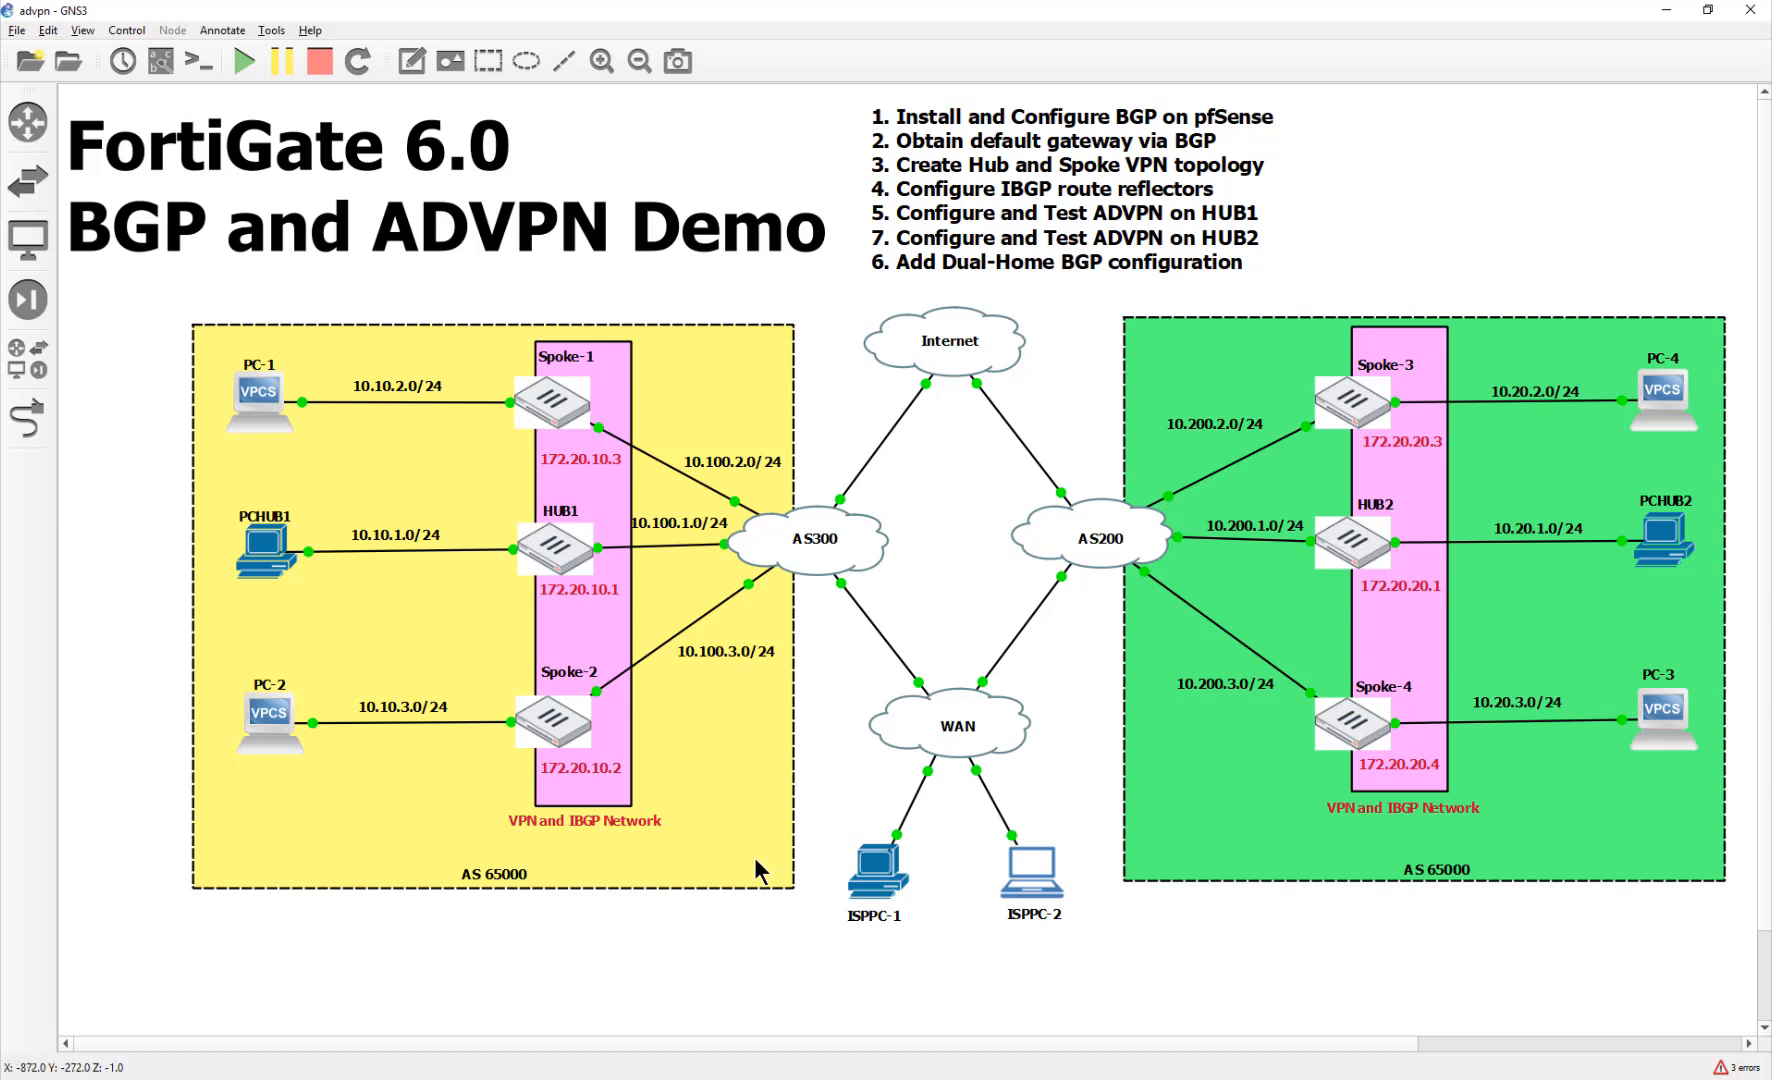
mouse_move(366, 342)
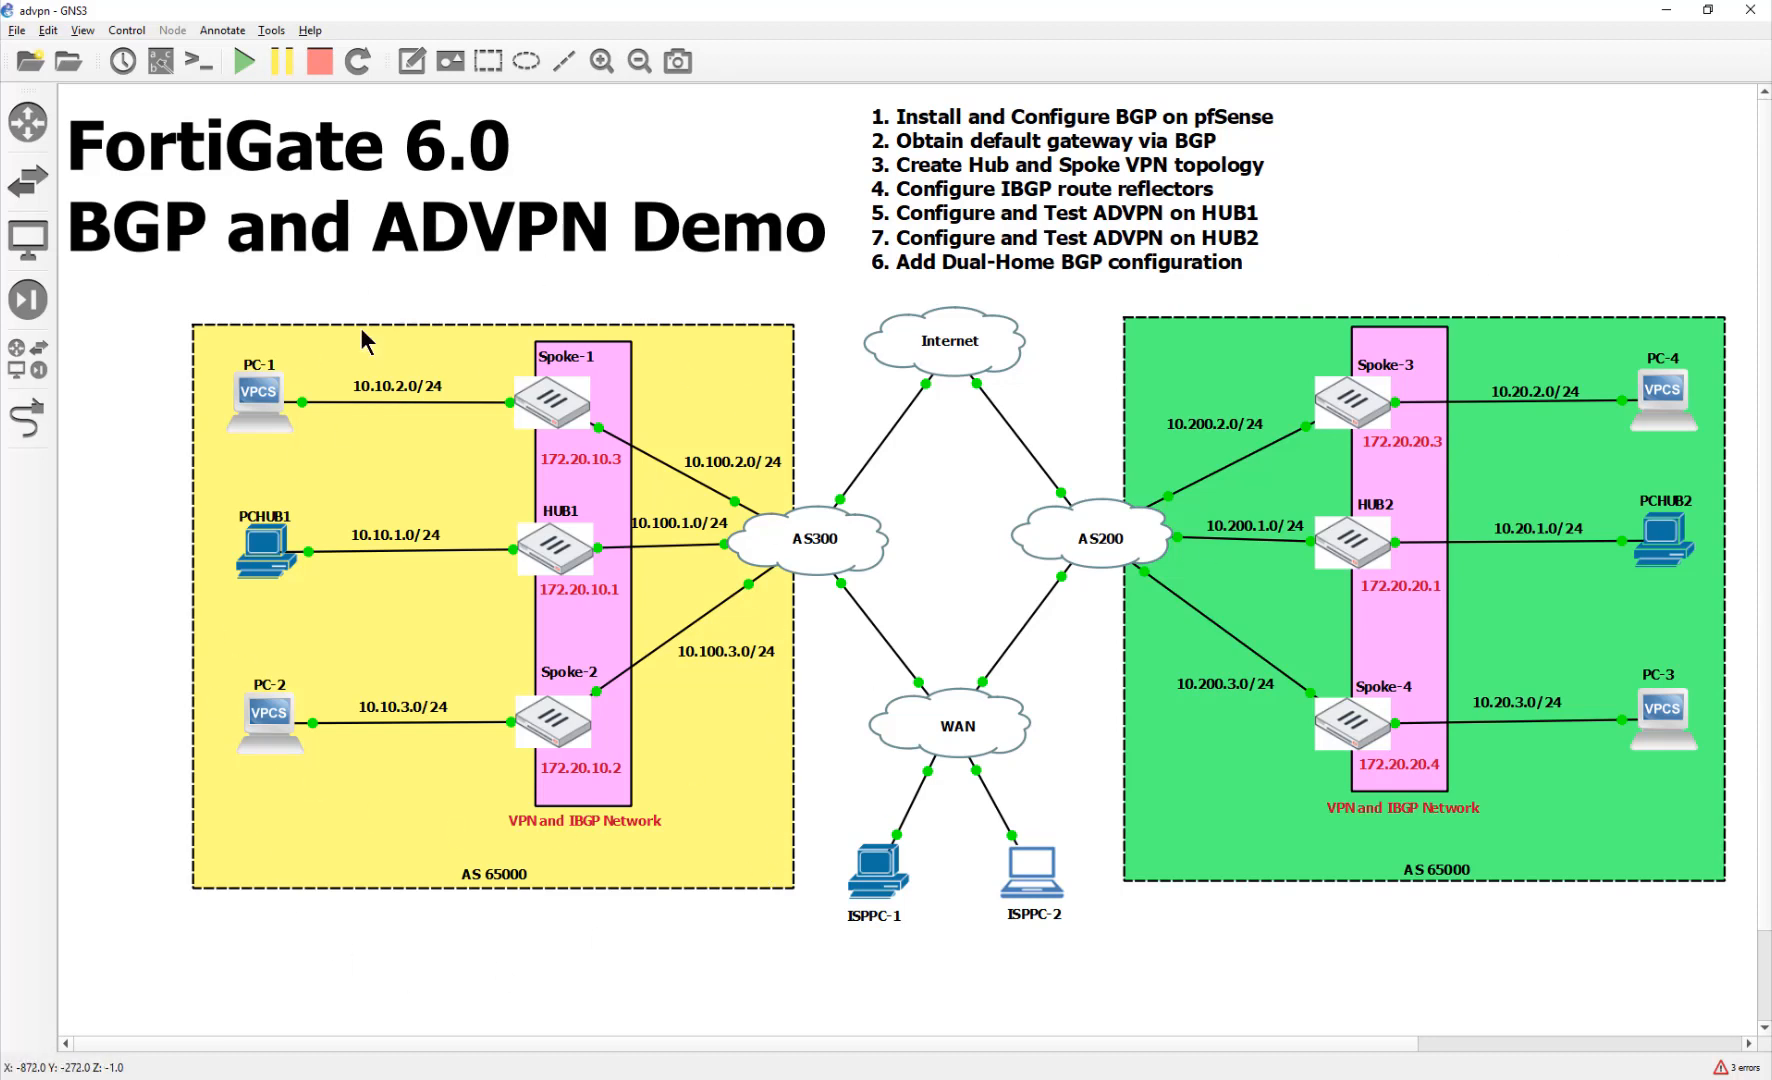
mouse_move(571, 859)
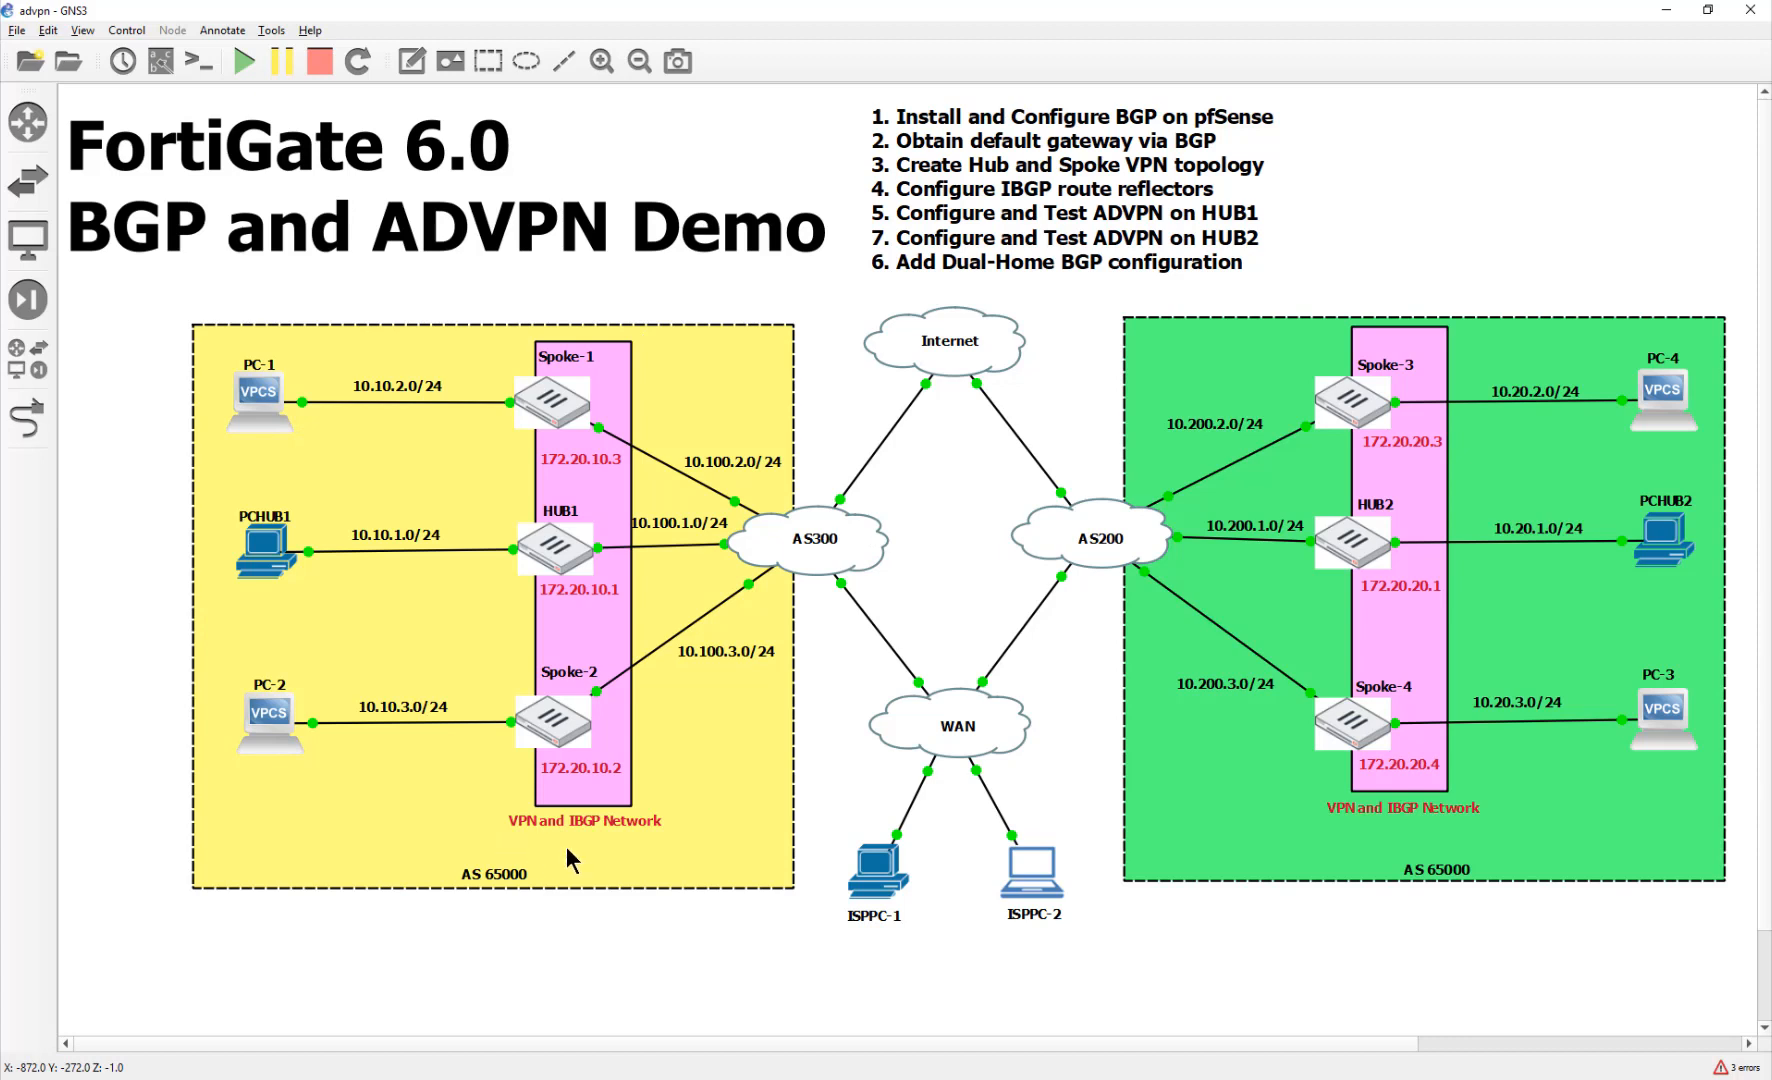
mouse_move(597, 926)
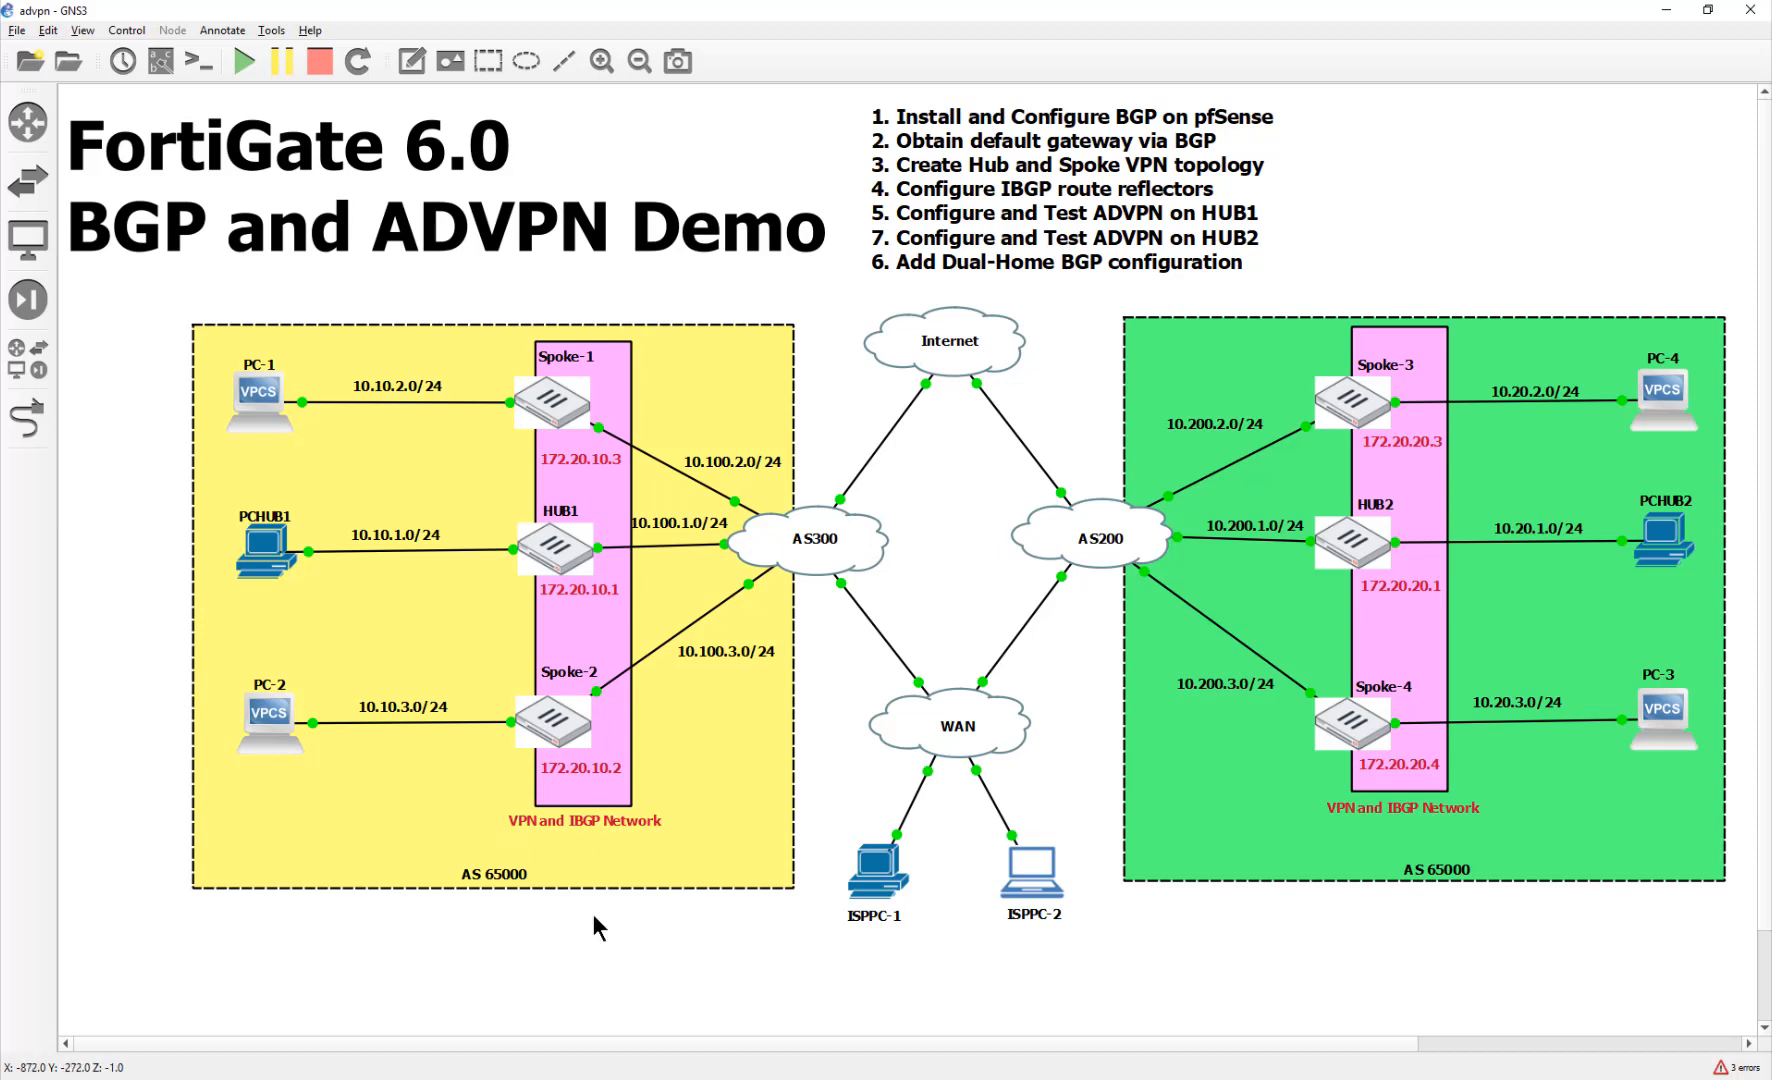
mouse_move(585, 759)
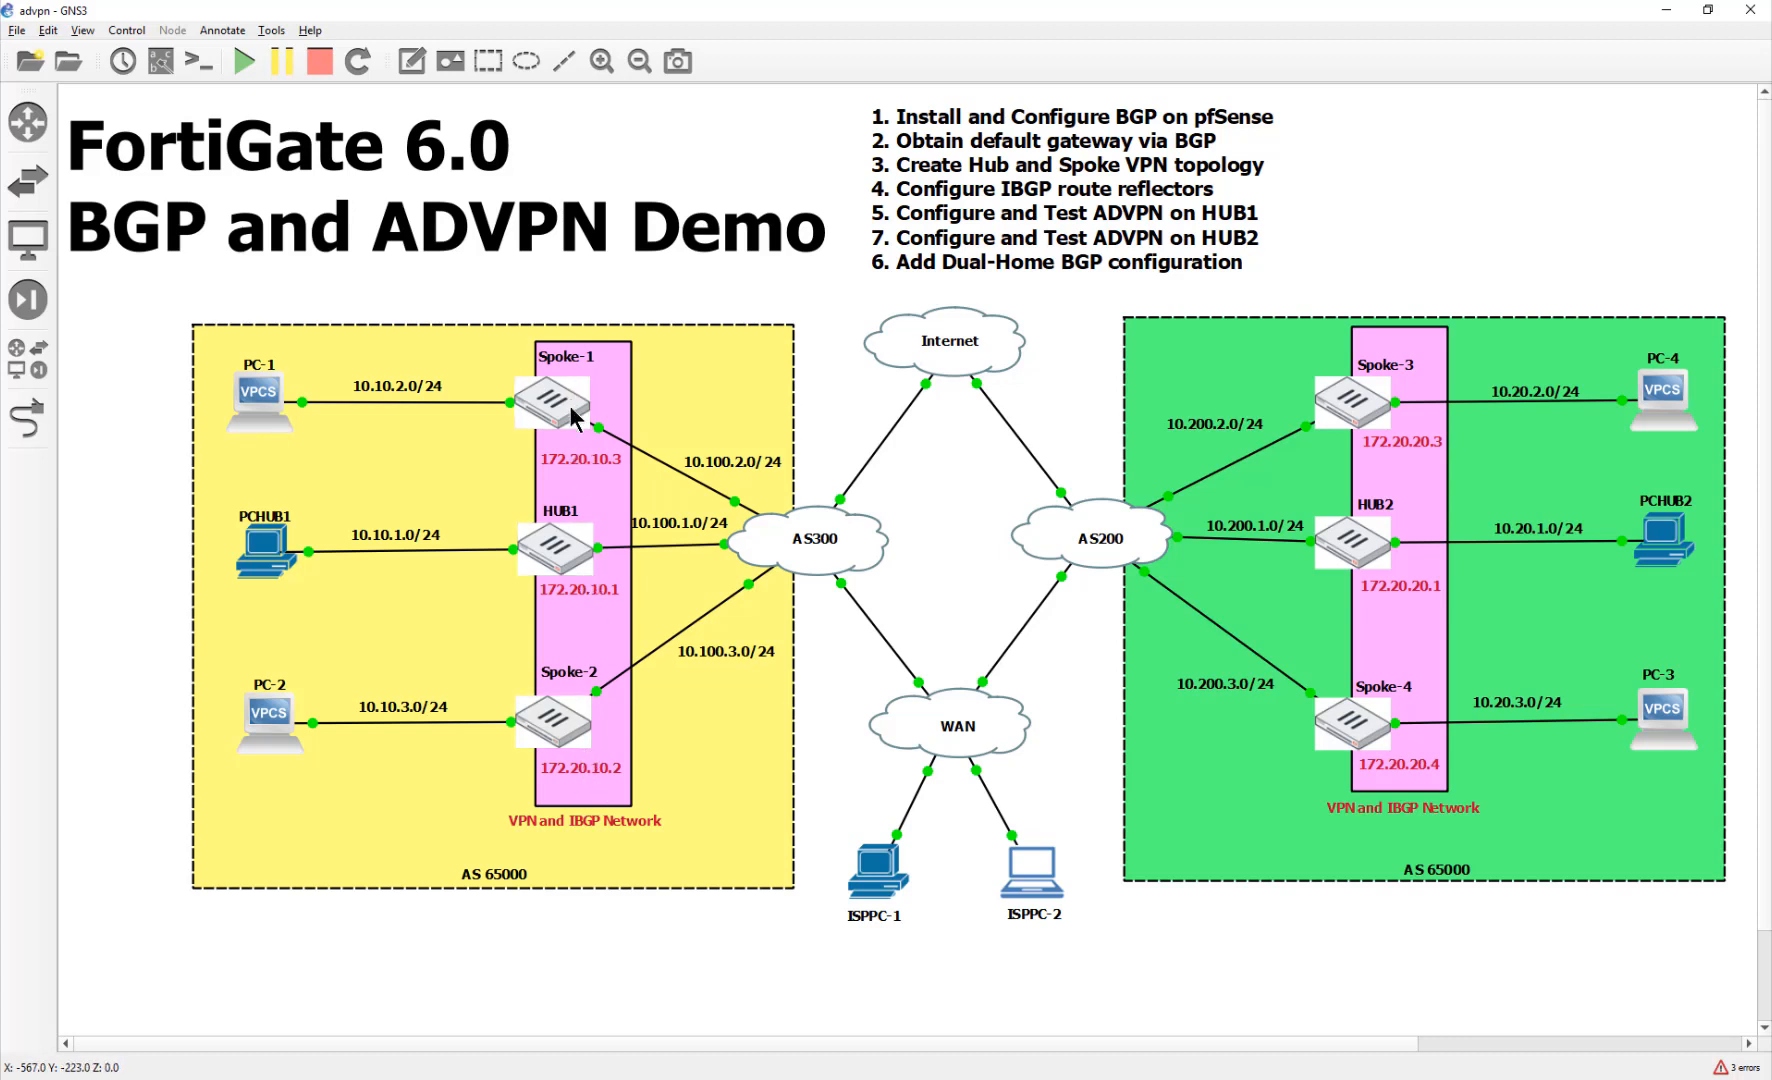
mouse_move(588, 517)
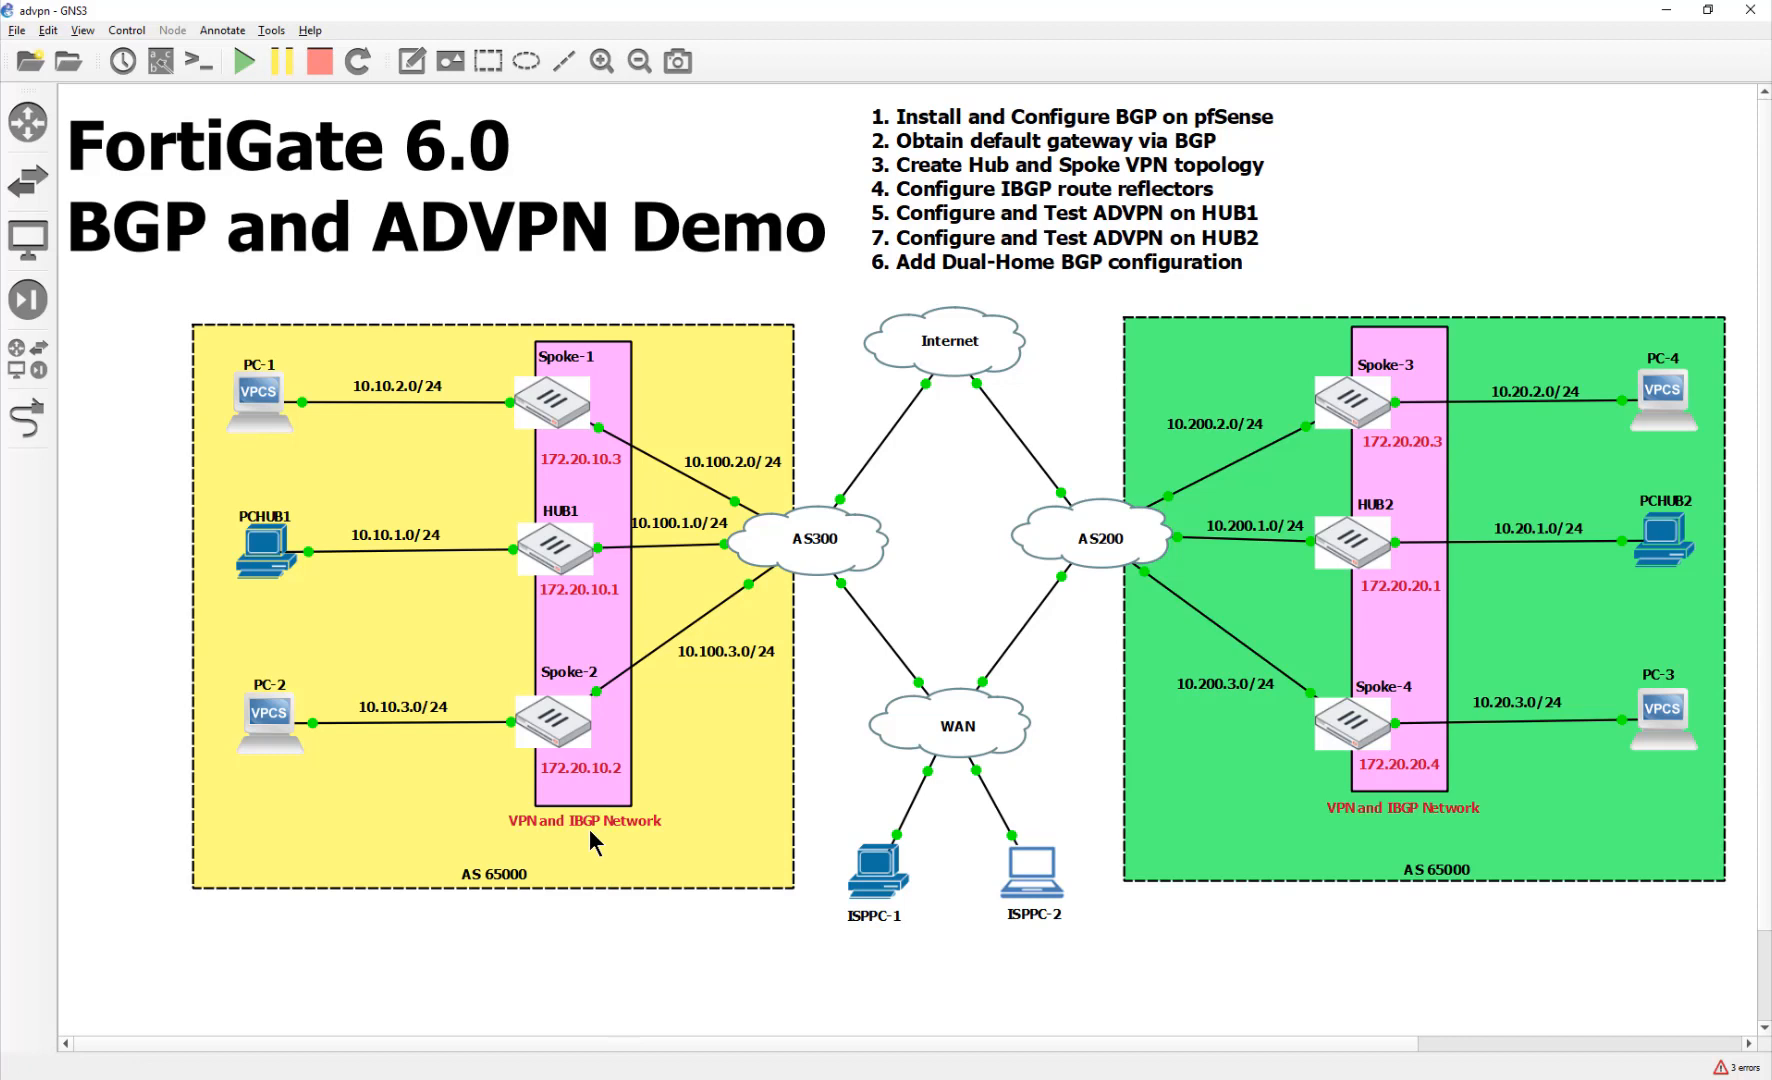
mouse_move(523, 489)
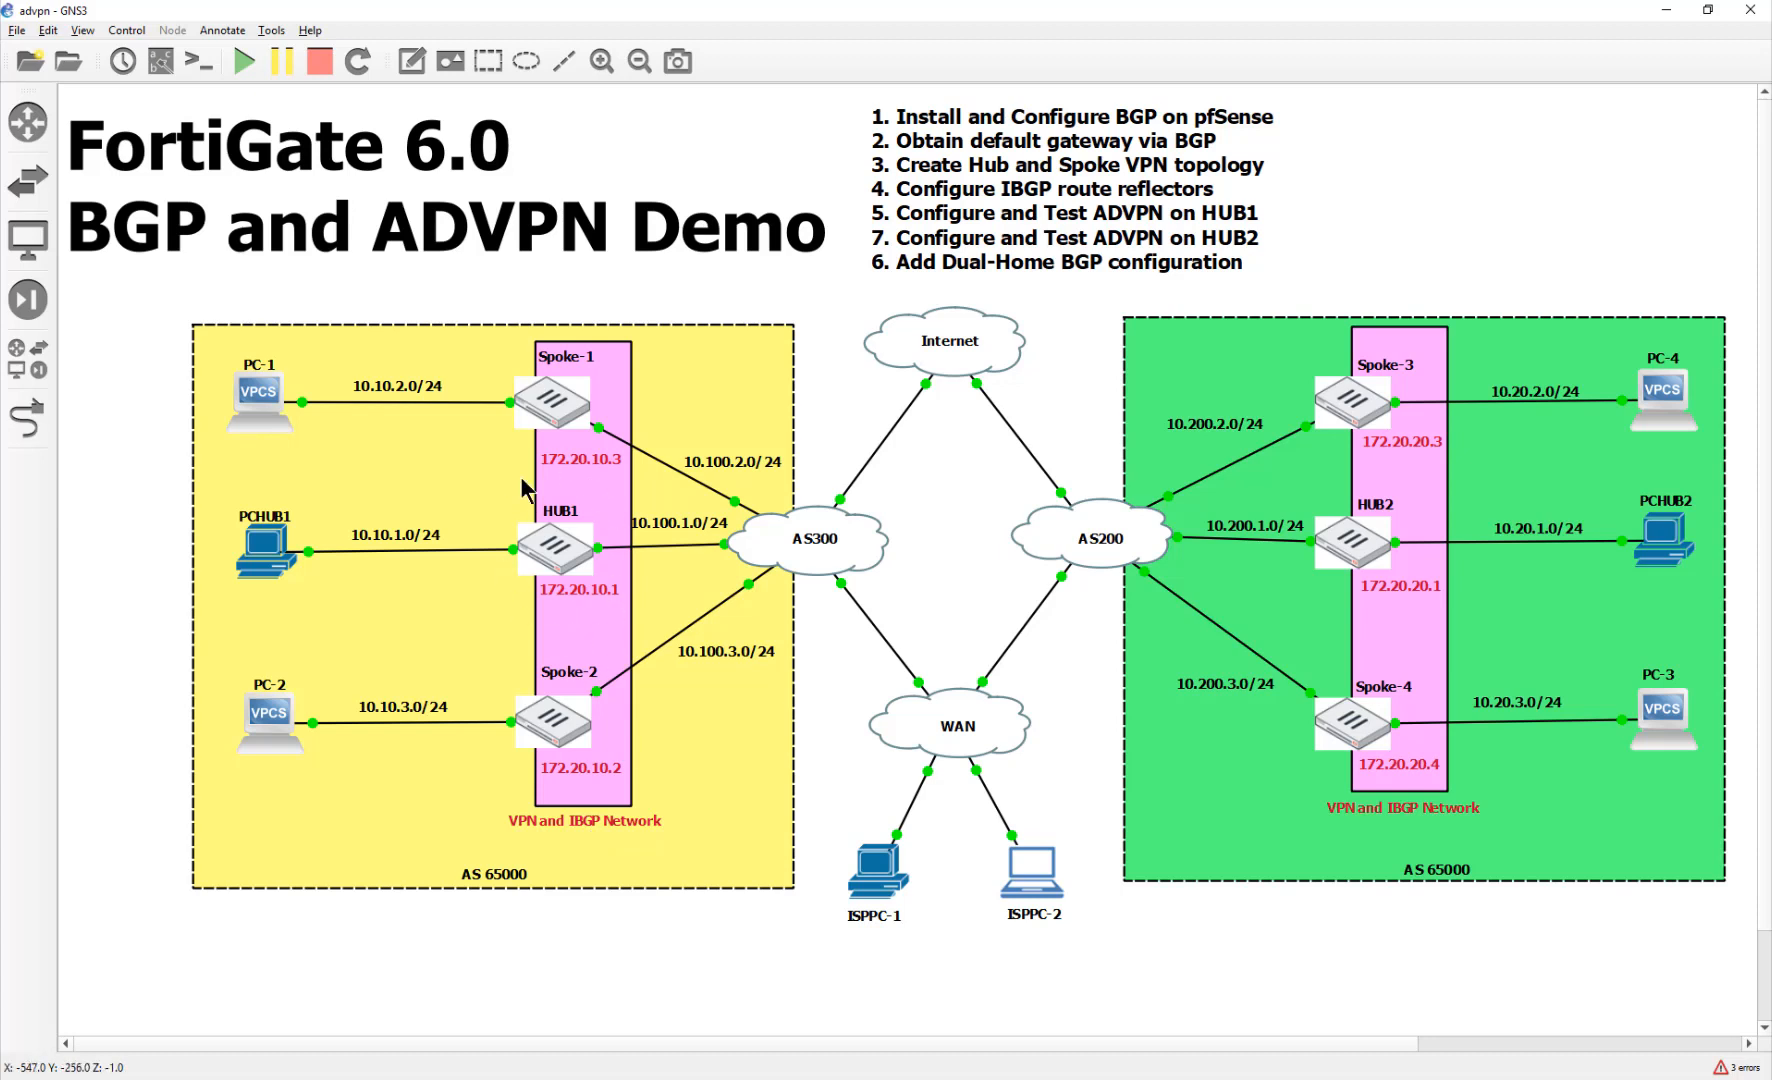
mouse_move(567, 796)
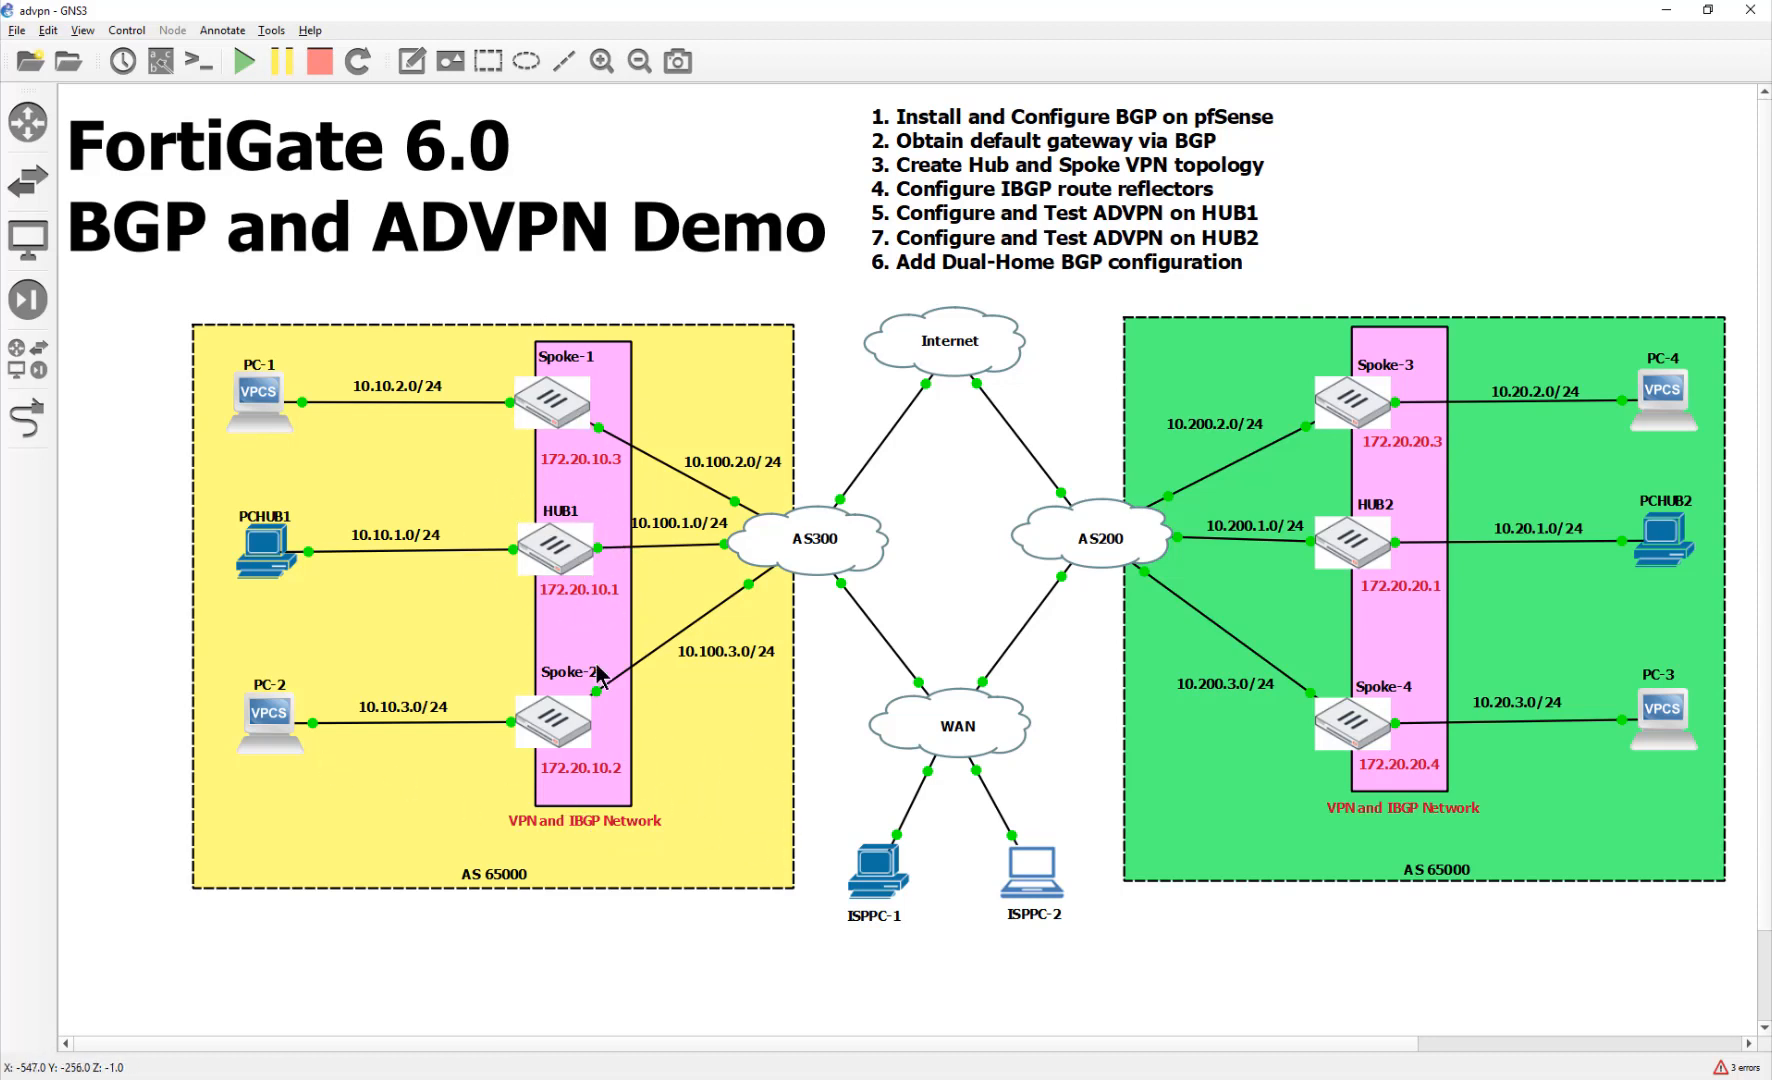
mouse_move(565, 563)
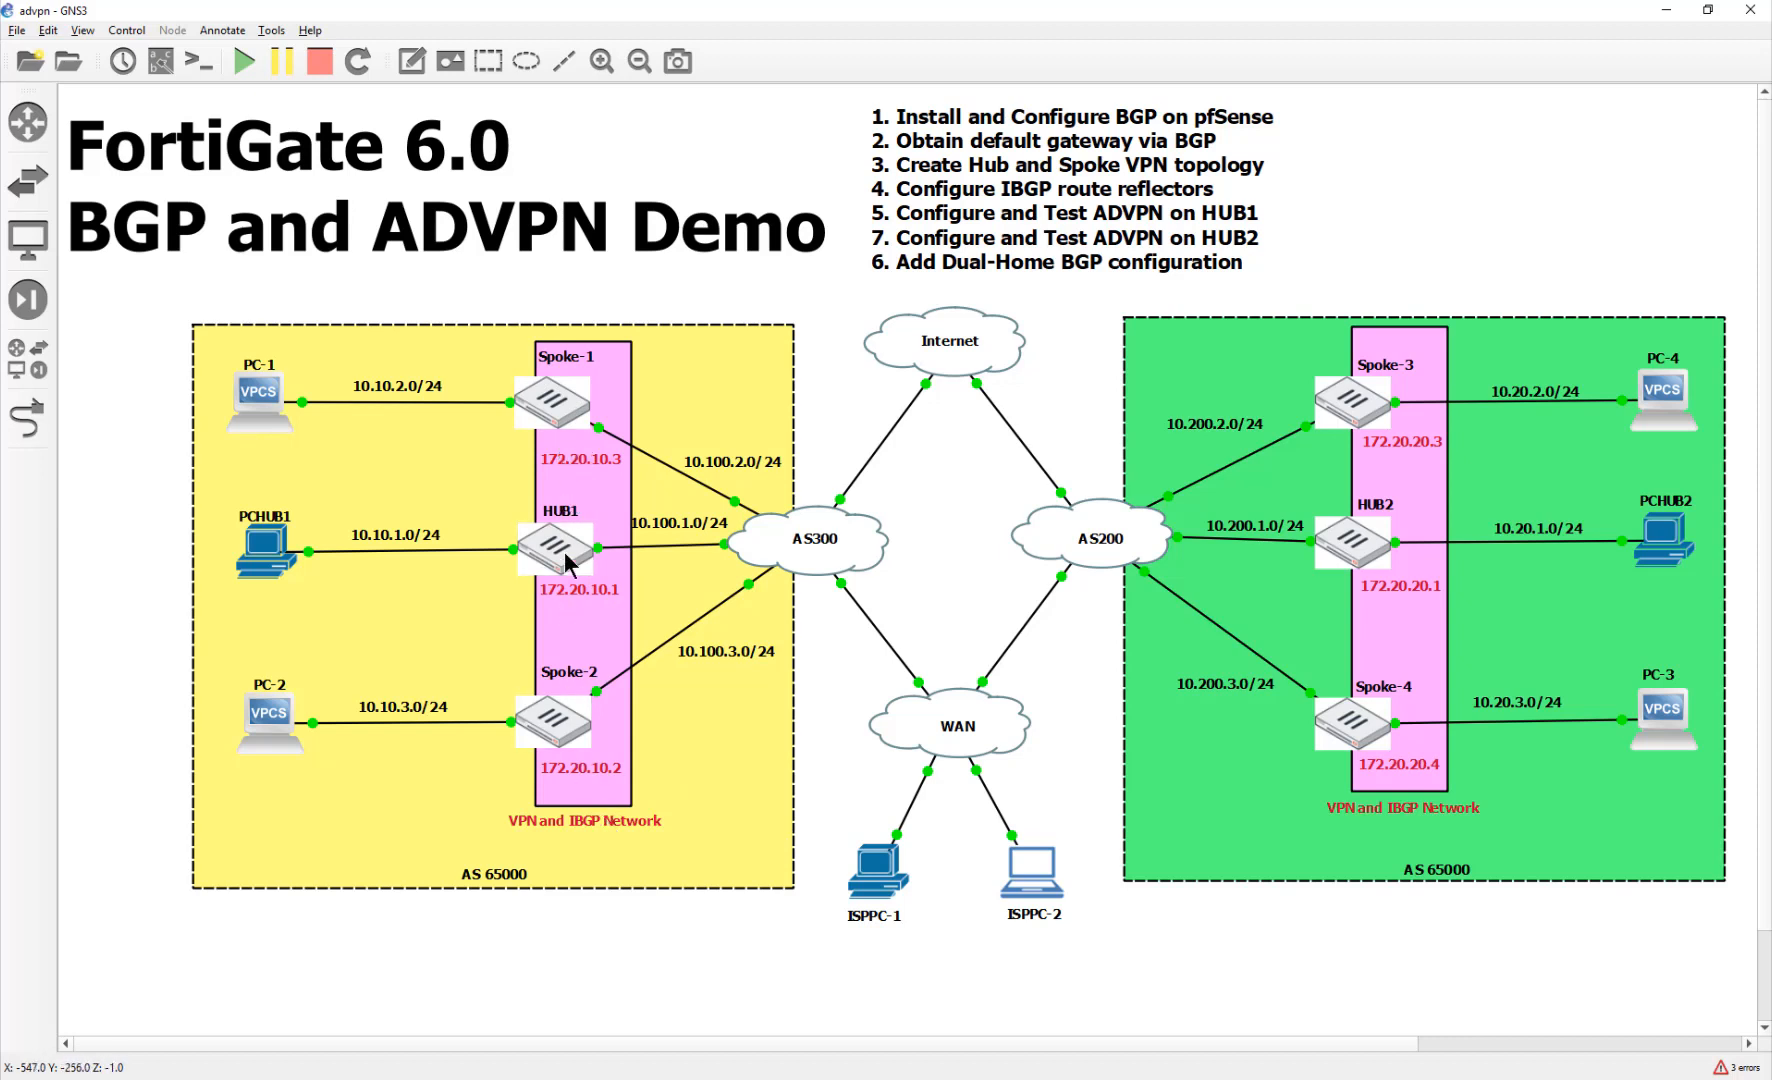
mouse_move(531, 779)
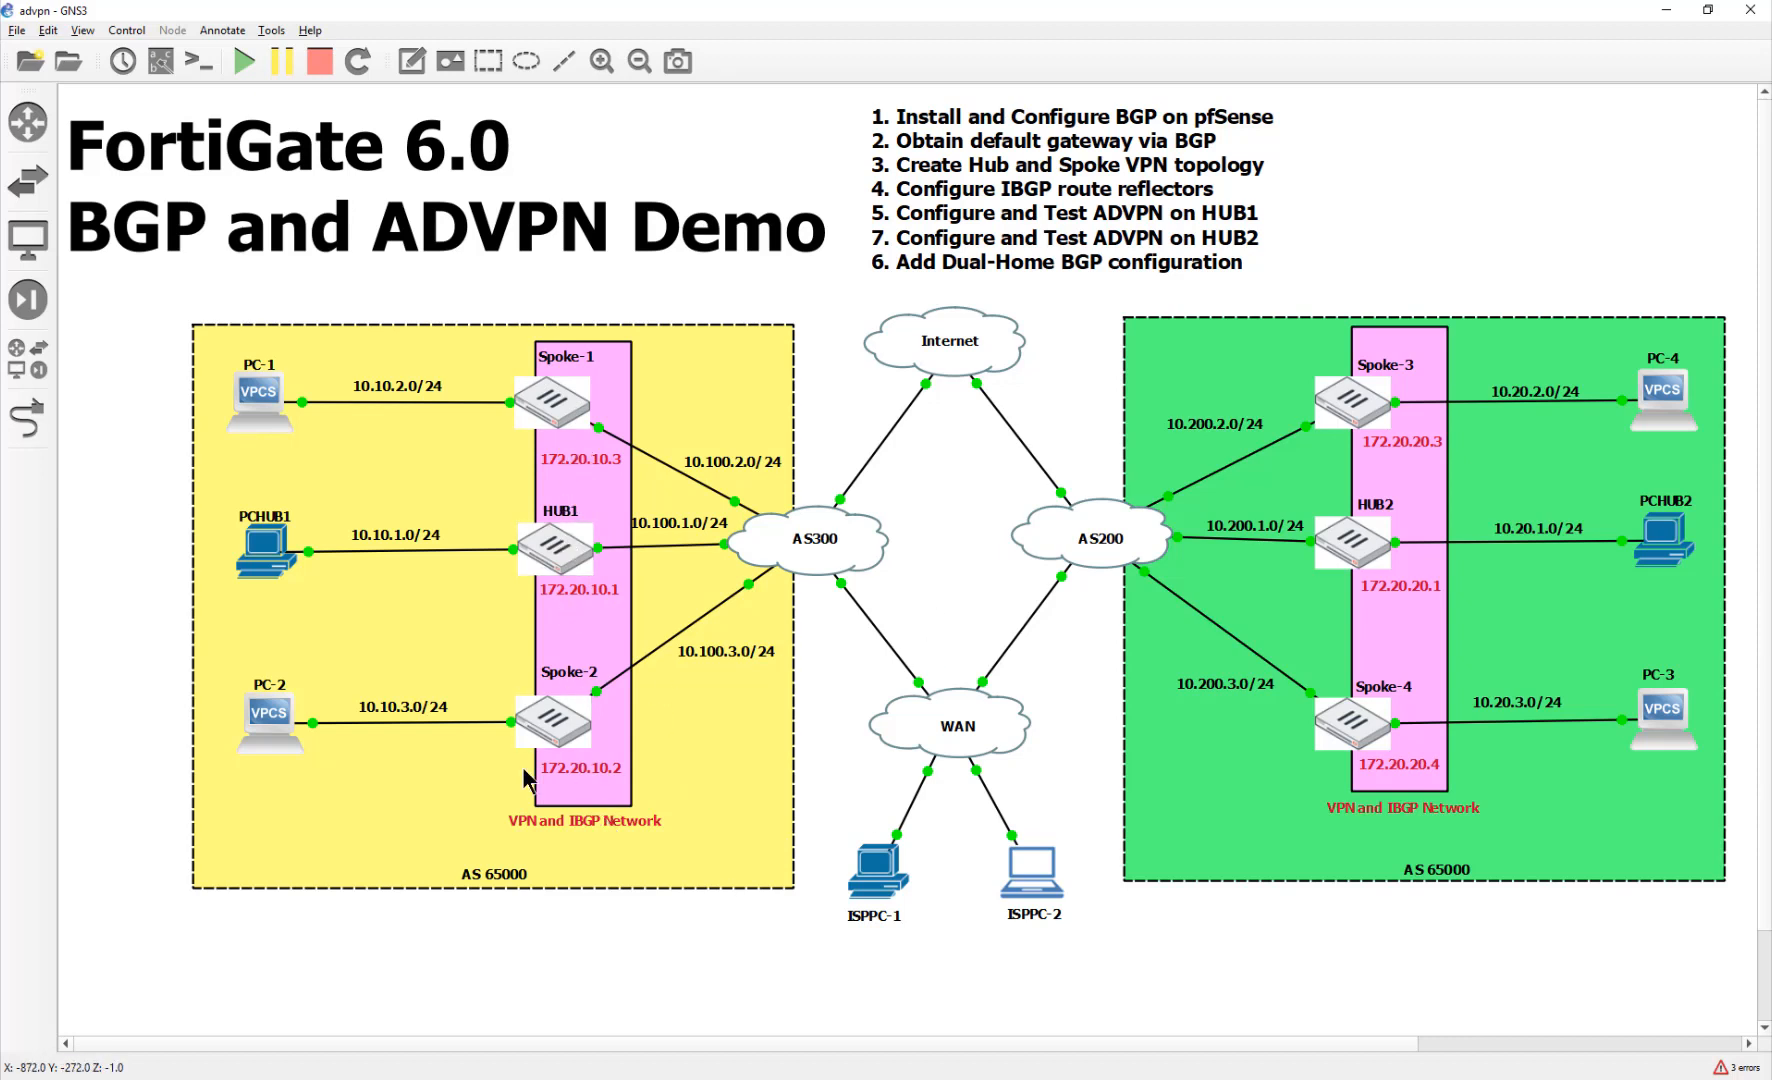
mouse_move(610, 805)
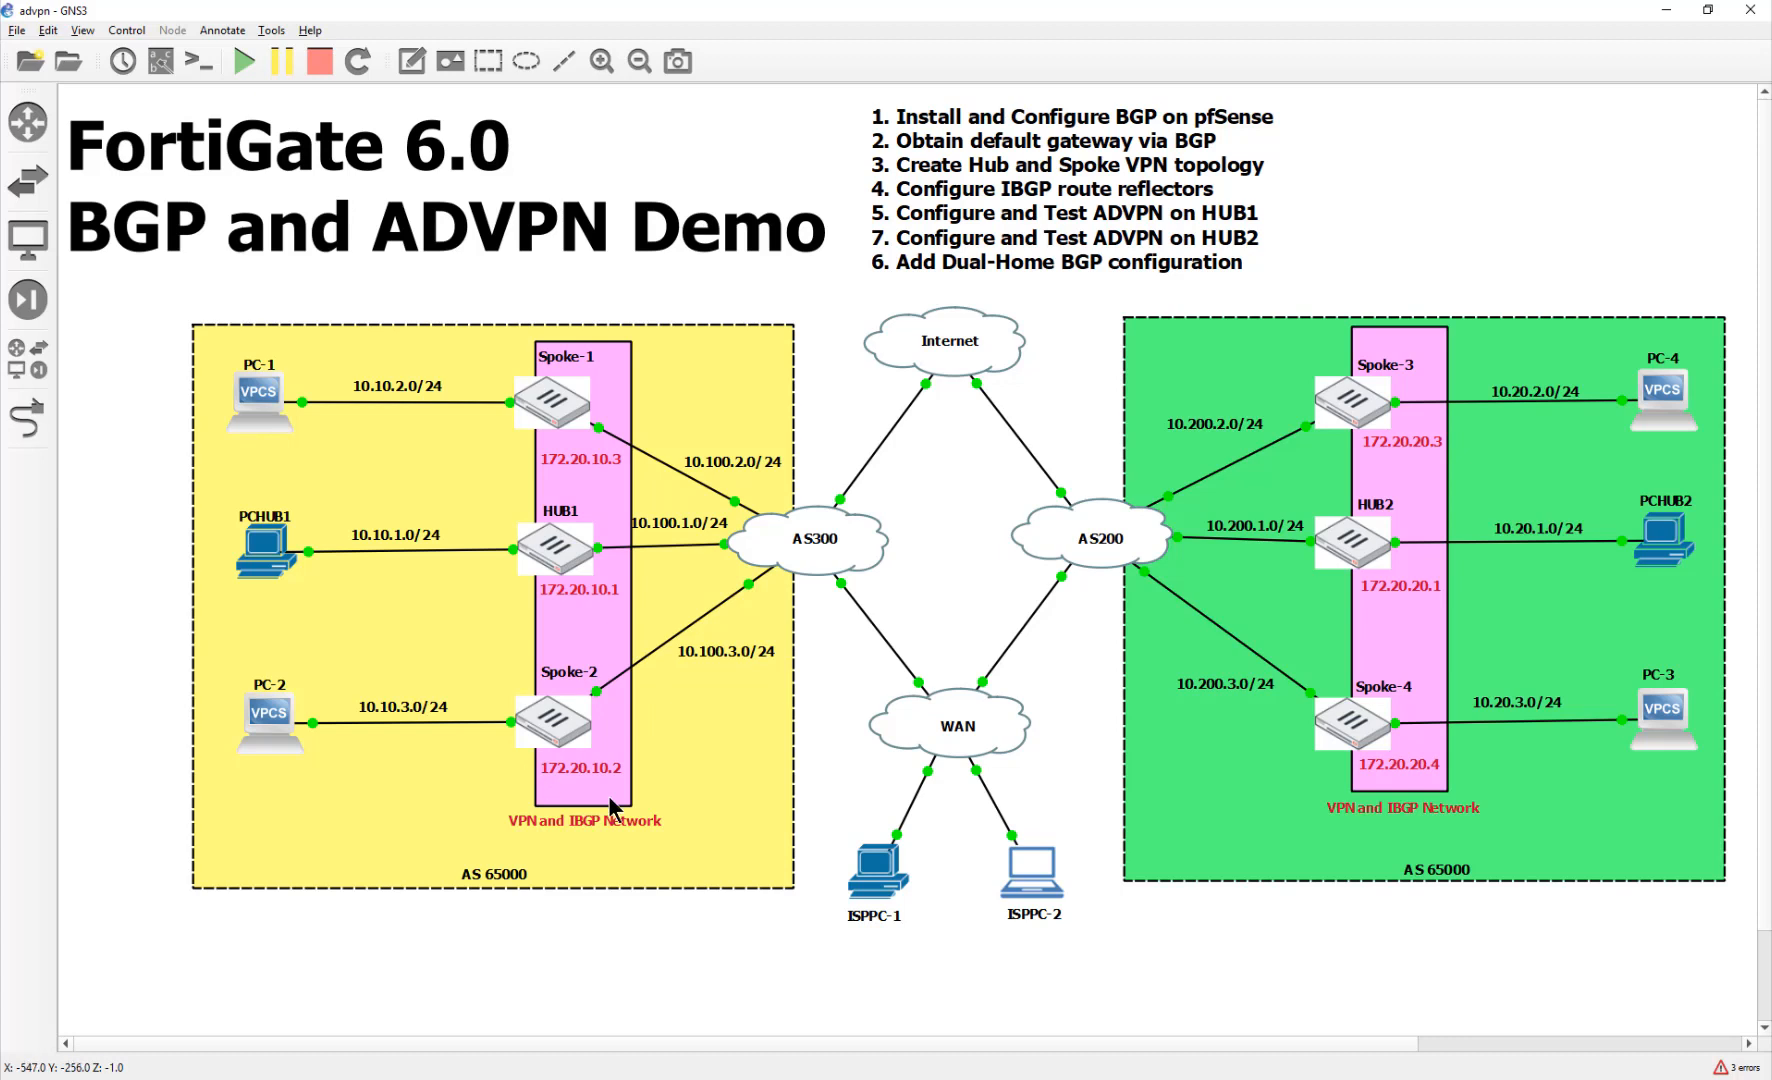
mouse_move(249, 813)
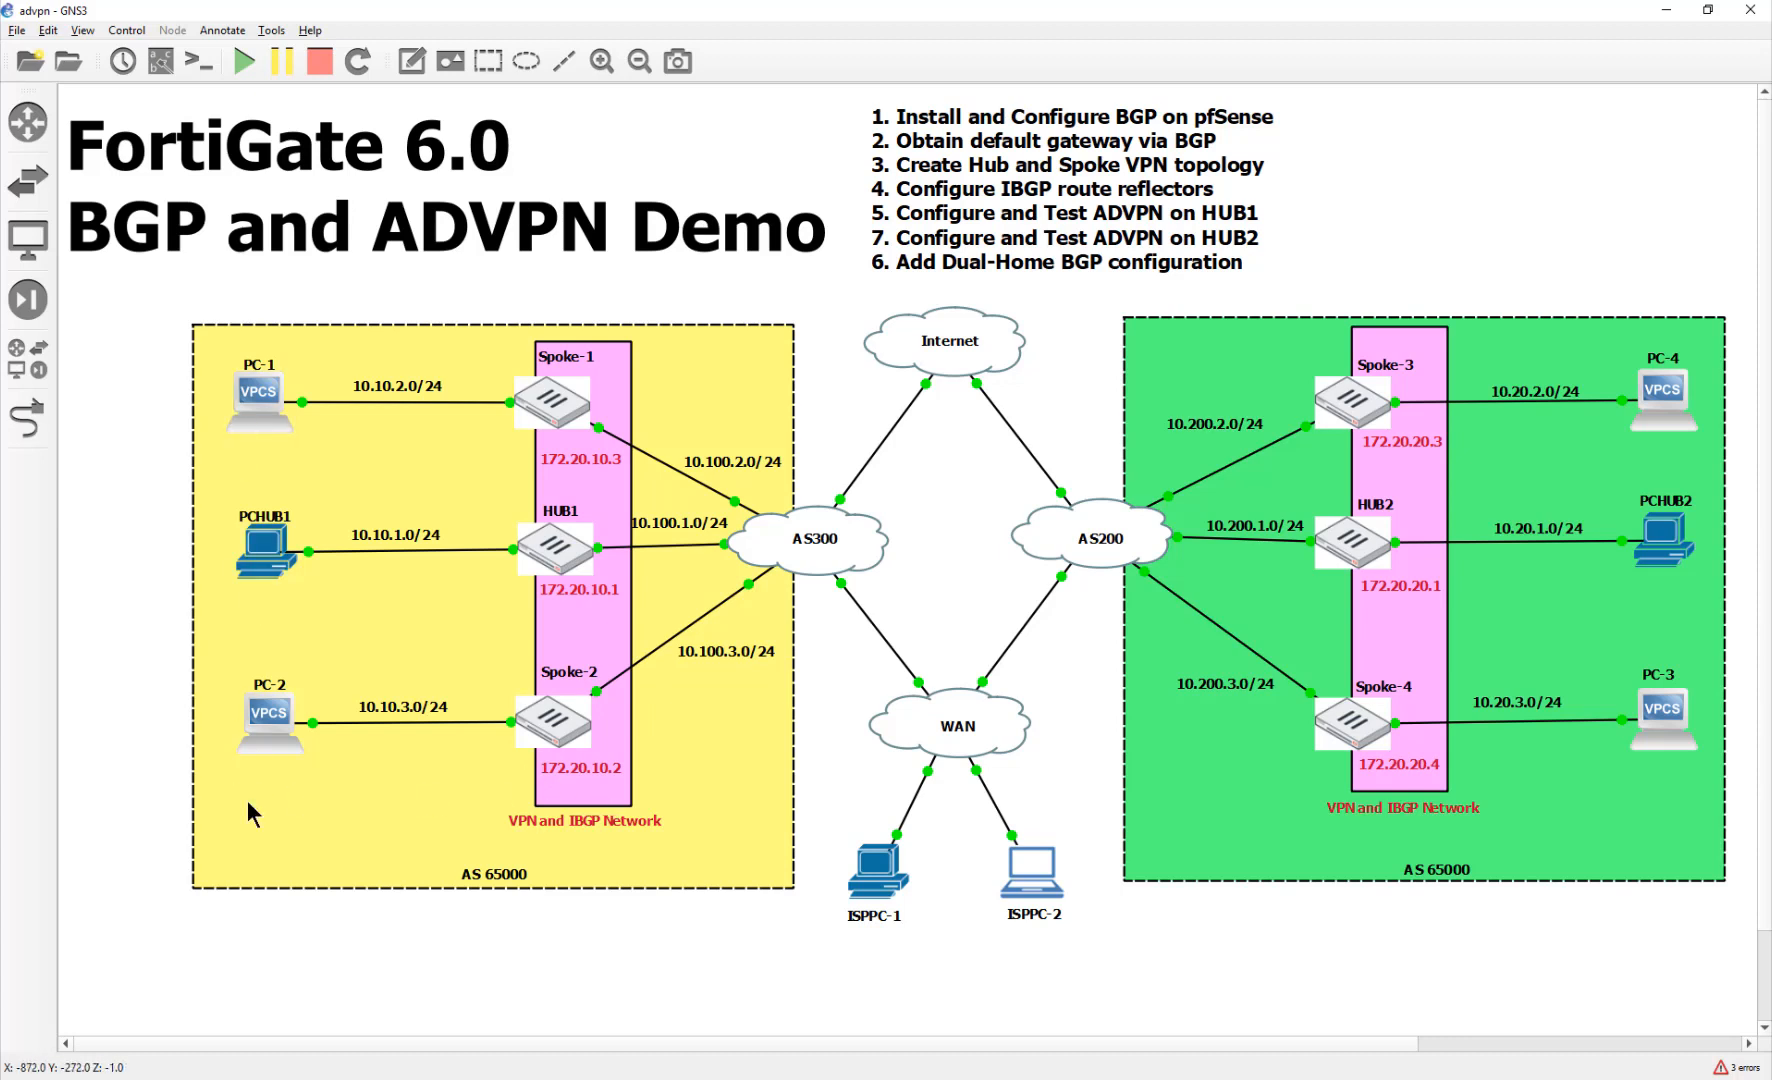
mouse_move(371, 726)
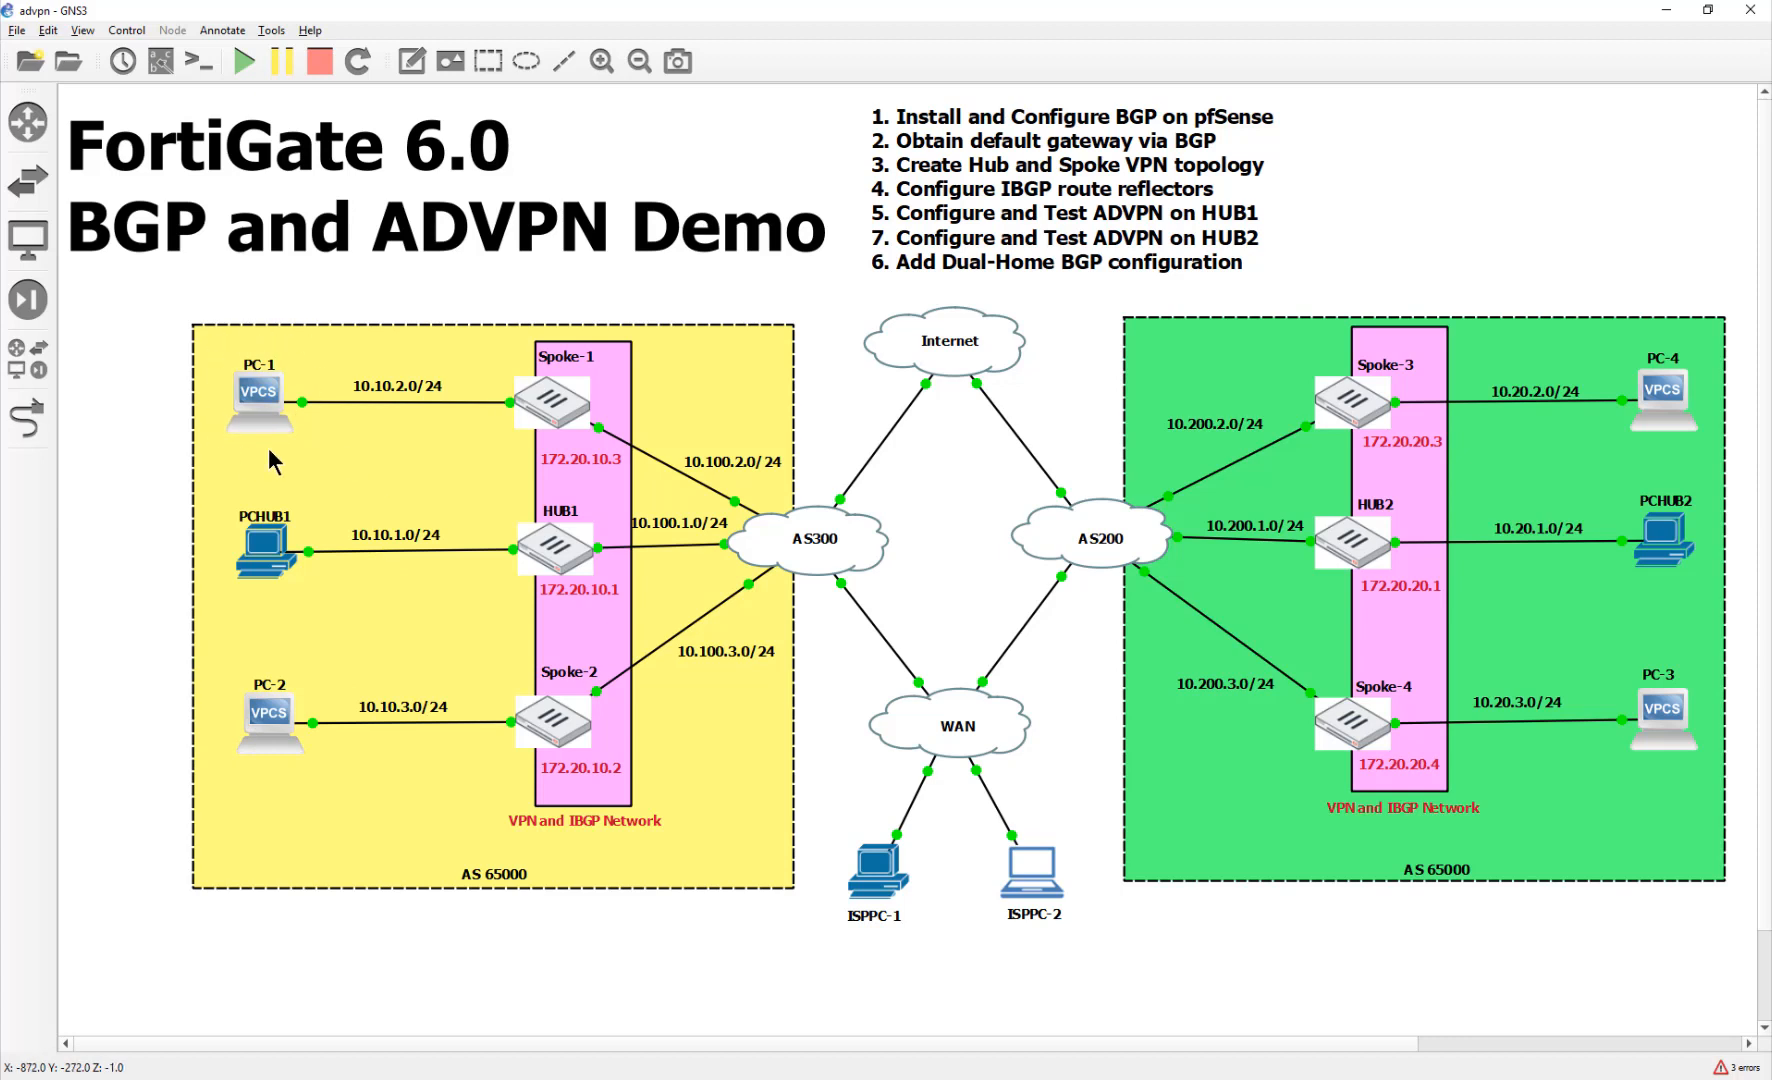
mouse_move(388, 772)
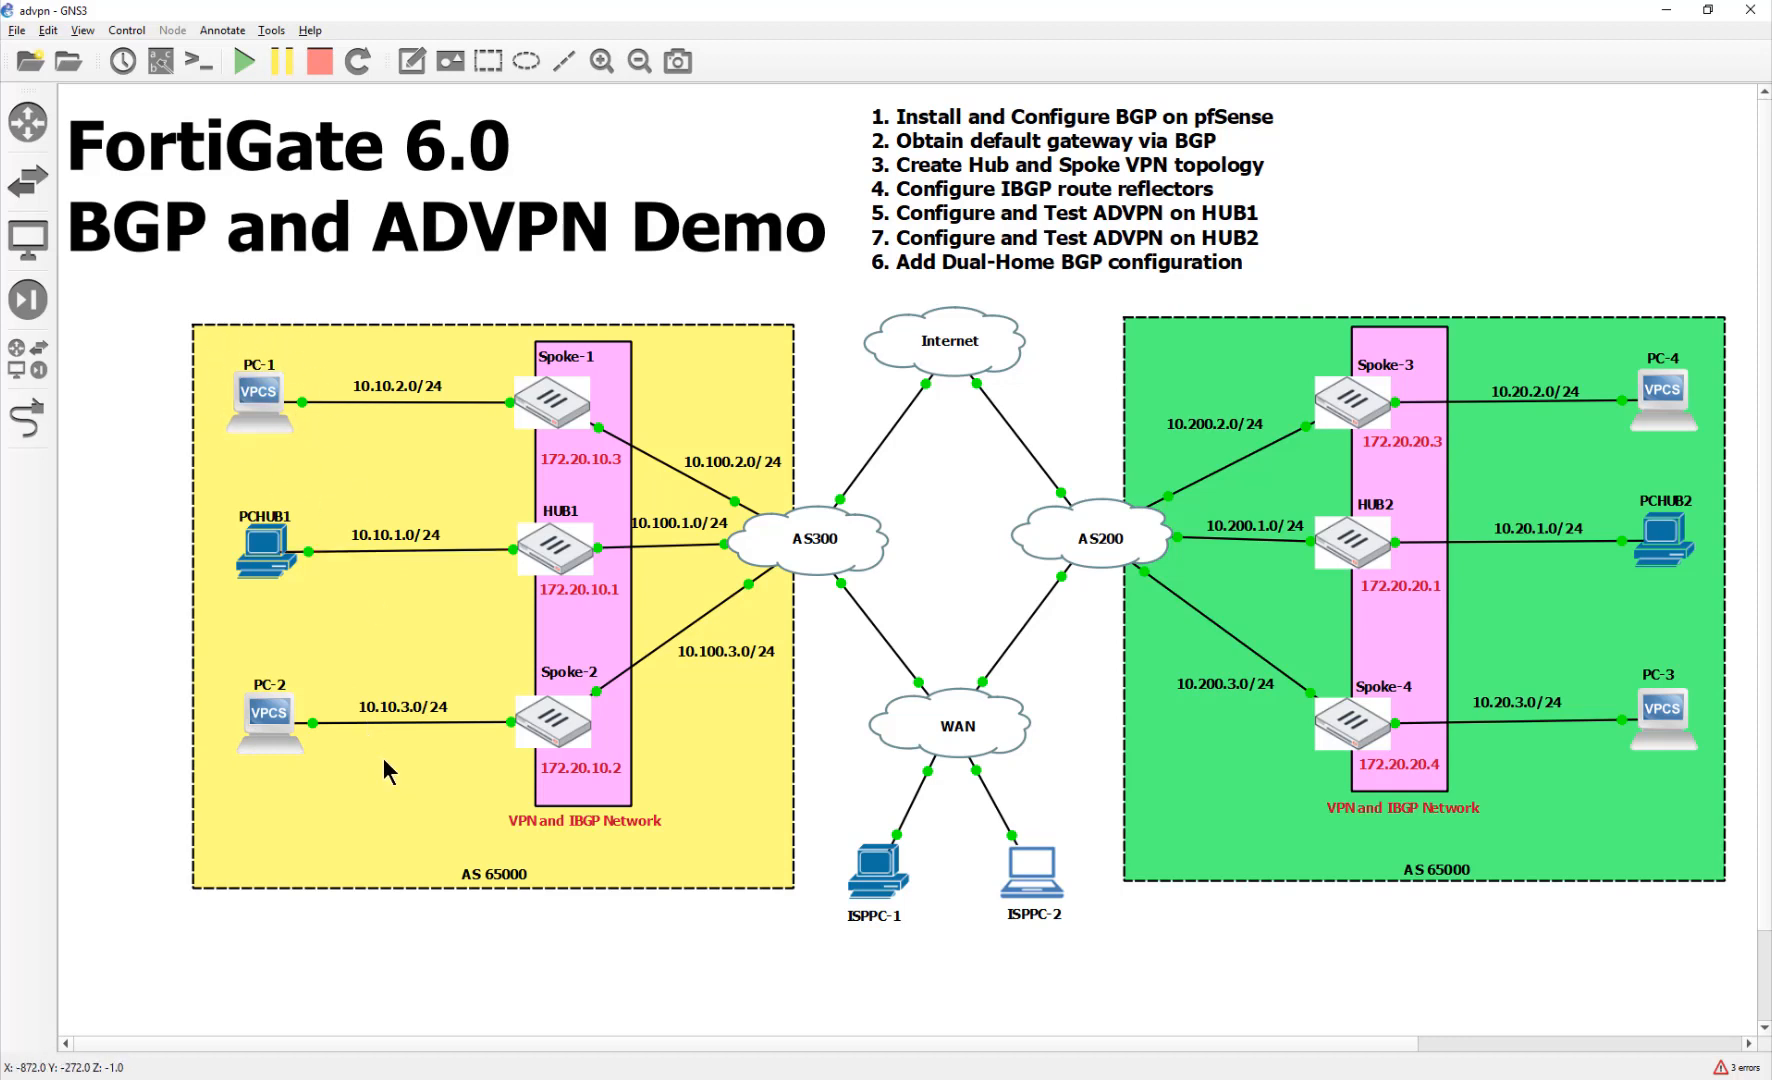
mouse_move(671, 480)
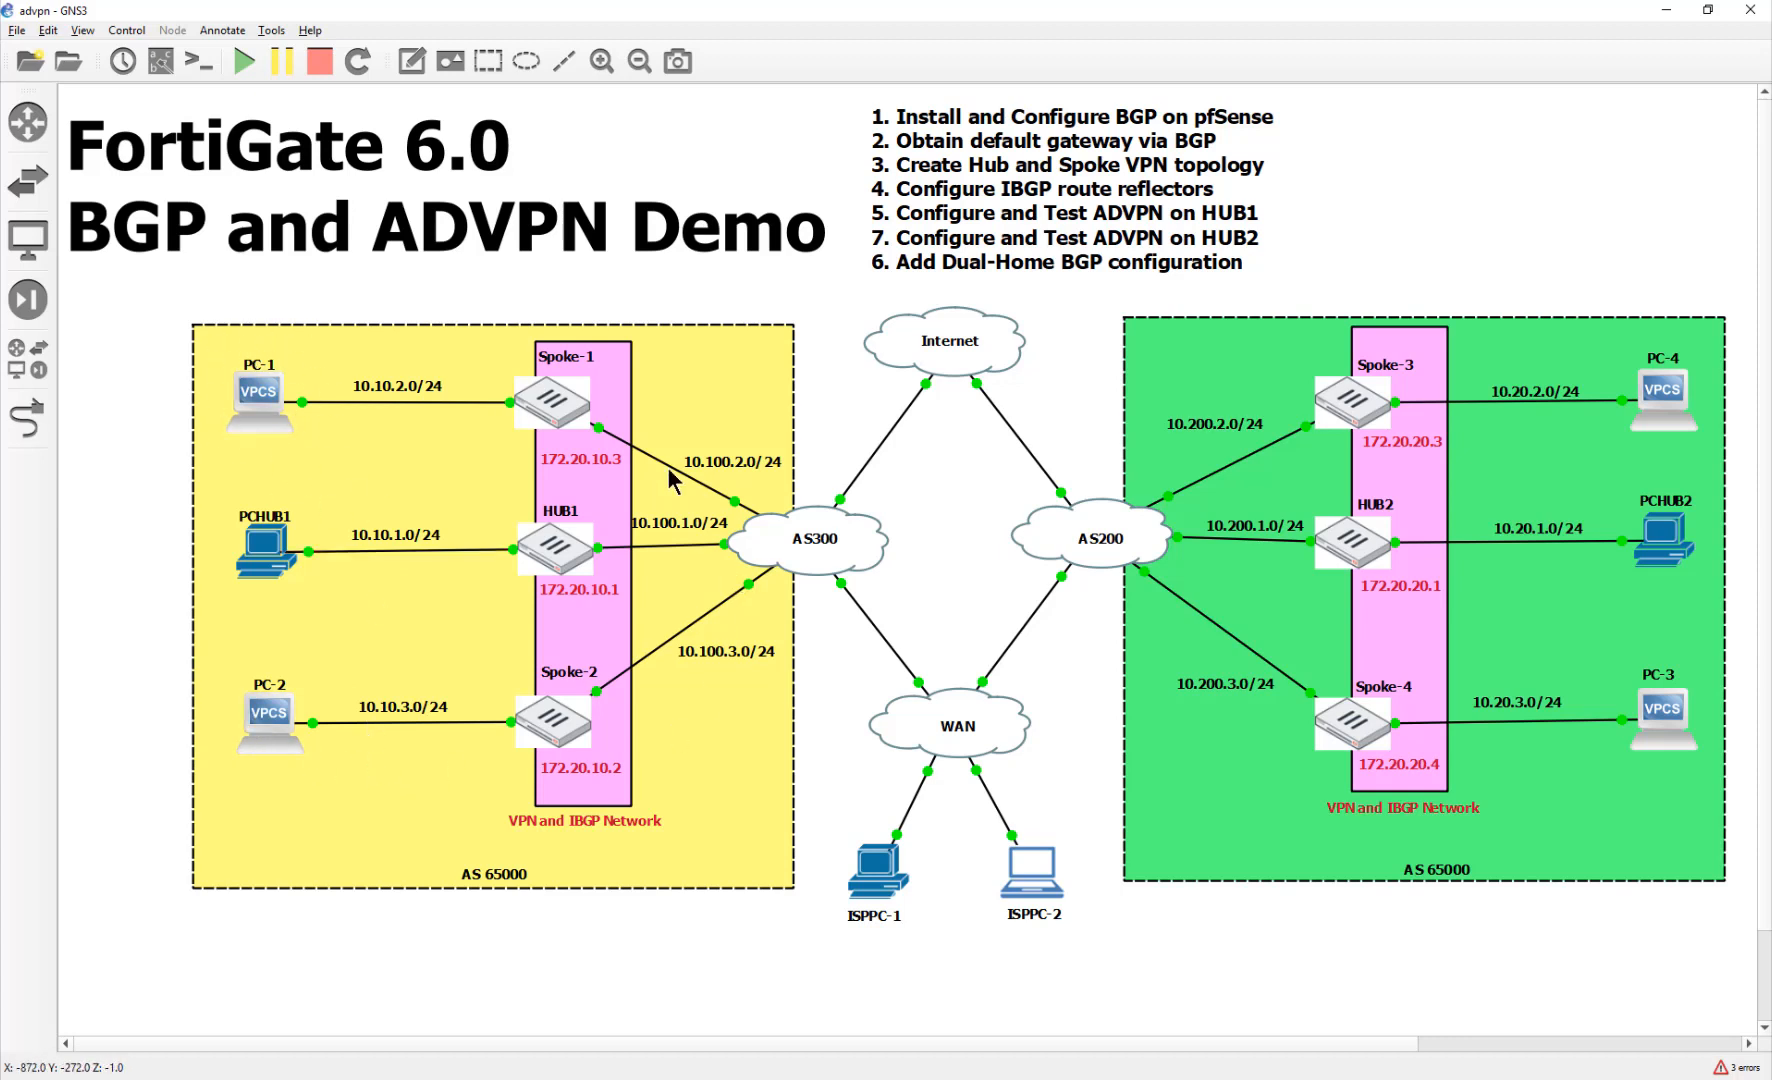
mouse_move(345, 768)
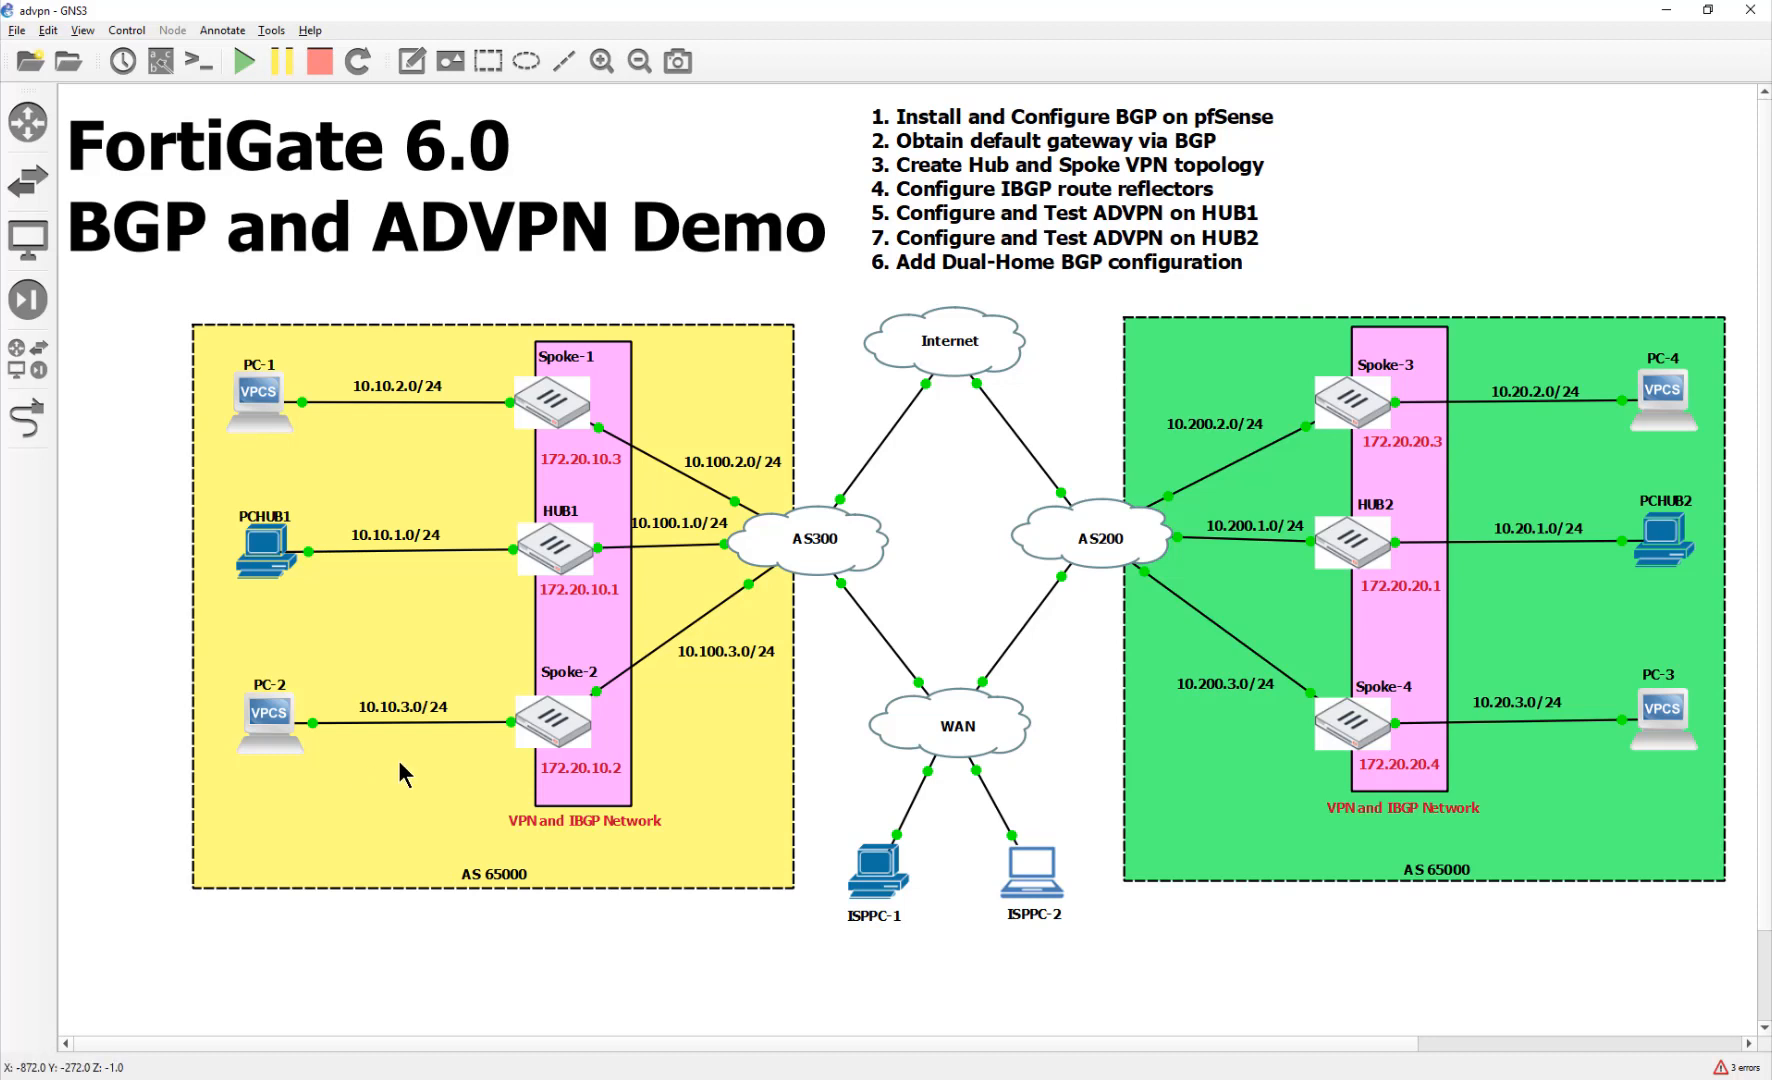
mouse_move(1250, 802)
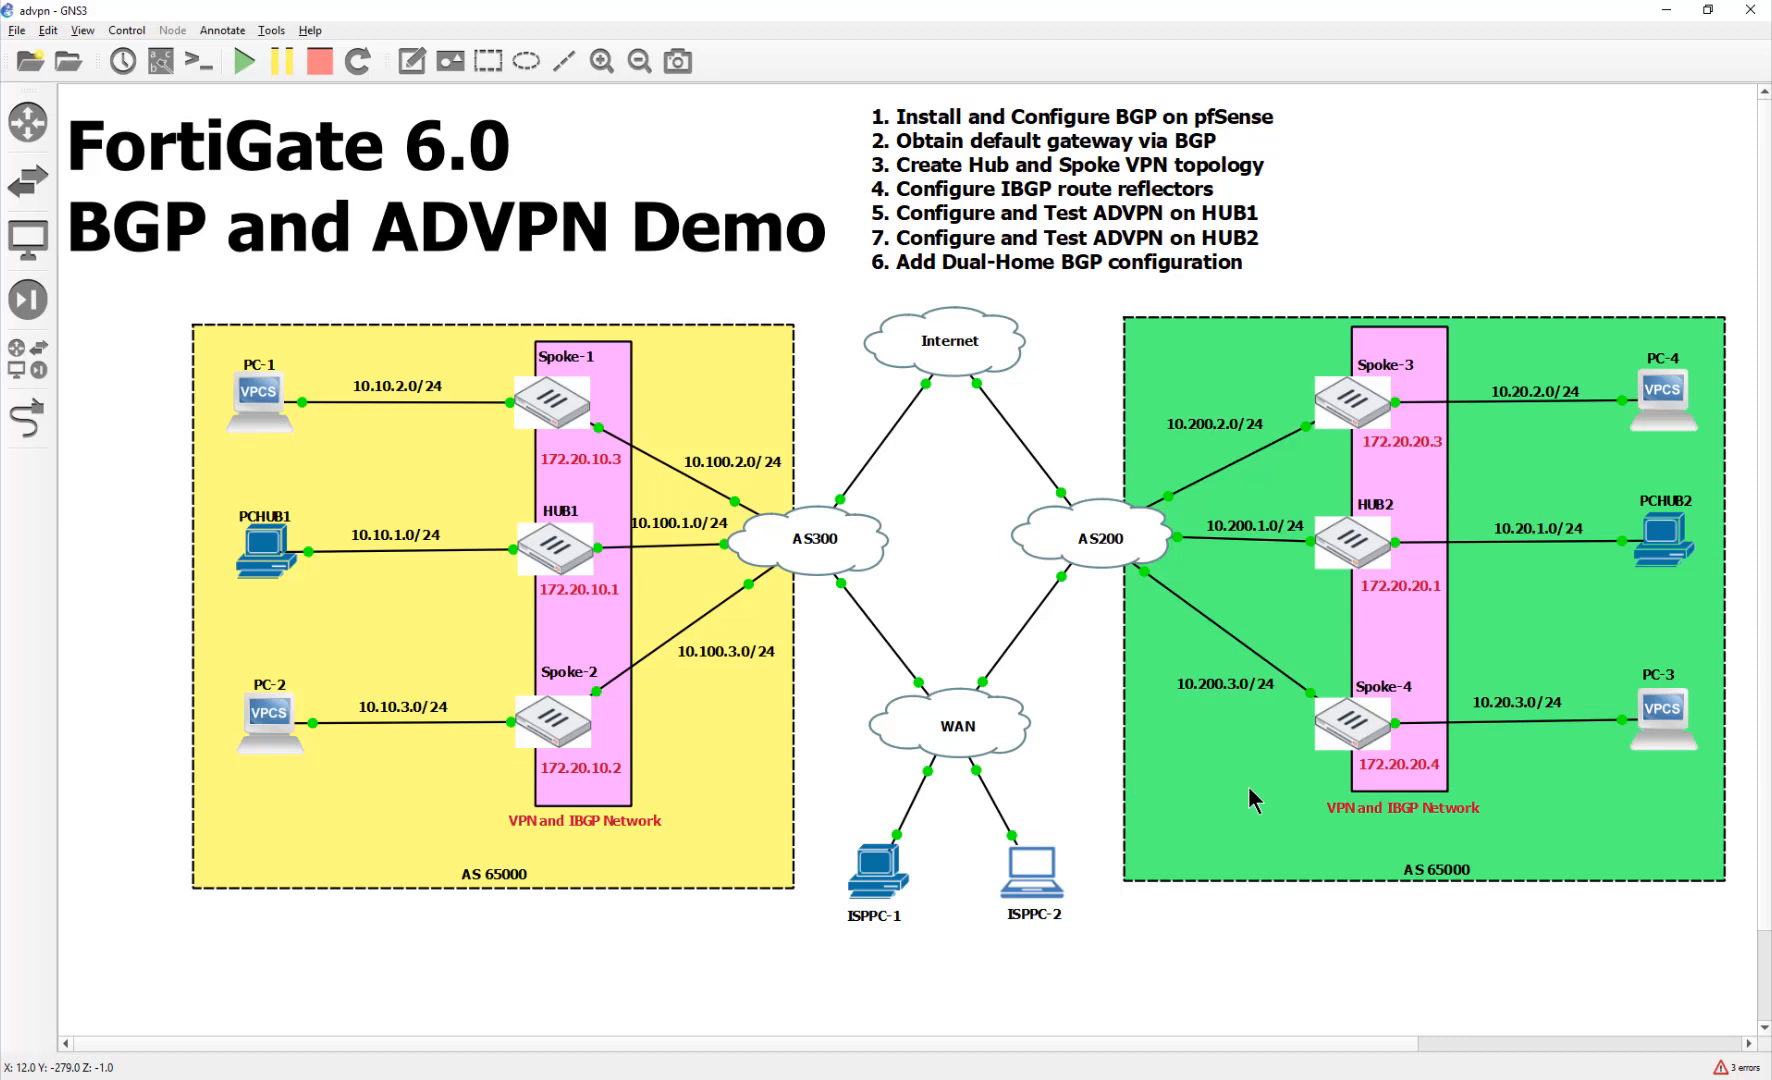
mouse_move(1735, 435)
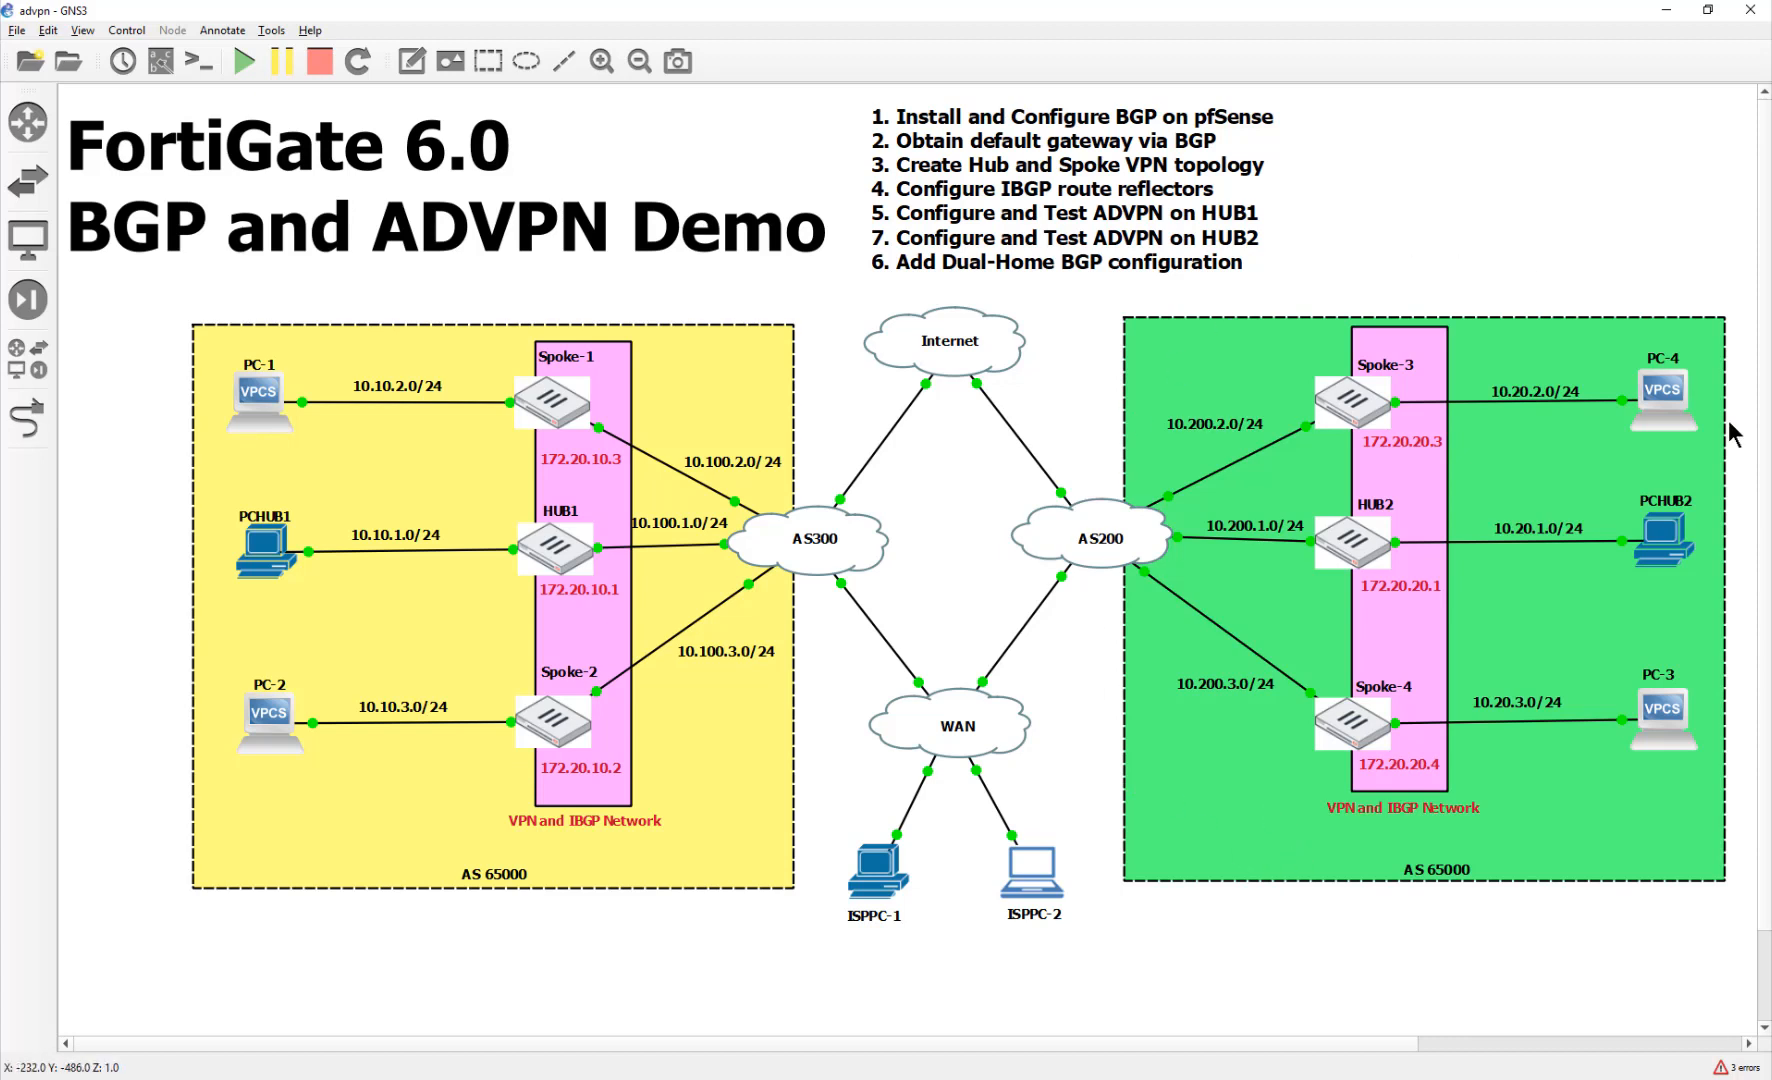
mouse_move(1102, 861)
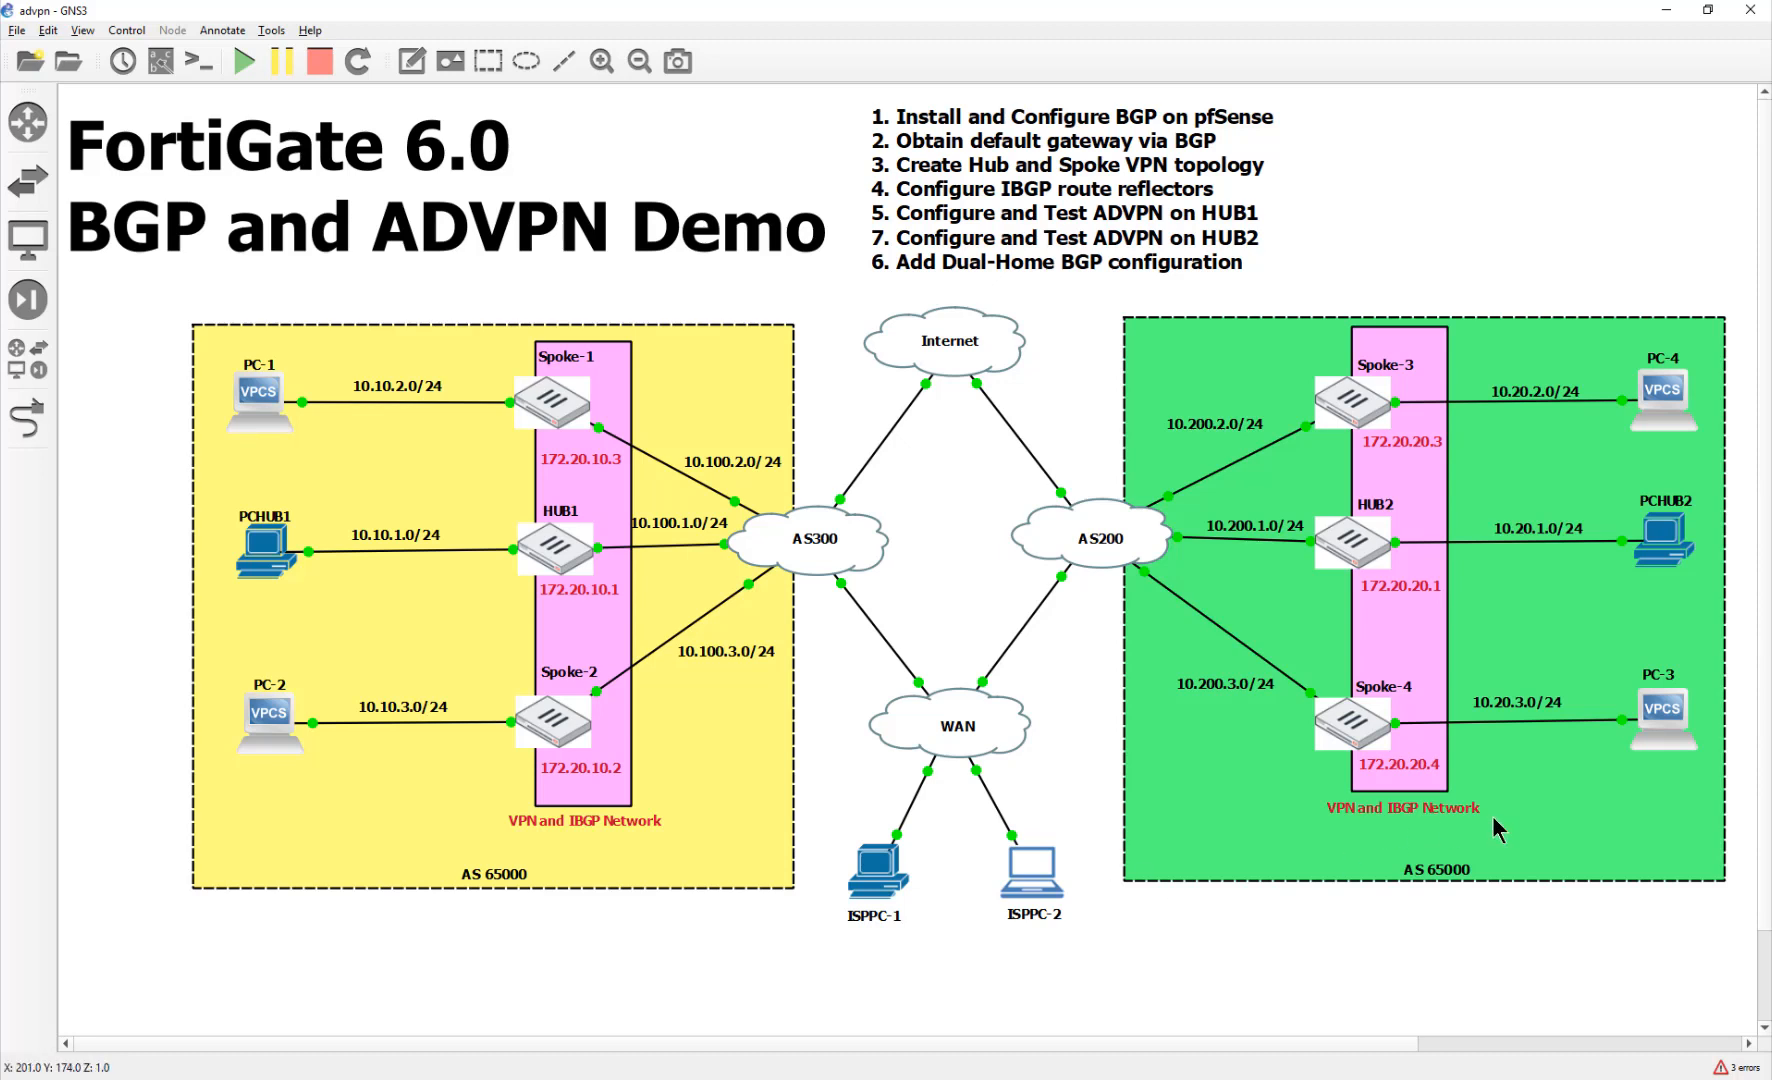
mouse_move(1265, 789)
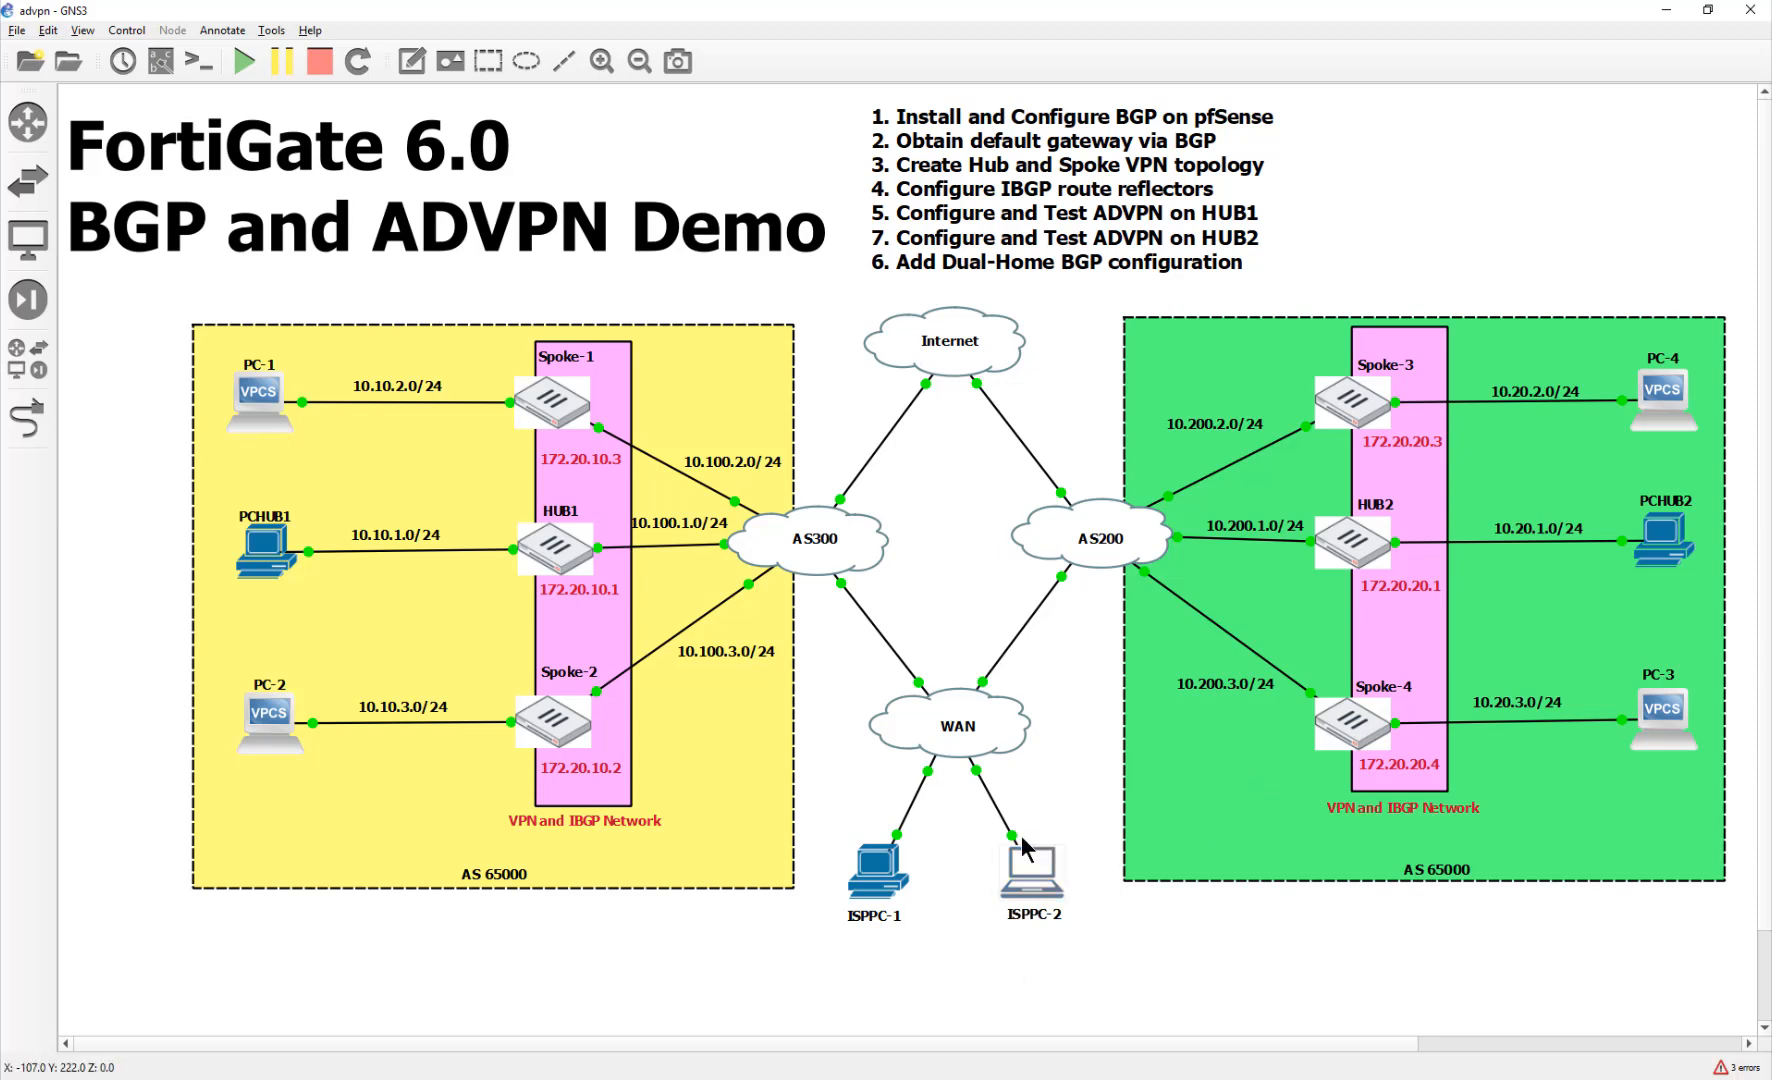
On ISPPC-2's desktop, compare the ADVPN guide PDF with the hub2.cli and Spoke4.cli scripts
double_click(1028, 870)
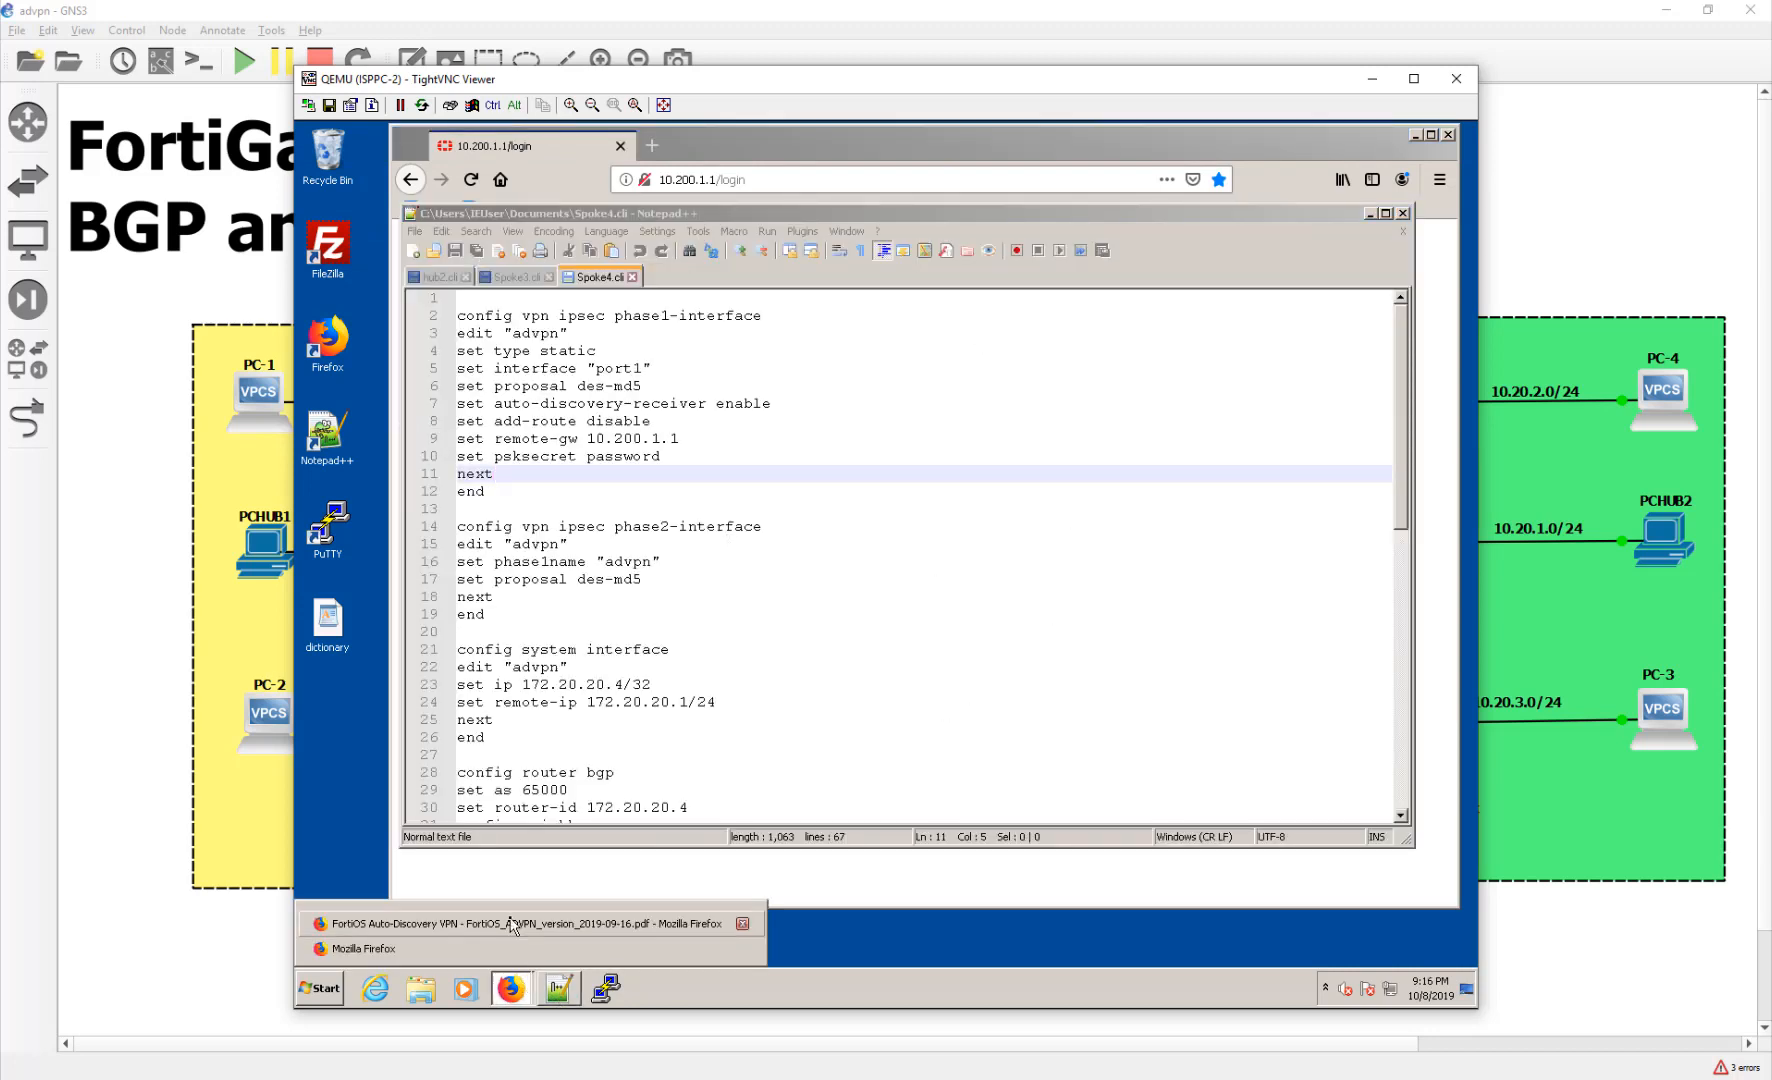
left_click(520, 923)
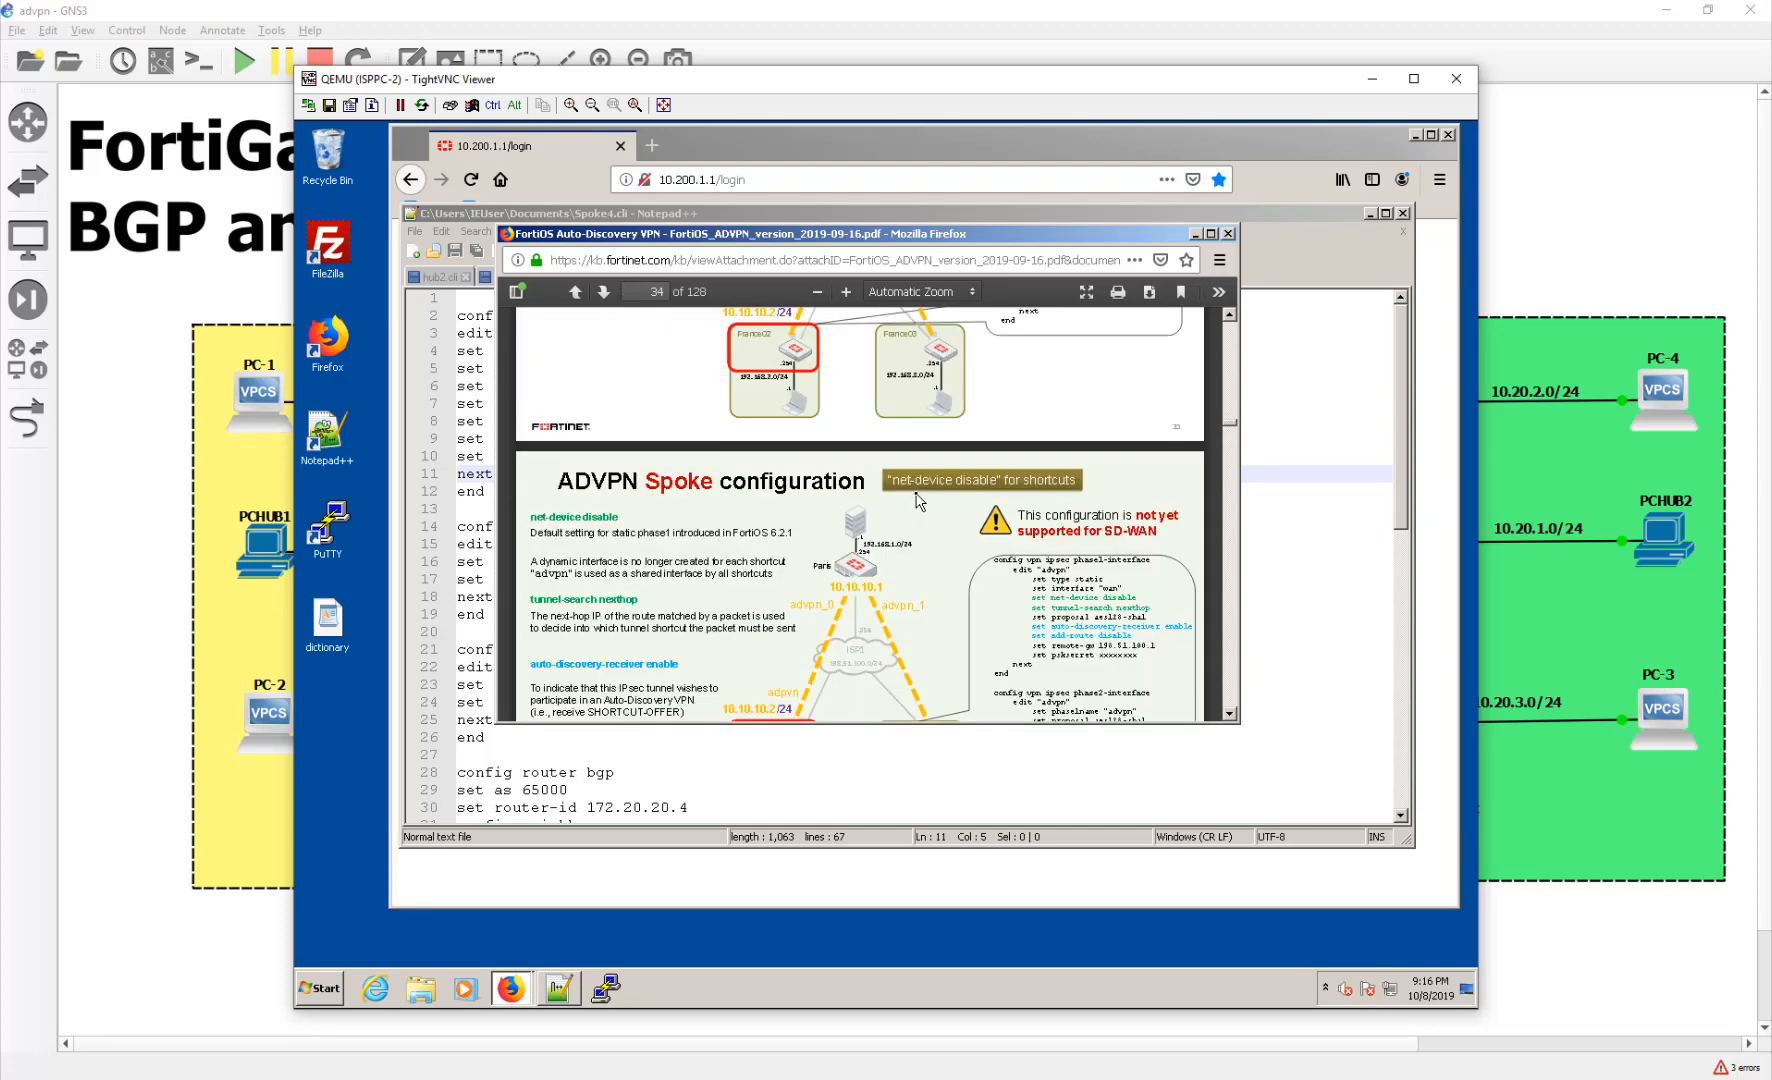
scroll("down", 3)
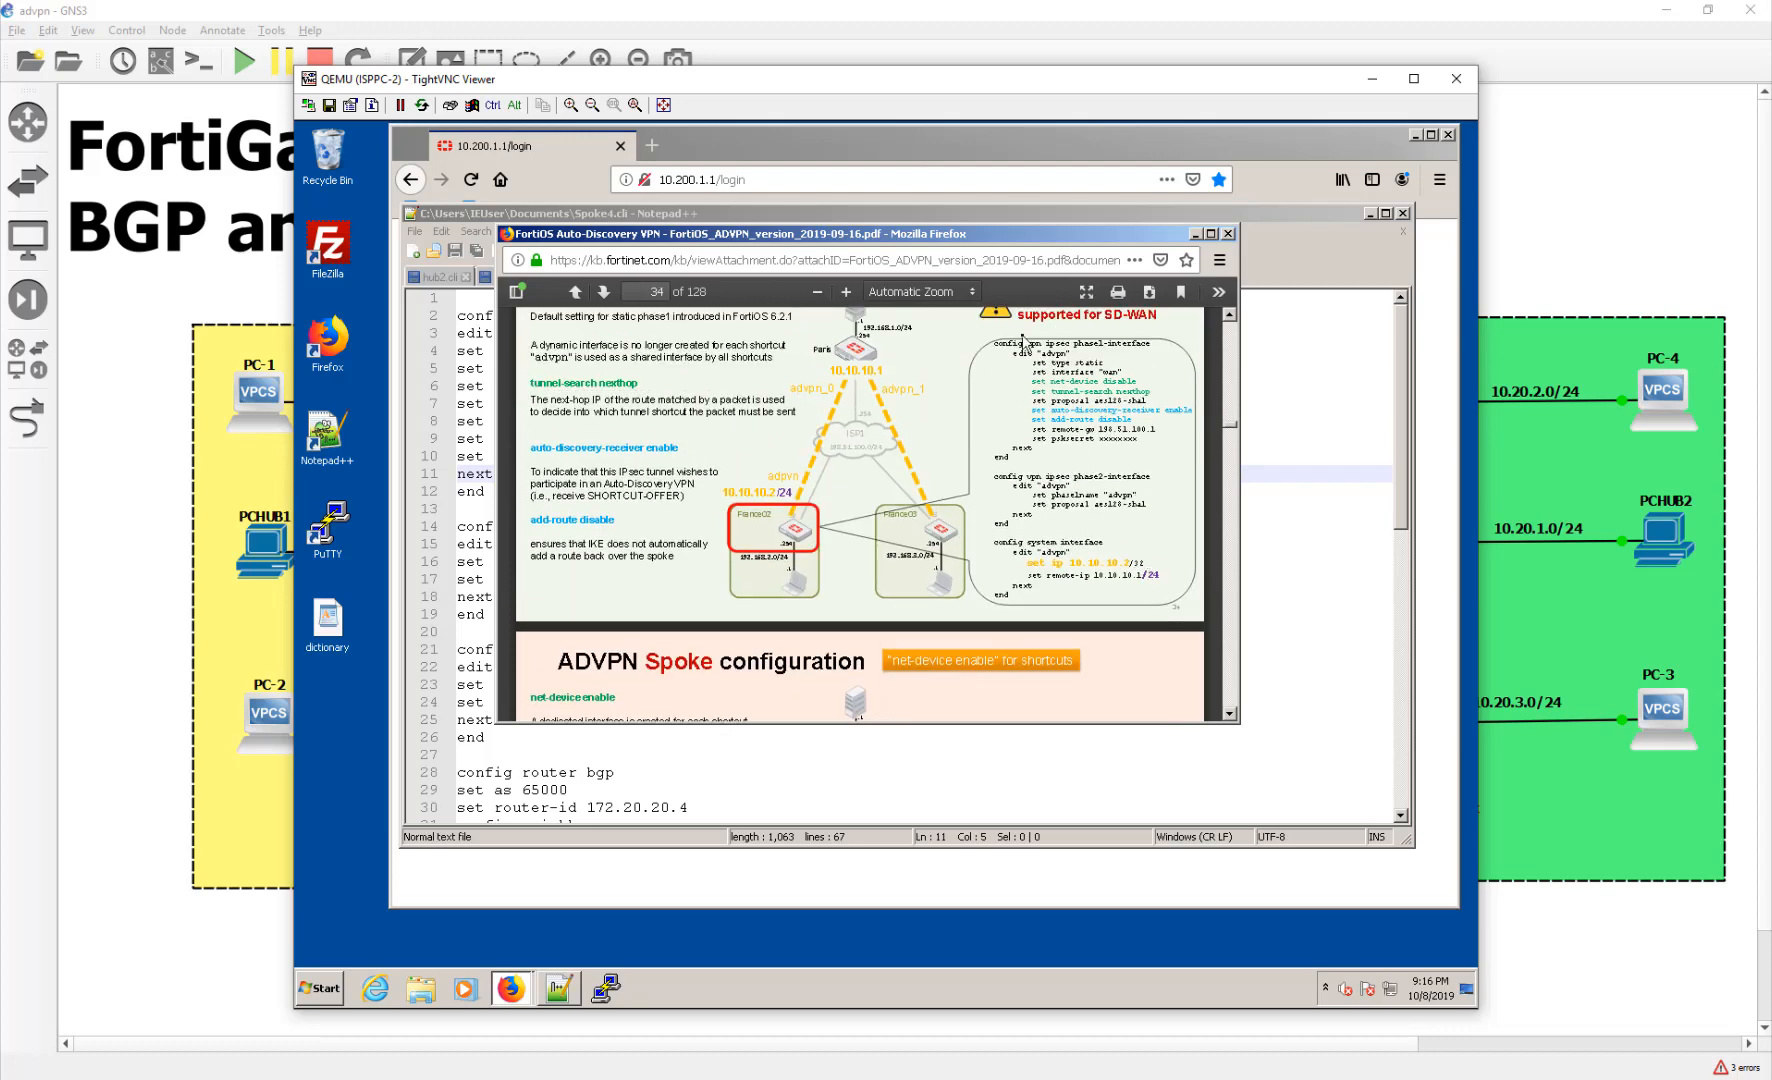
mouse_move(941, 621)
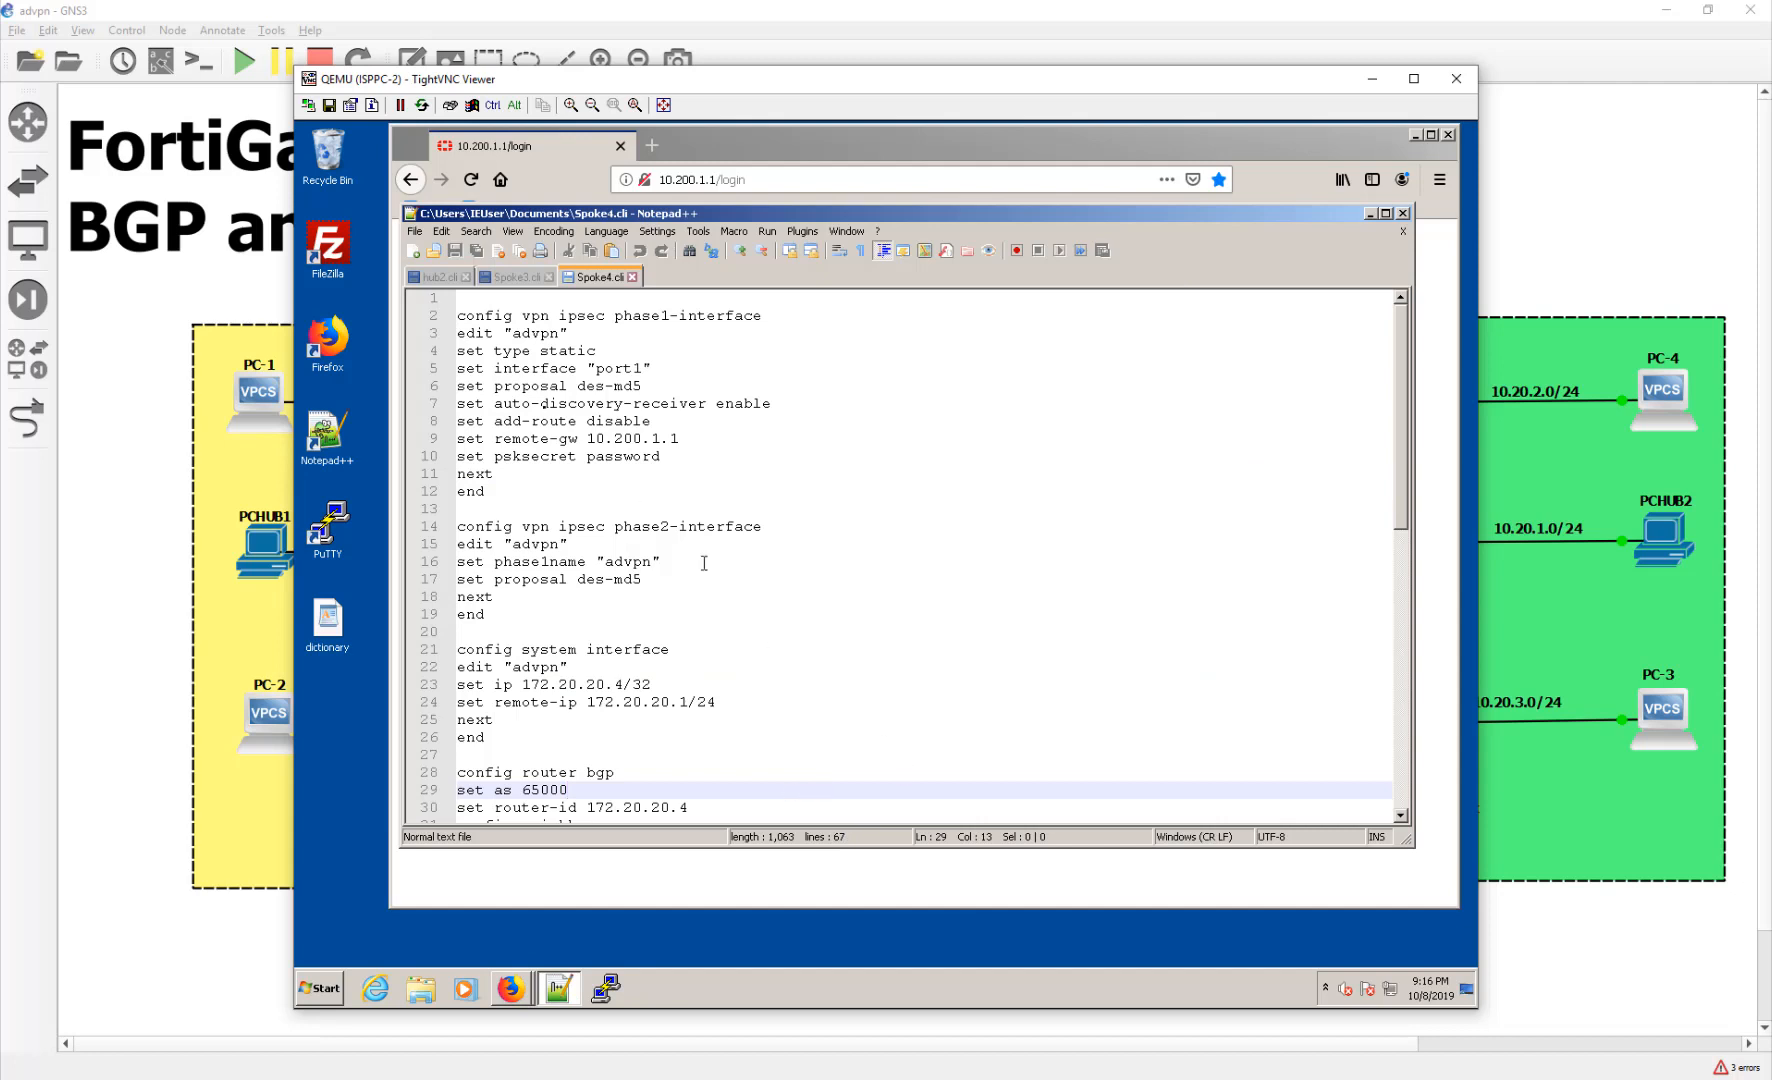
left_click(435, 277)
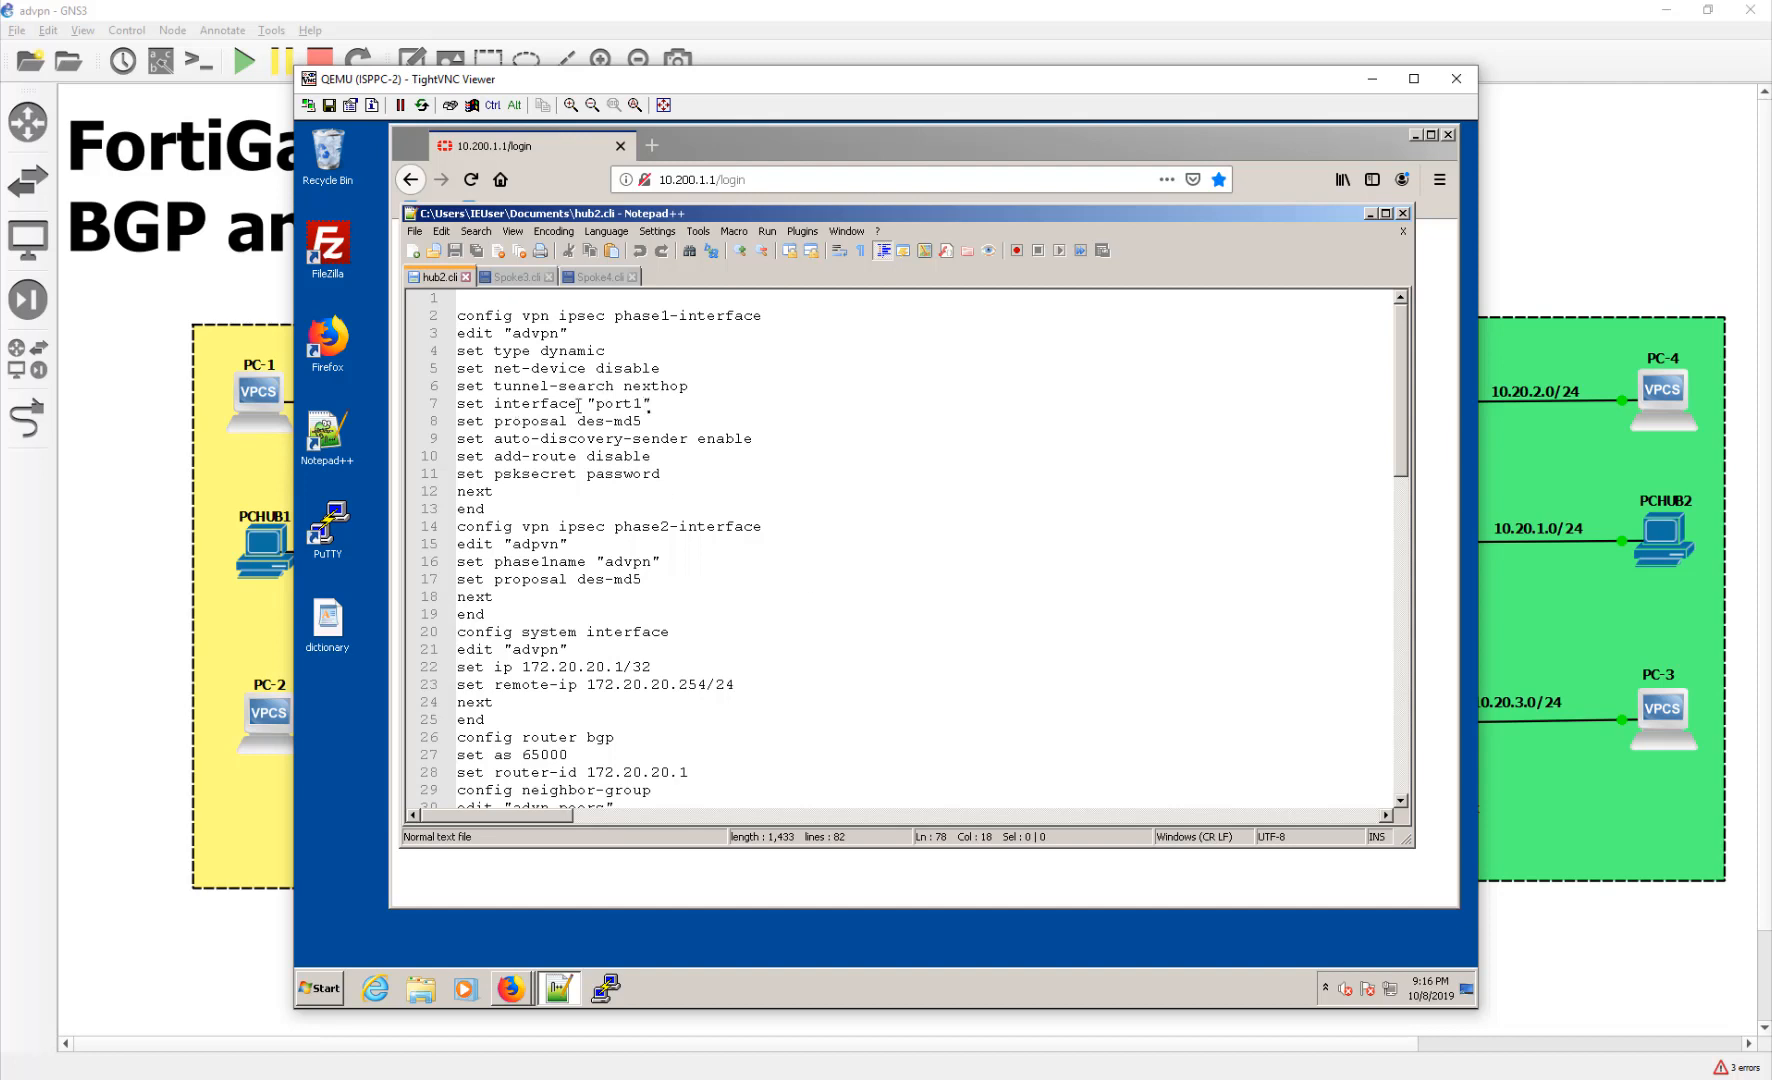
mouse_move(599, 737)
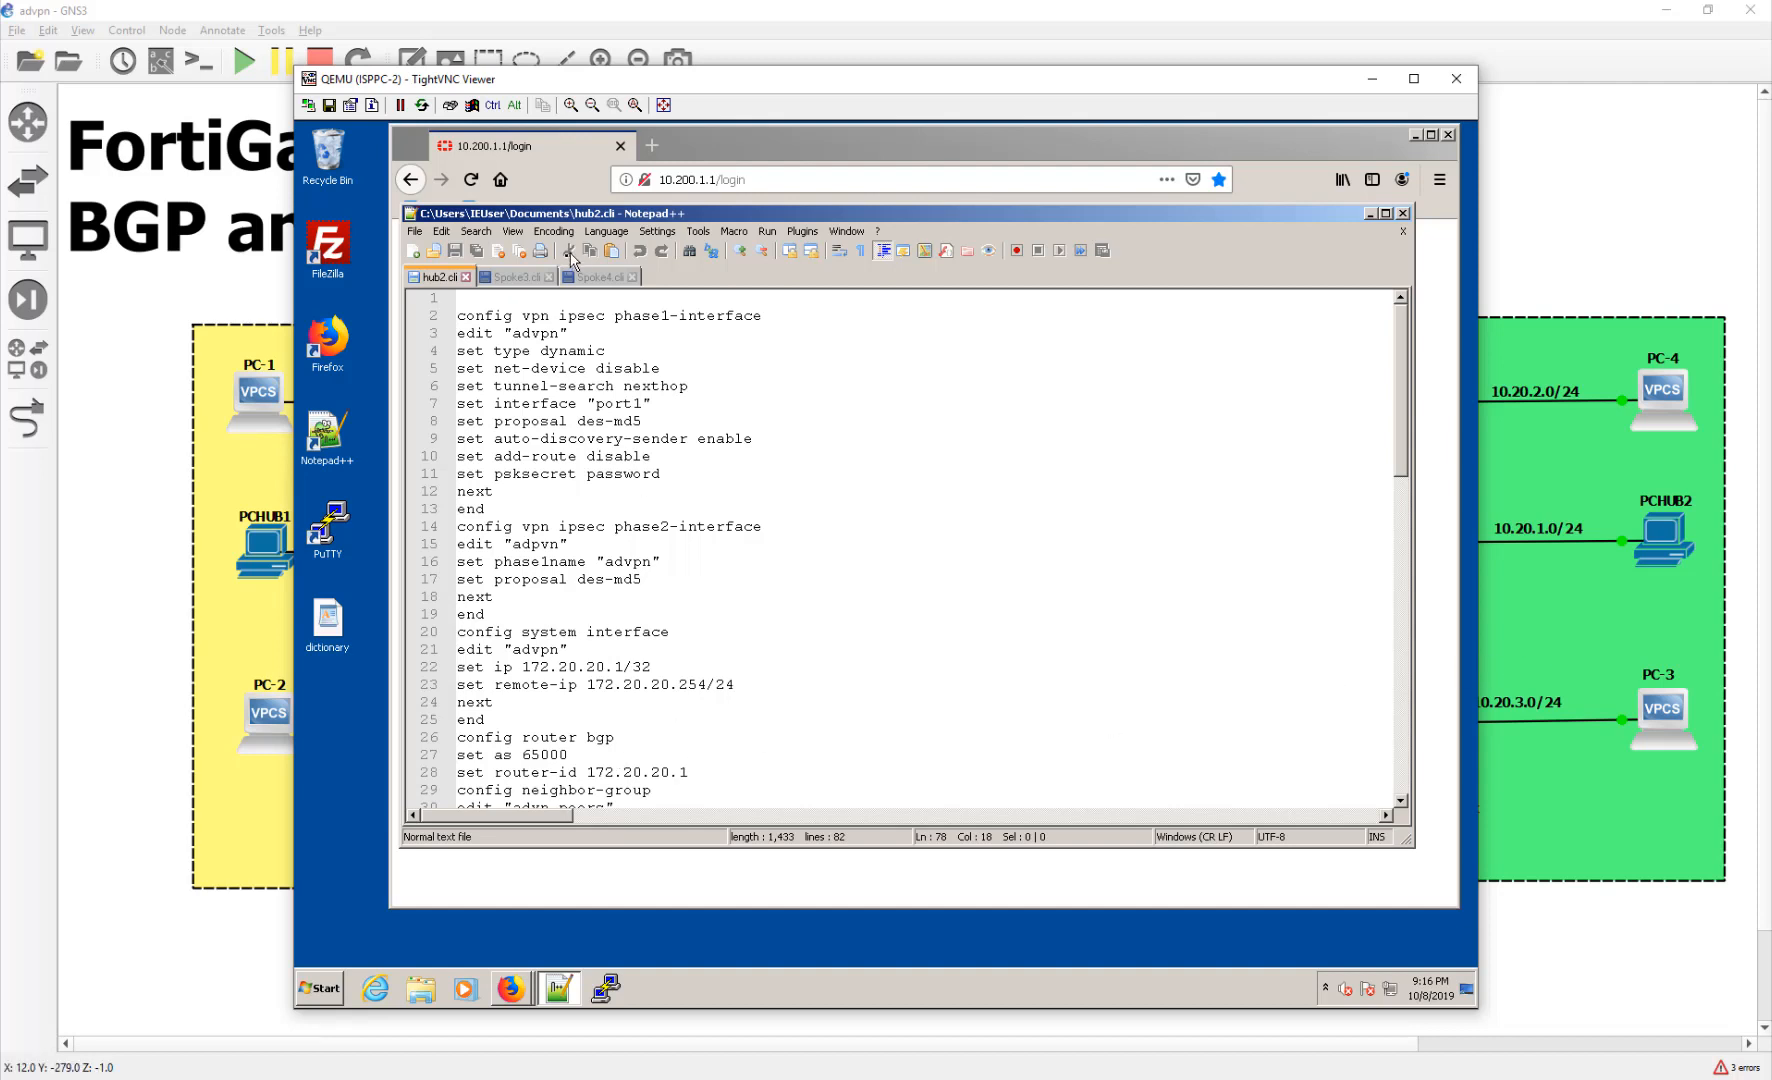
left_click(599, 277)
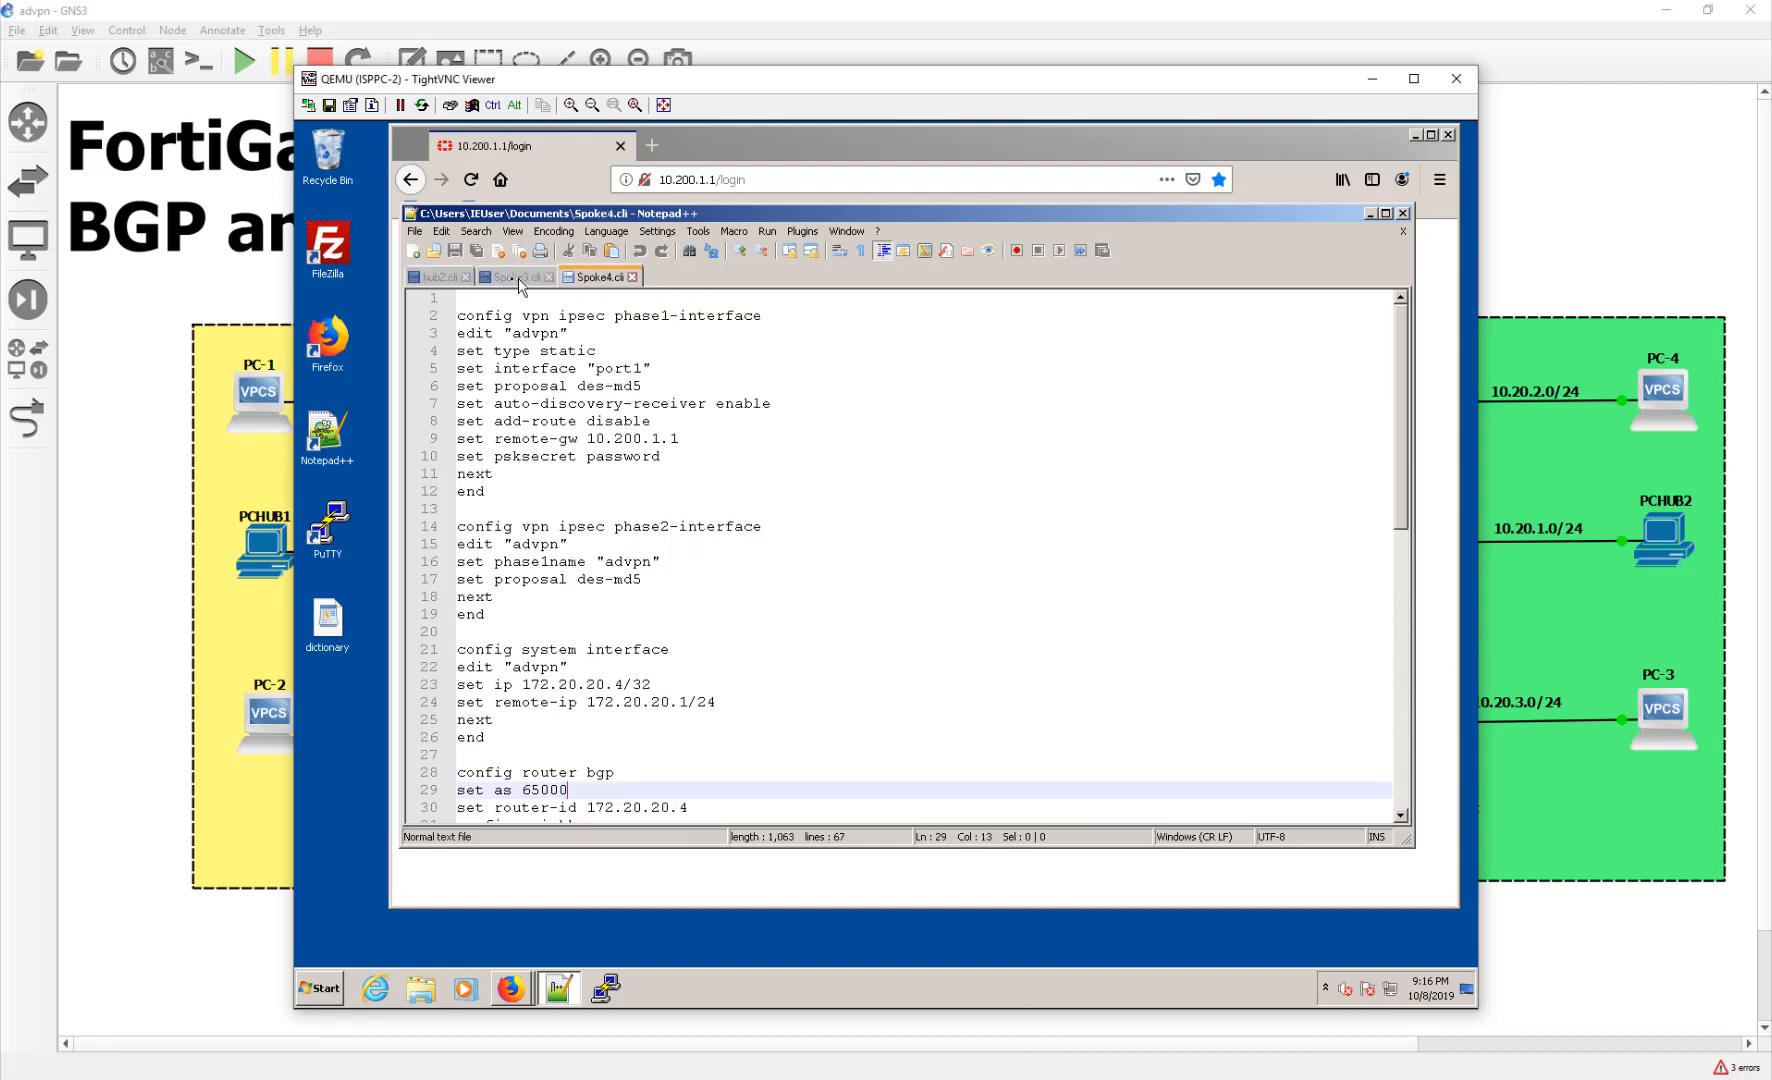
Hide Notepad++ and sign in to the 10.200.1.1 FortiGate web GUI as admin
left_click(436, 277)
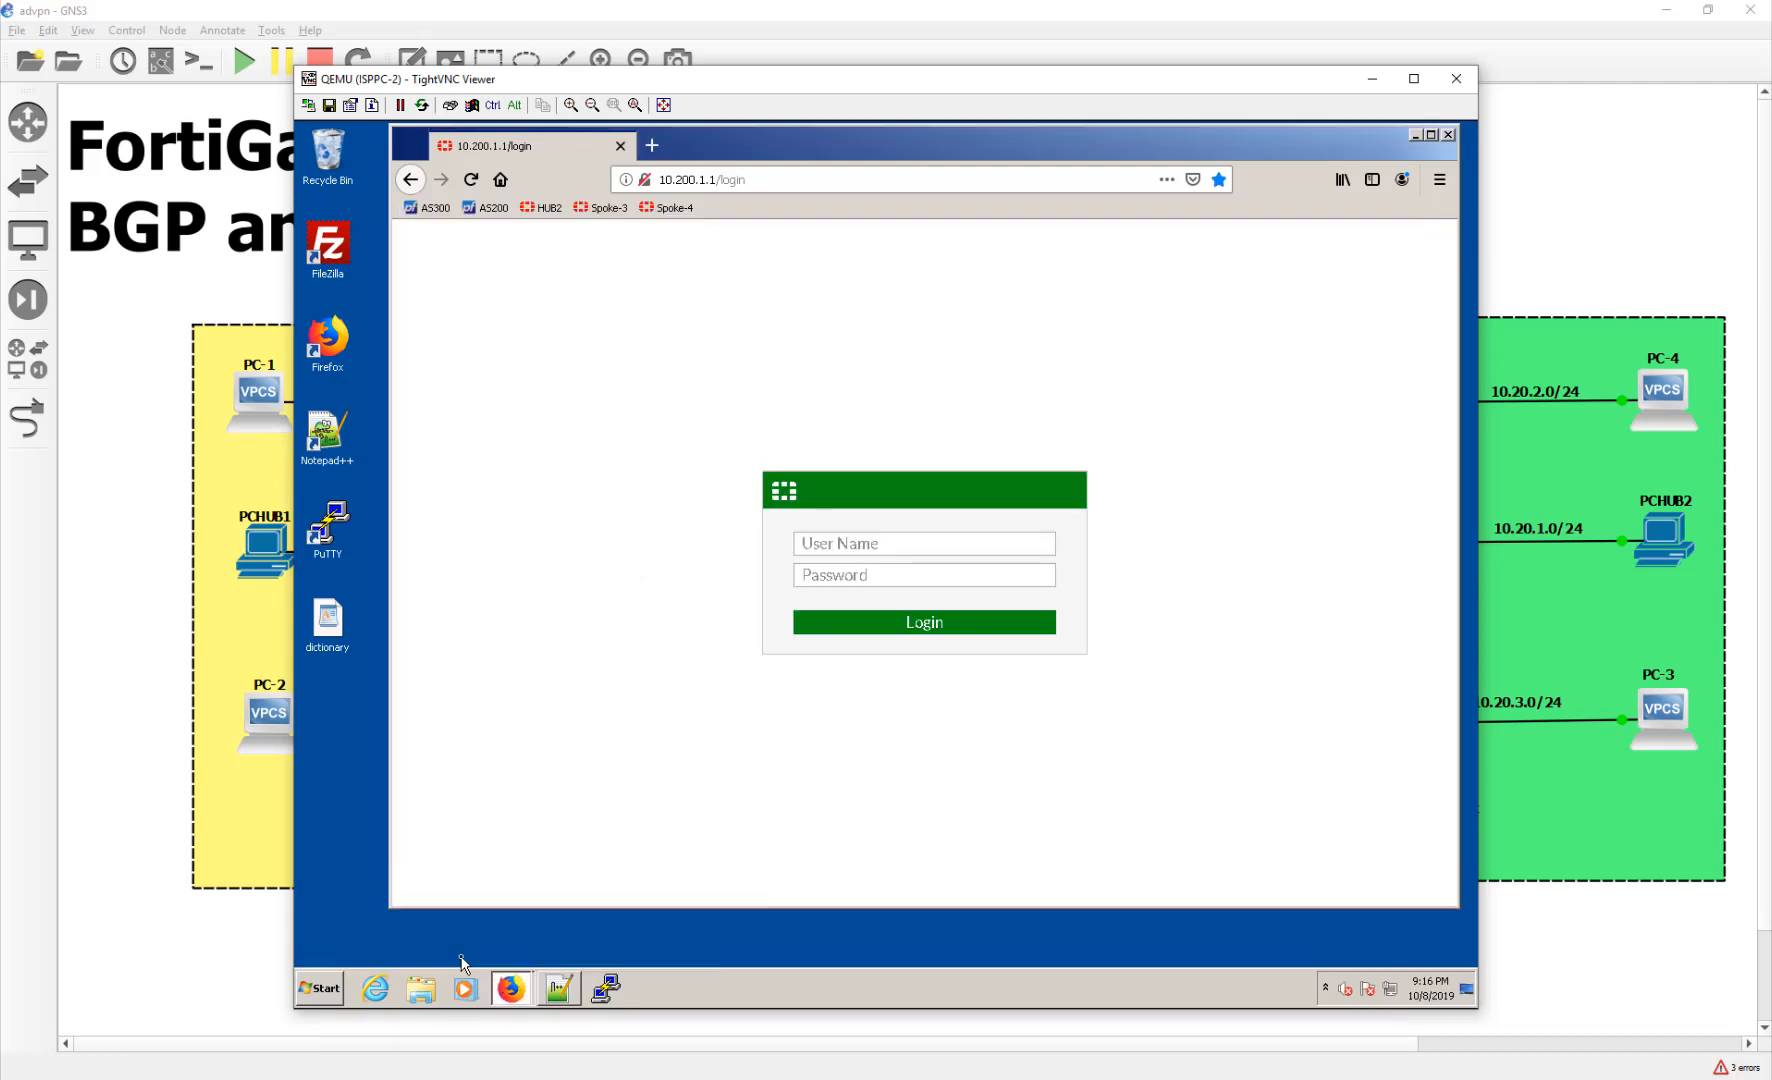
left_click(923, 543)
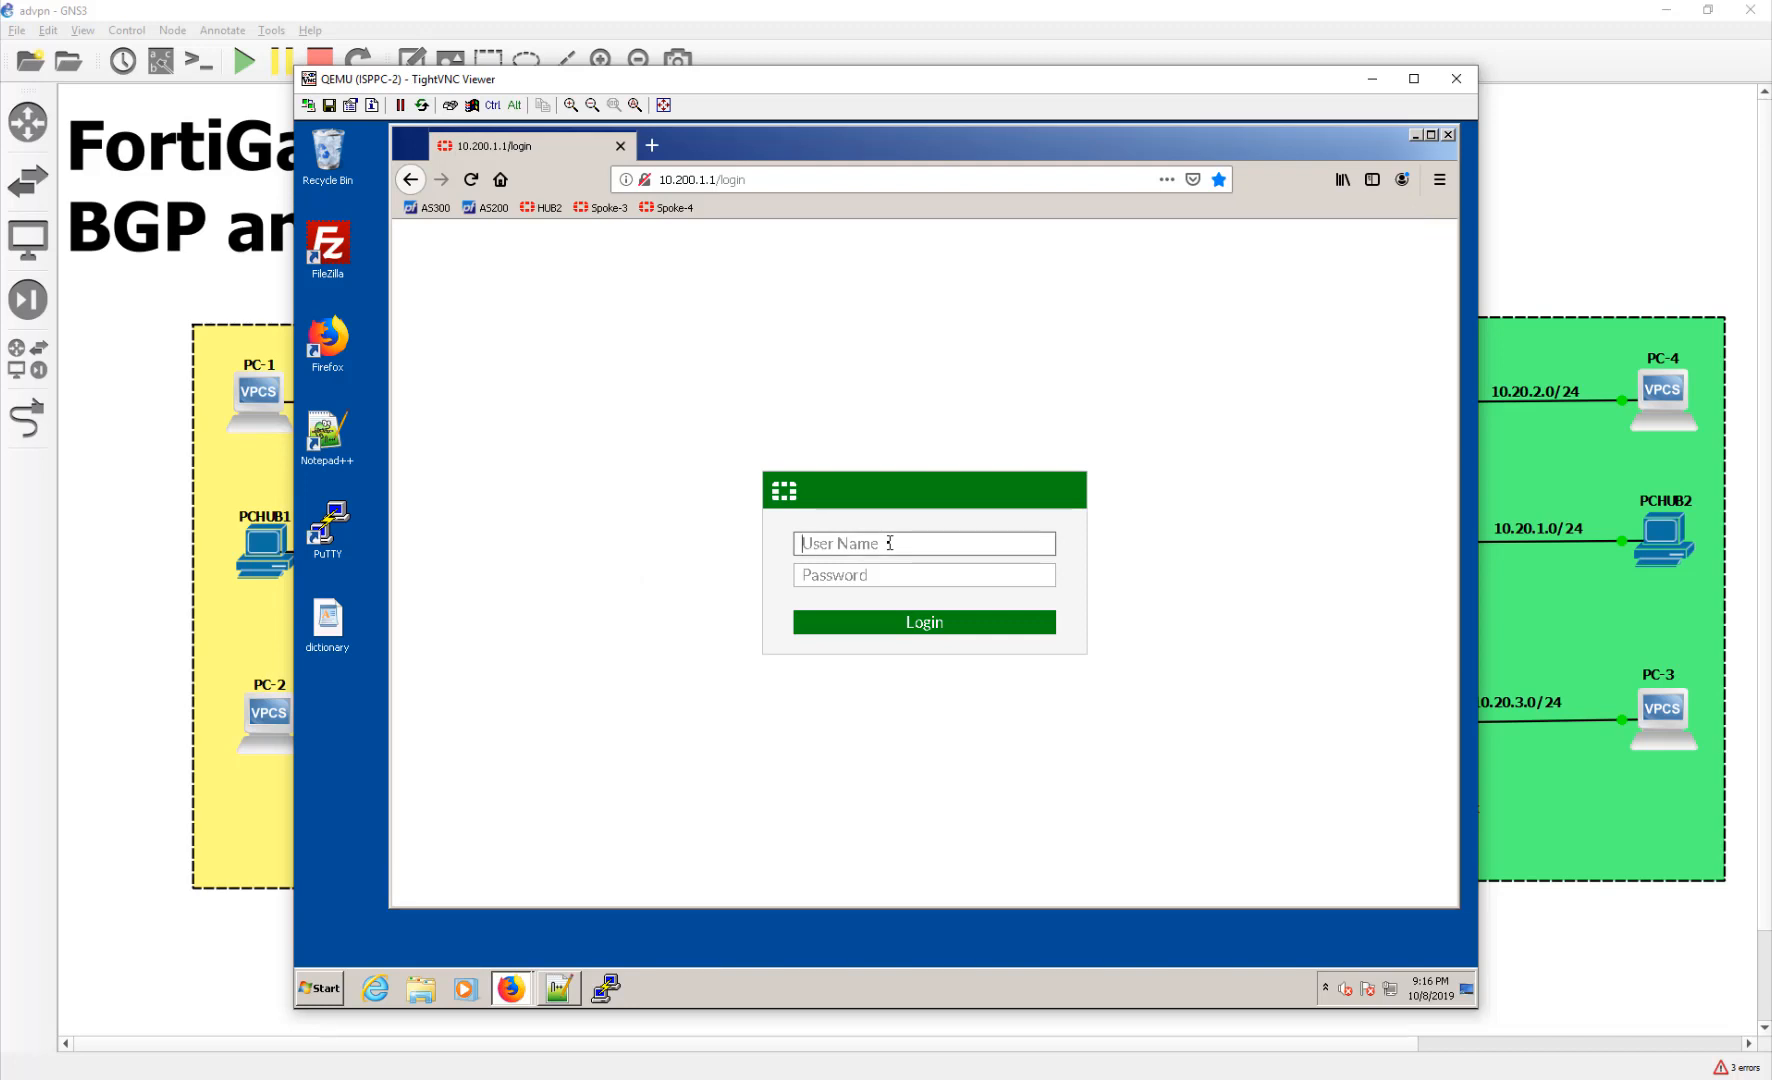
type("admin")
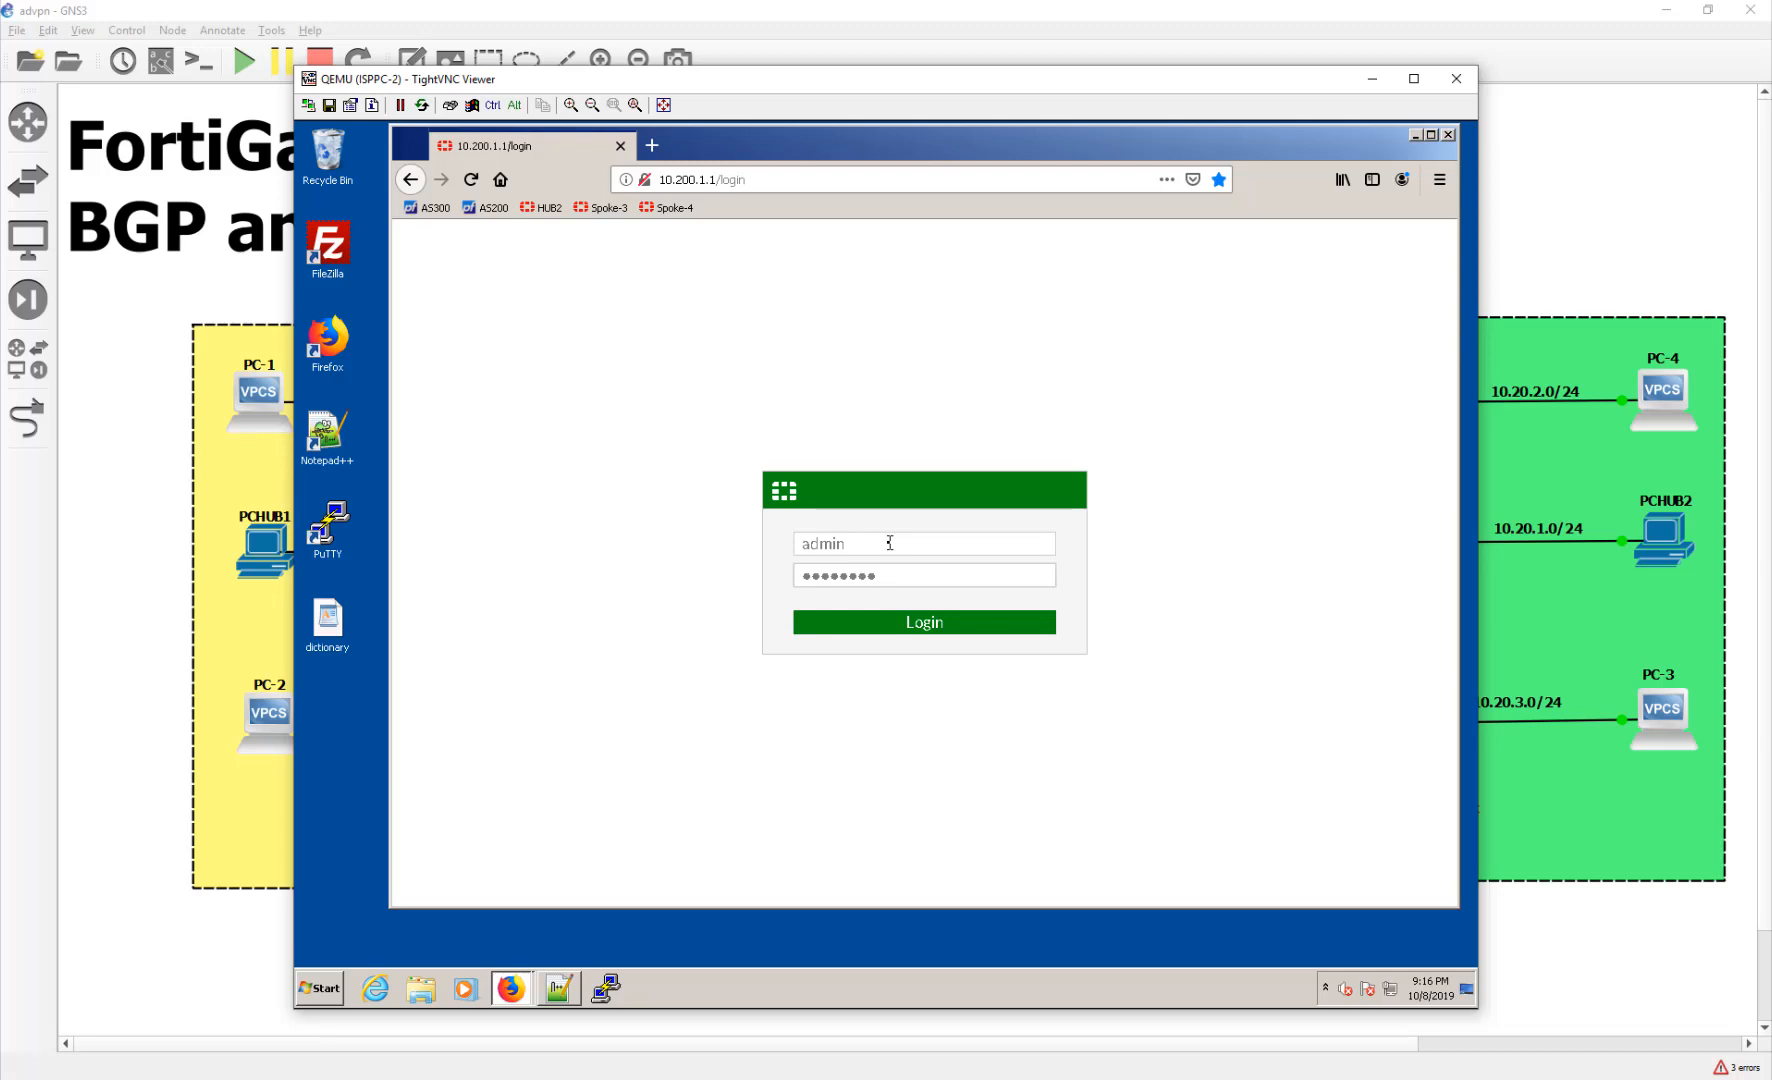
left_click(922, 621)
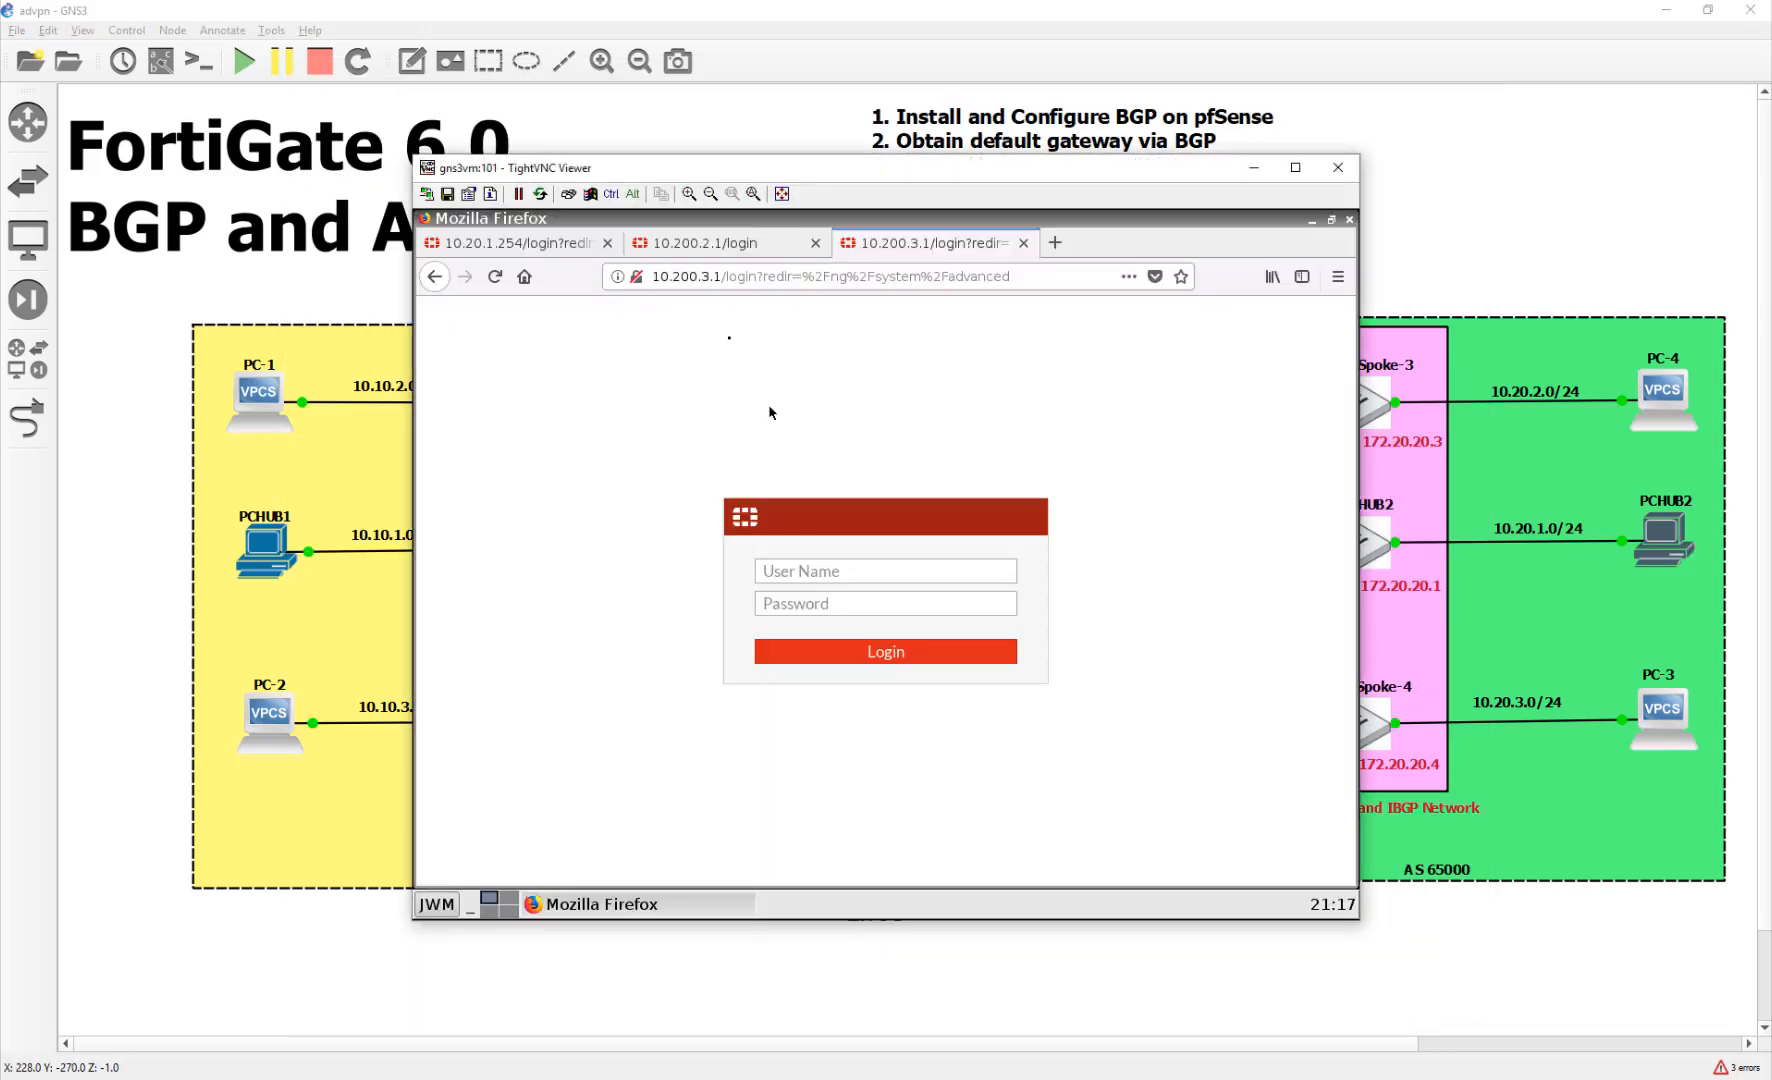
Sign in to HUB2's FortiGate web GUI as admin
left_click(514, 242)
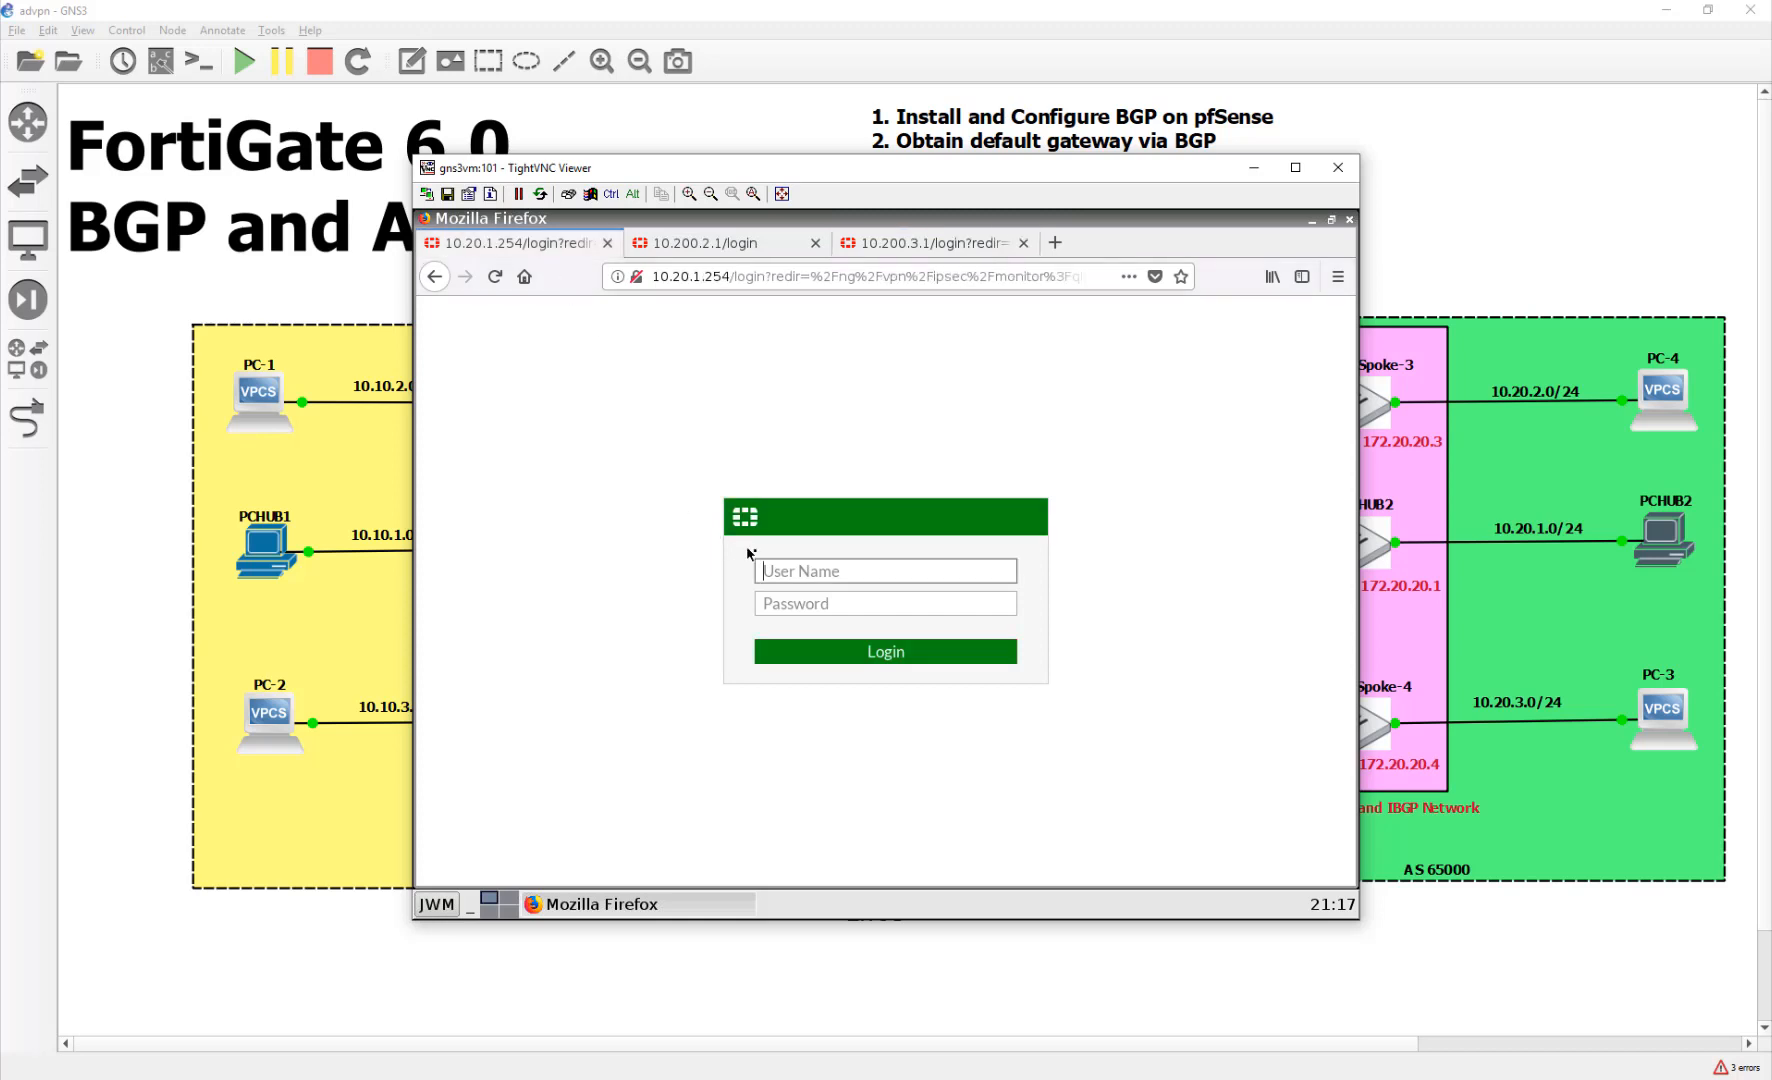
type("admin")
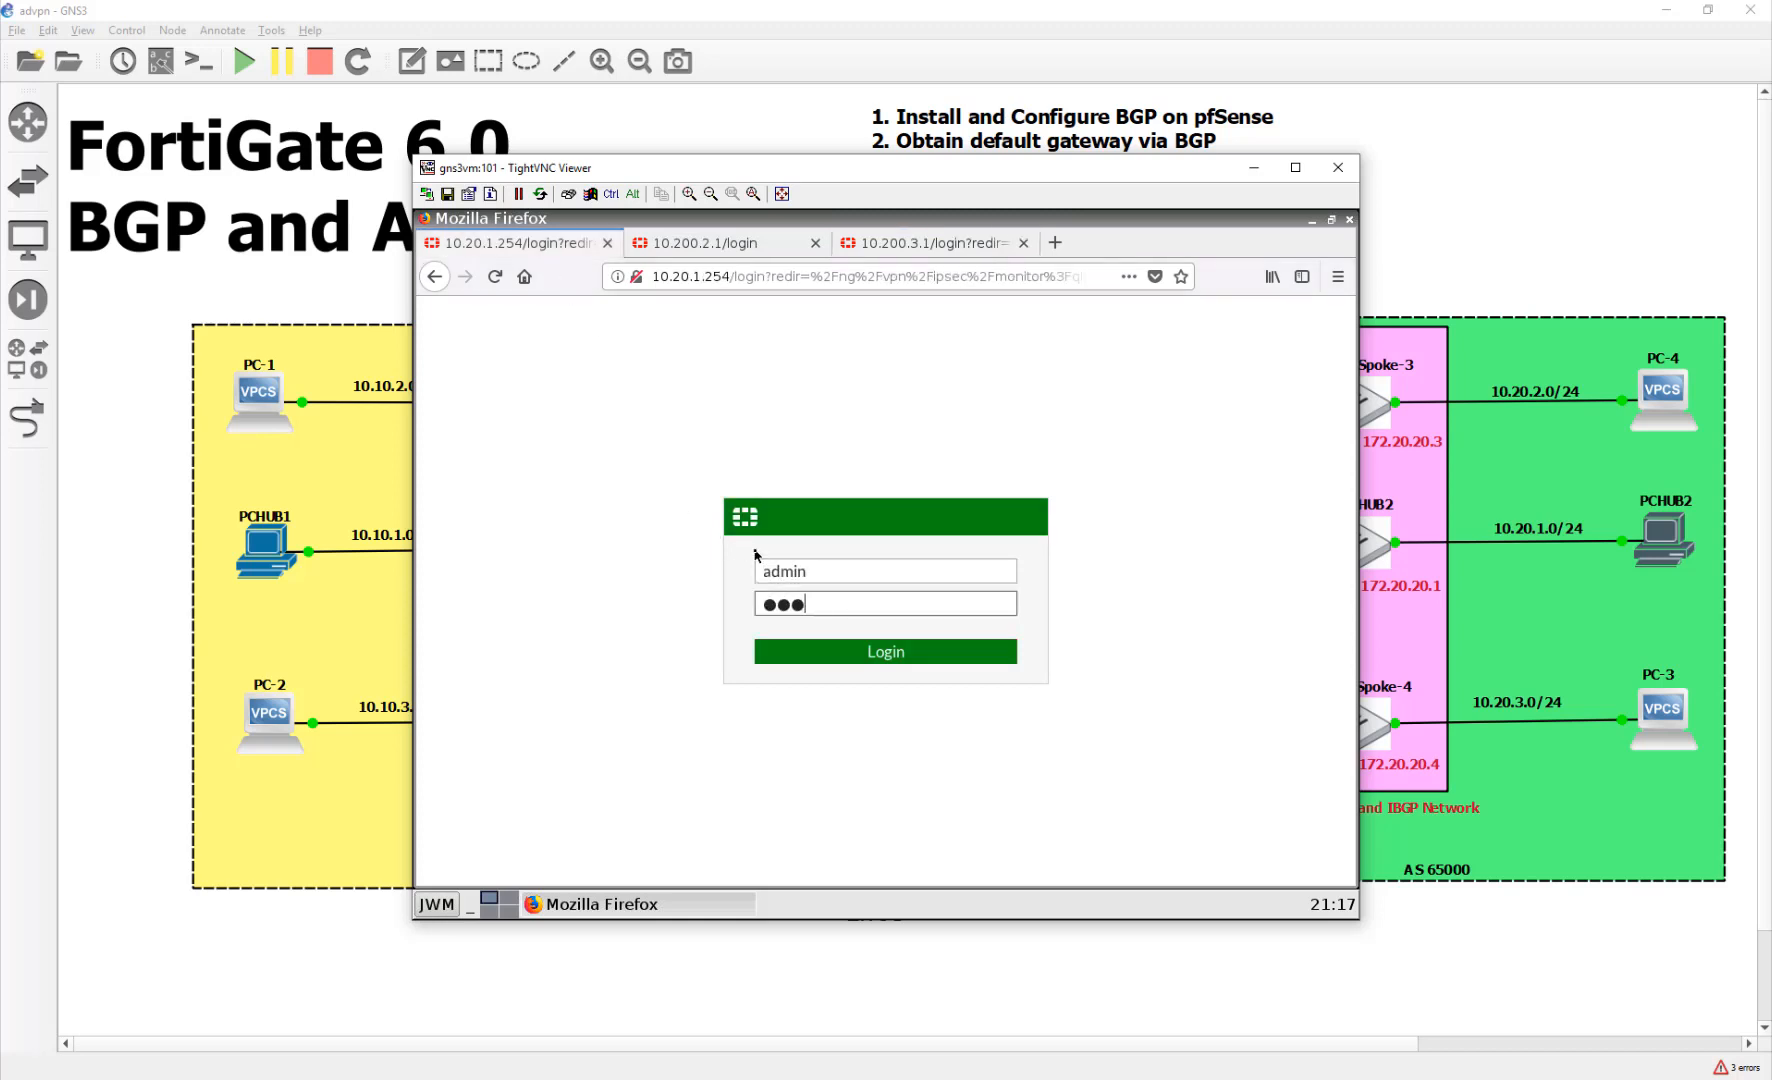
left_click(885, 651)
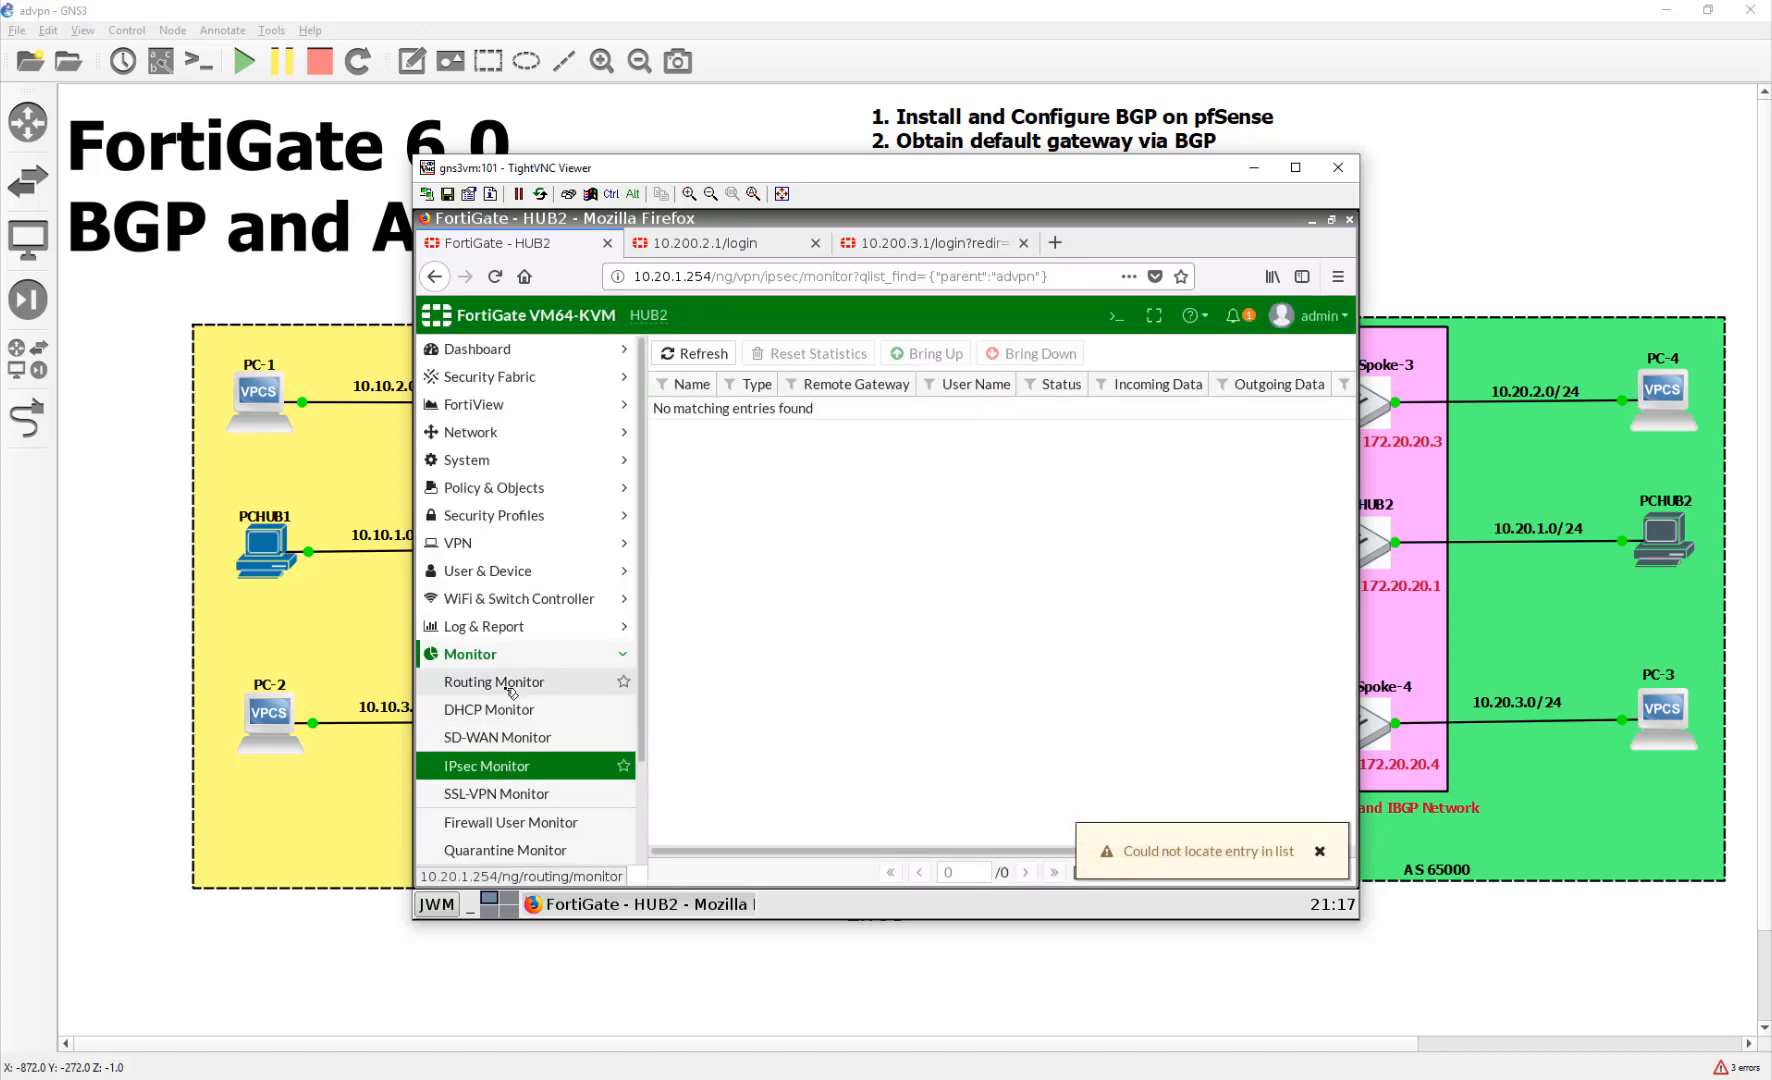
Check HUB2's routing monitor, then view its empty Network > Static Routes list
left_click(493, 681)
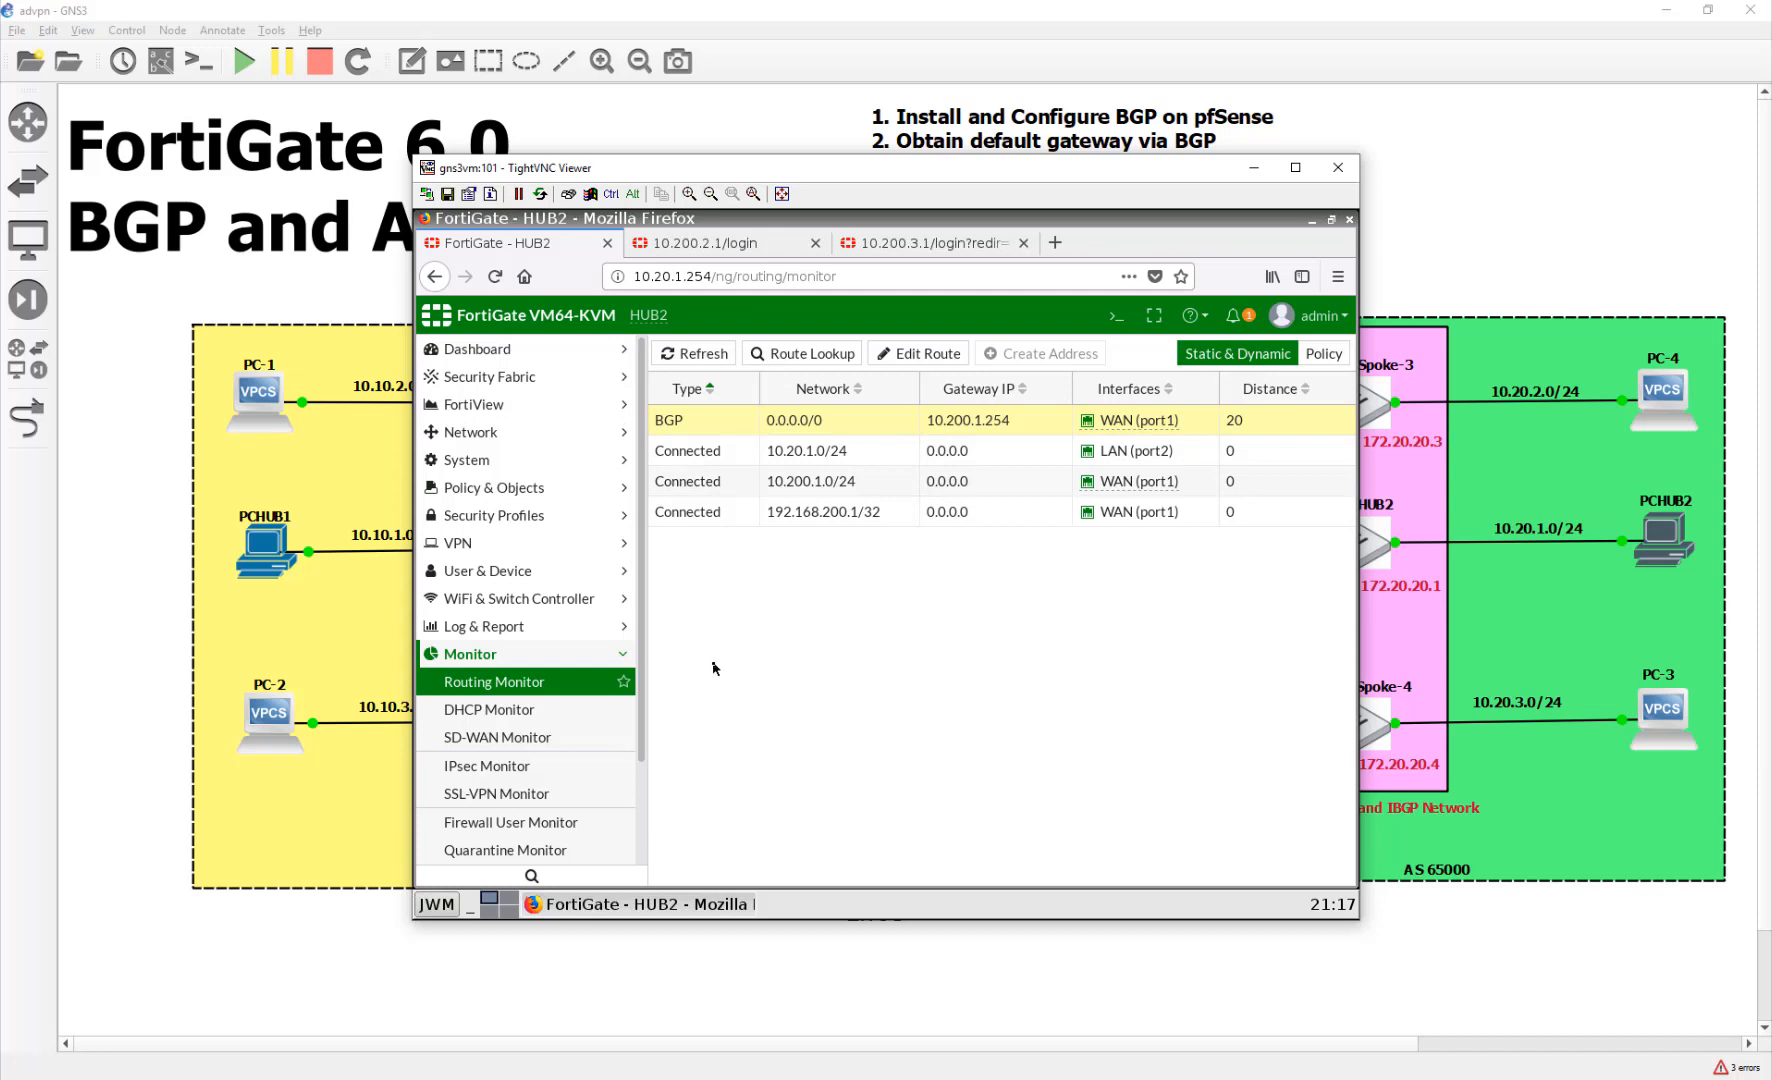
left_click(470, 432)
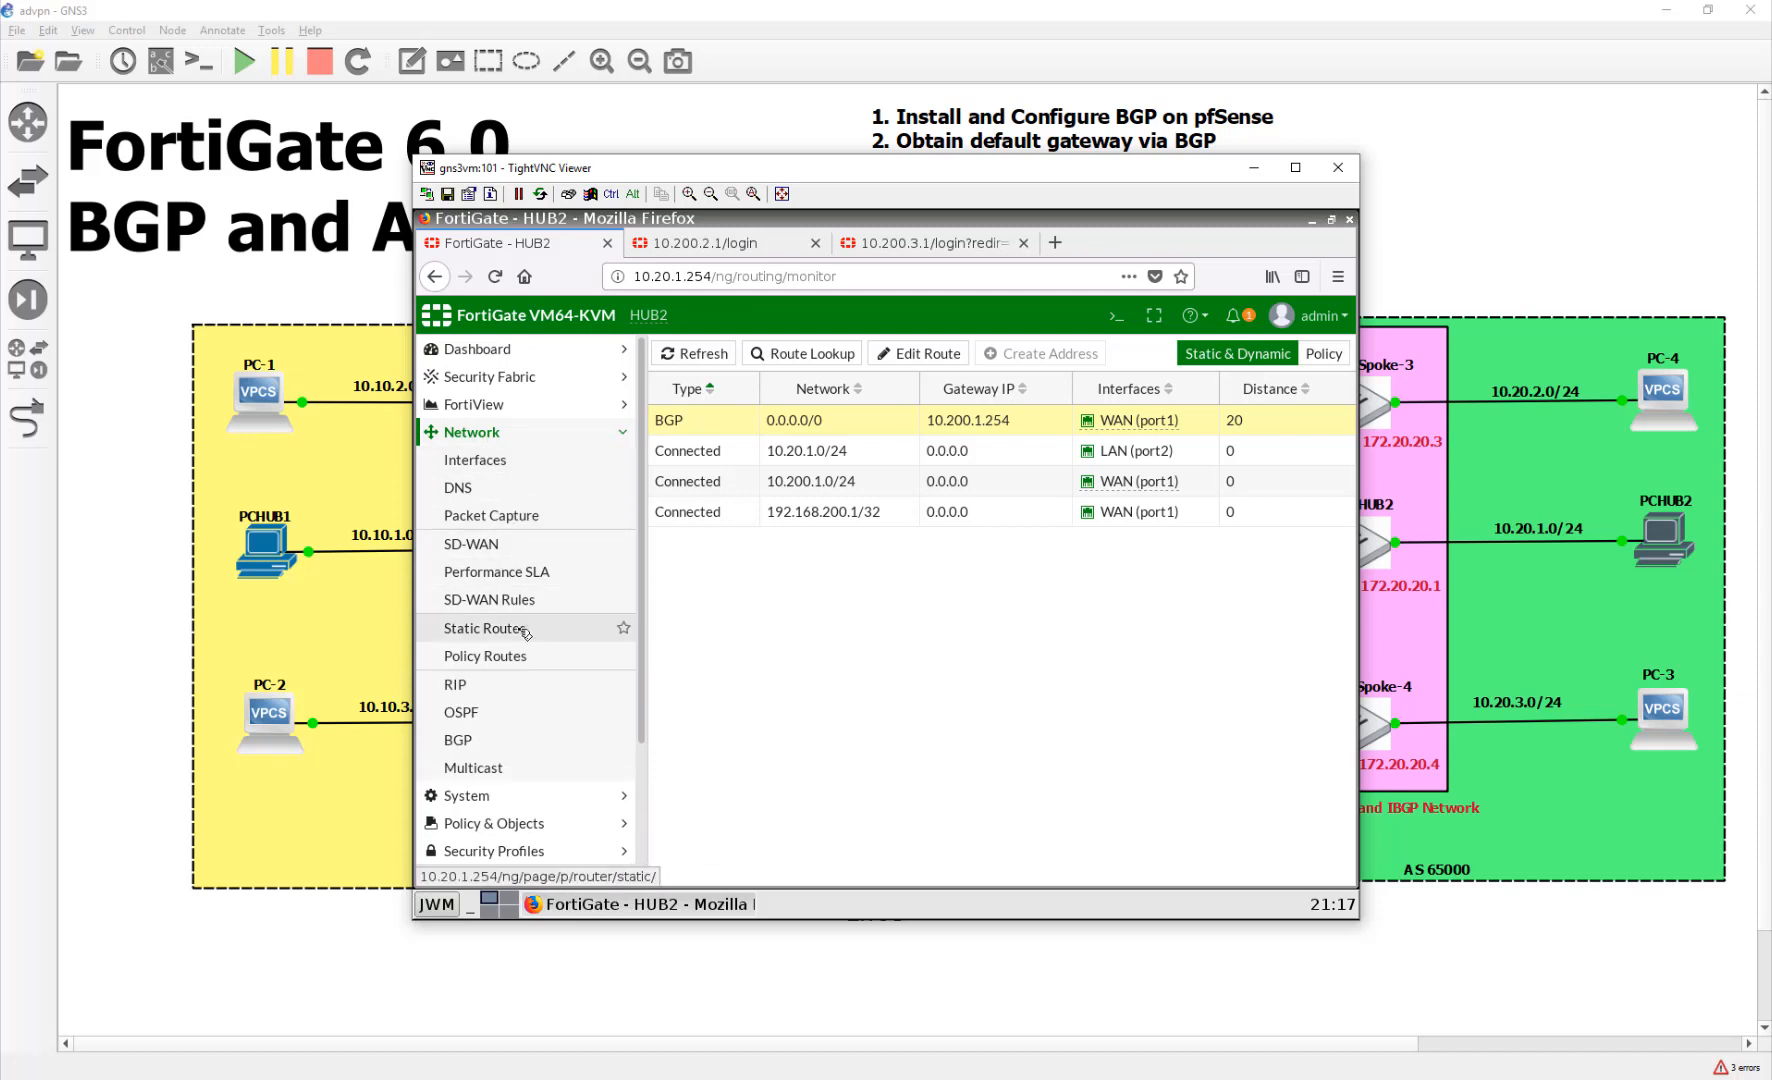
left_click(485, 628)
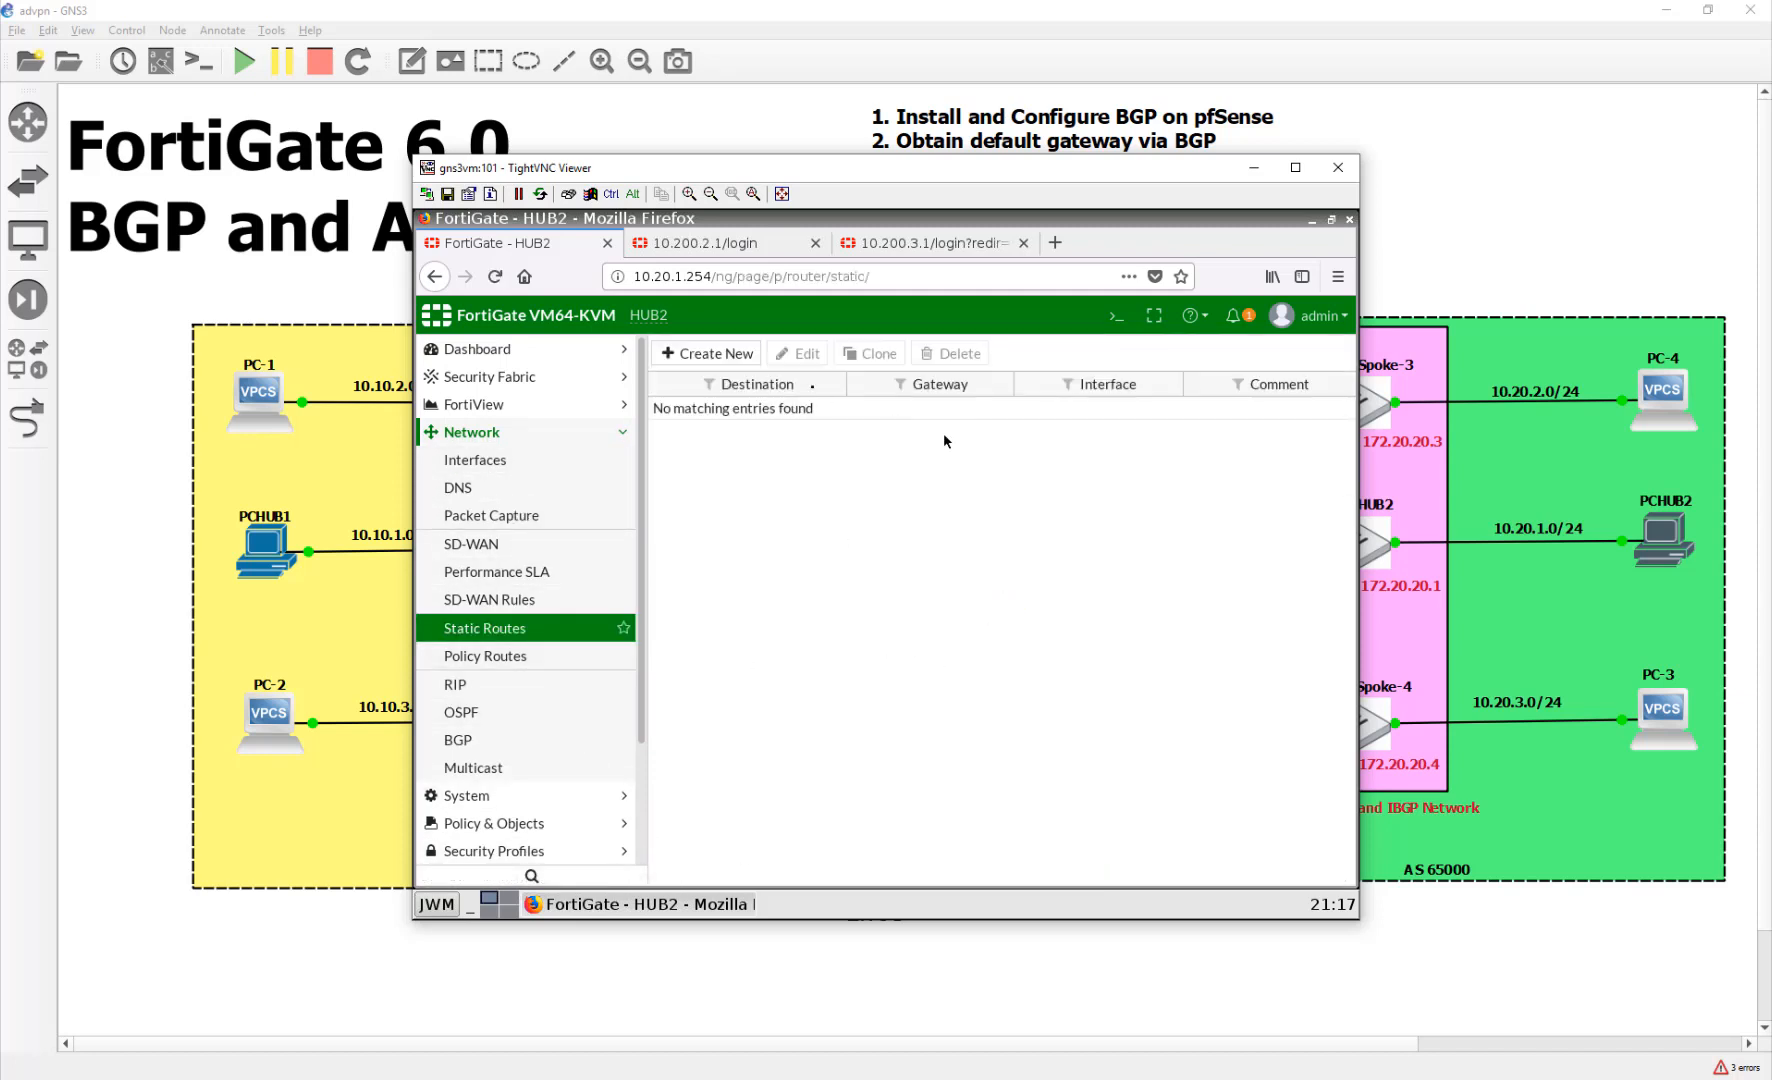
Create a 0.0.0.0/0 static route via 10.200.1.254 on WAN (port1), then recheck routing
left_click(705, 352)
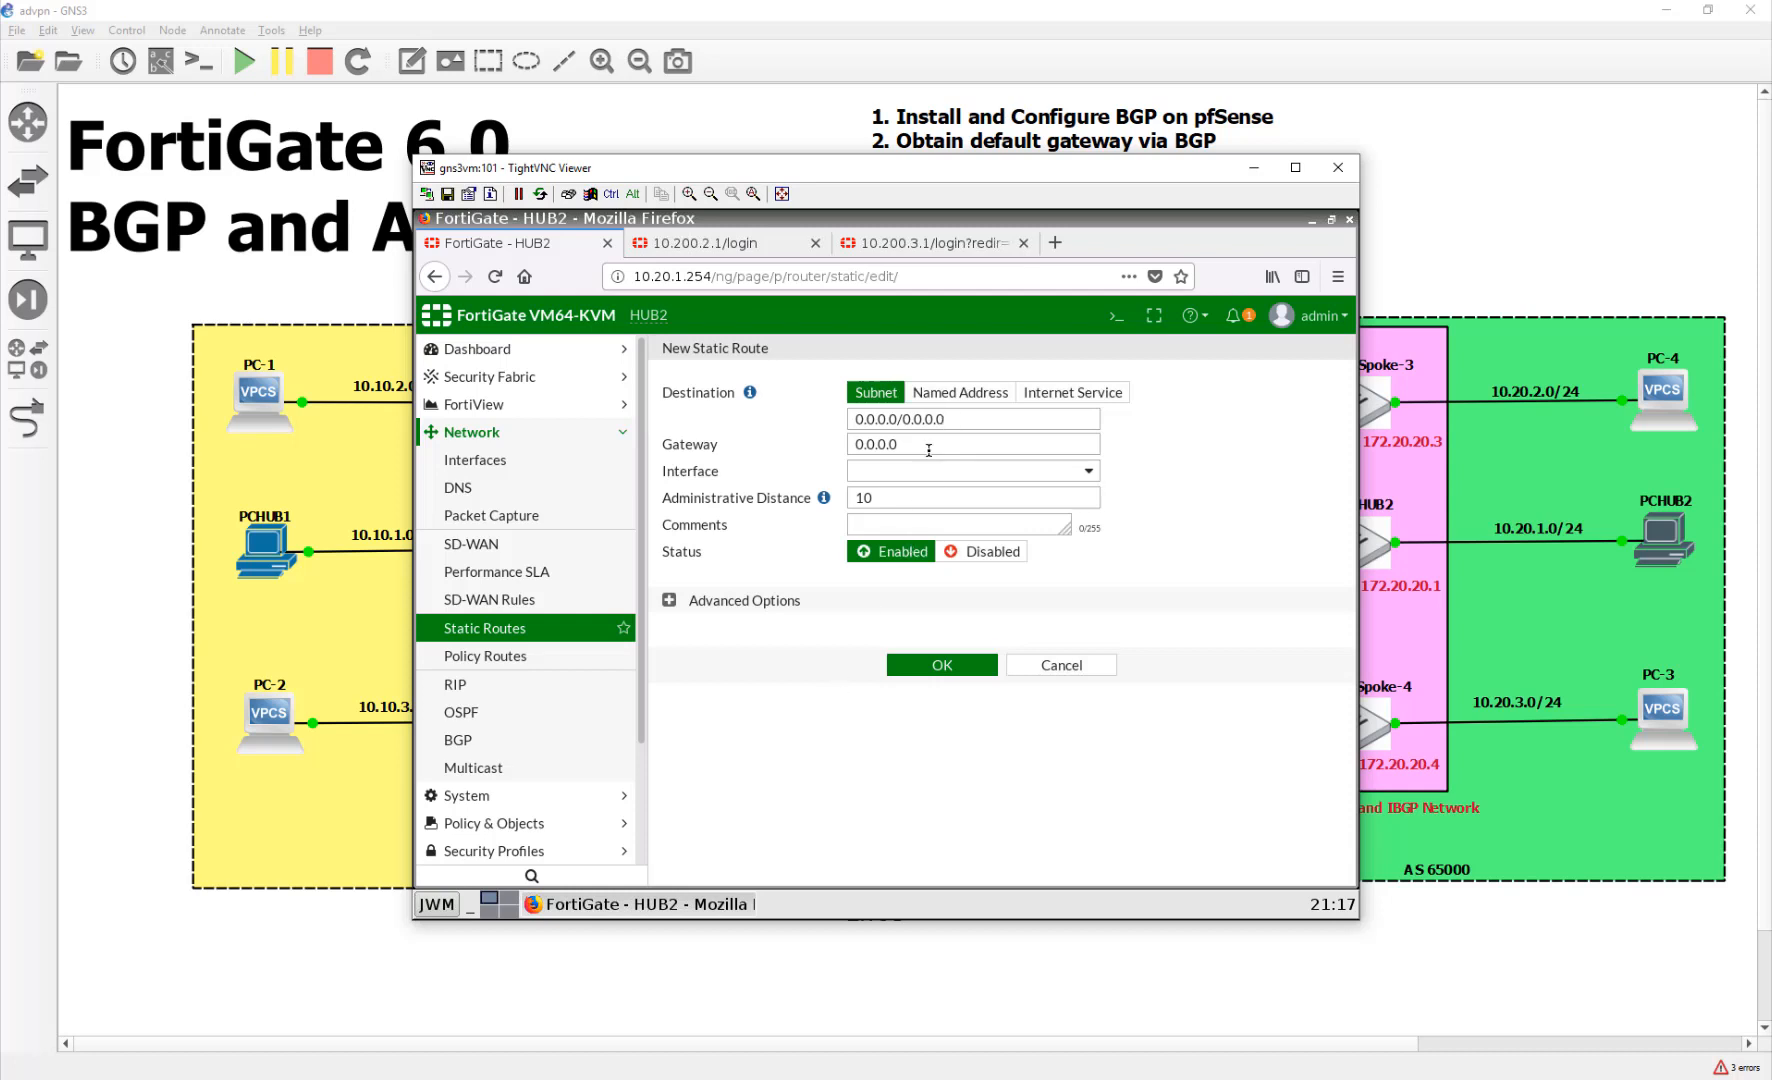
type("10")
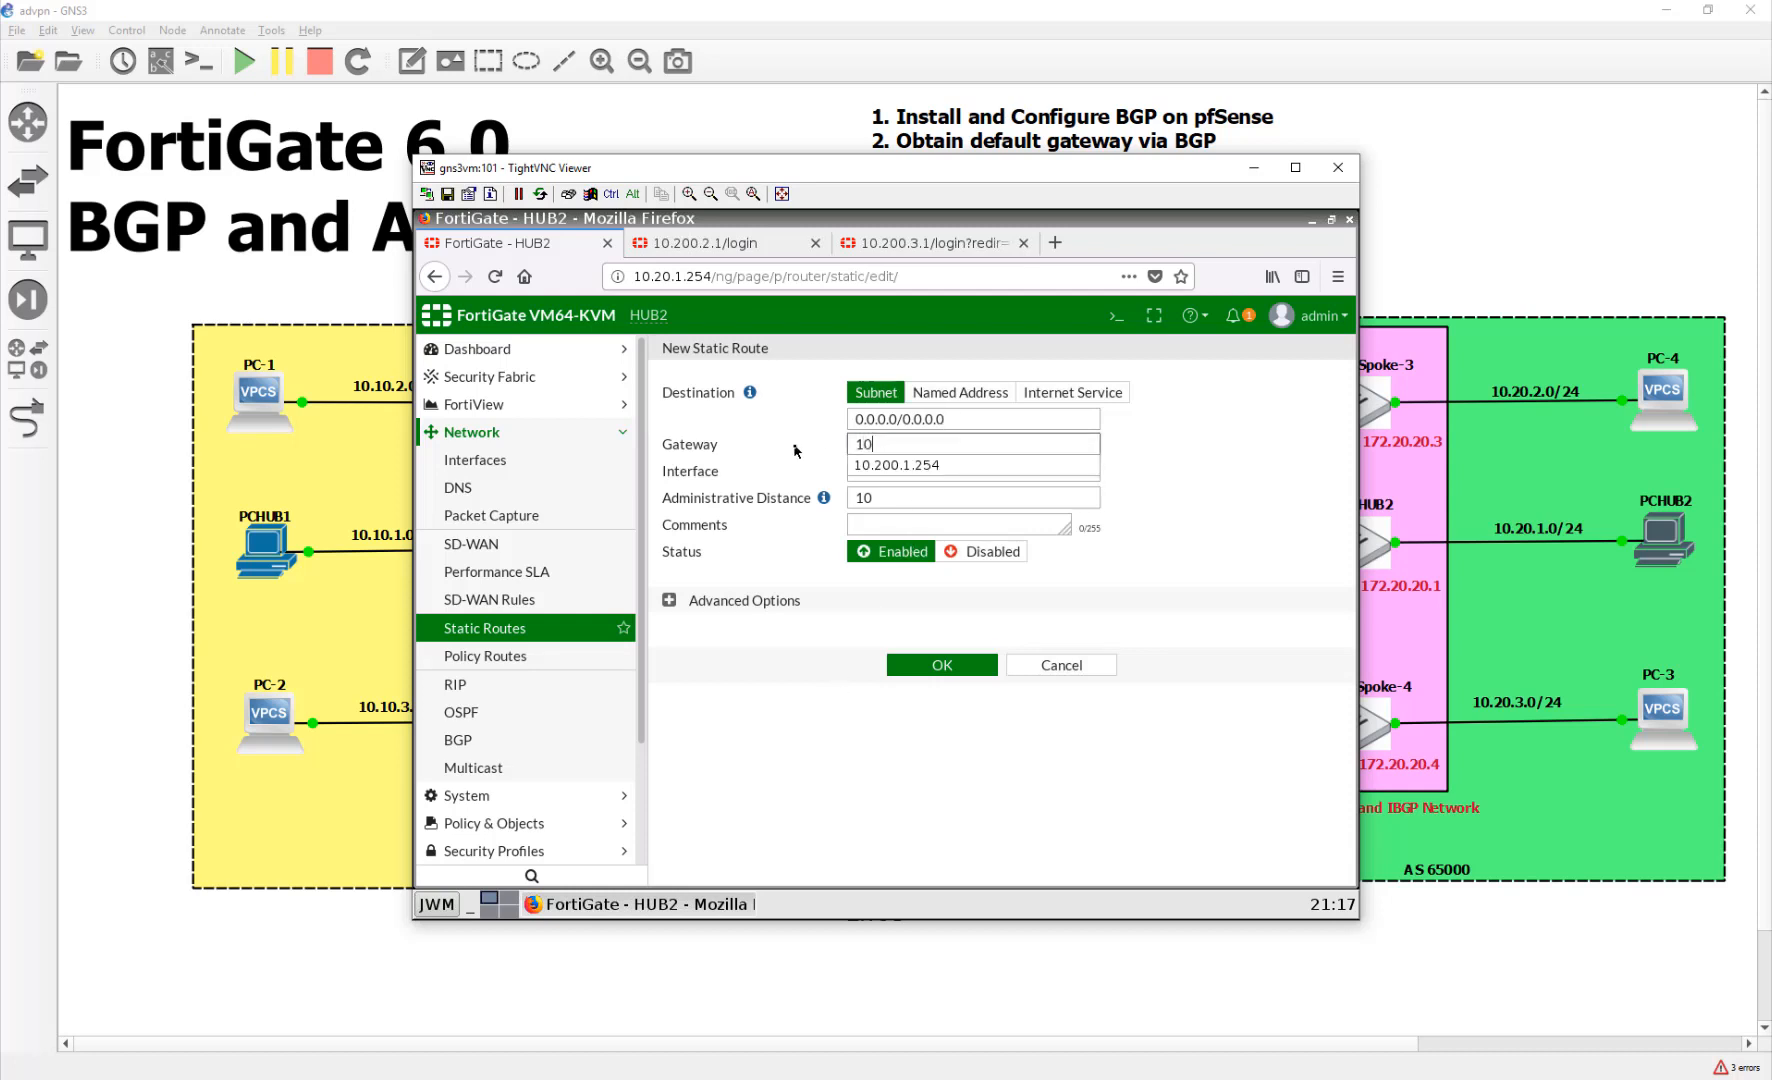
type("0.200.1.254")
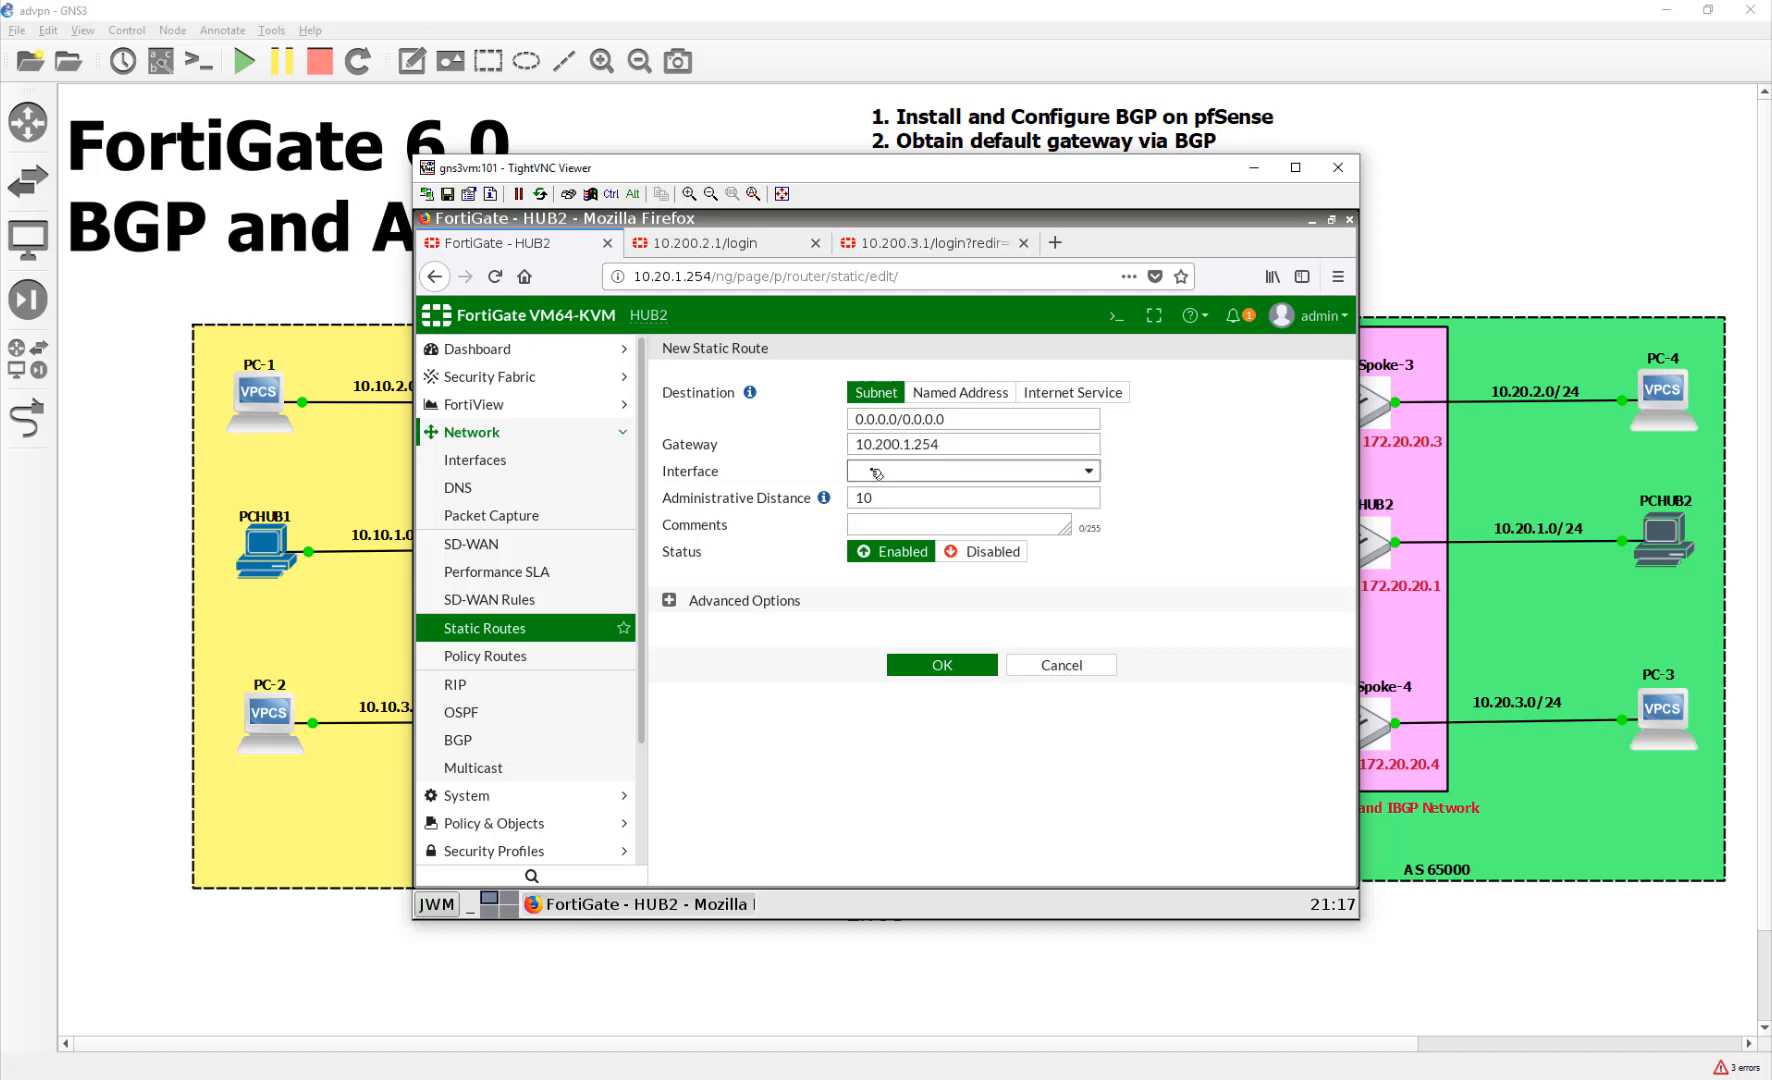
left_click(970, 470)
type("30")
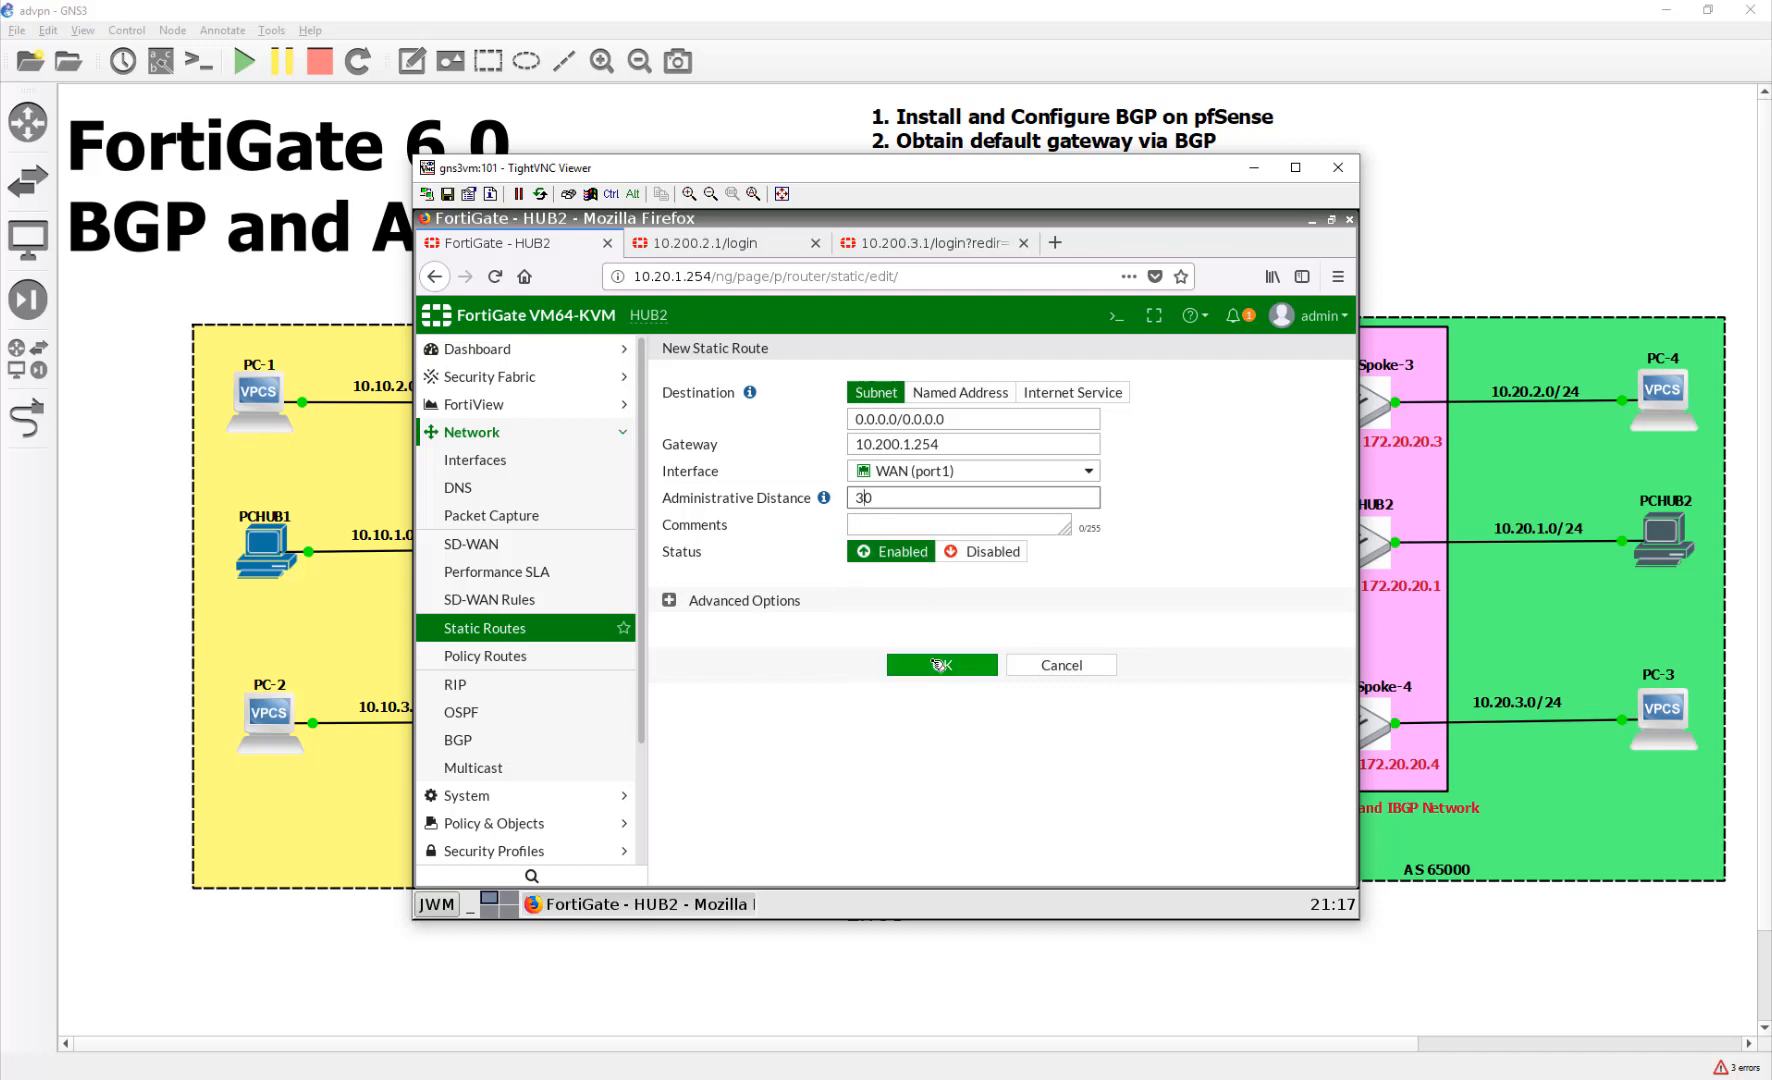
left_click(940, 664)
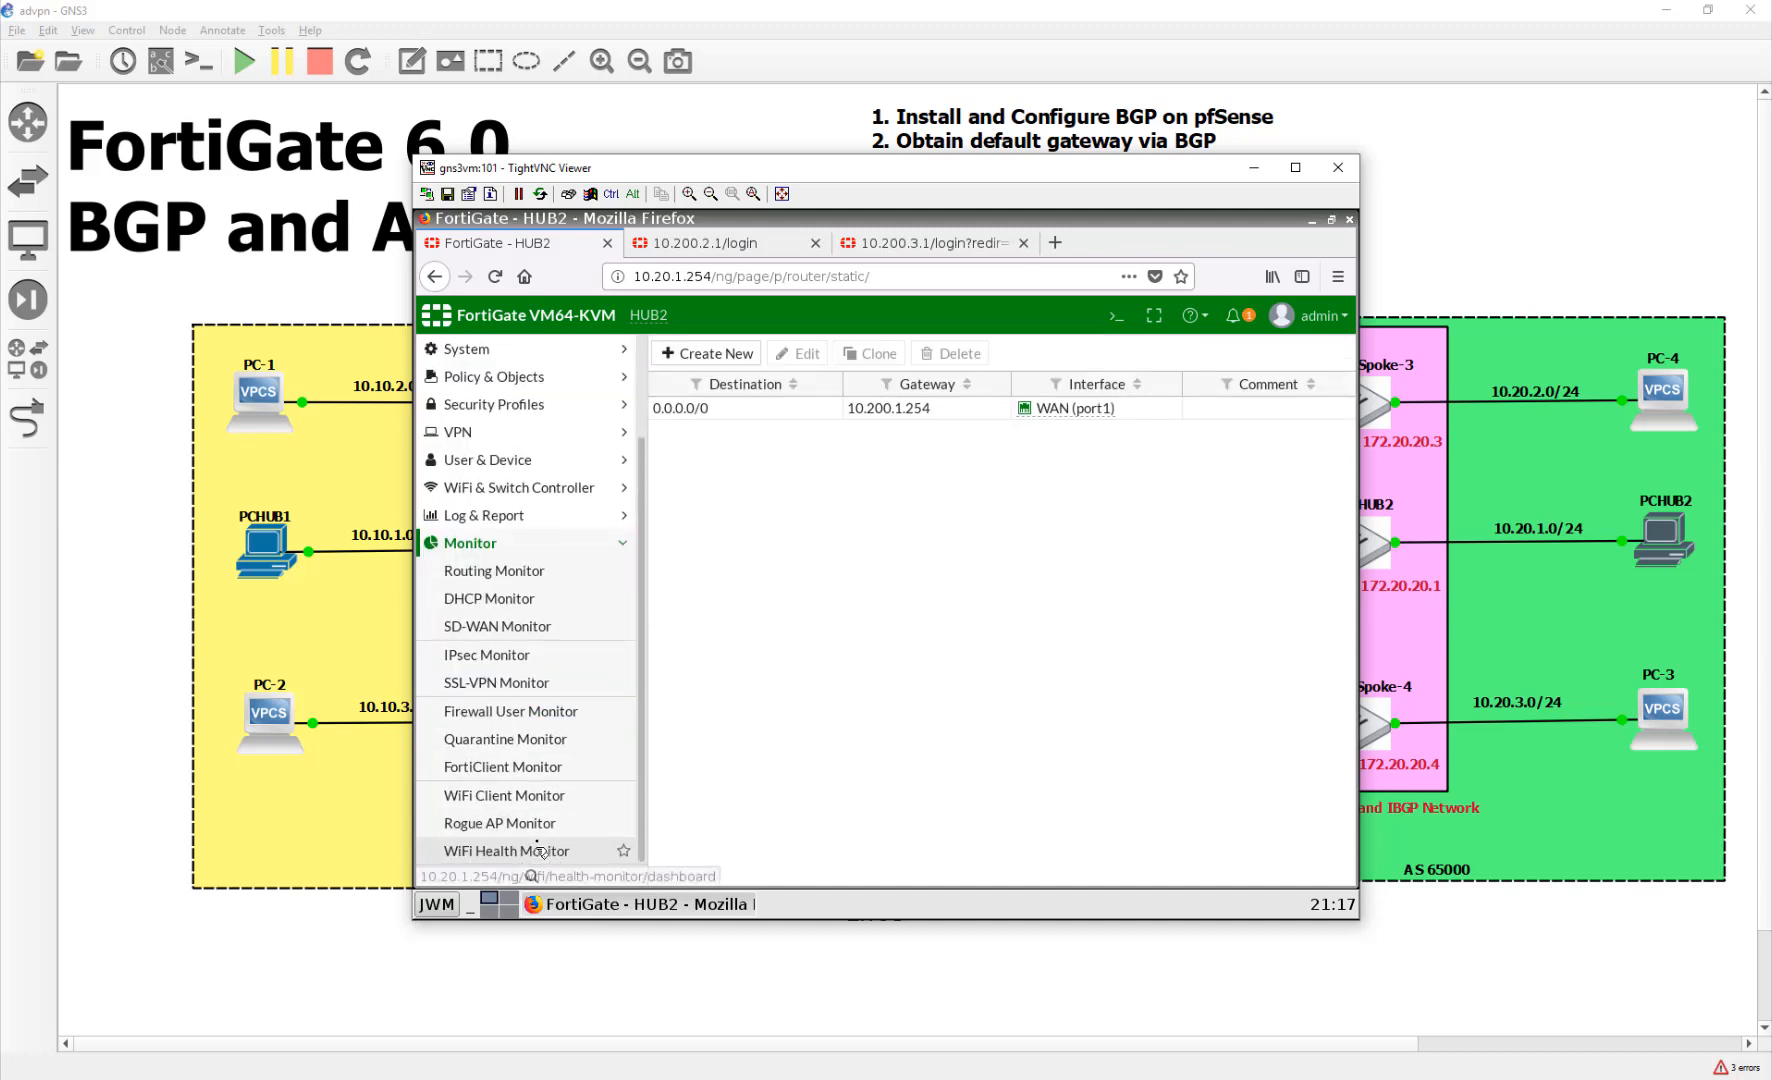
left_click(493, 571)
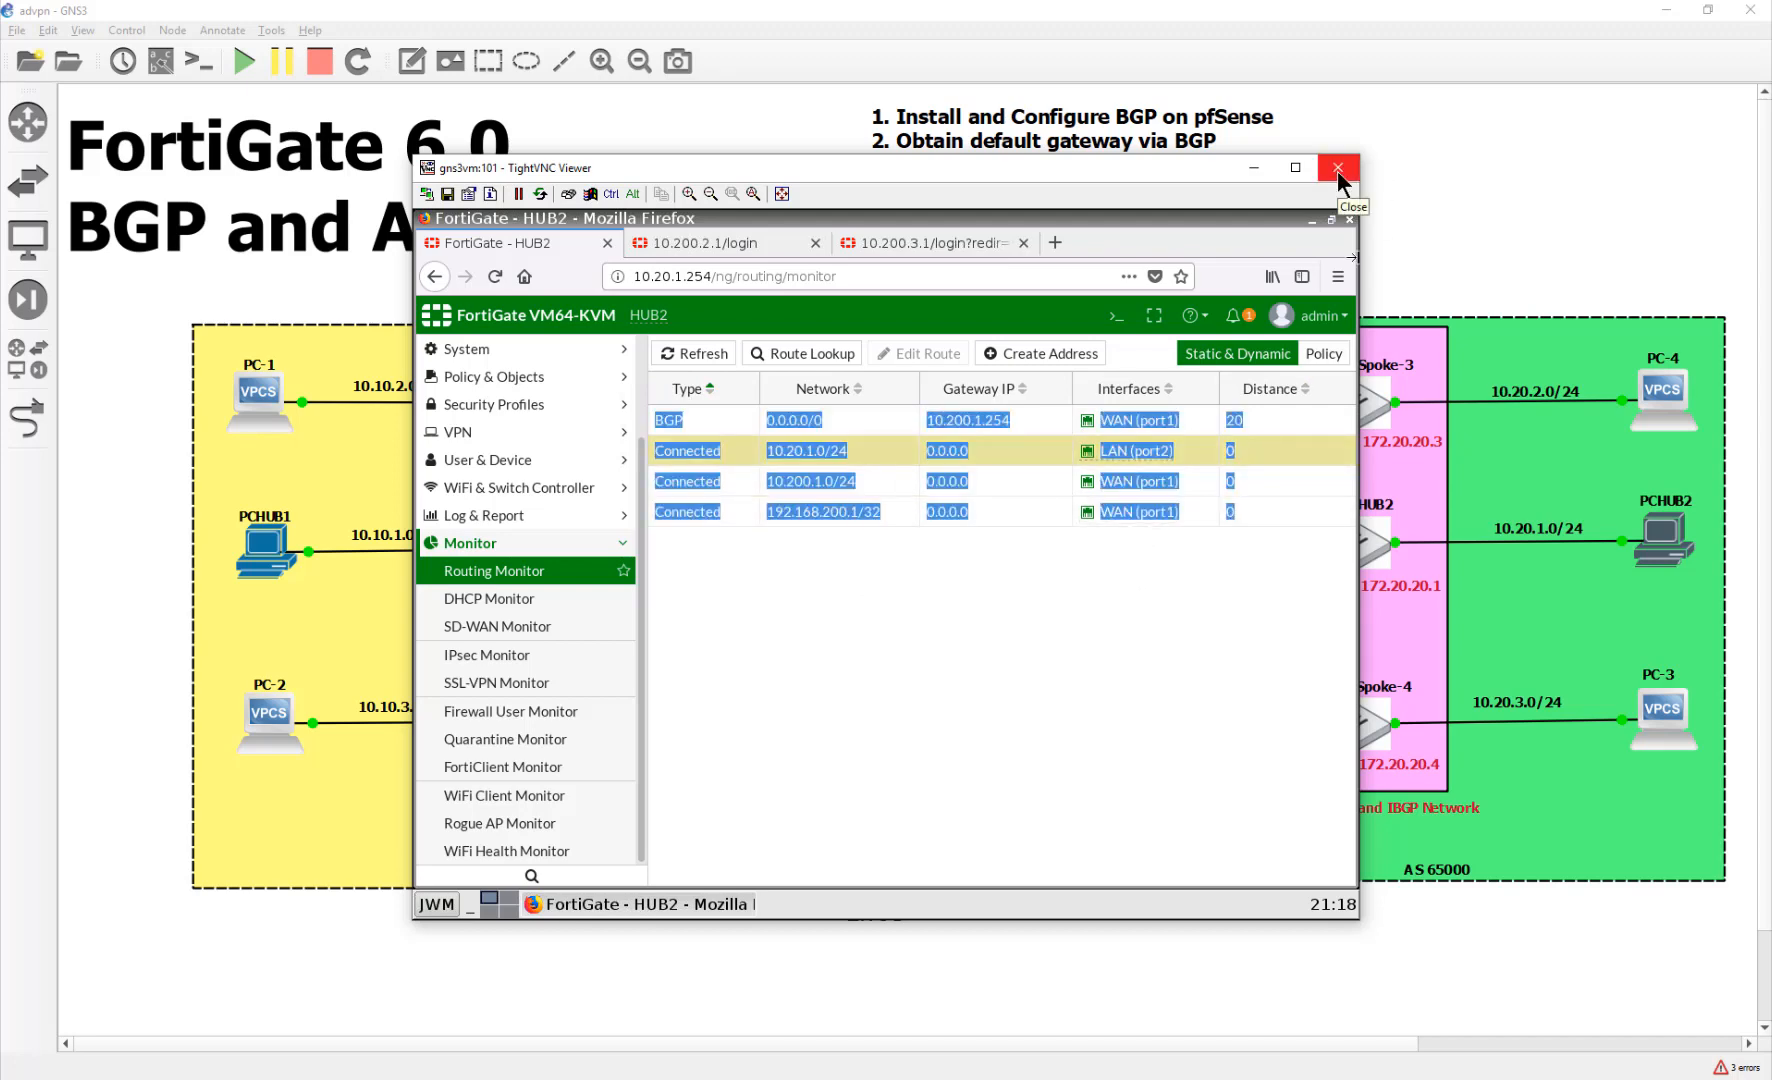
Close HUB2's VNC viewer and start the saved PuTTY SSH session to 10.200.1.1
left_click(1338, 167)
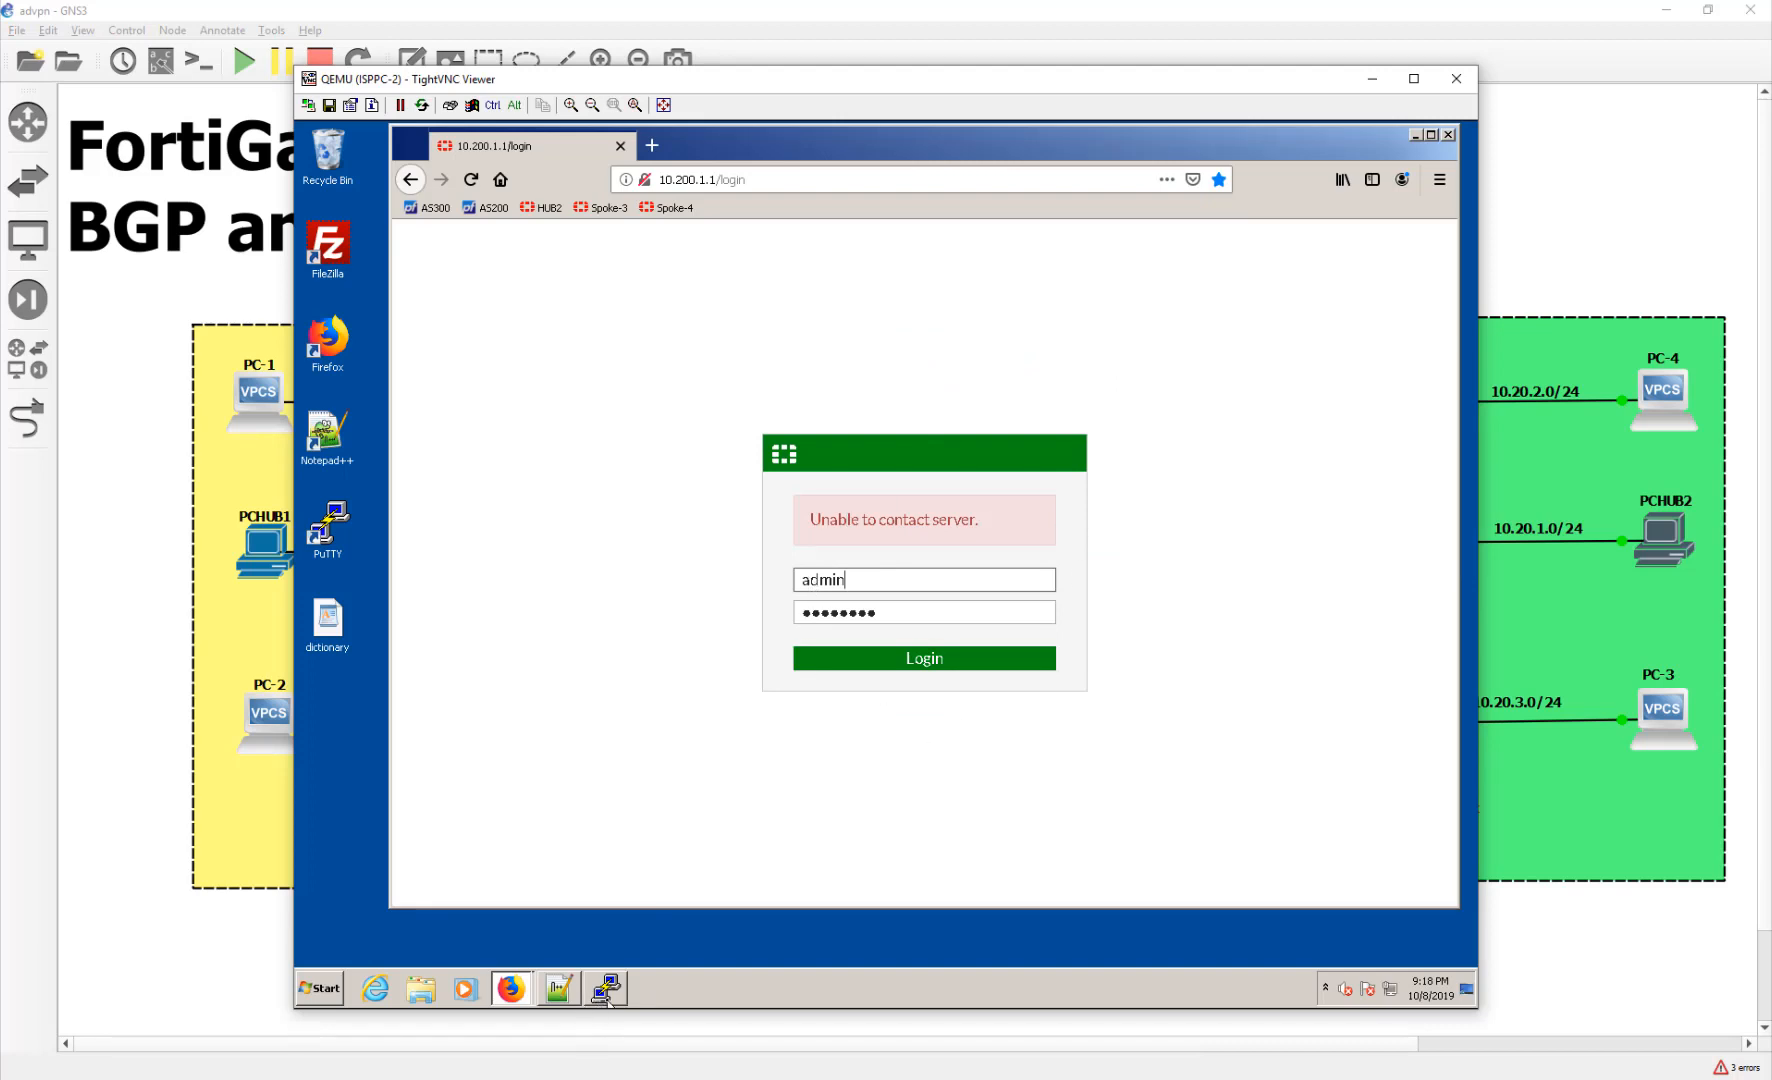
left_click(605, 990)
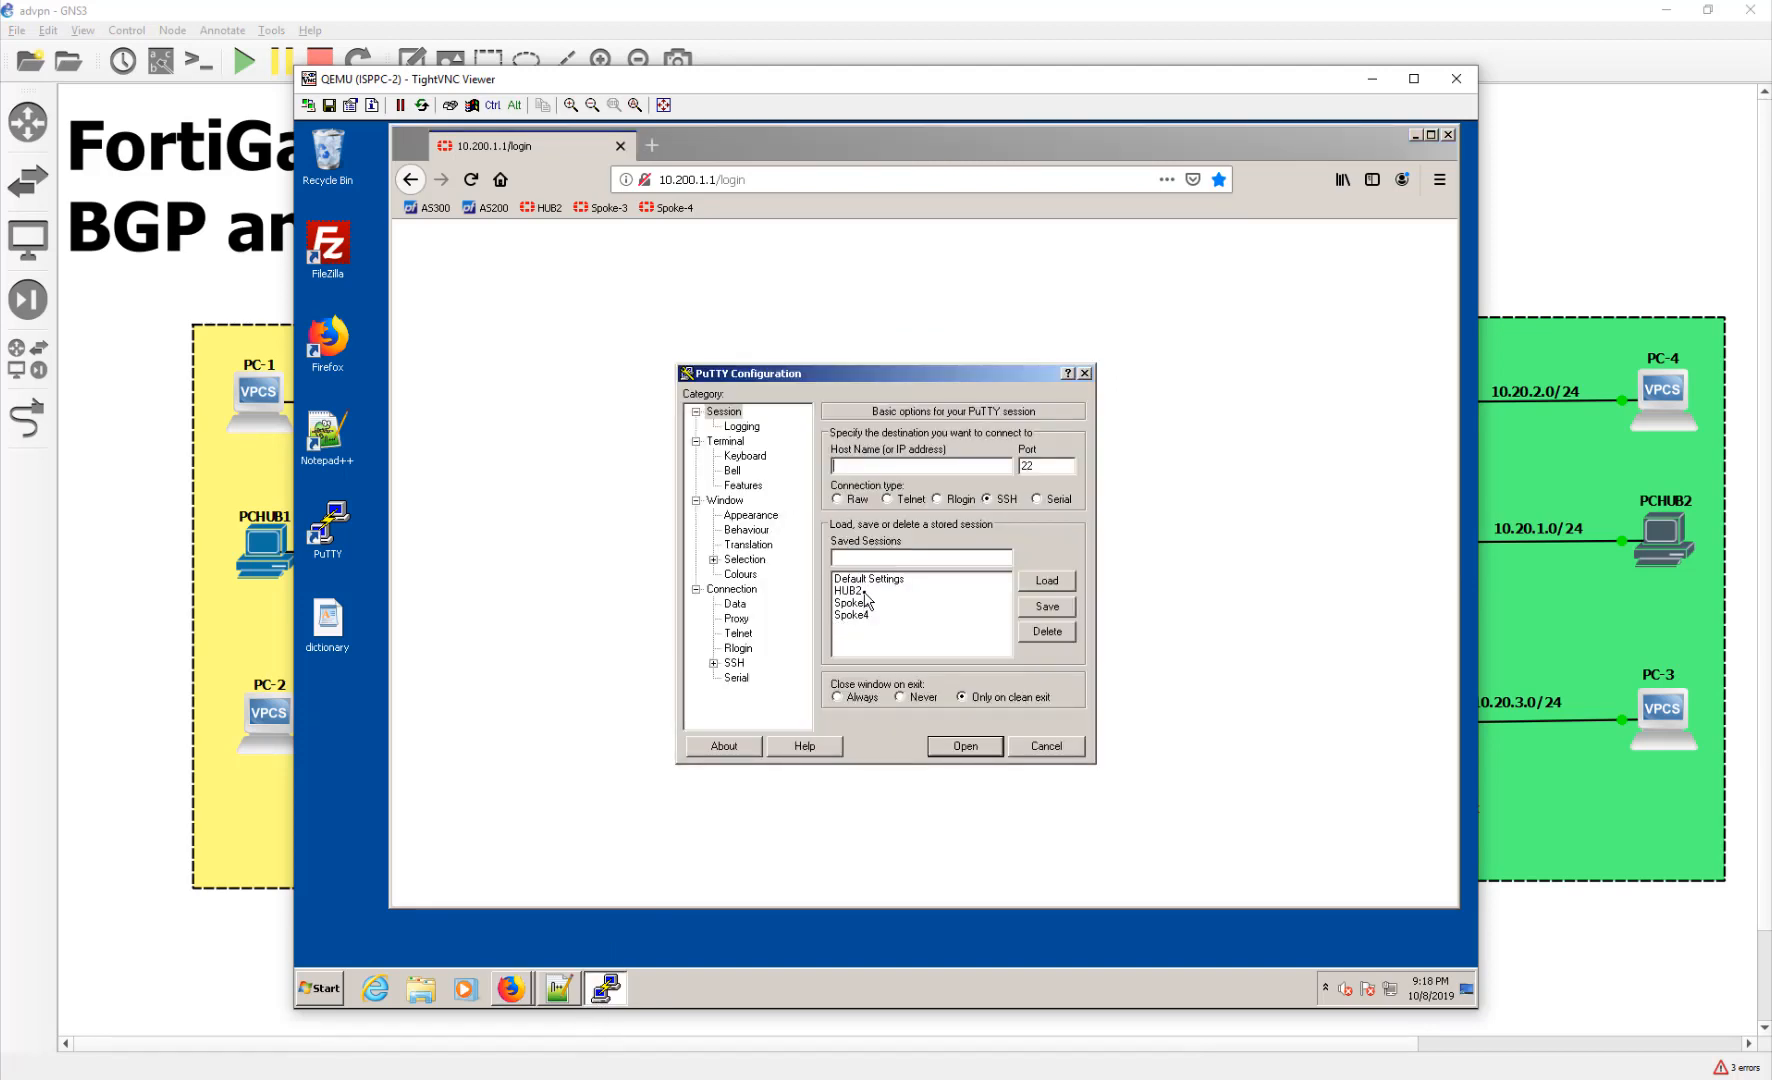
left_click(963, 746)
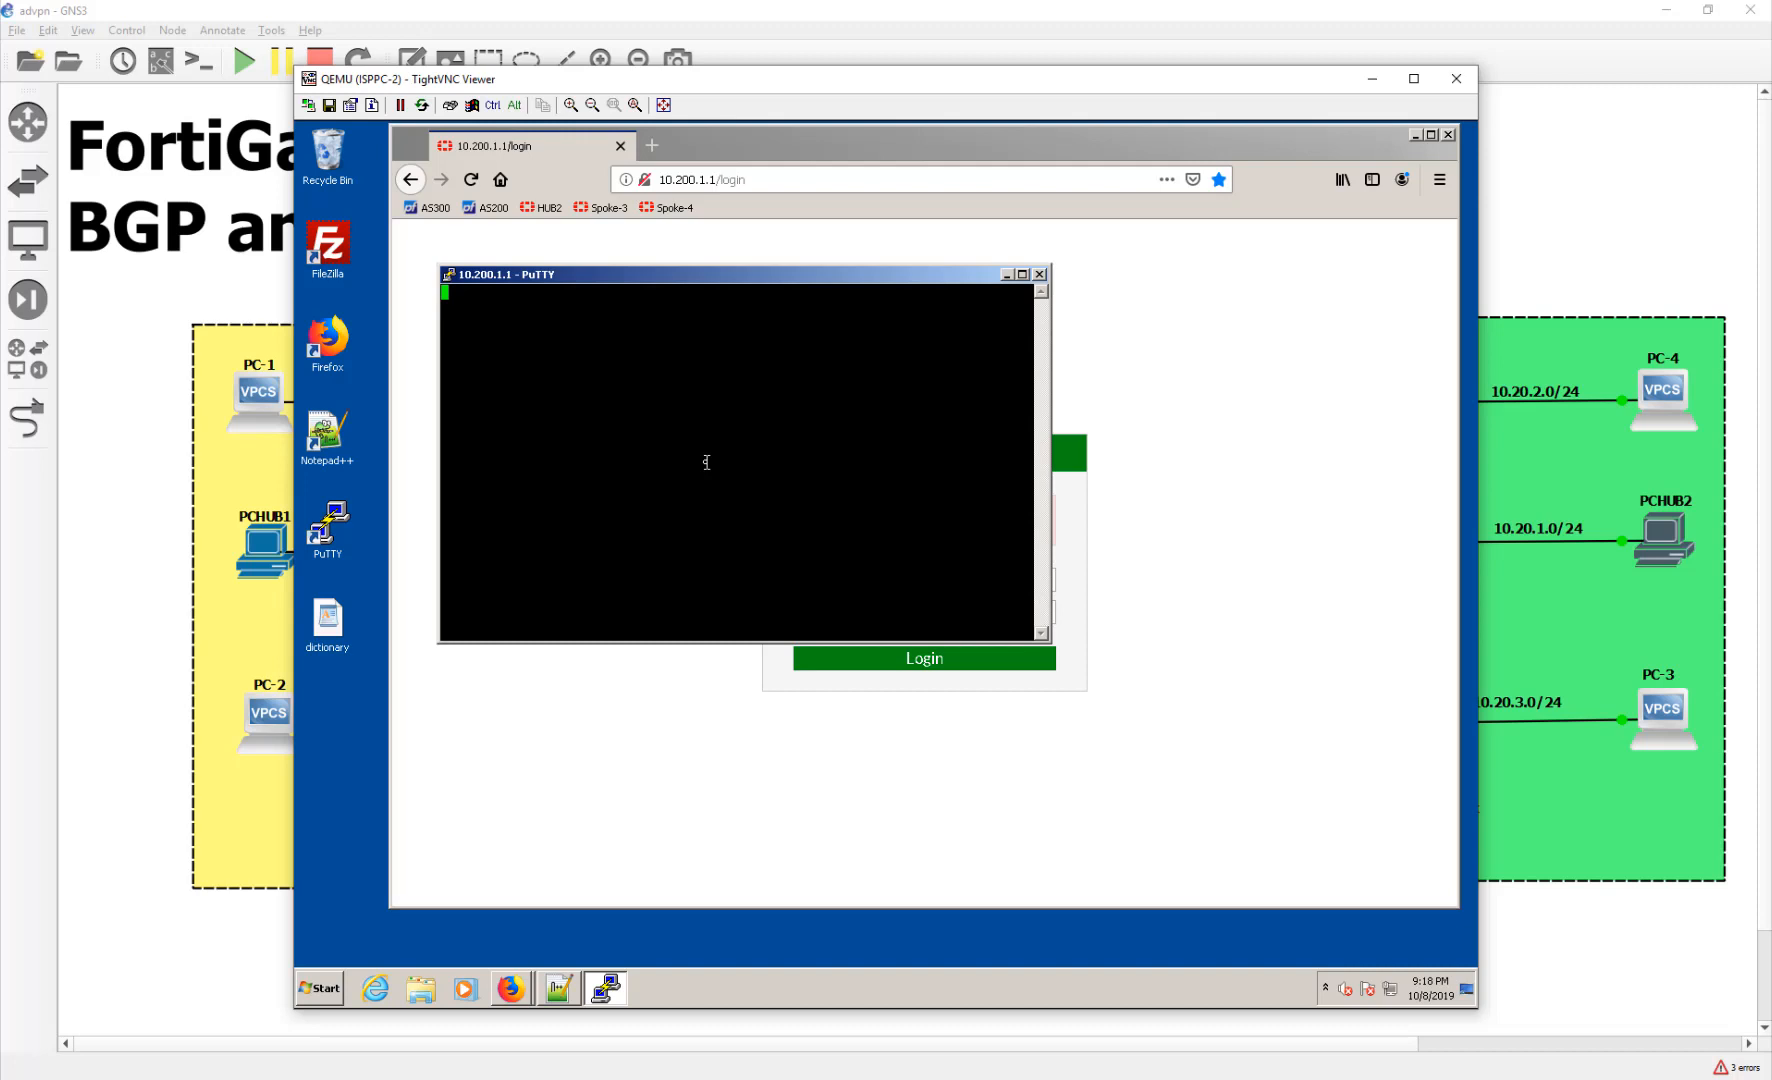
From a command prompt, confirm IP 172.16.1.14 with ipconfig and ping 10.200.1.254 successfully
left_click(318, 987)
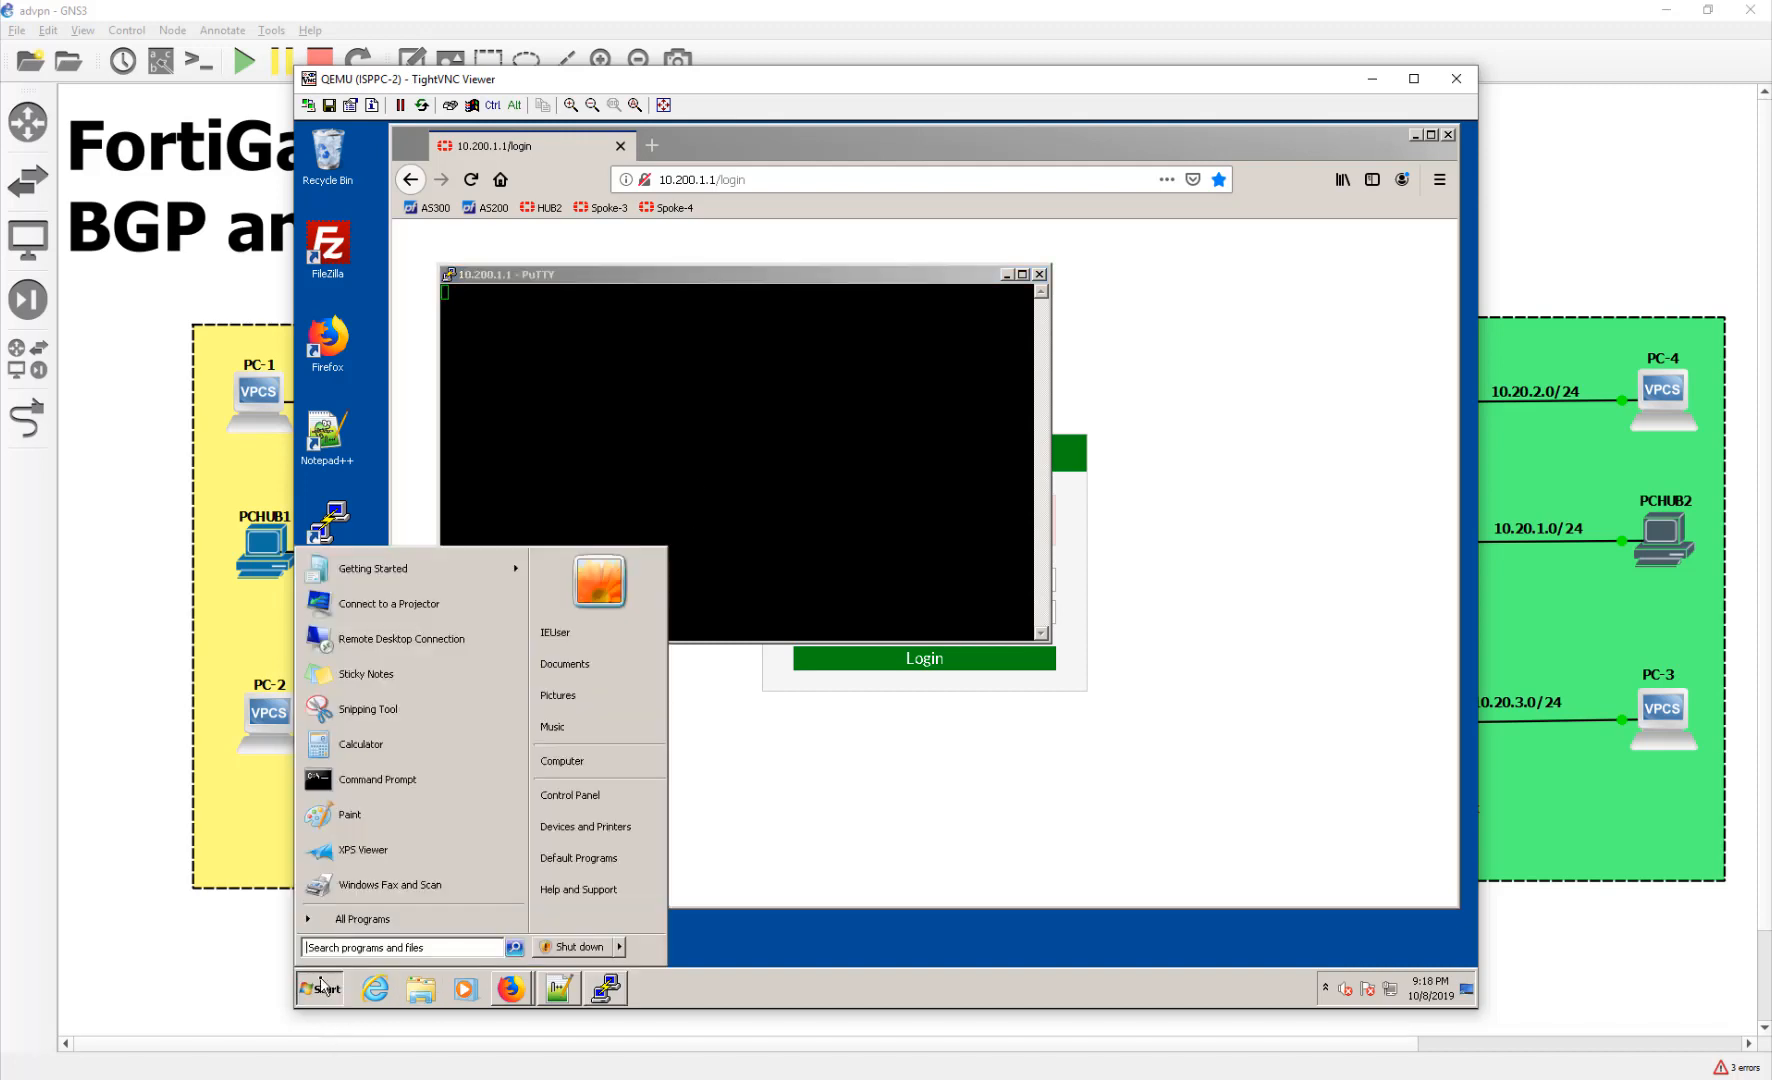
mouse_move(376, 778)
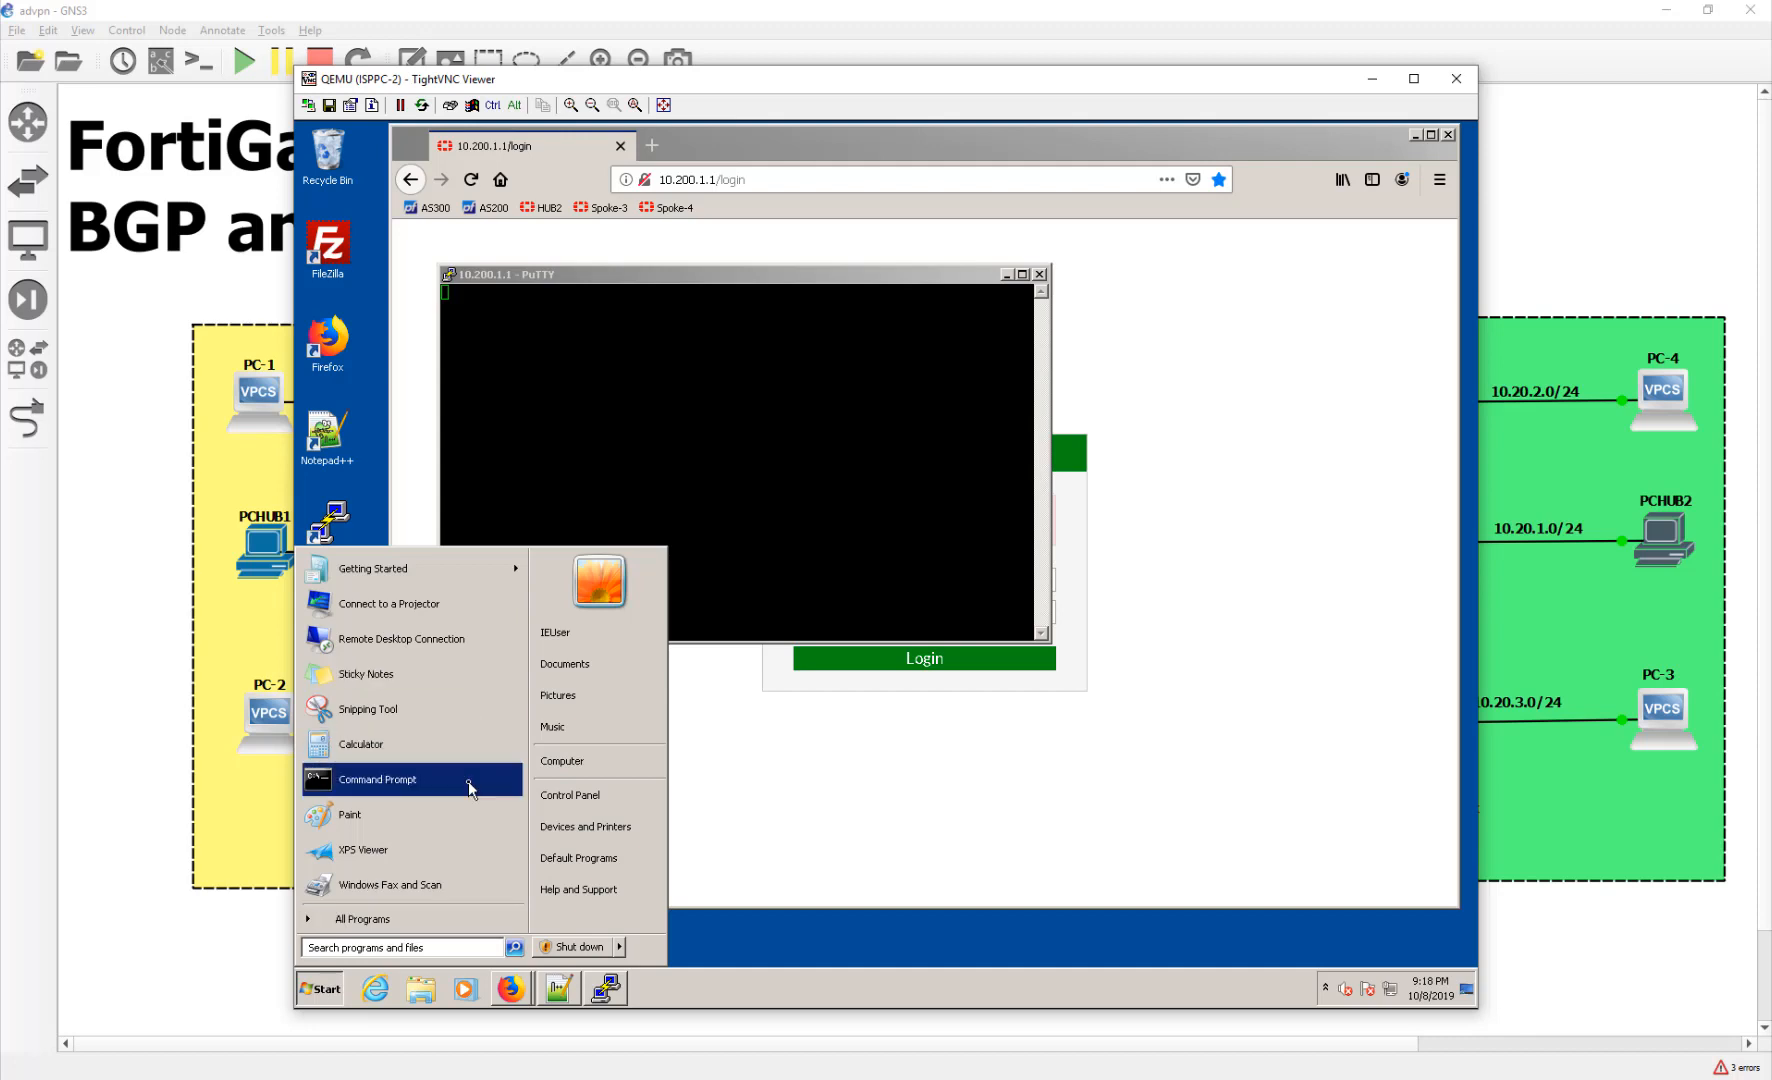
left_click(376, 778)
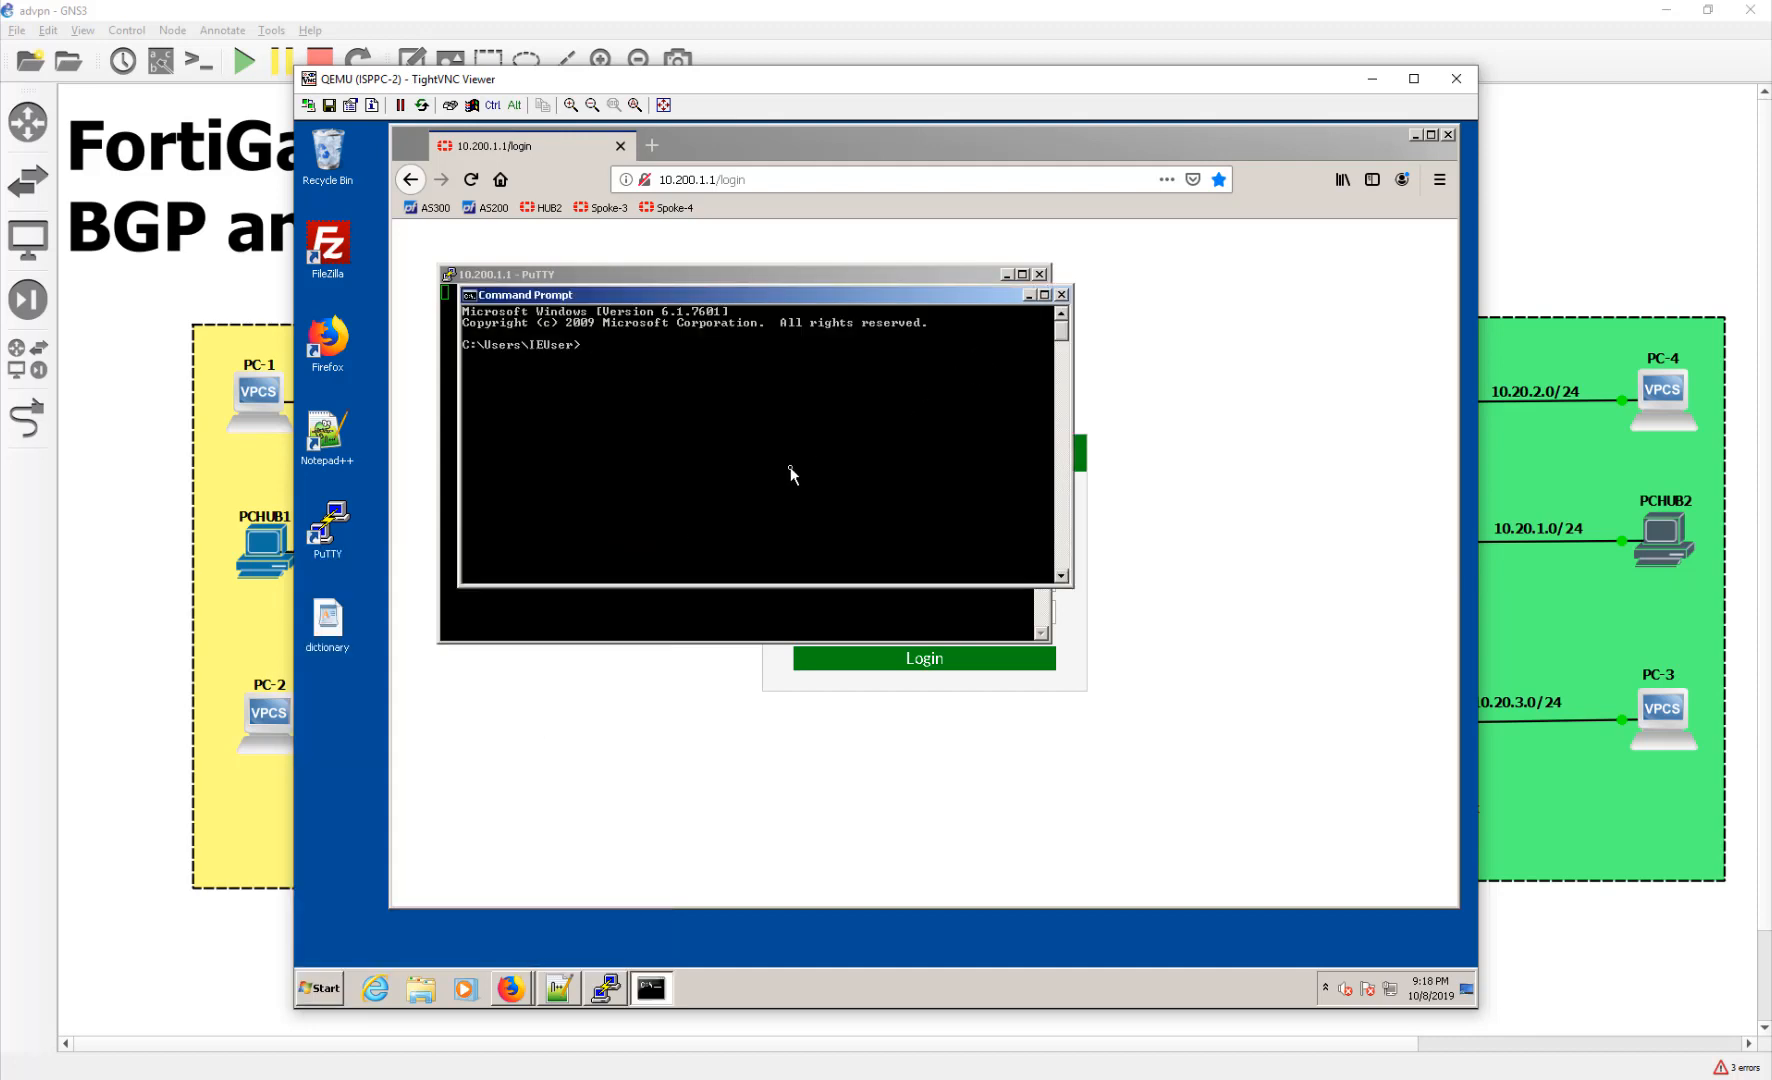
type("ipconfig")
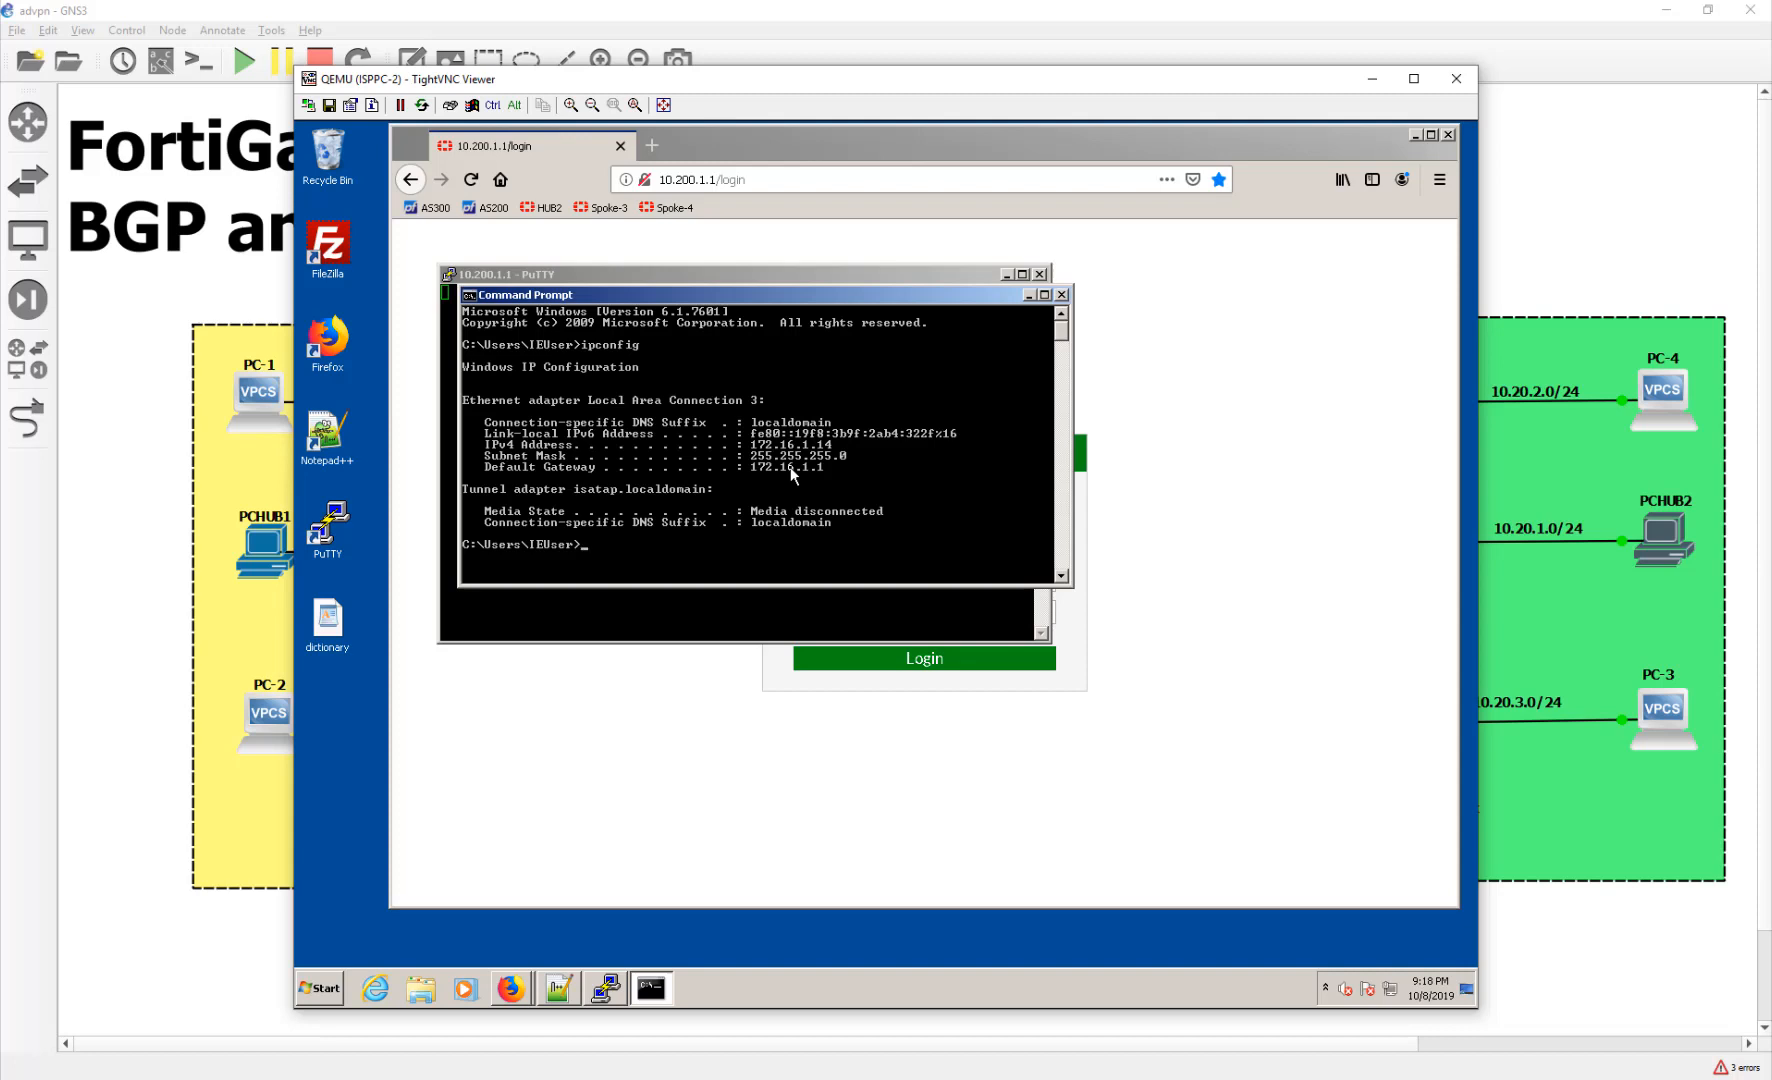
type("ping 10.200.1.254")
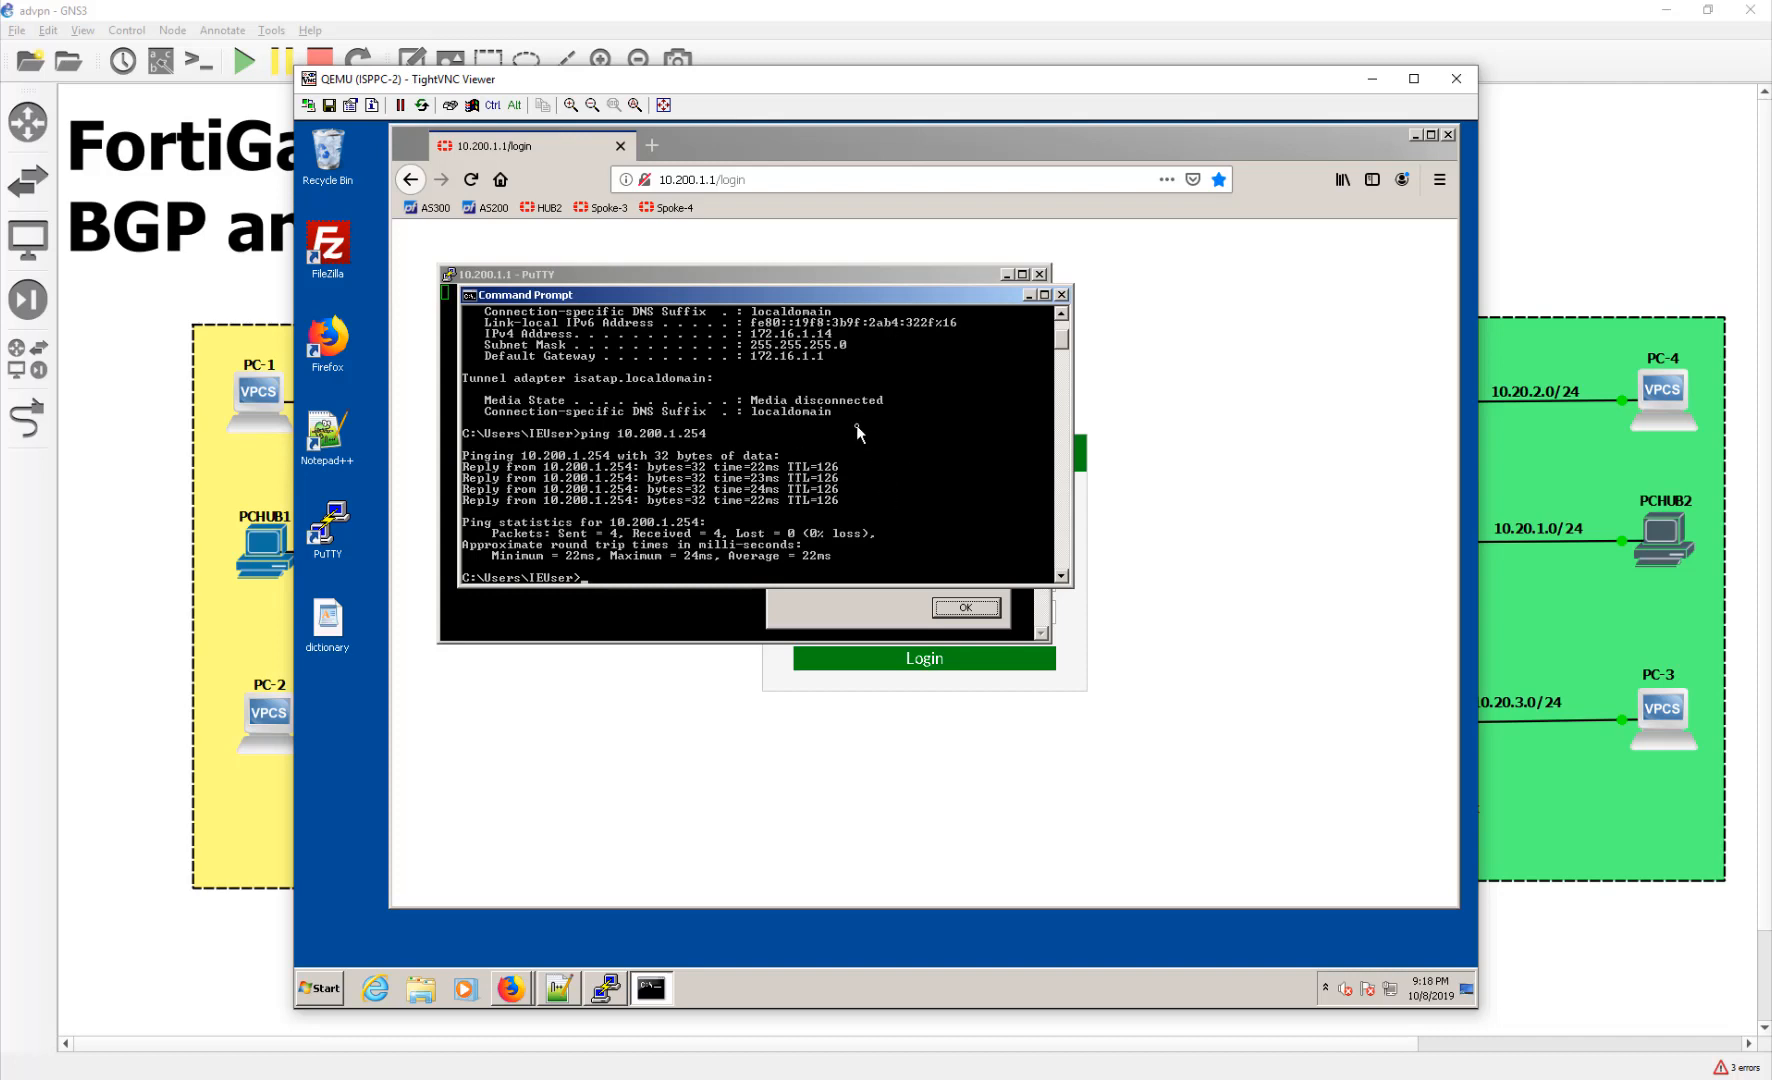
mouse_move(1602, 600)
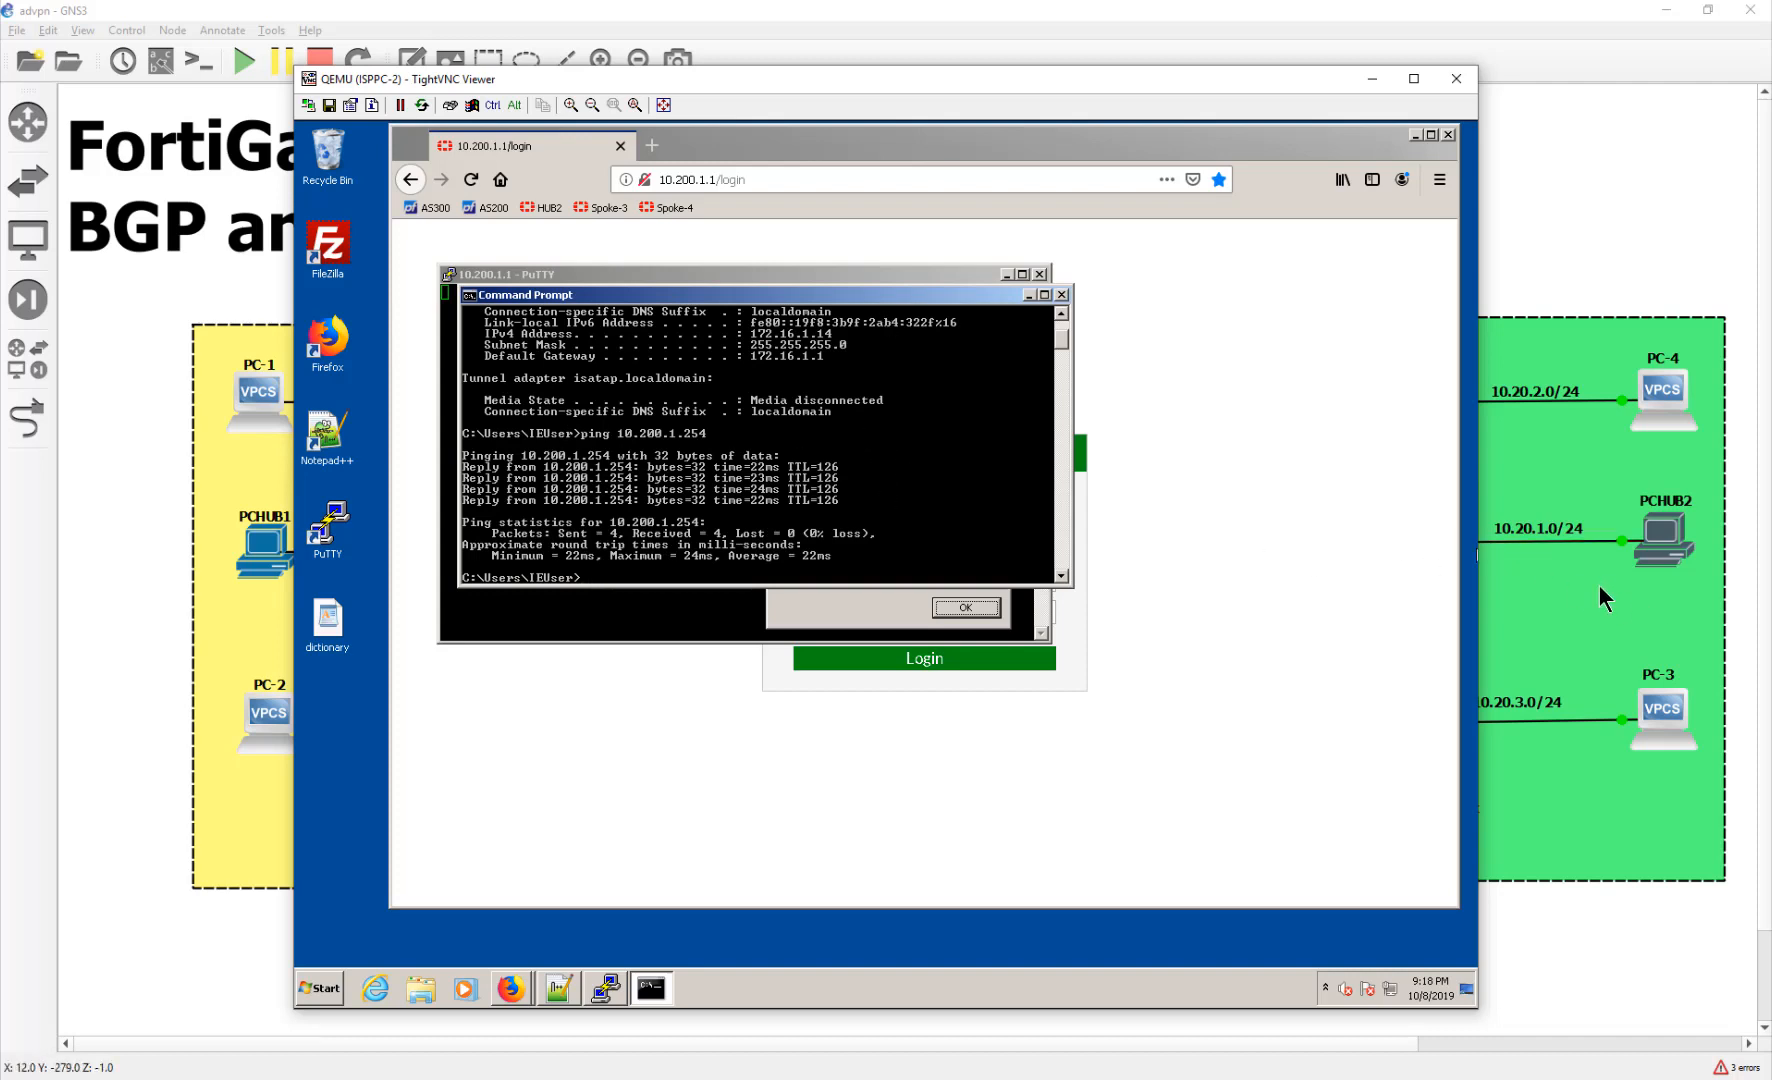
left_click(1454, 79)
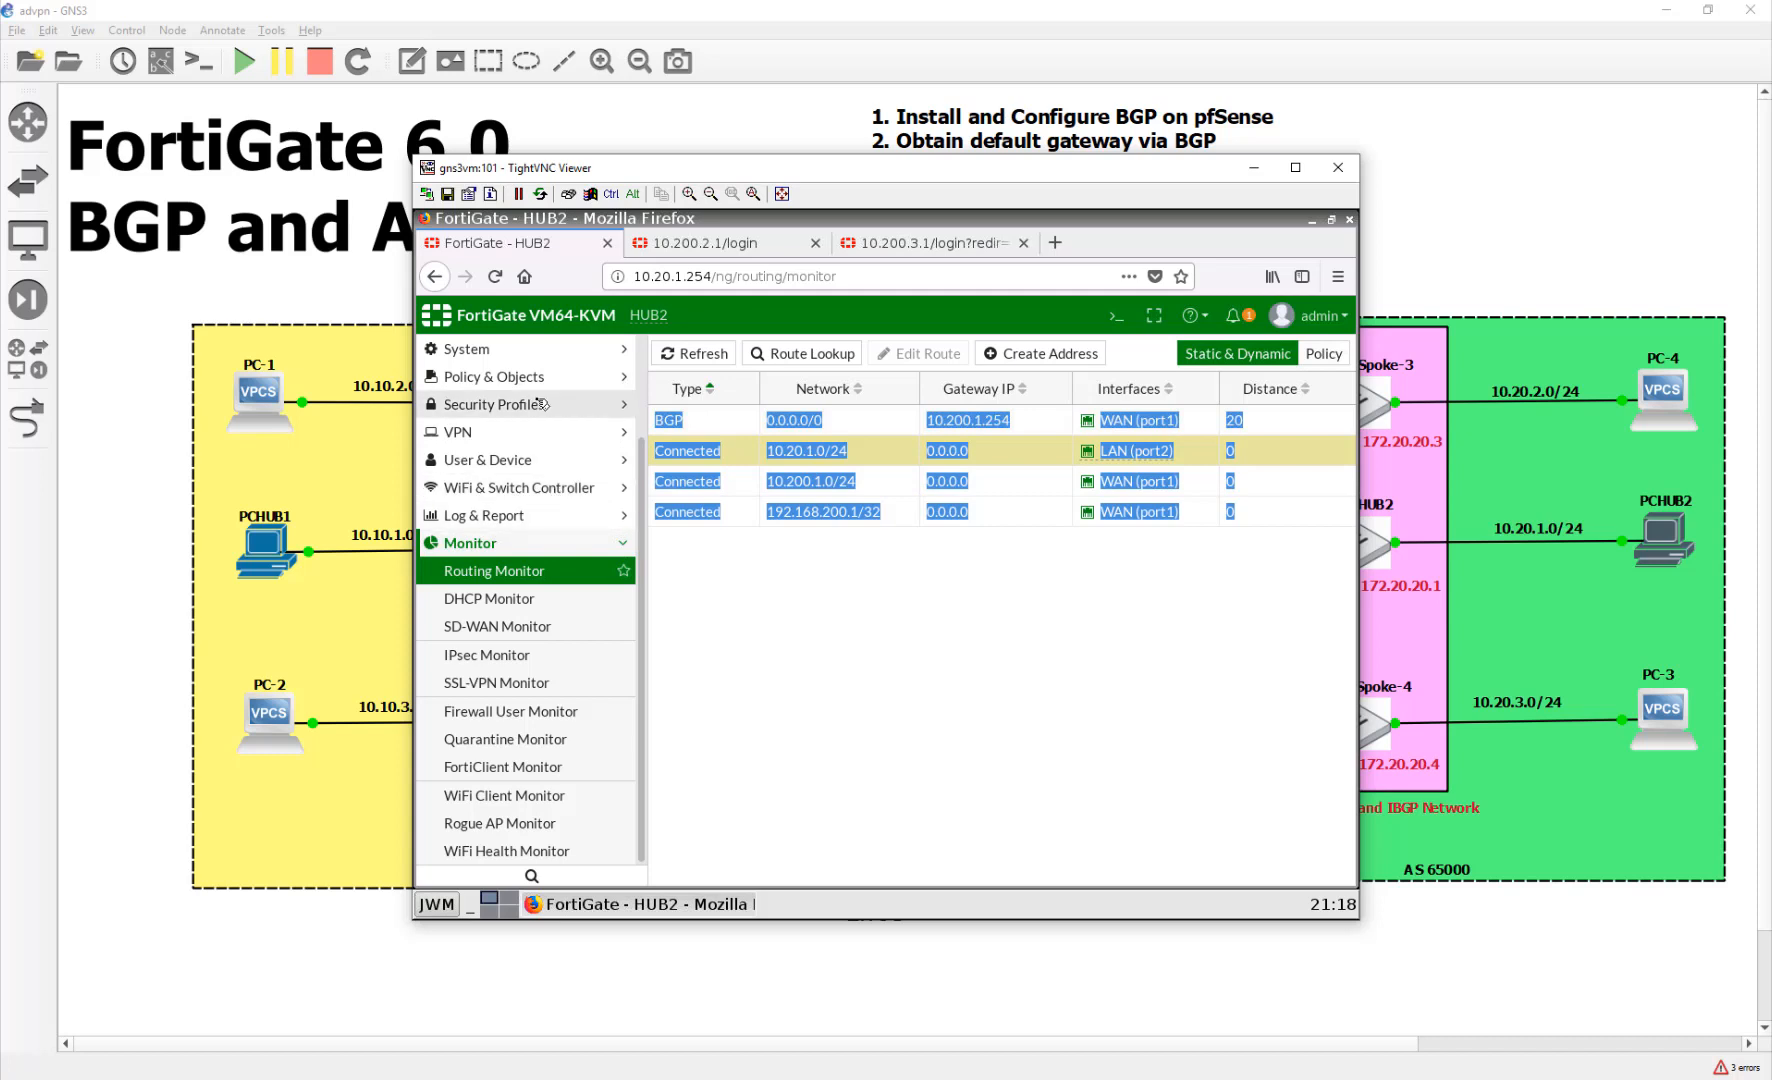
mouse_move(516, 487)
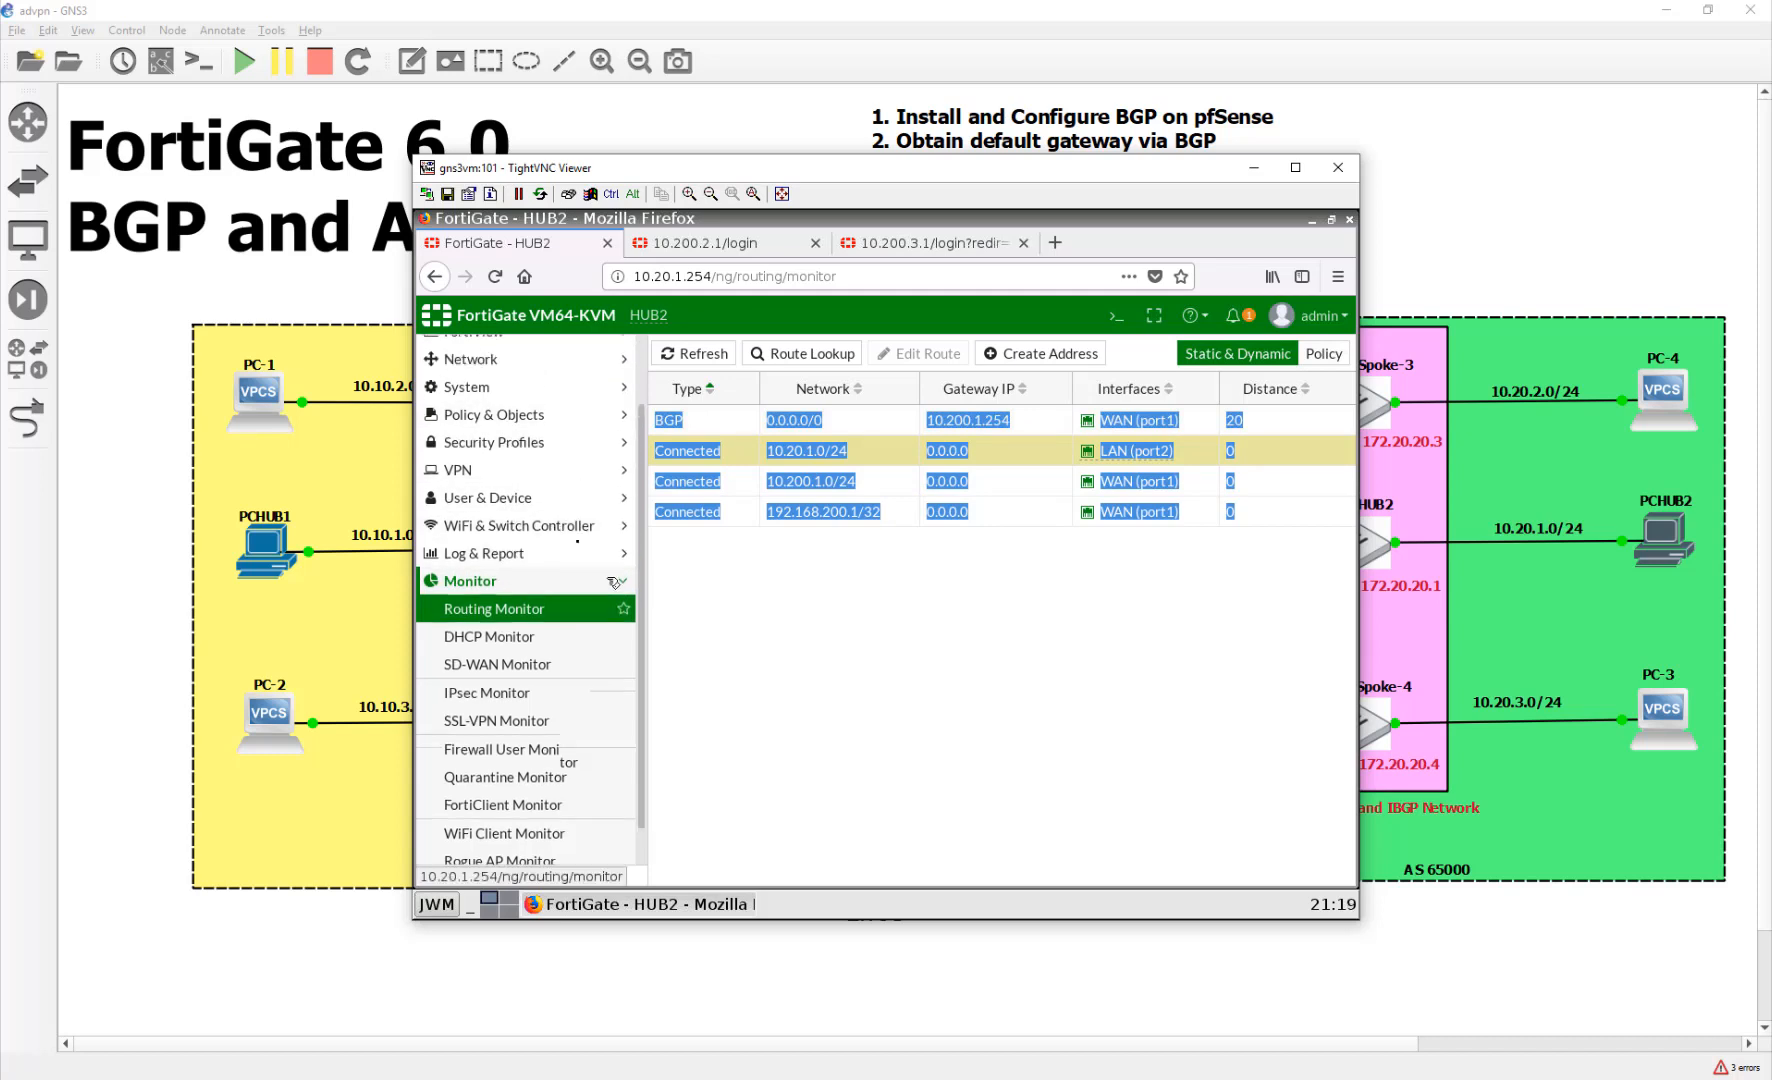
Open HUB2's Network > Interfaces page and select port1 (WAN) at 10.200.1.1
left_click(471, 432)
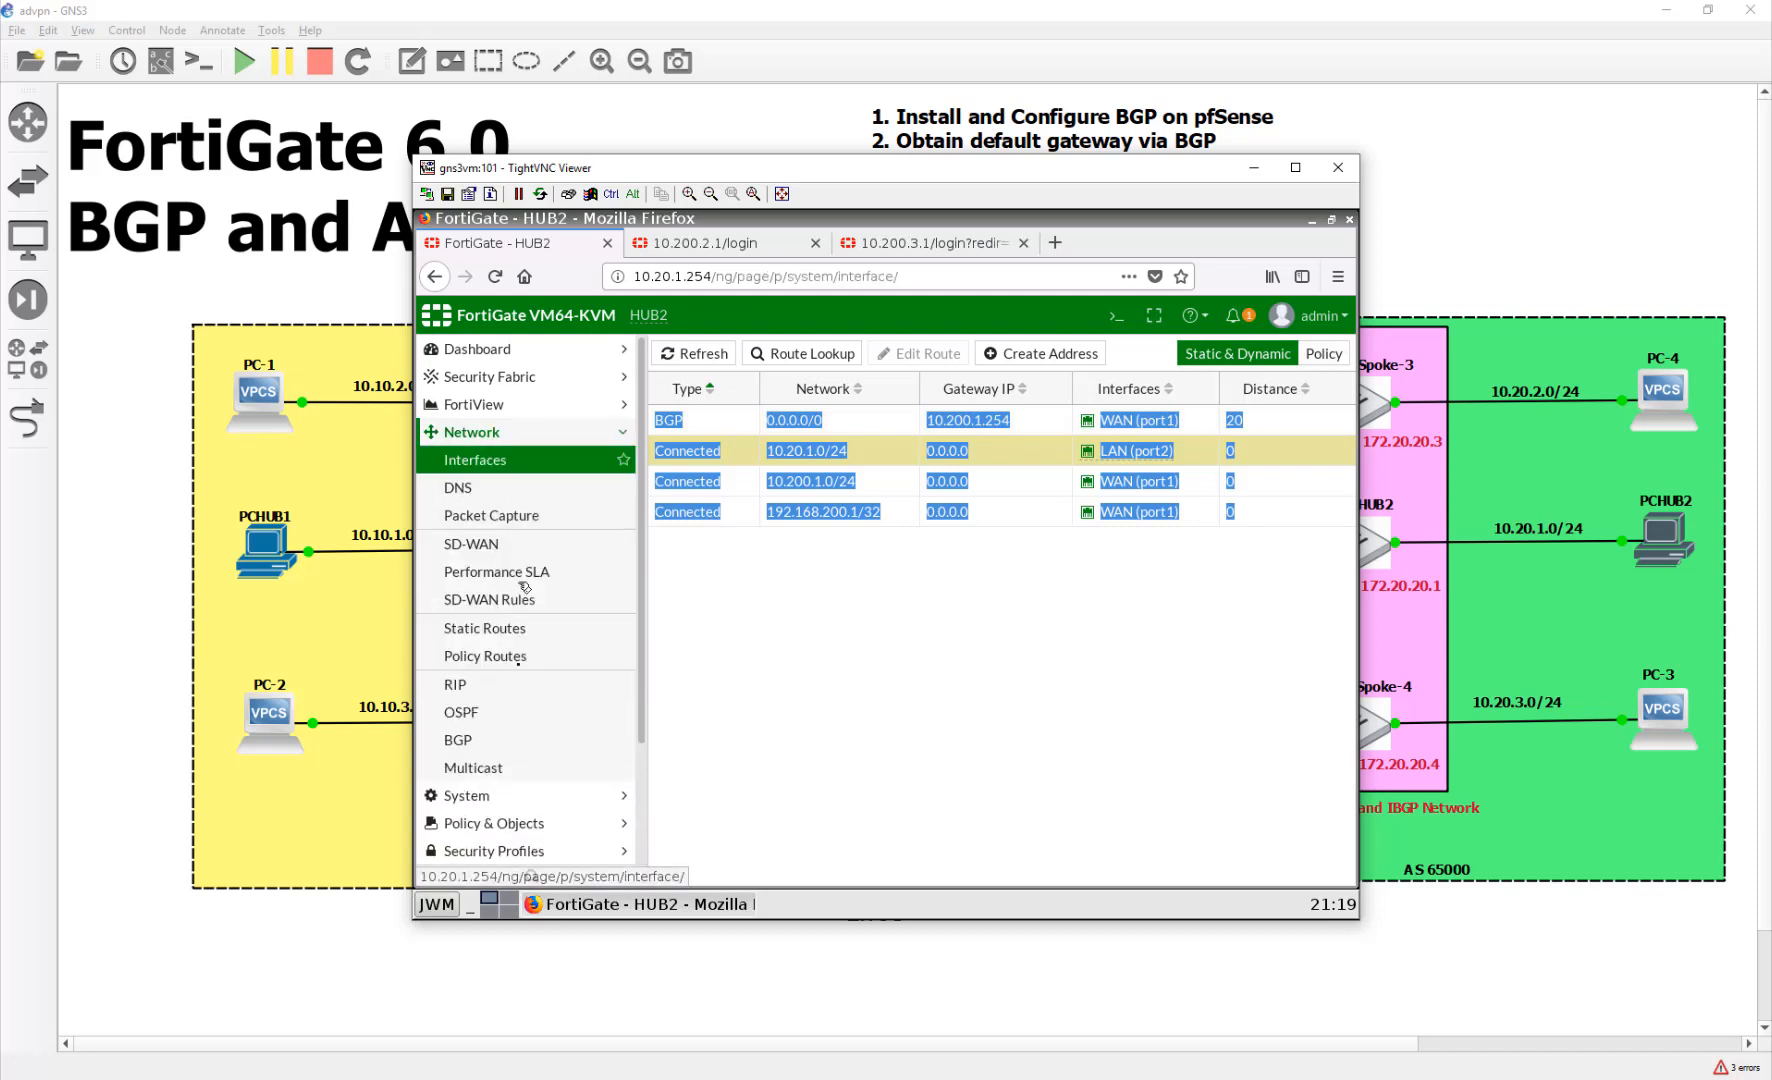
left_click(474, 460)
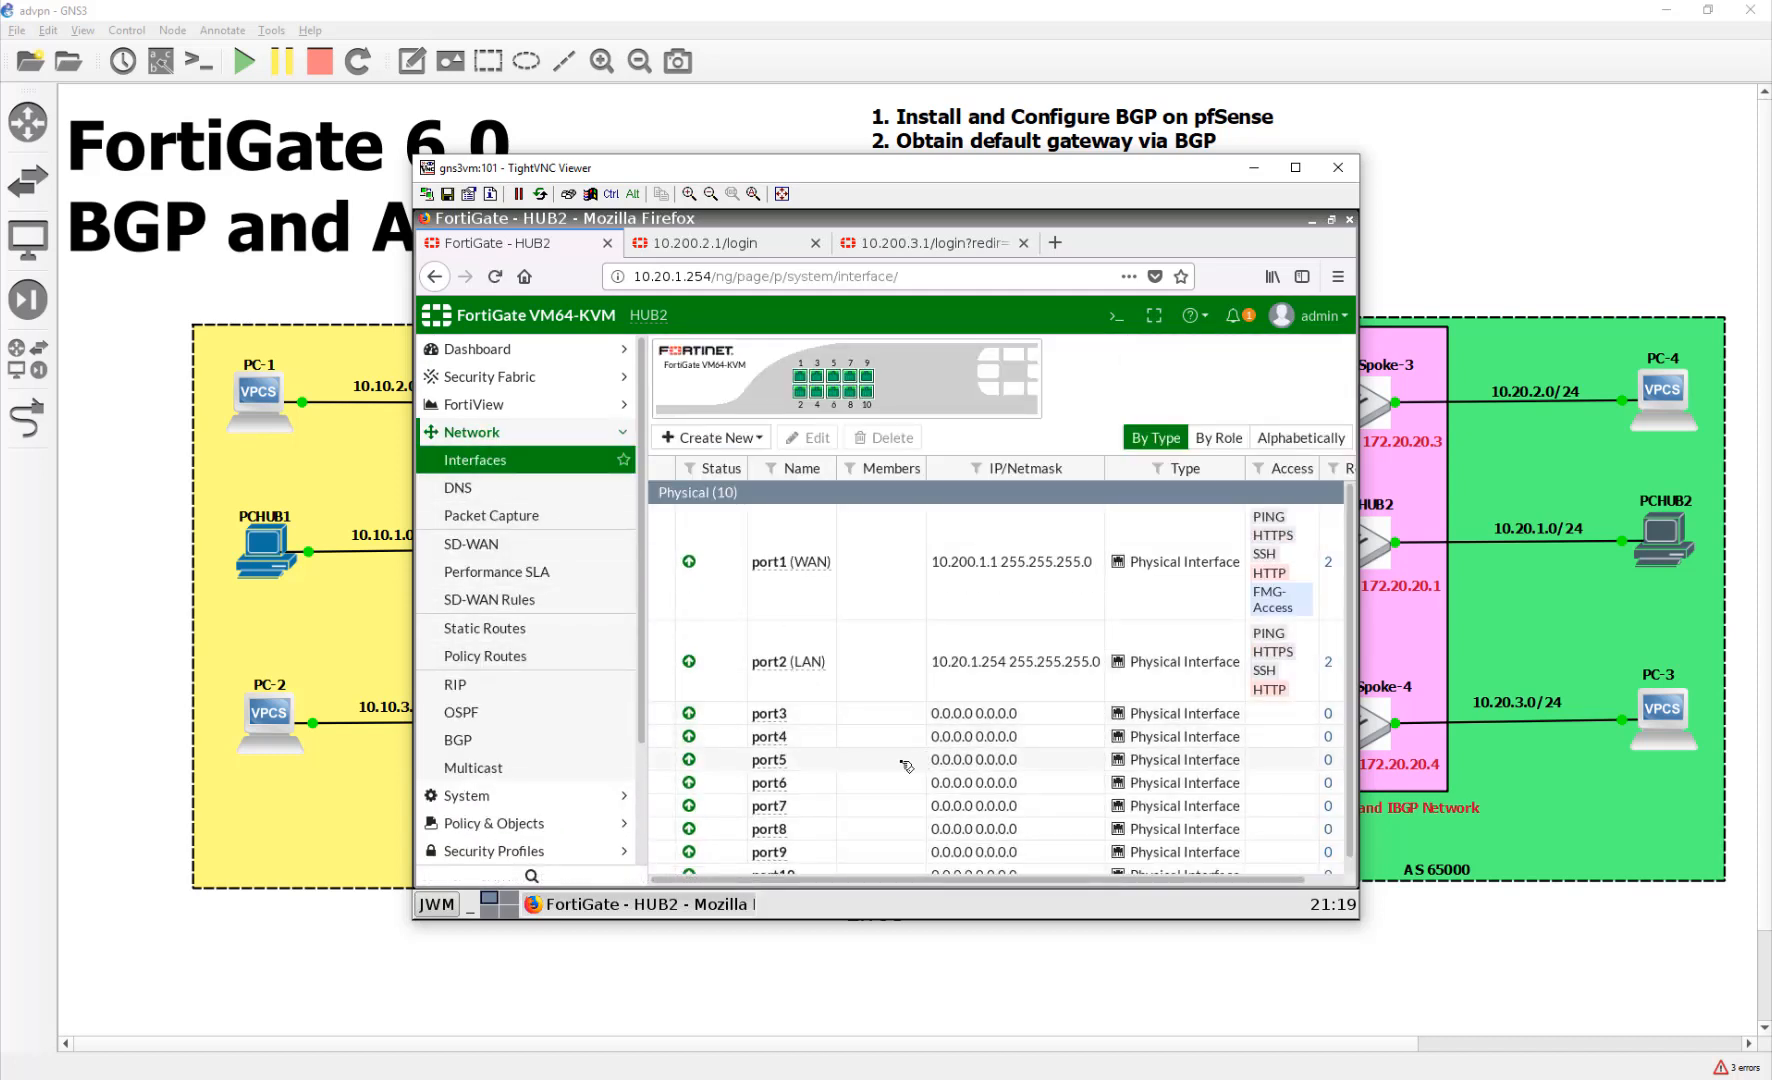
left_click(790, 561)
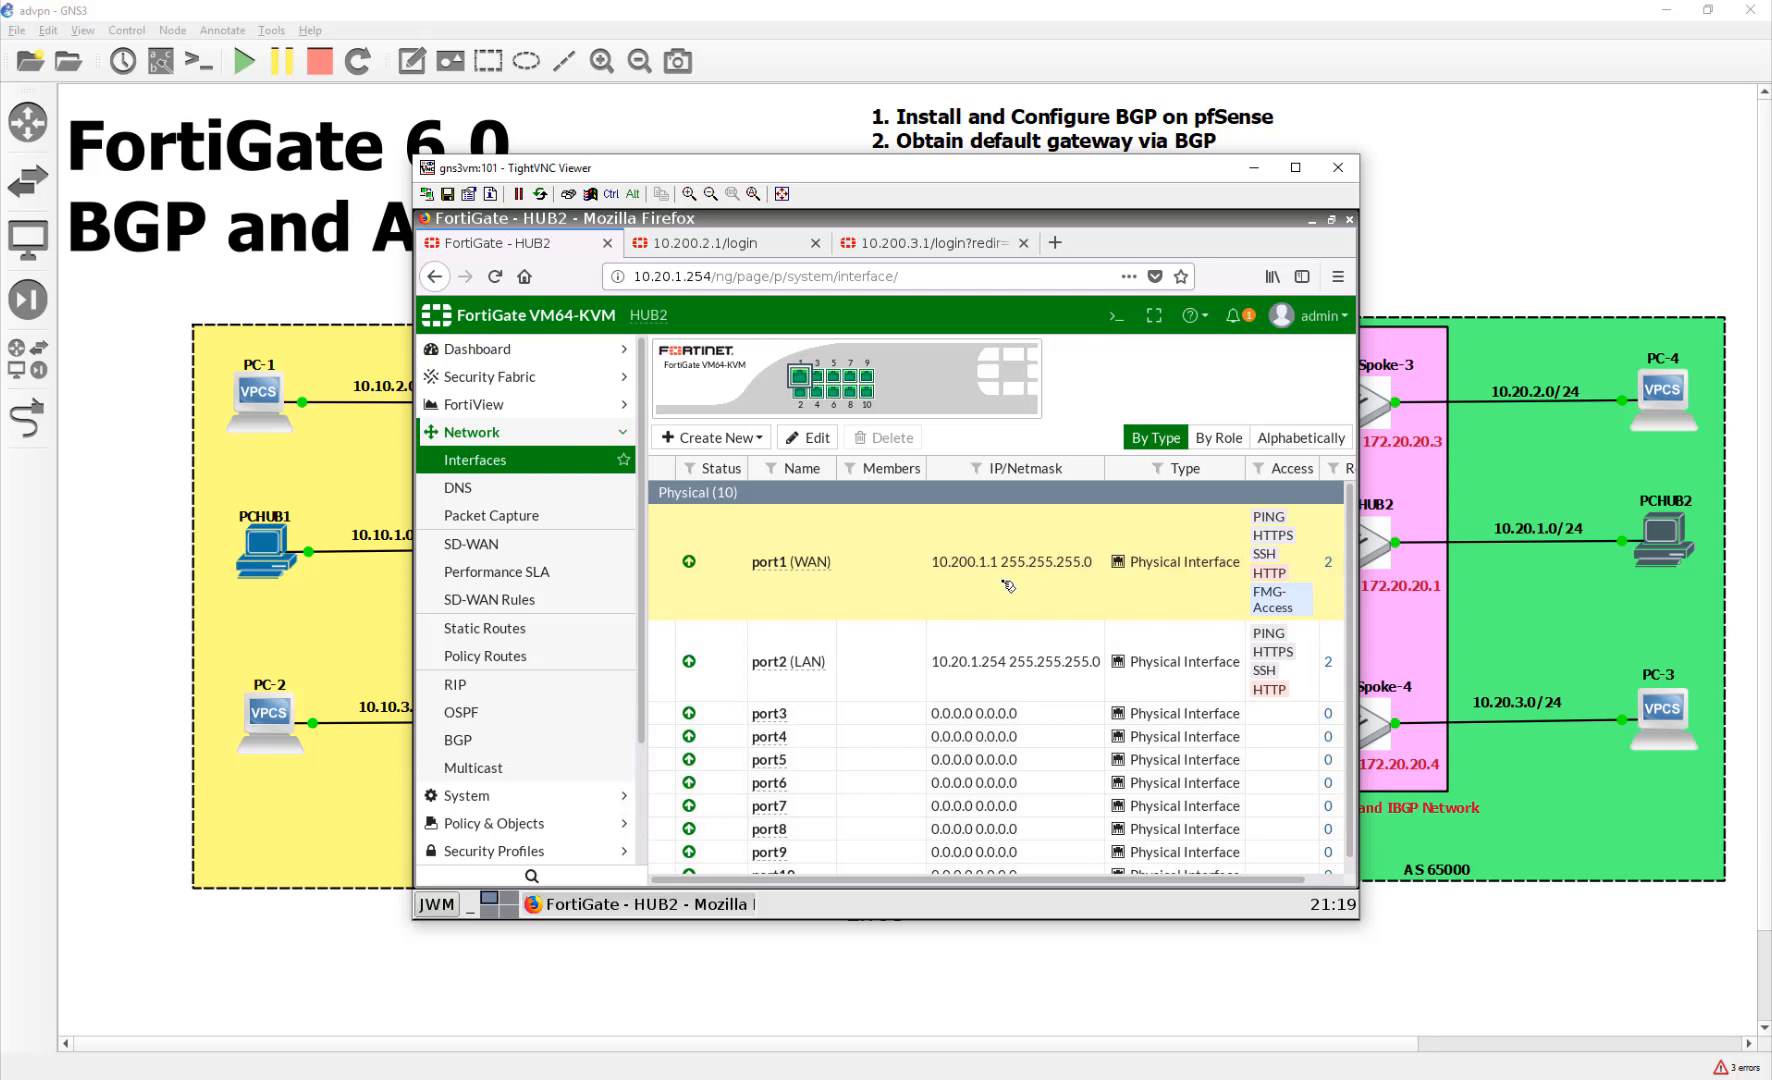
mouse_move(1023, 585)
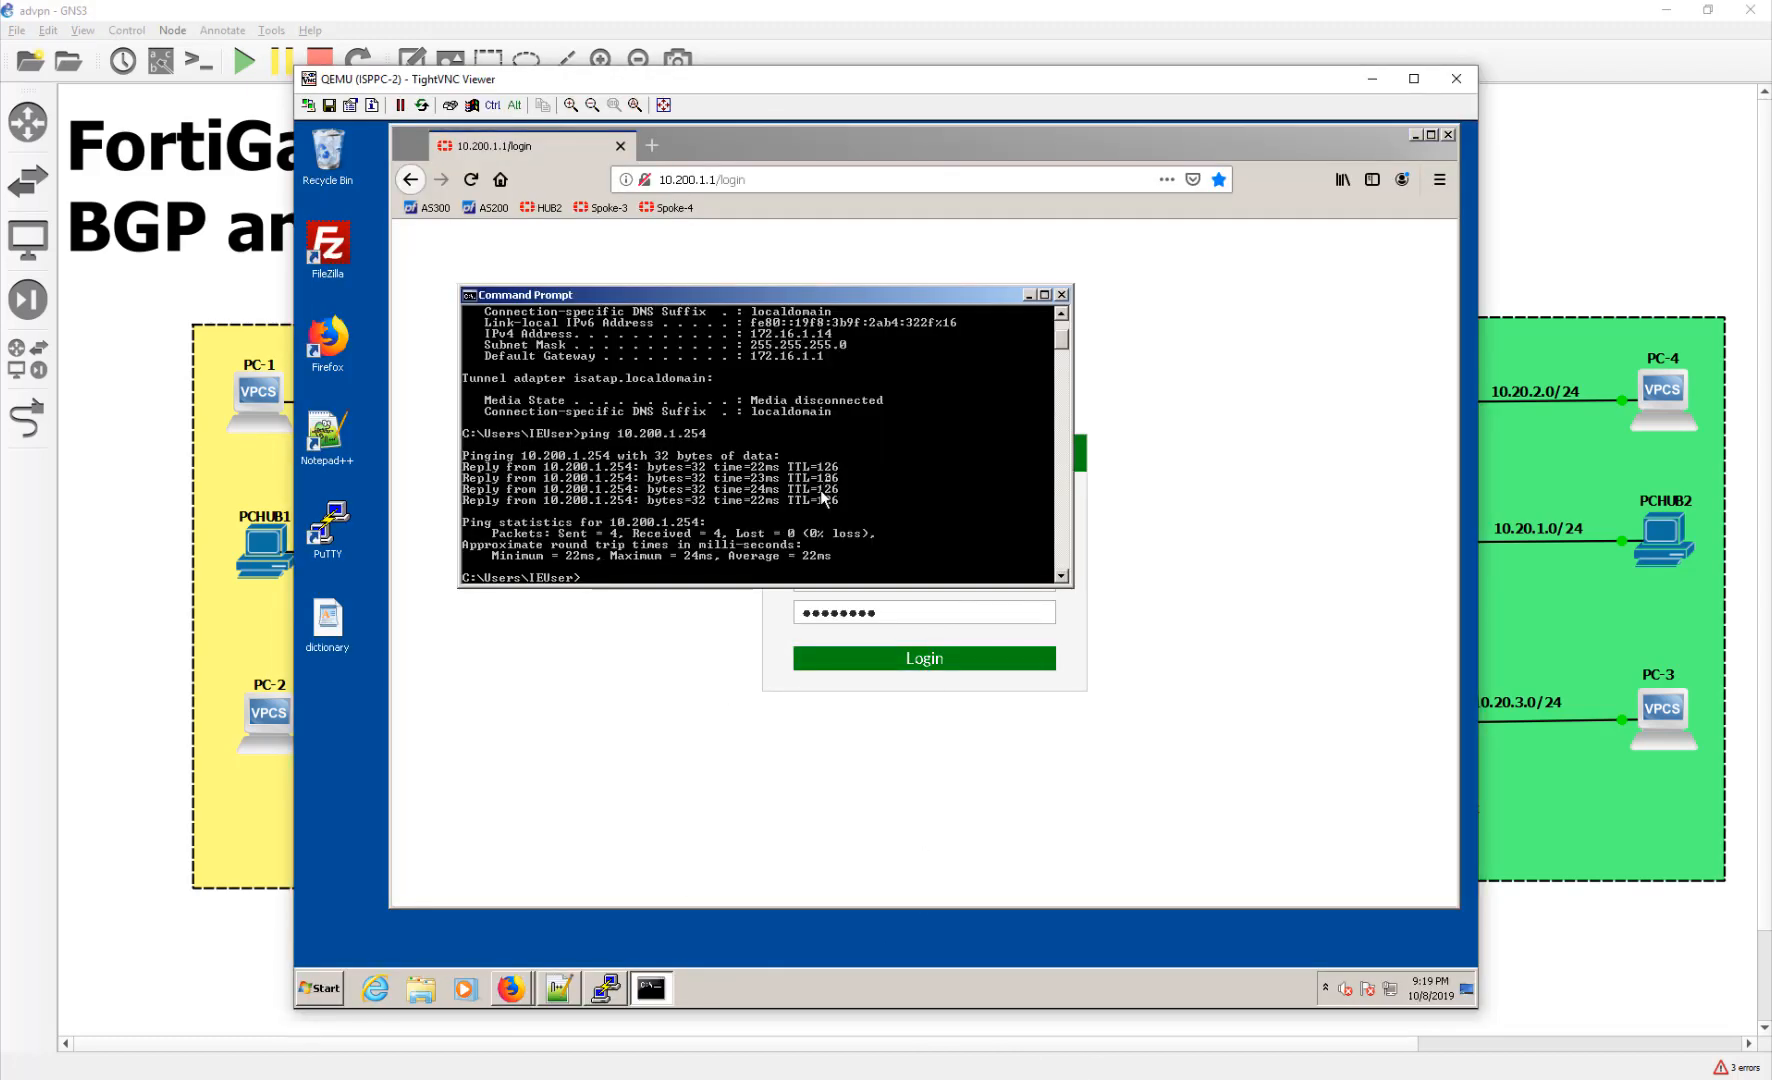
mouse_move(870, 477)
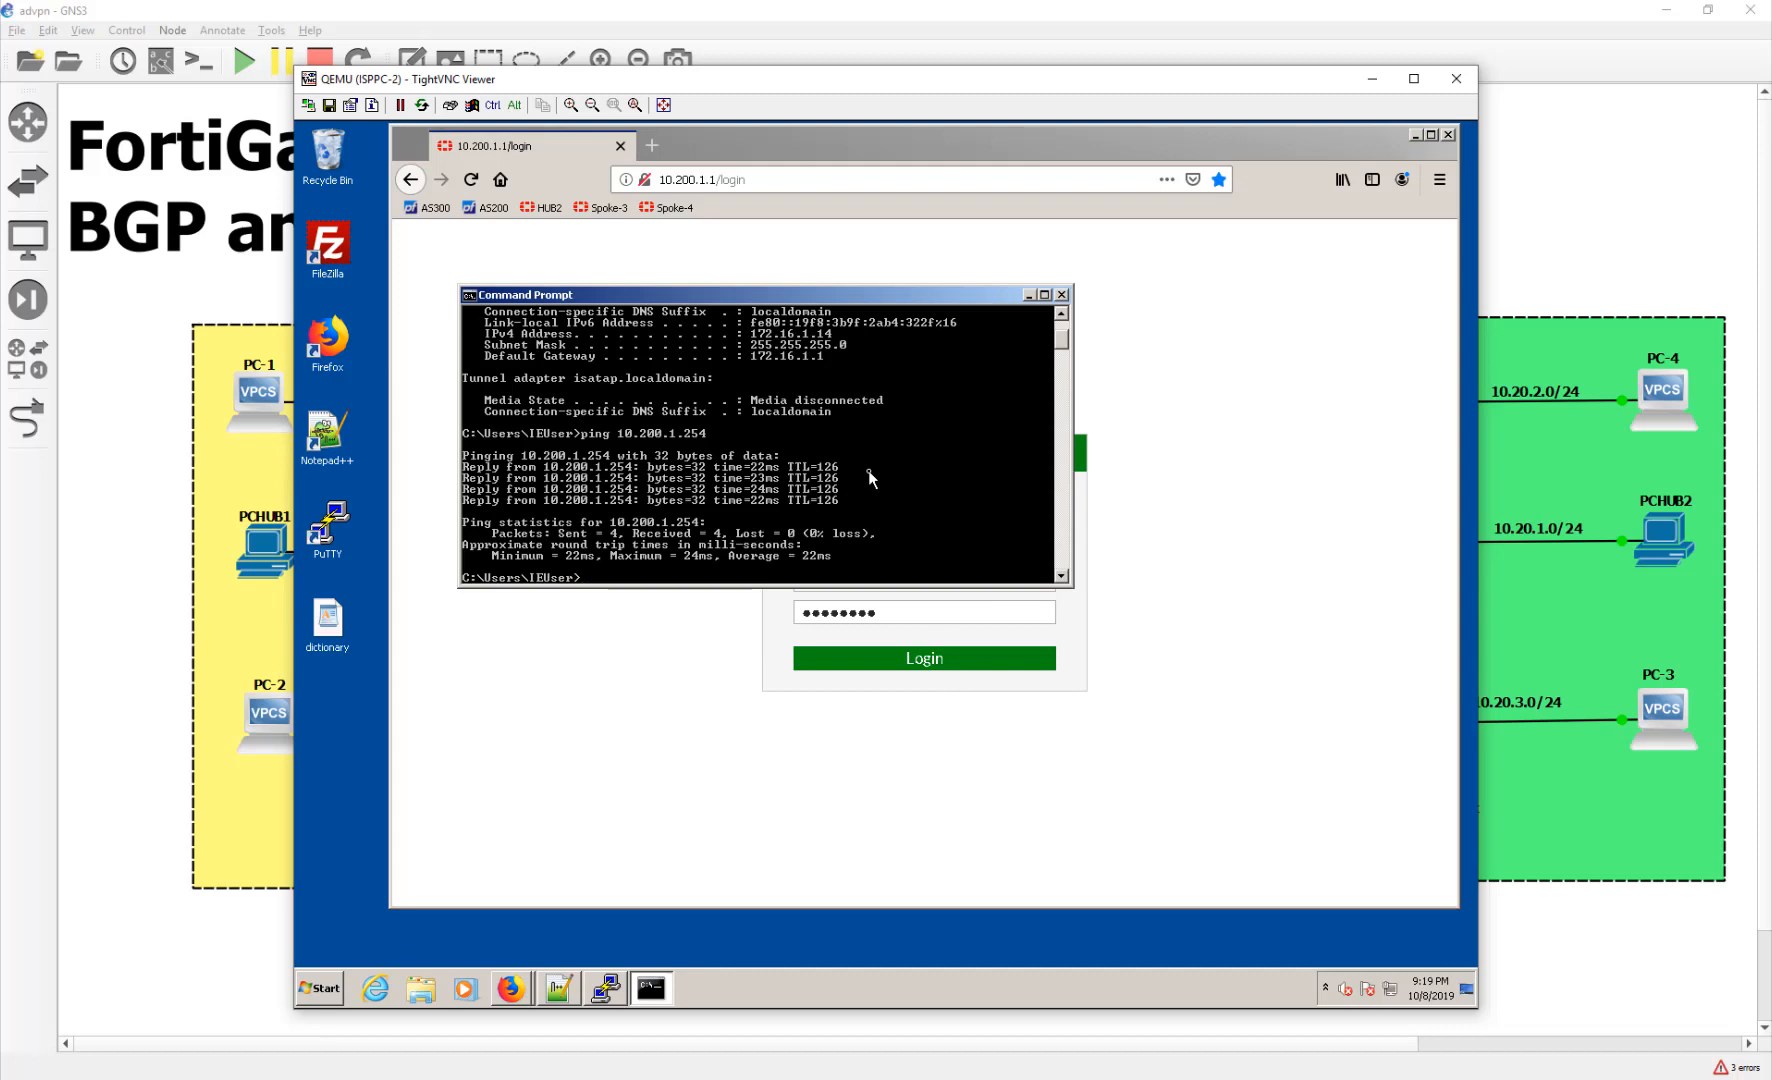
Reload the saved HUB2 PuTTY session after a refused connection and log in as admin
type("ping 10.200.1.1")
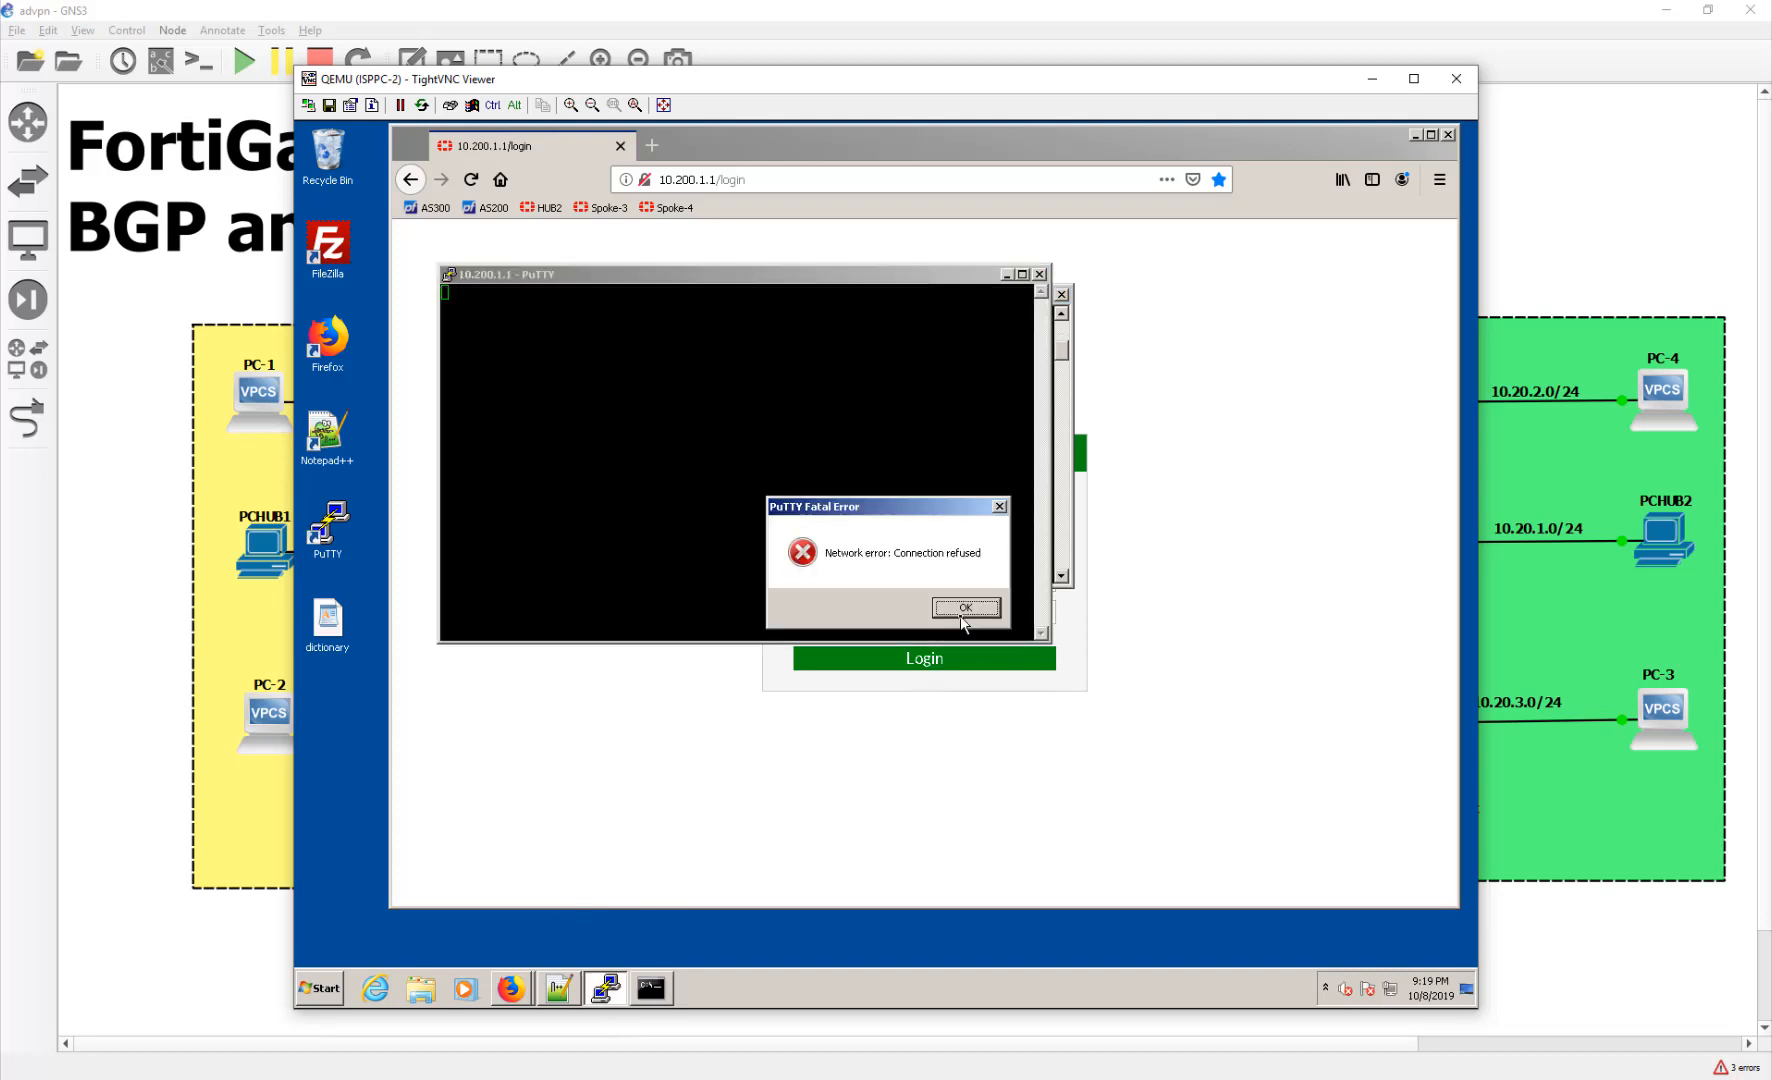
left_click(963, 608)
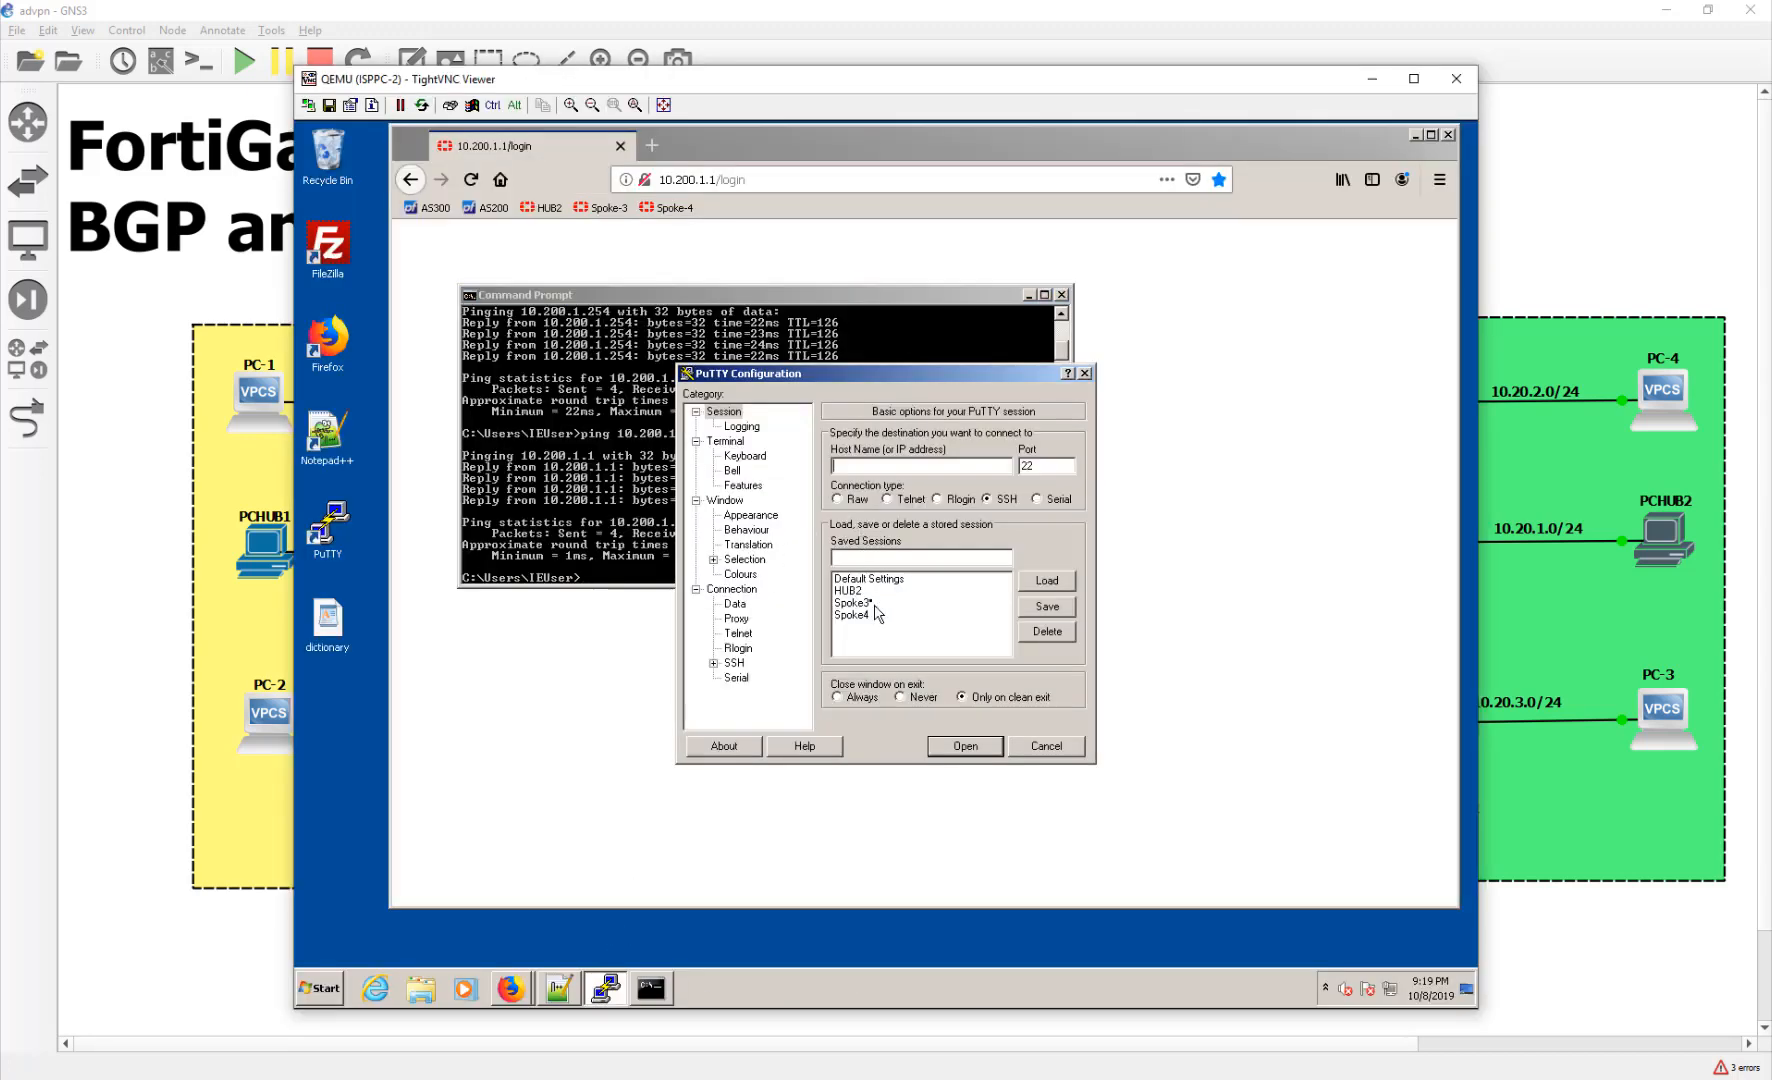
left_click(849, 591)
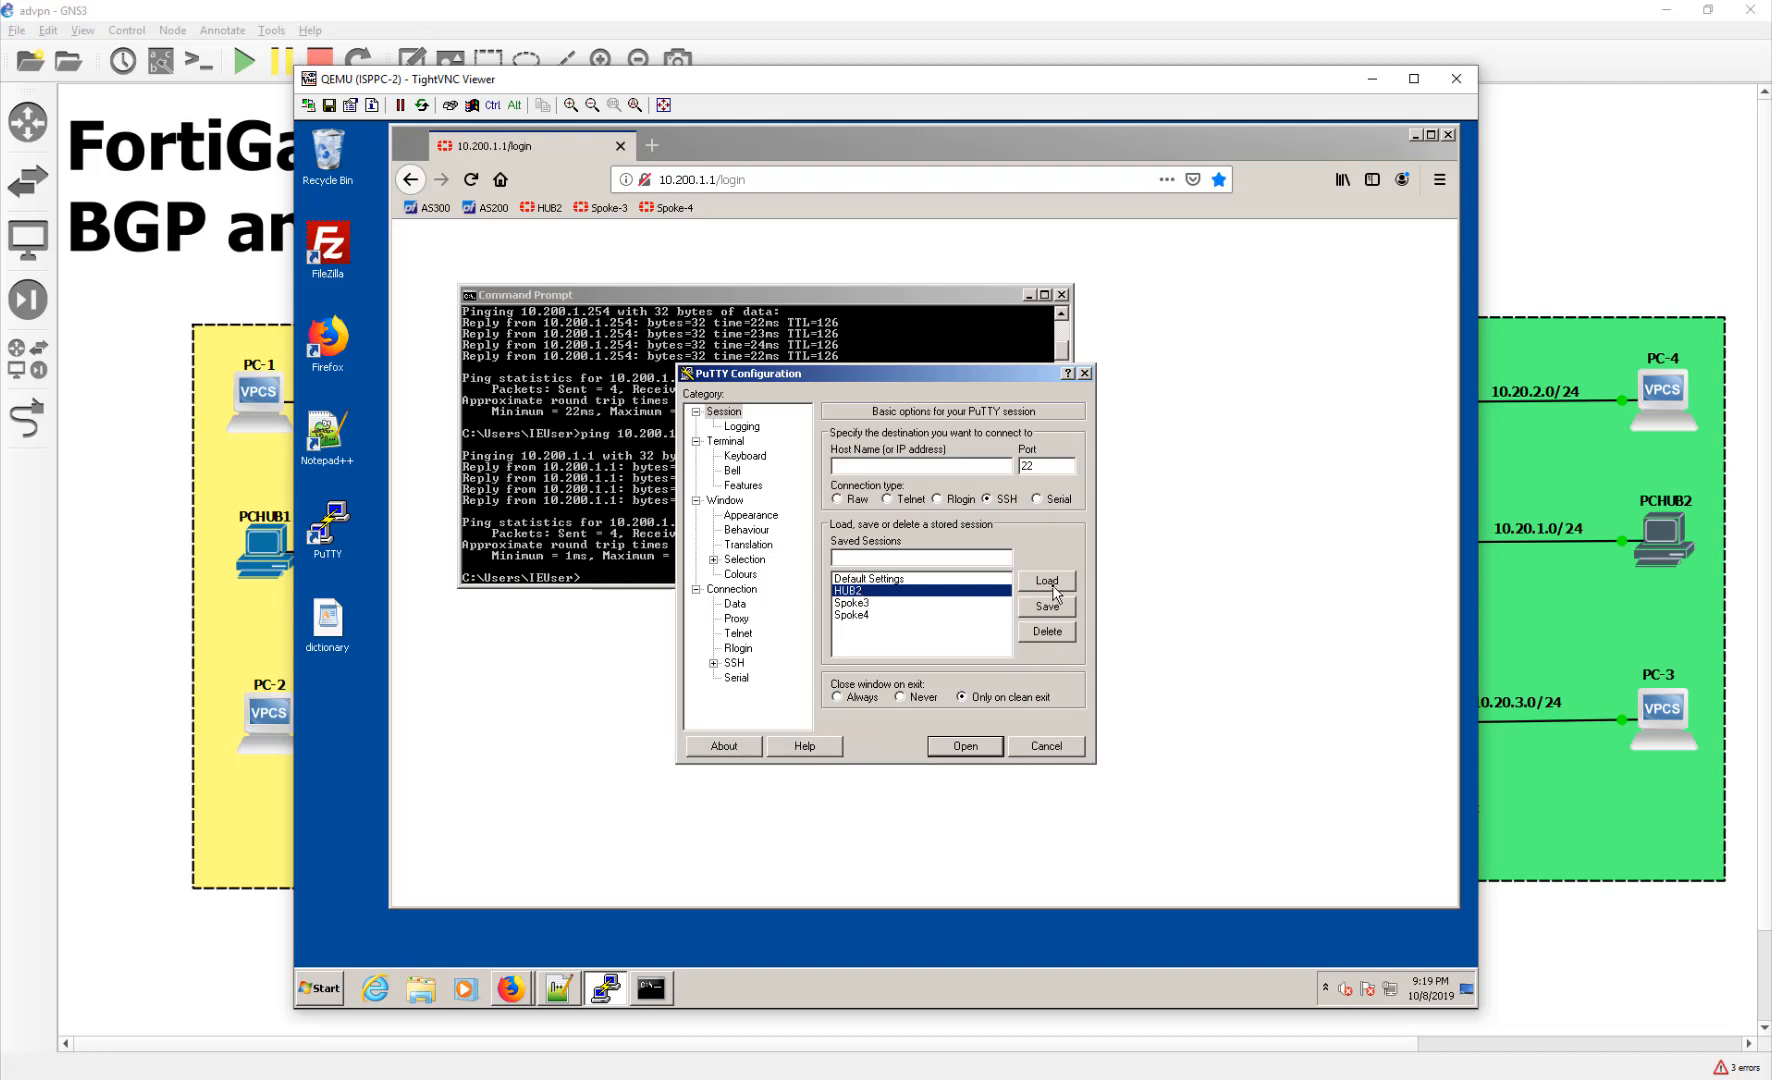
left_click(1044, 581)
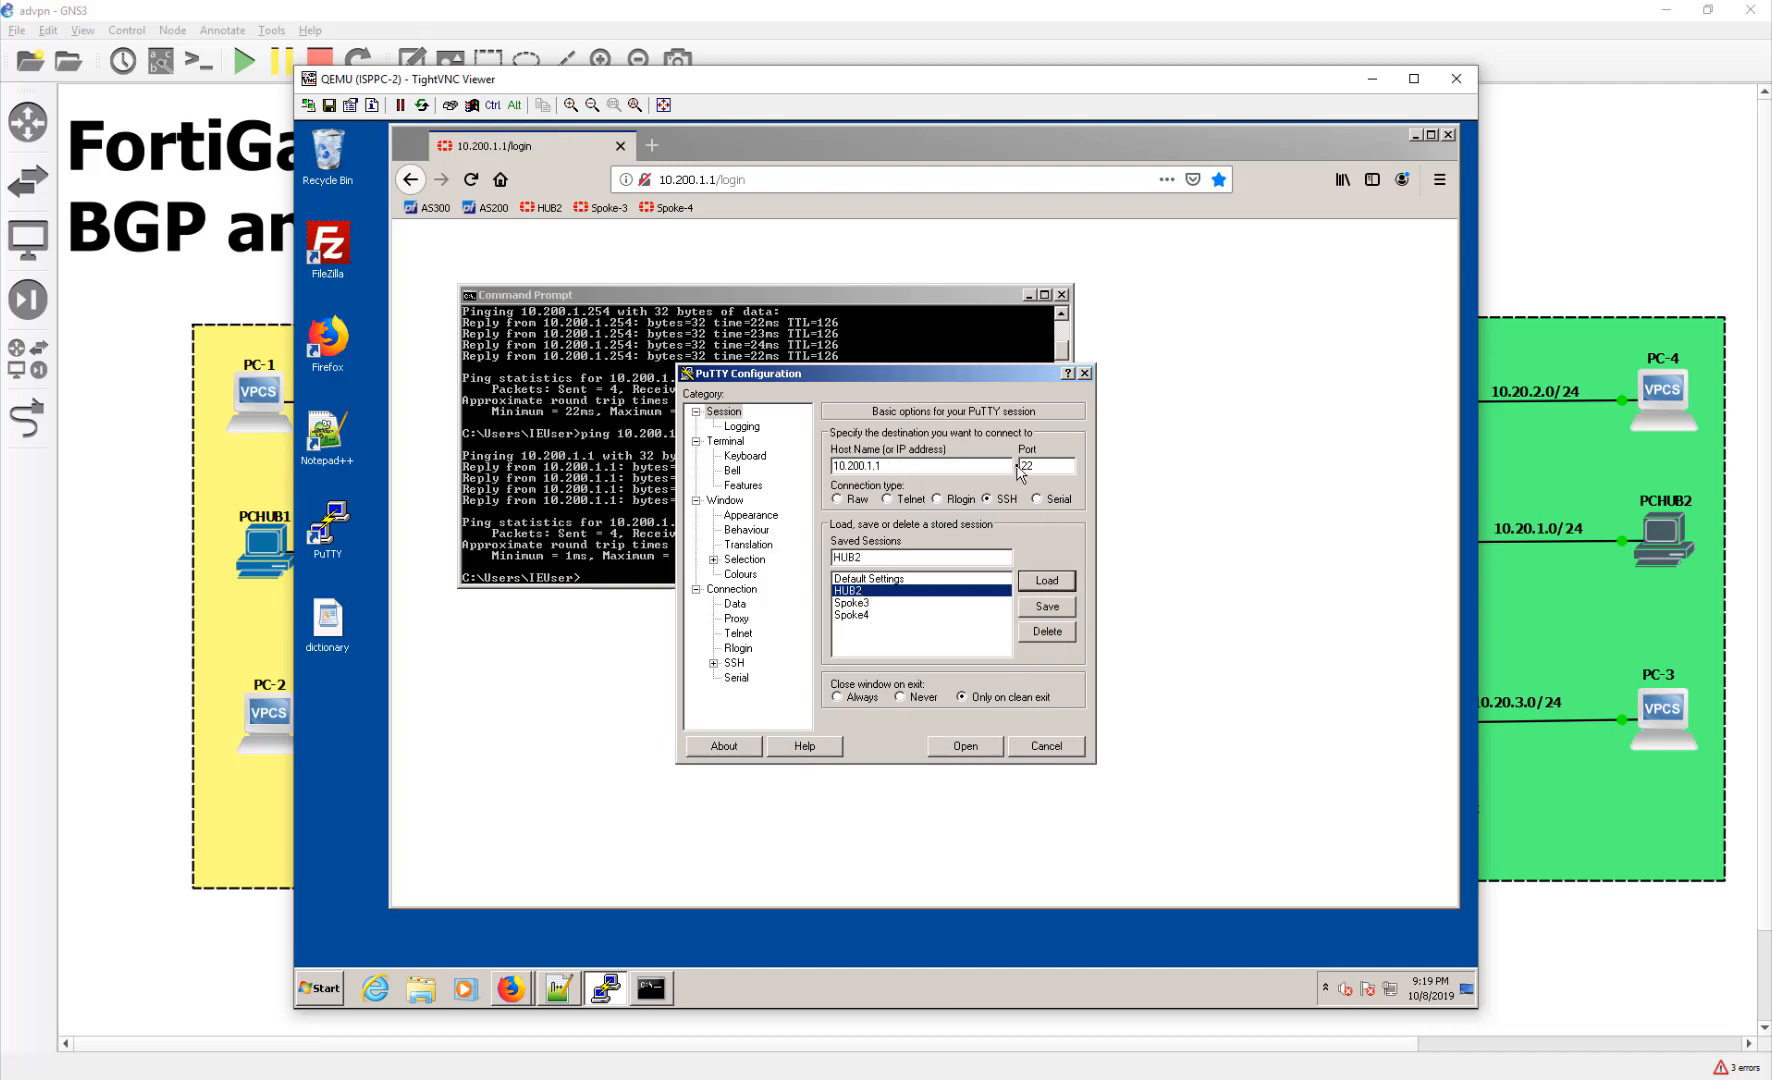
left_click(963, 746)
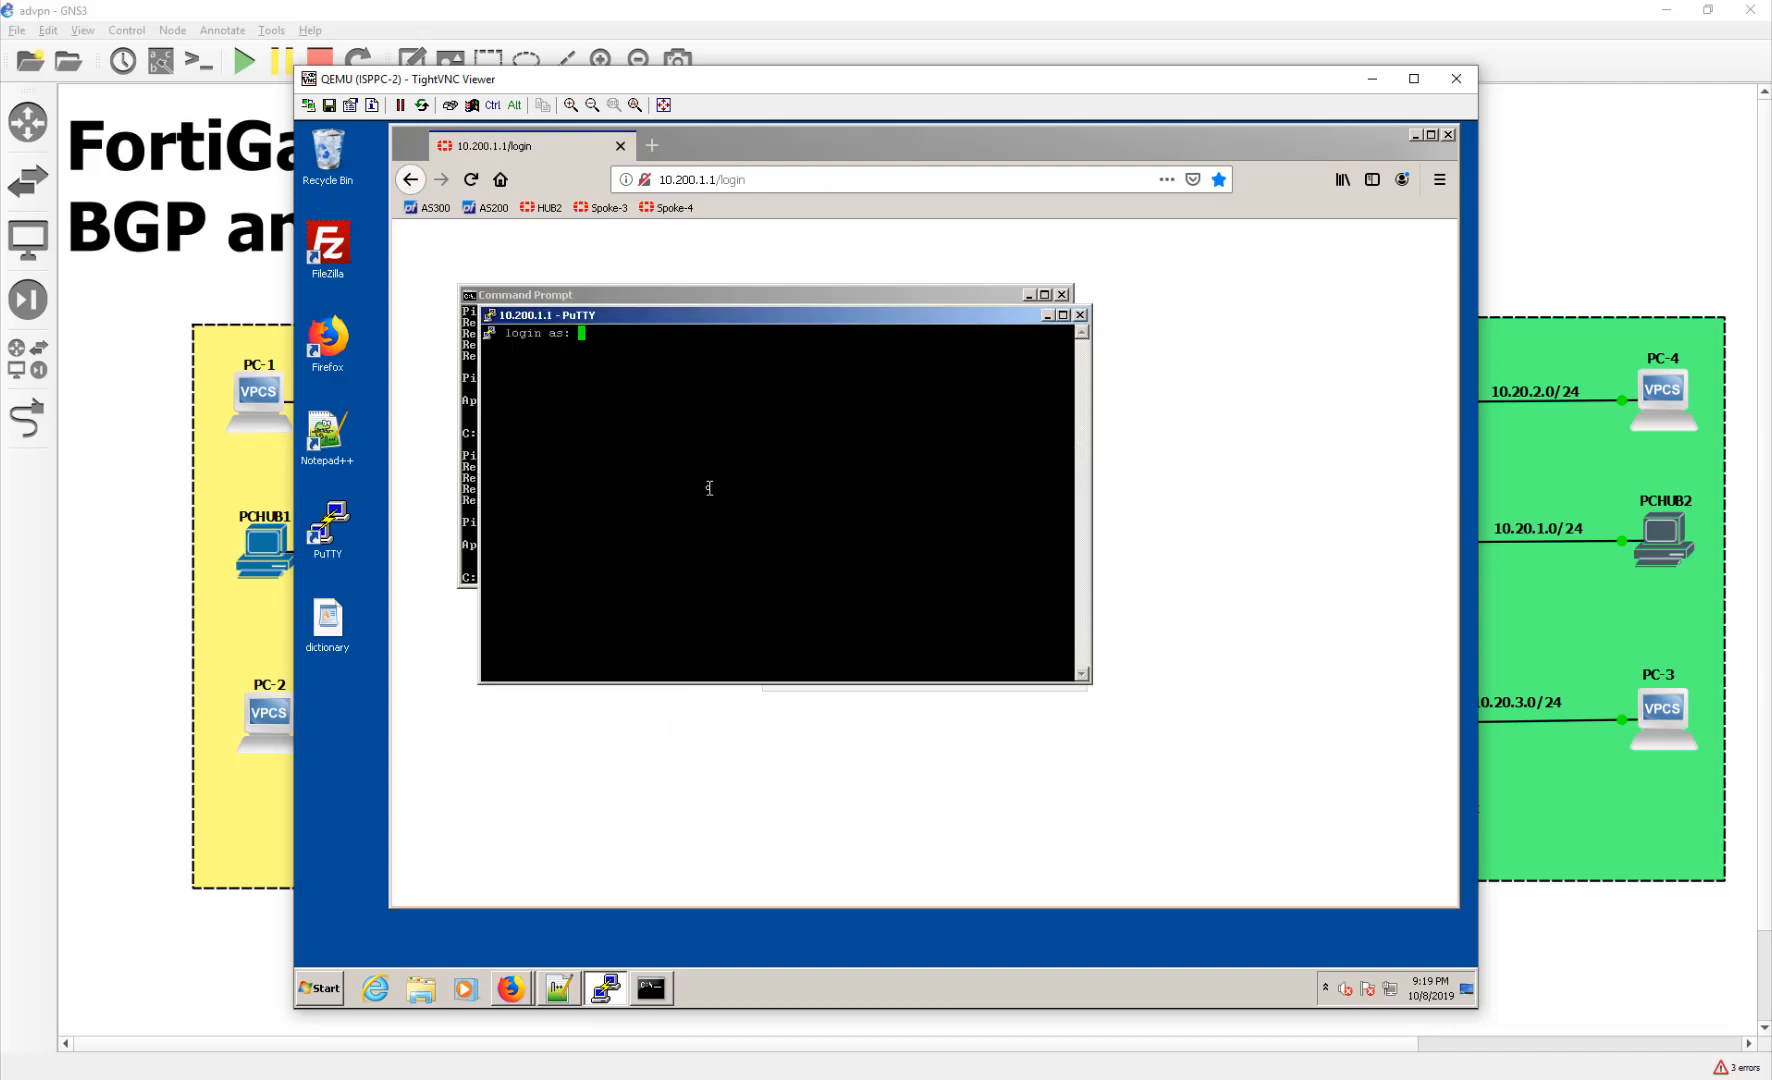
type("admin")
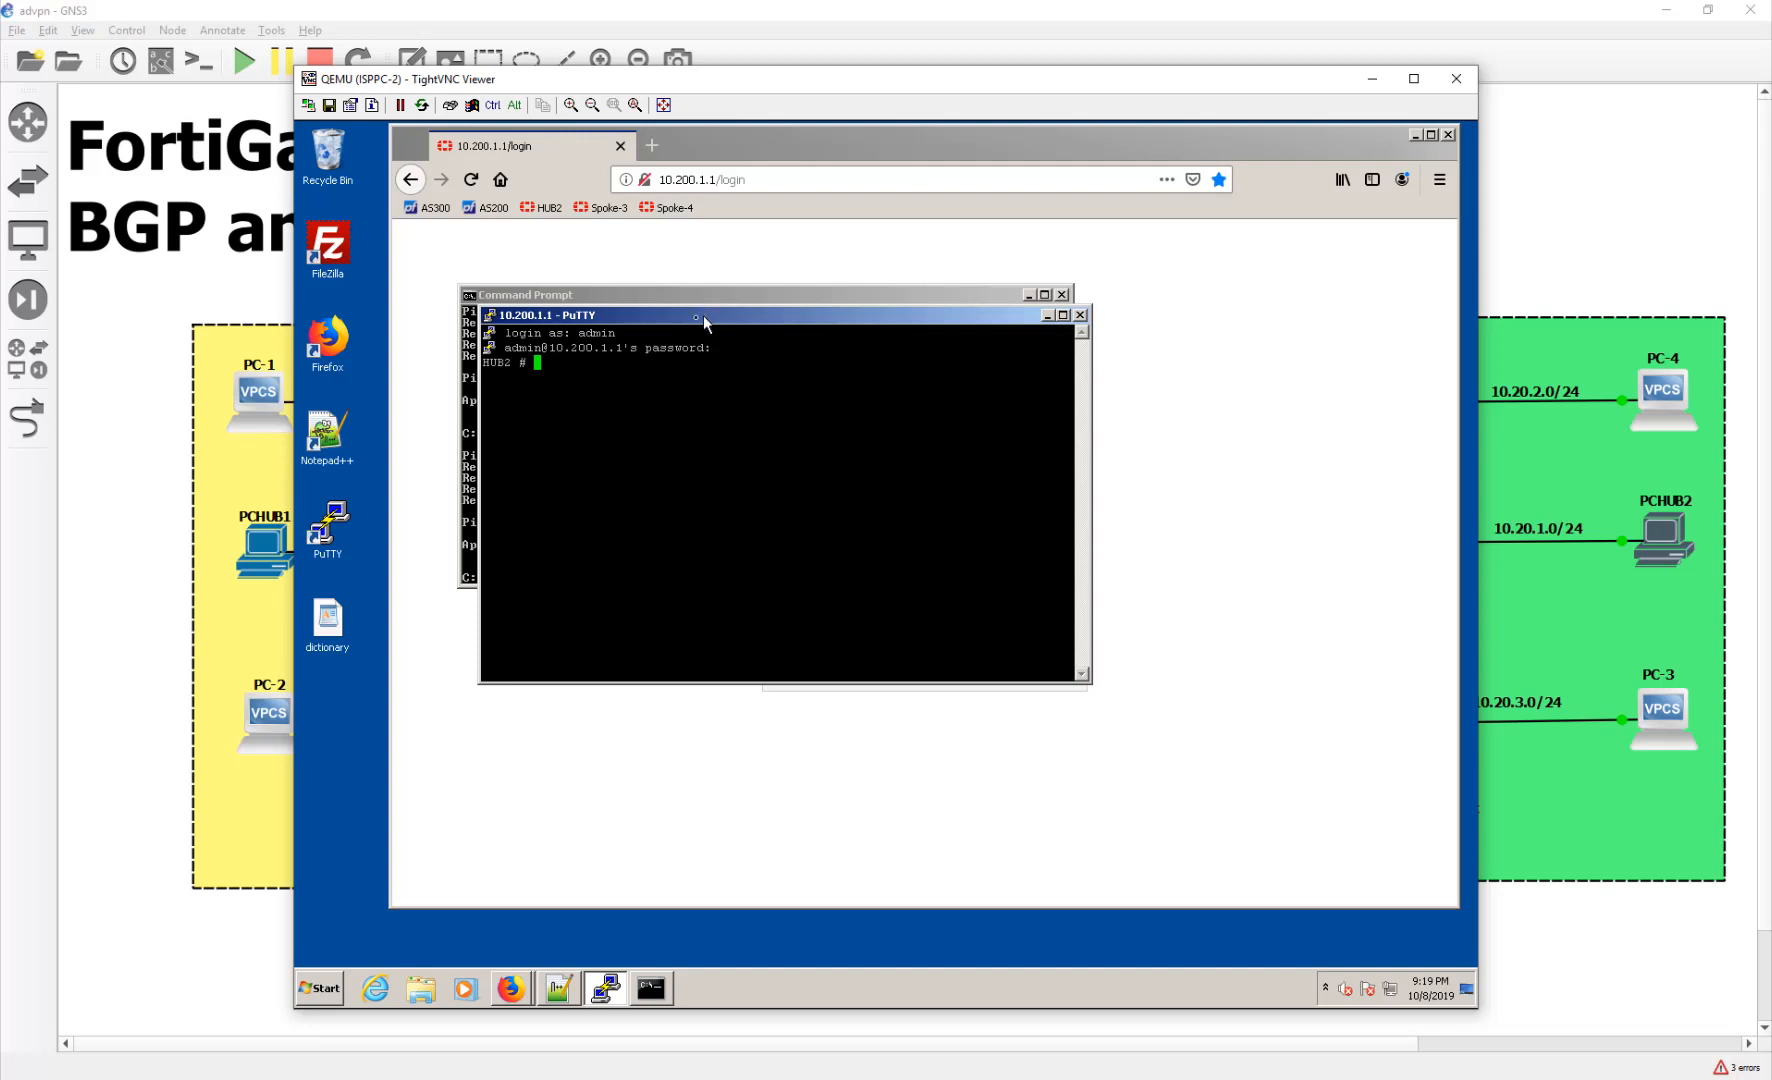
left_click(489, 320)
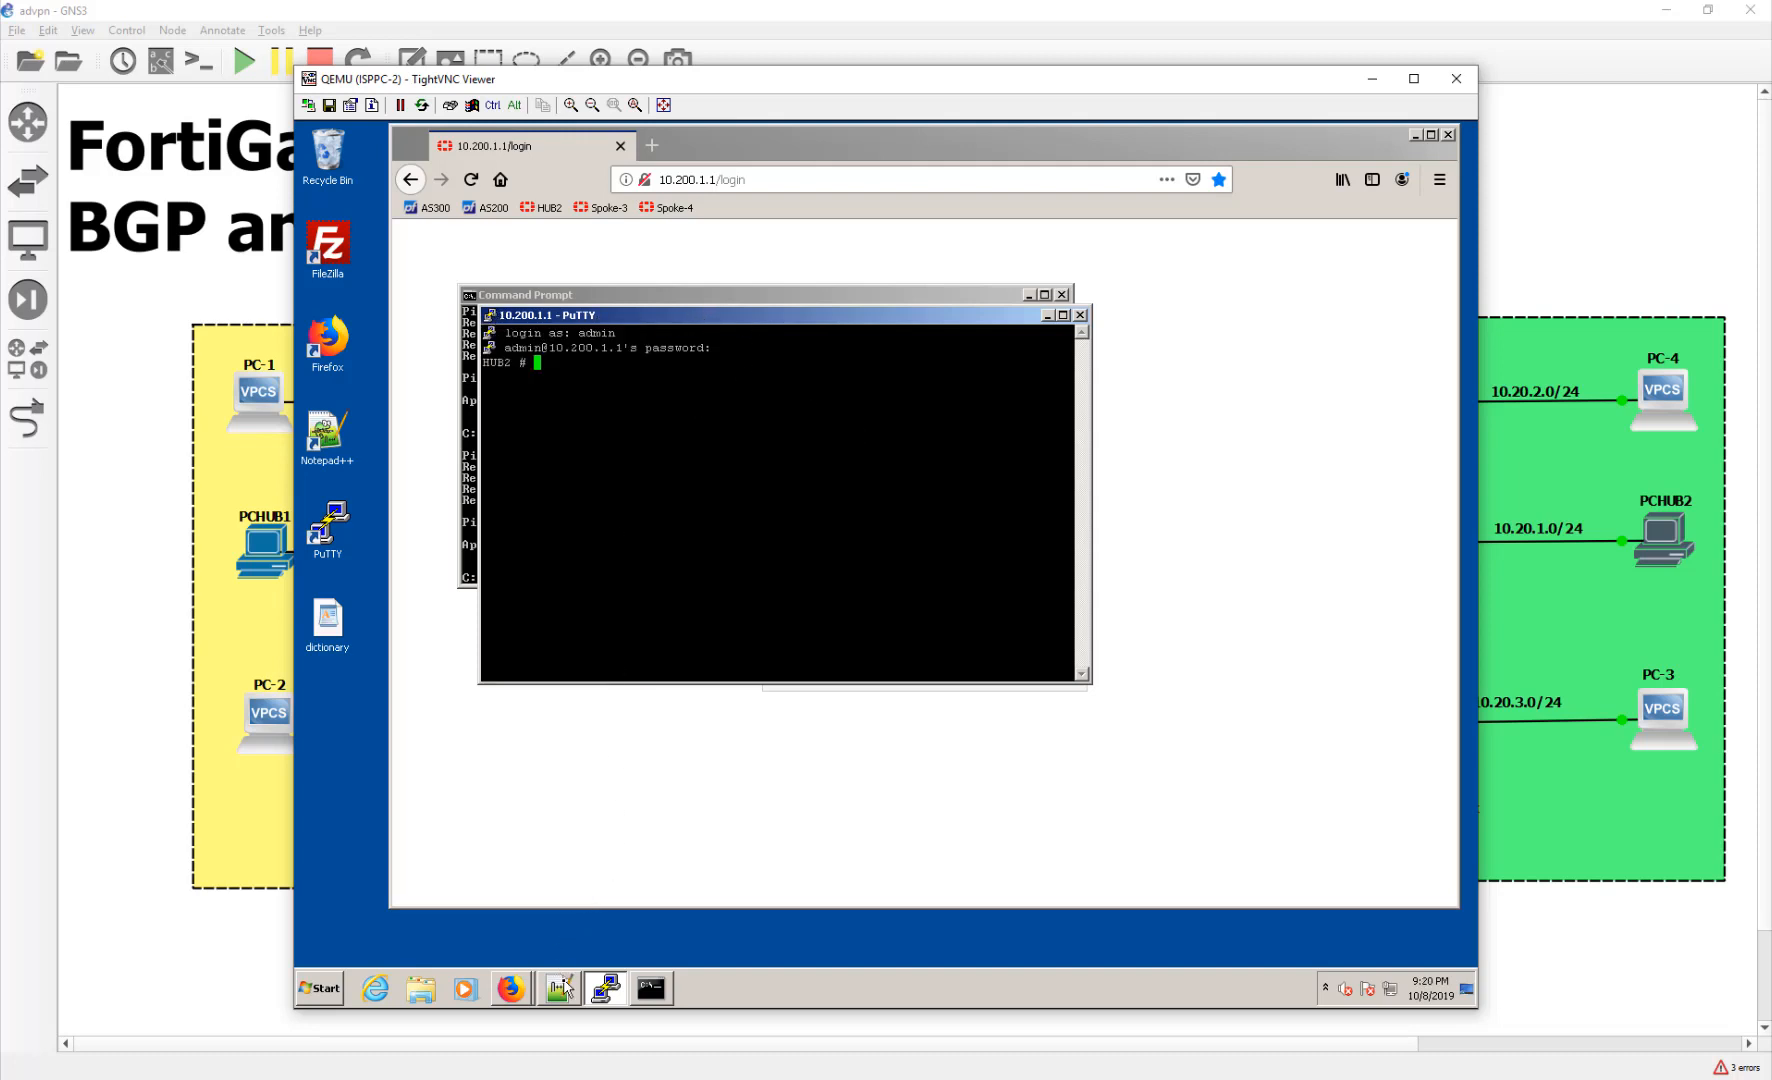
Paste the hub2.cli ADVPN script into HUB2's SSH session, closing the mistakenly pasted Command Prompt
left_click(558, 990)
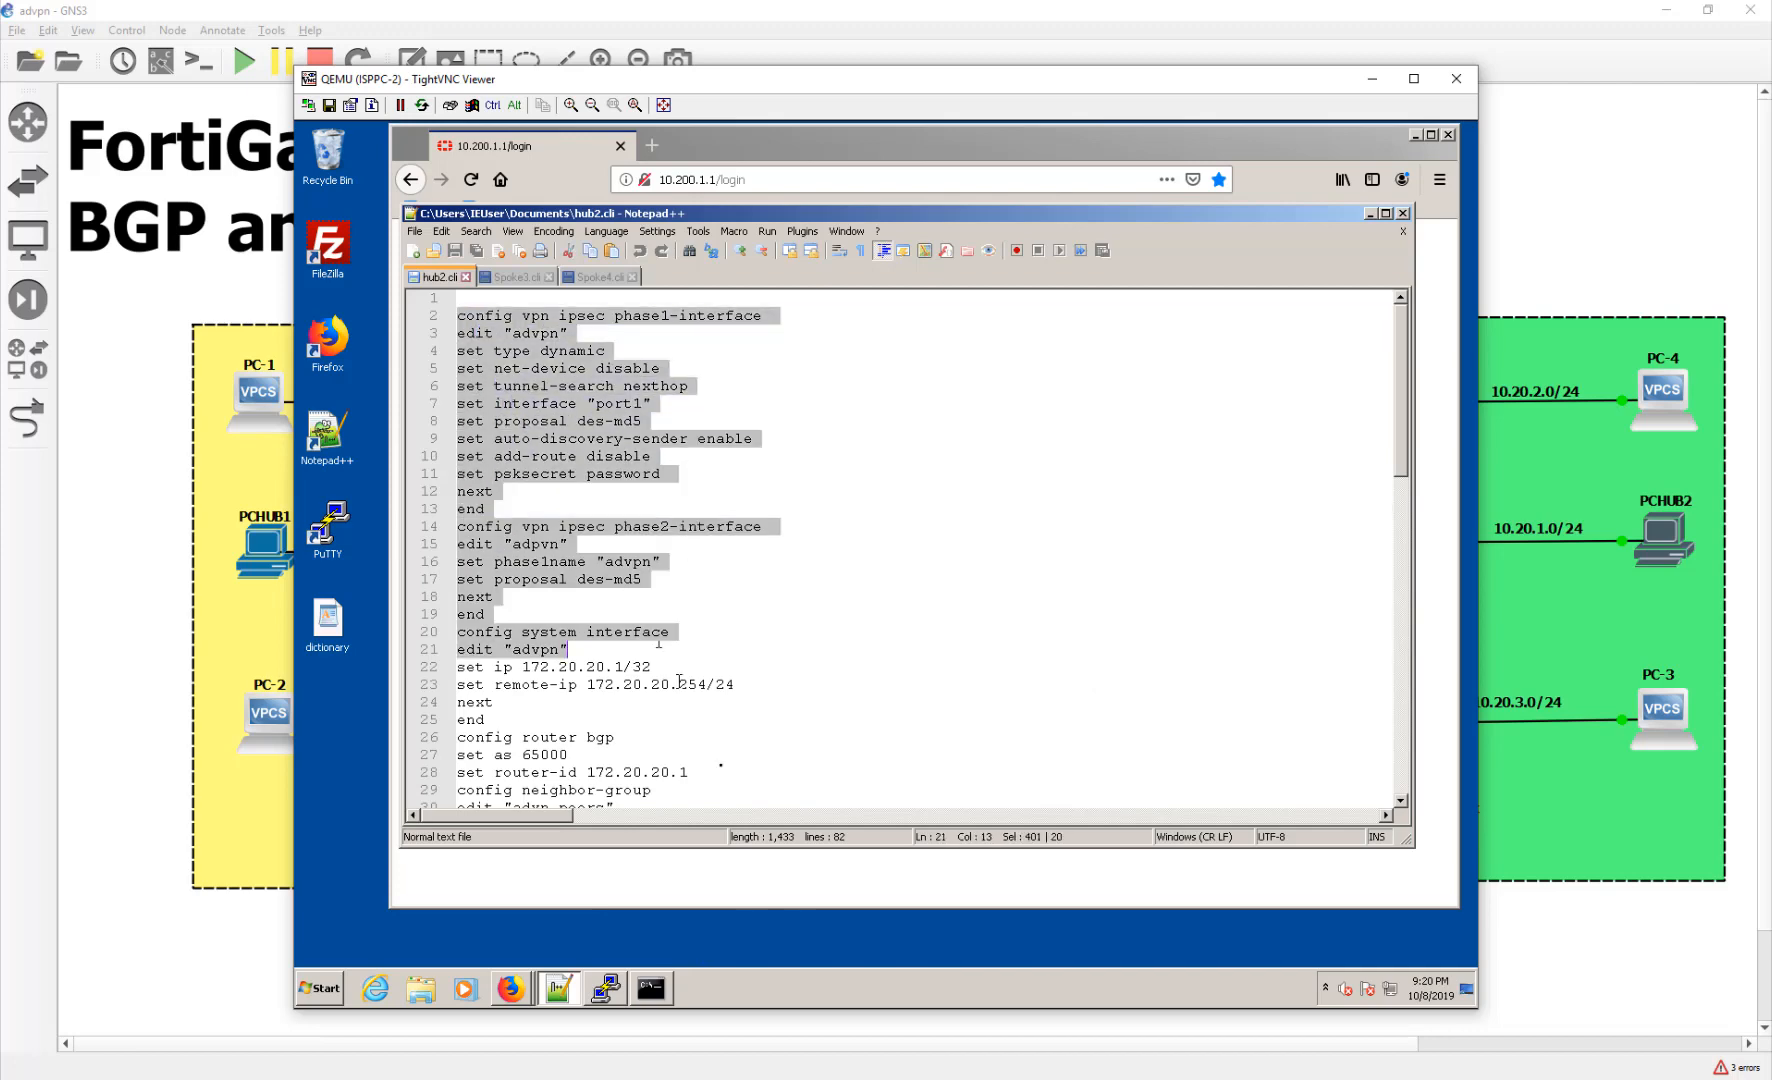
scroll("down", 3)
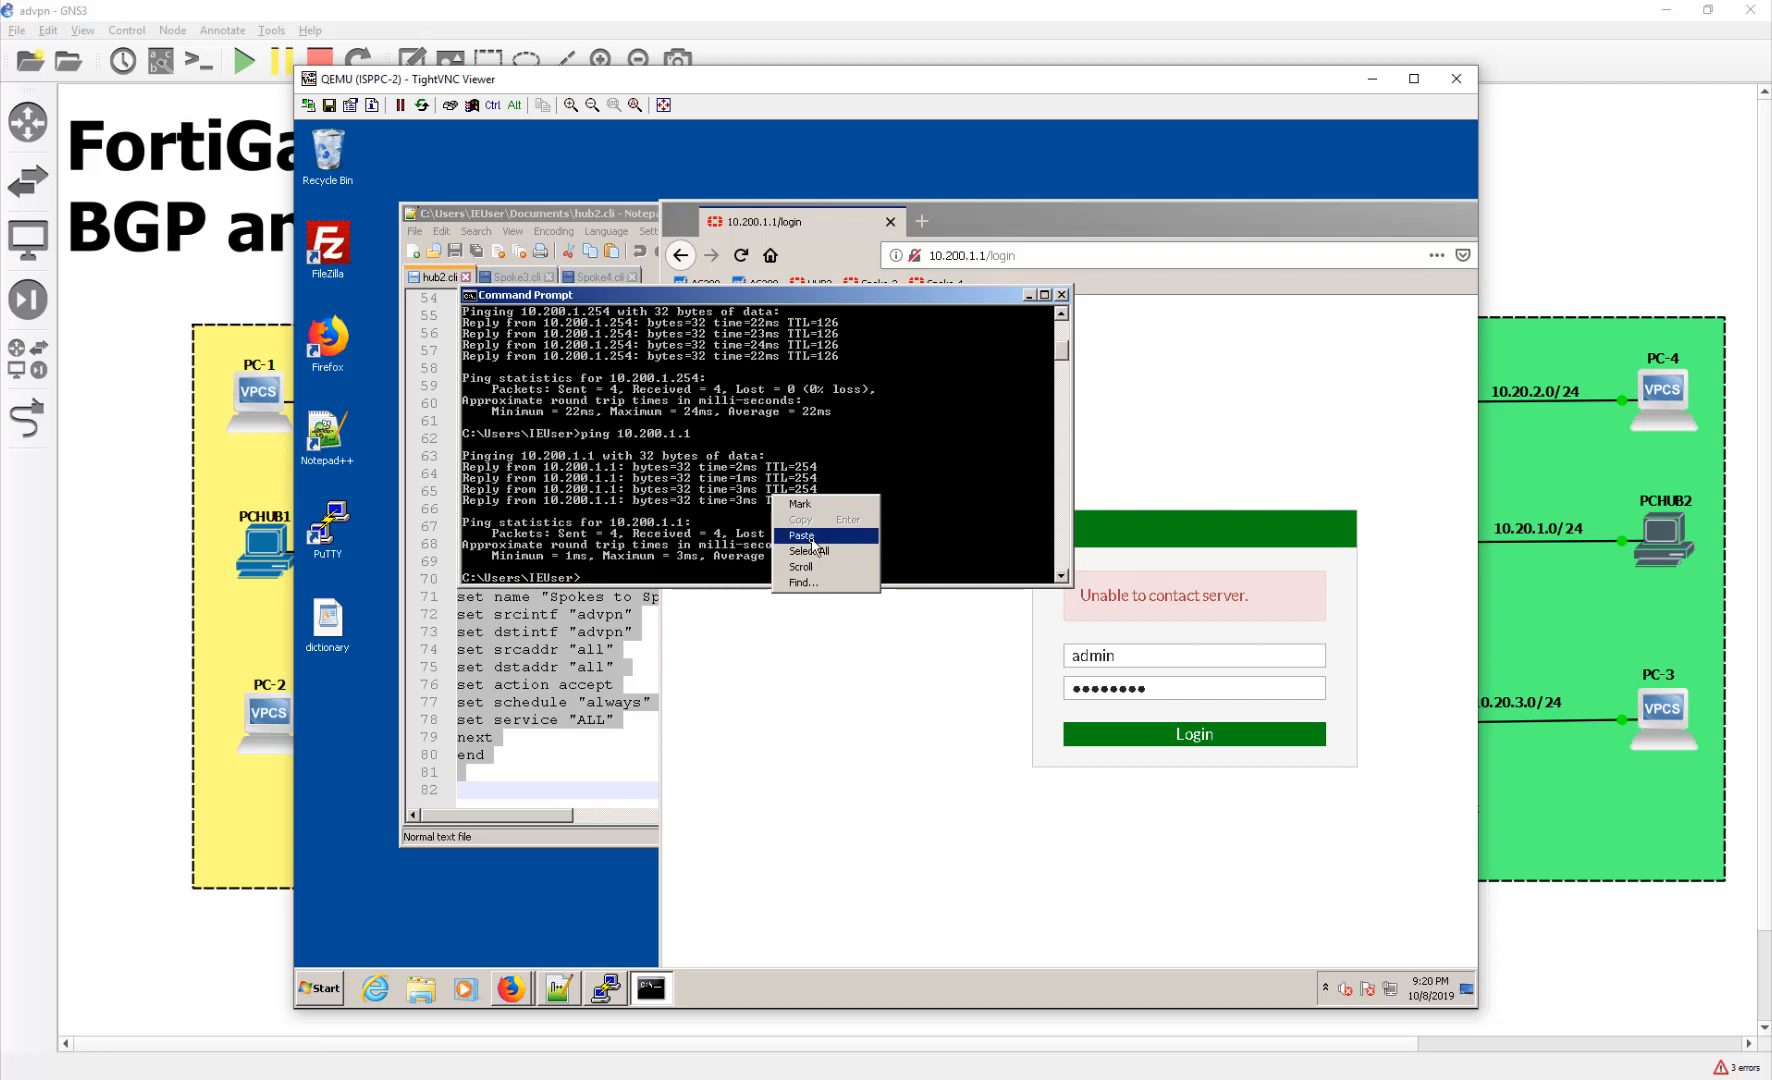
left_click(800, 535)
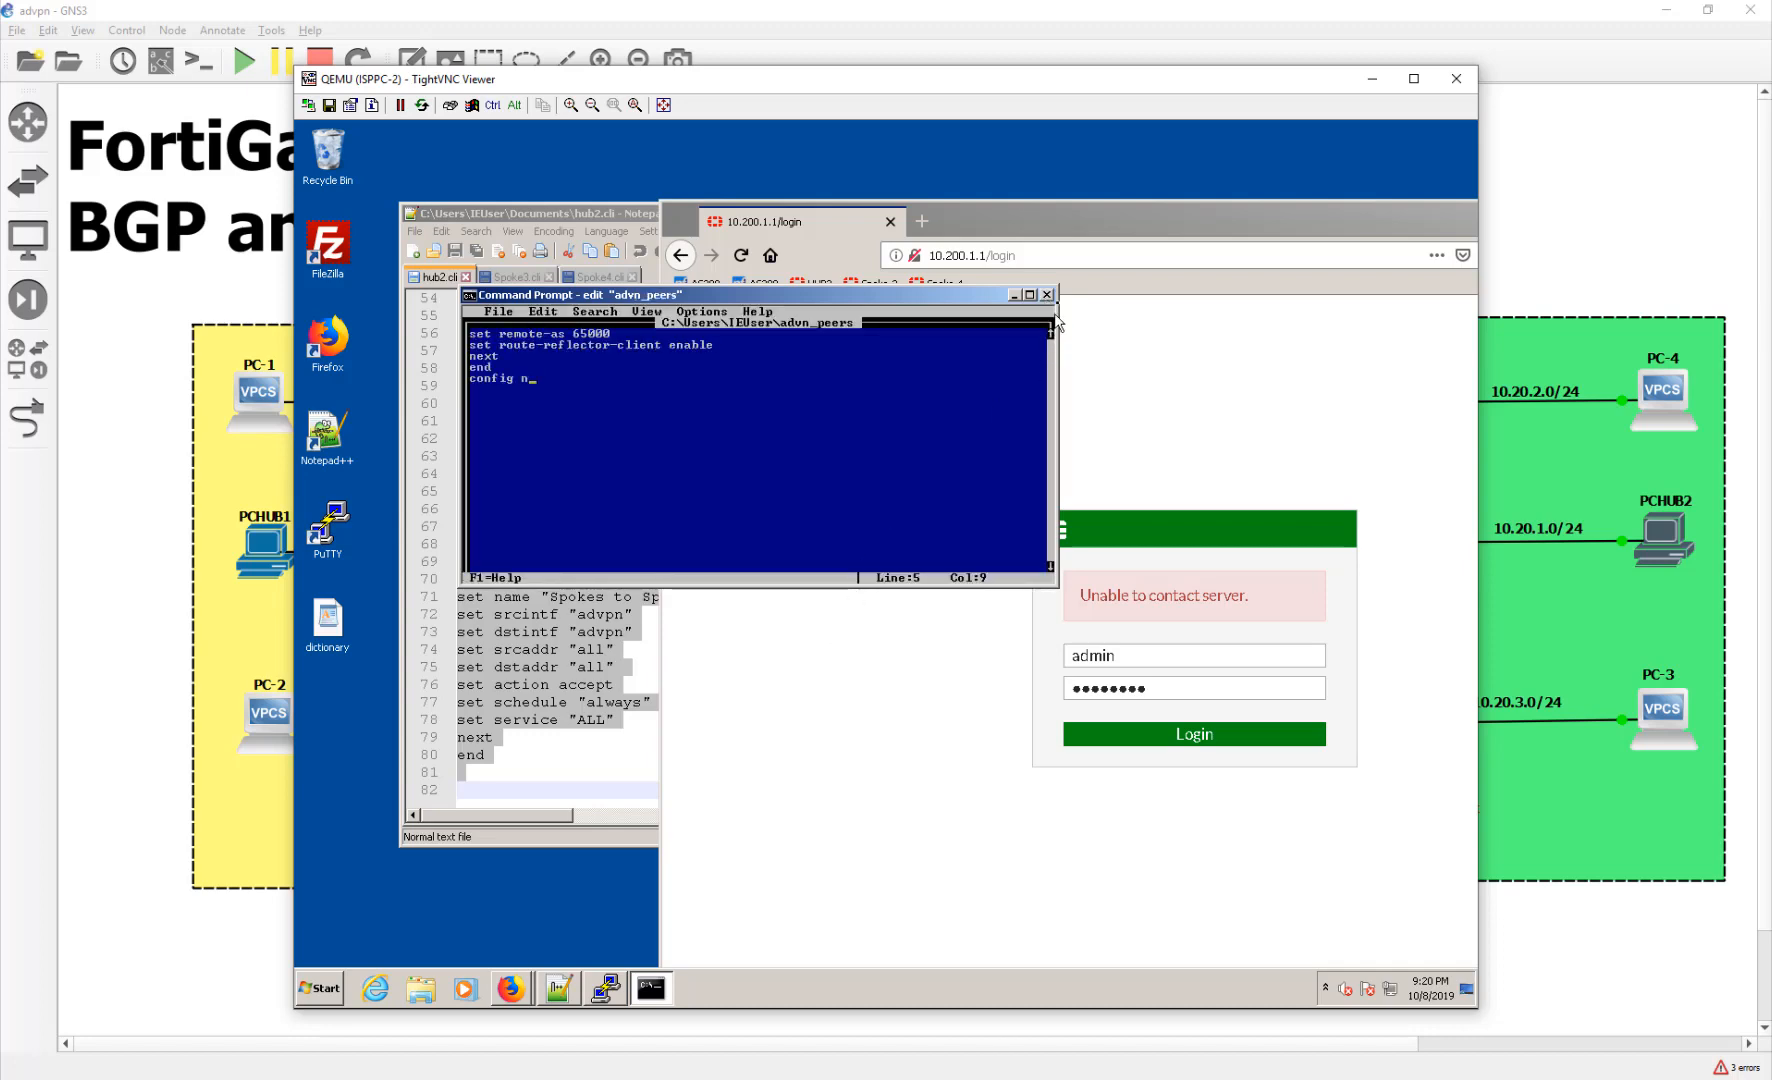
left_click(1015, 295)
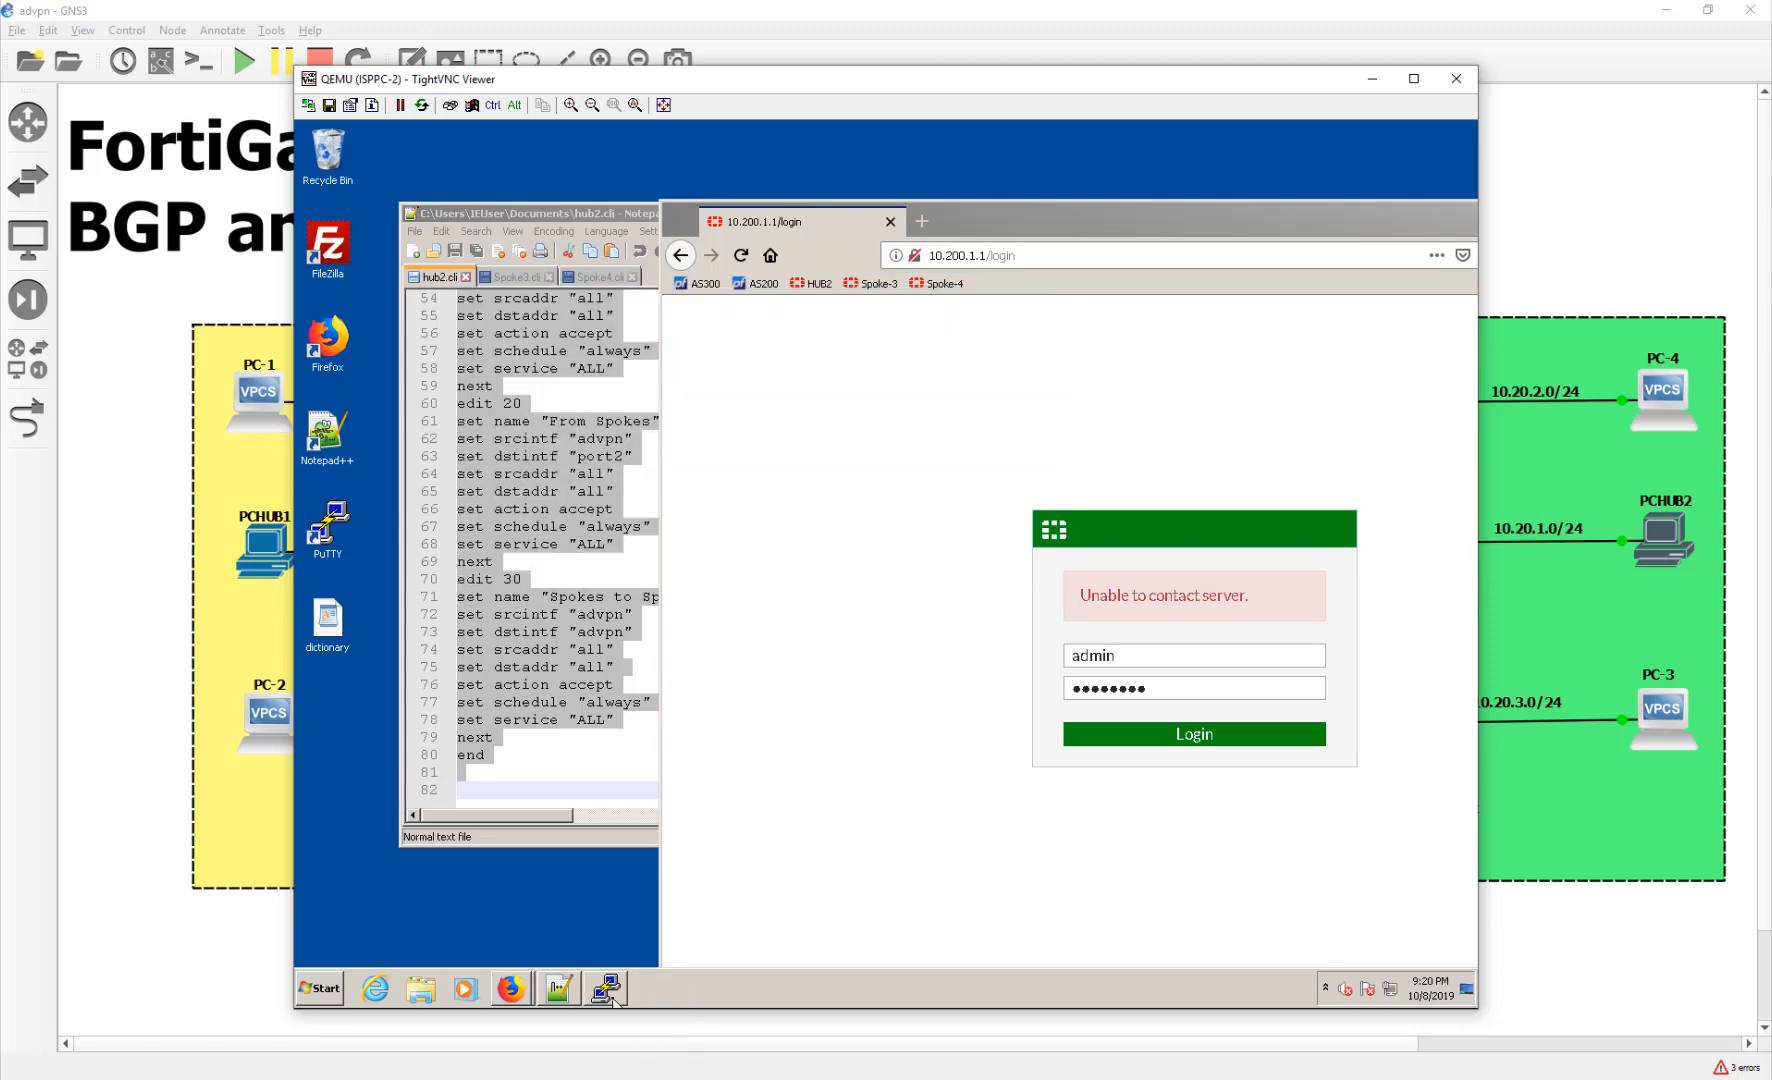
left_click(606, 990)
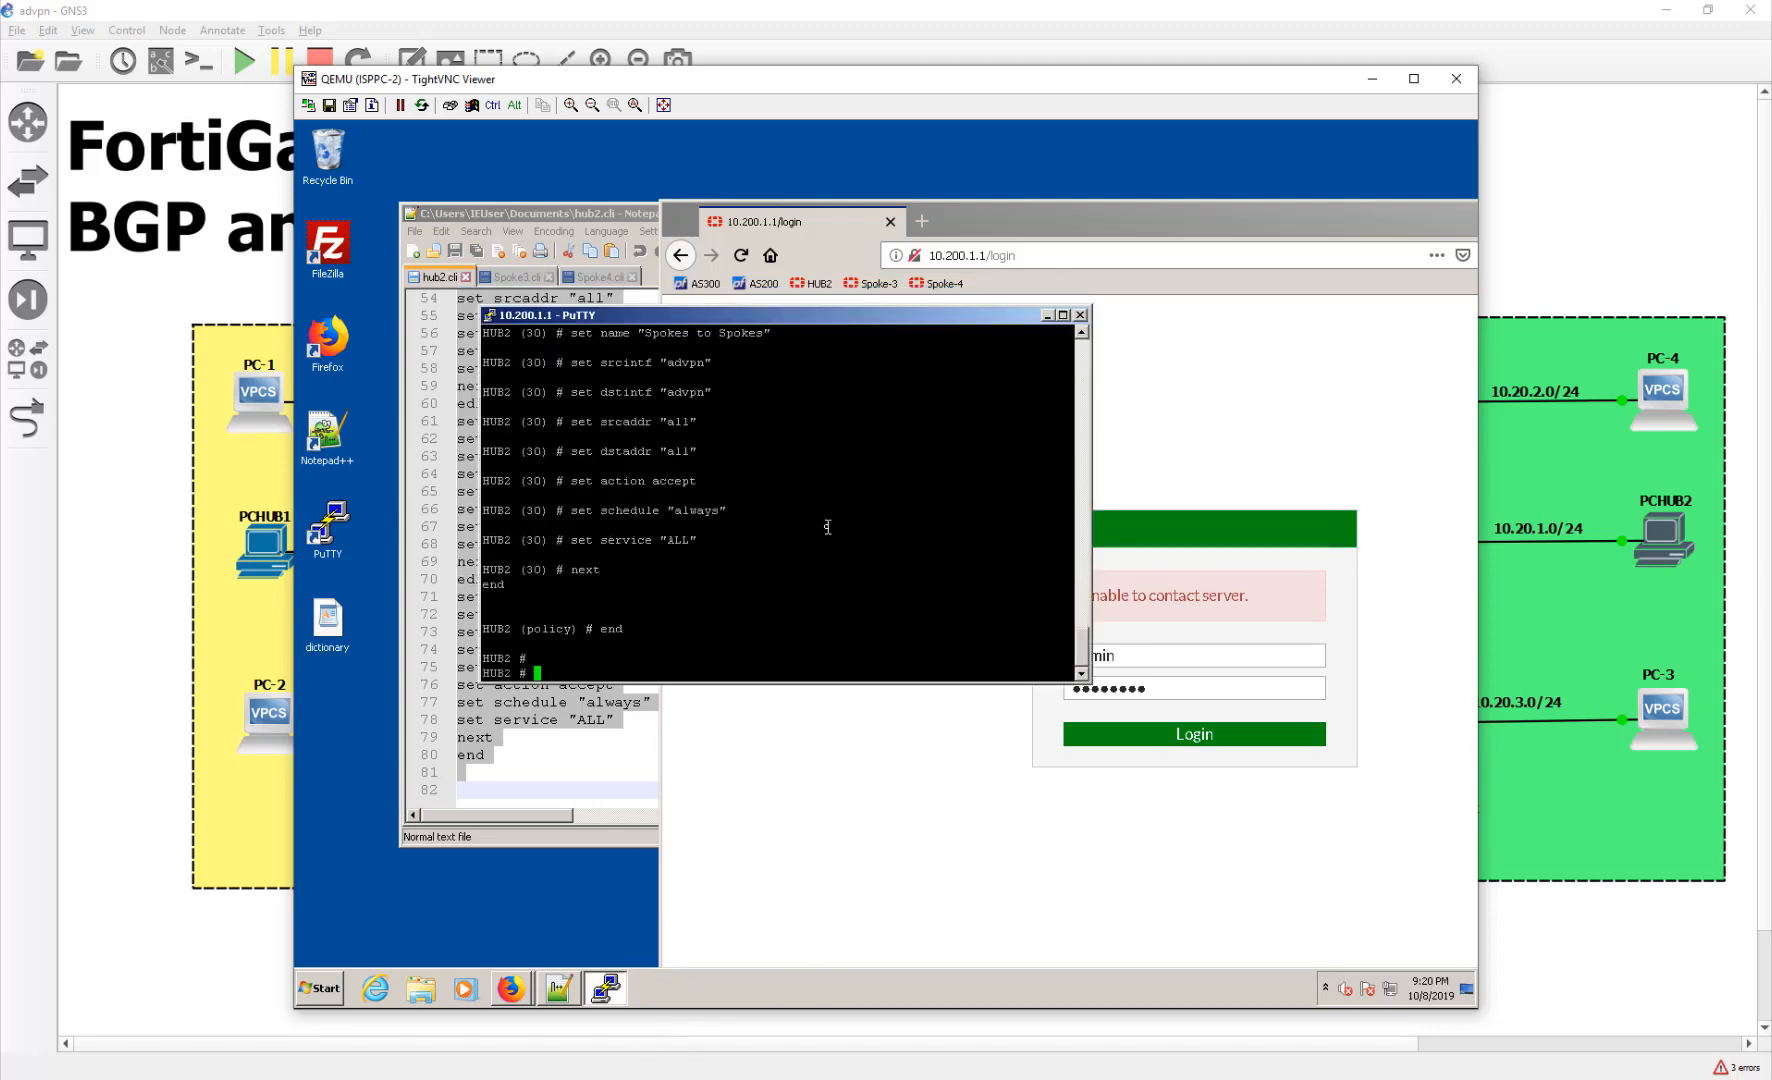
mouse_move(924, 451)
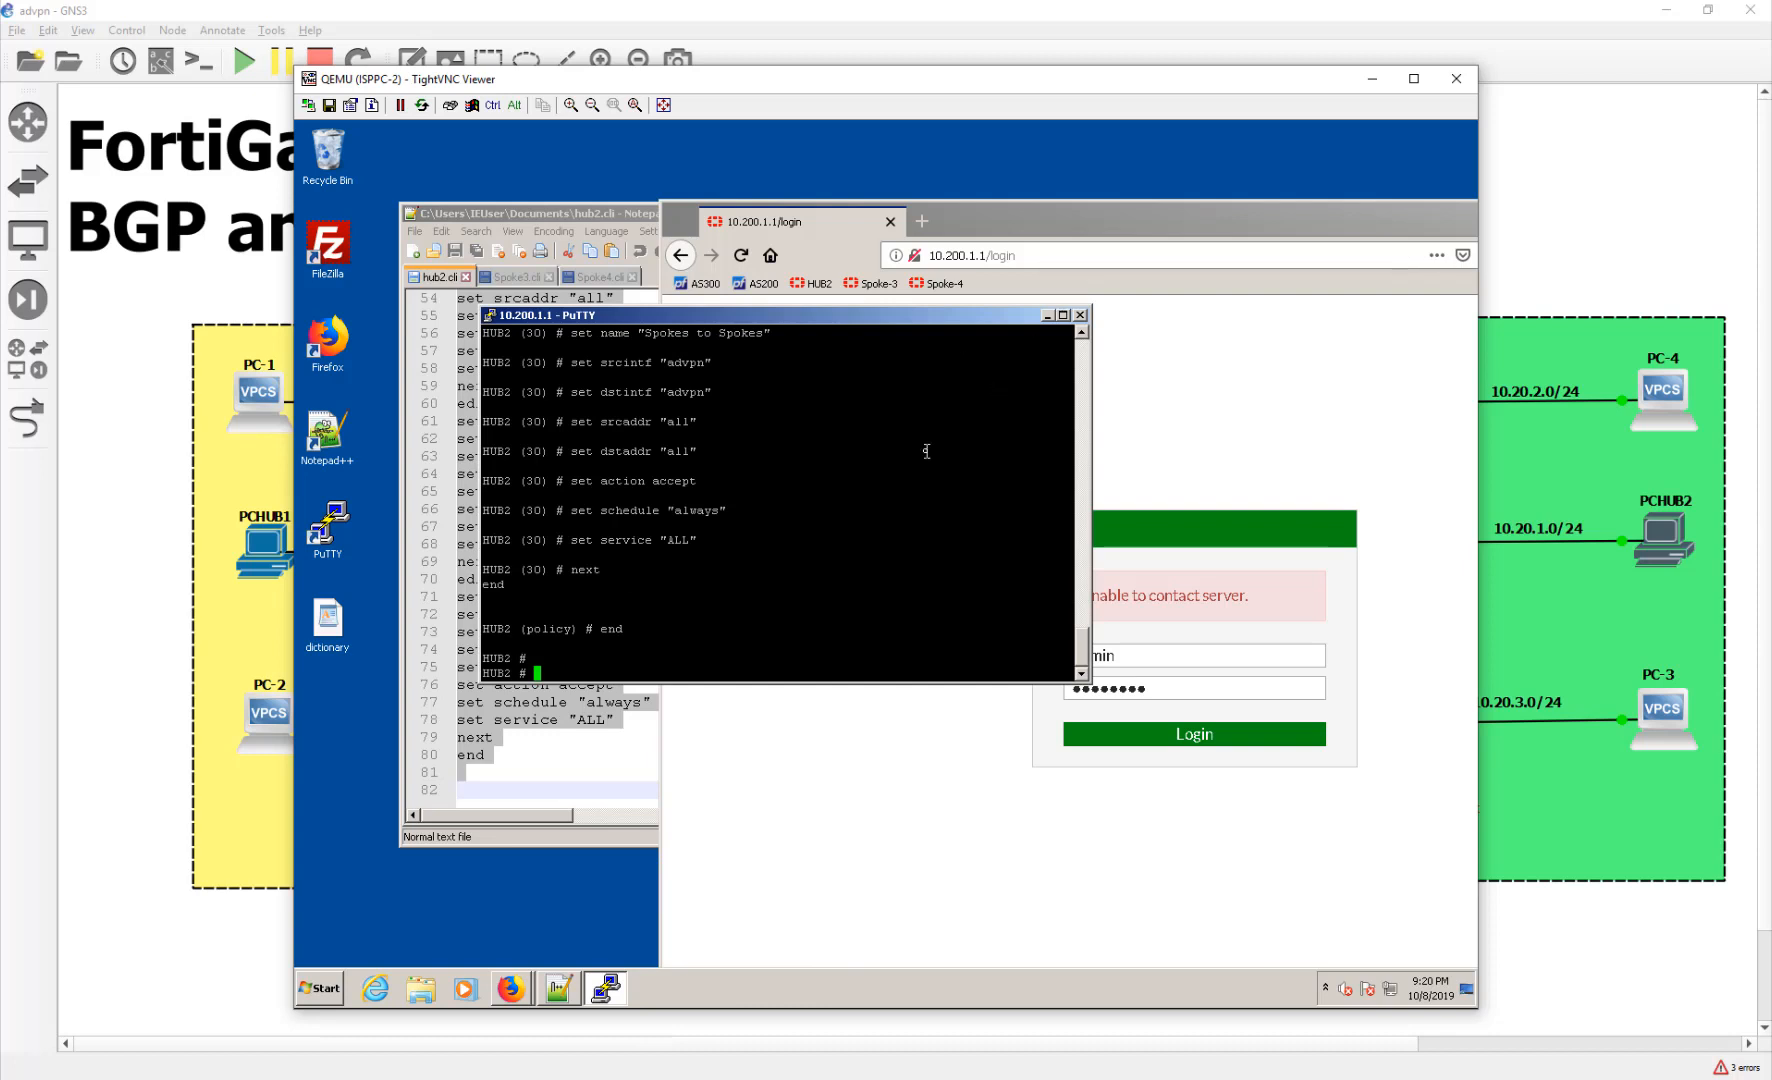
right_click(606, 990)
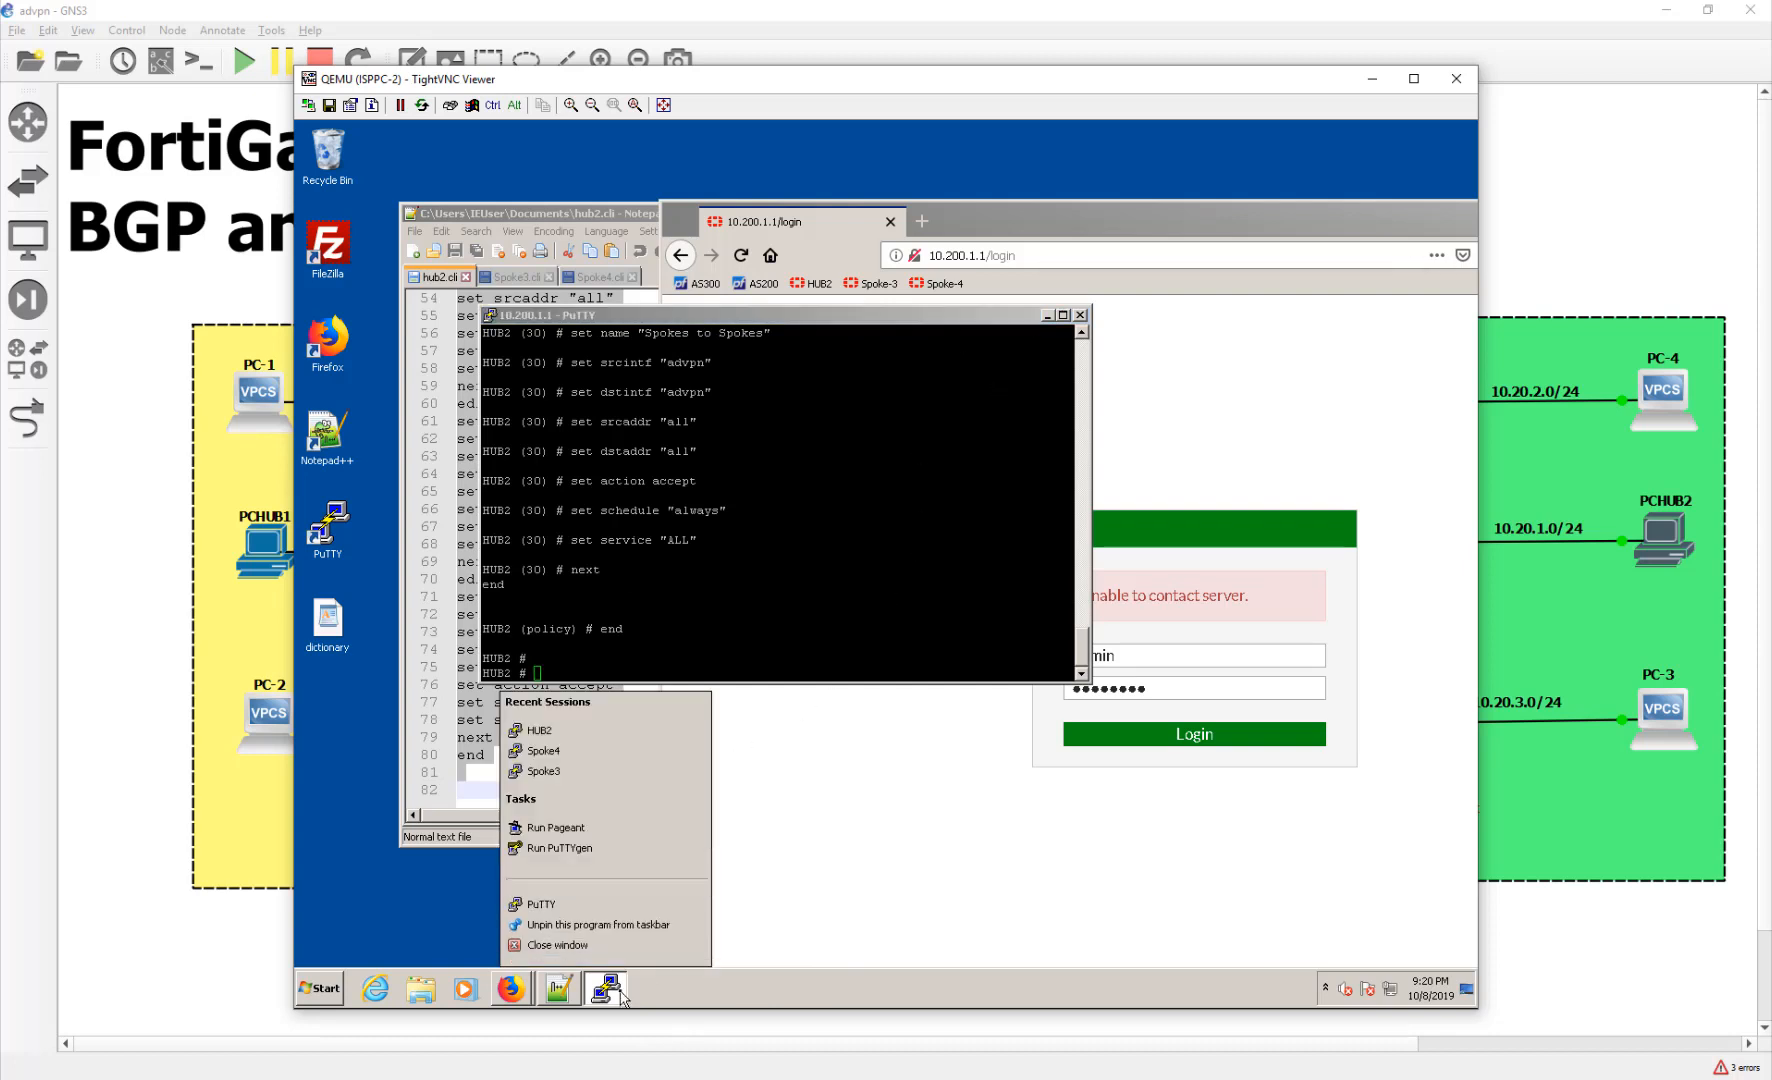
mouse_move(542, 770)
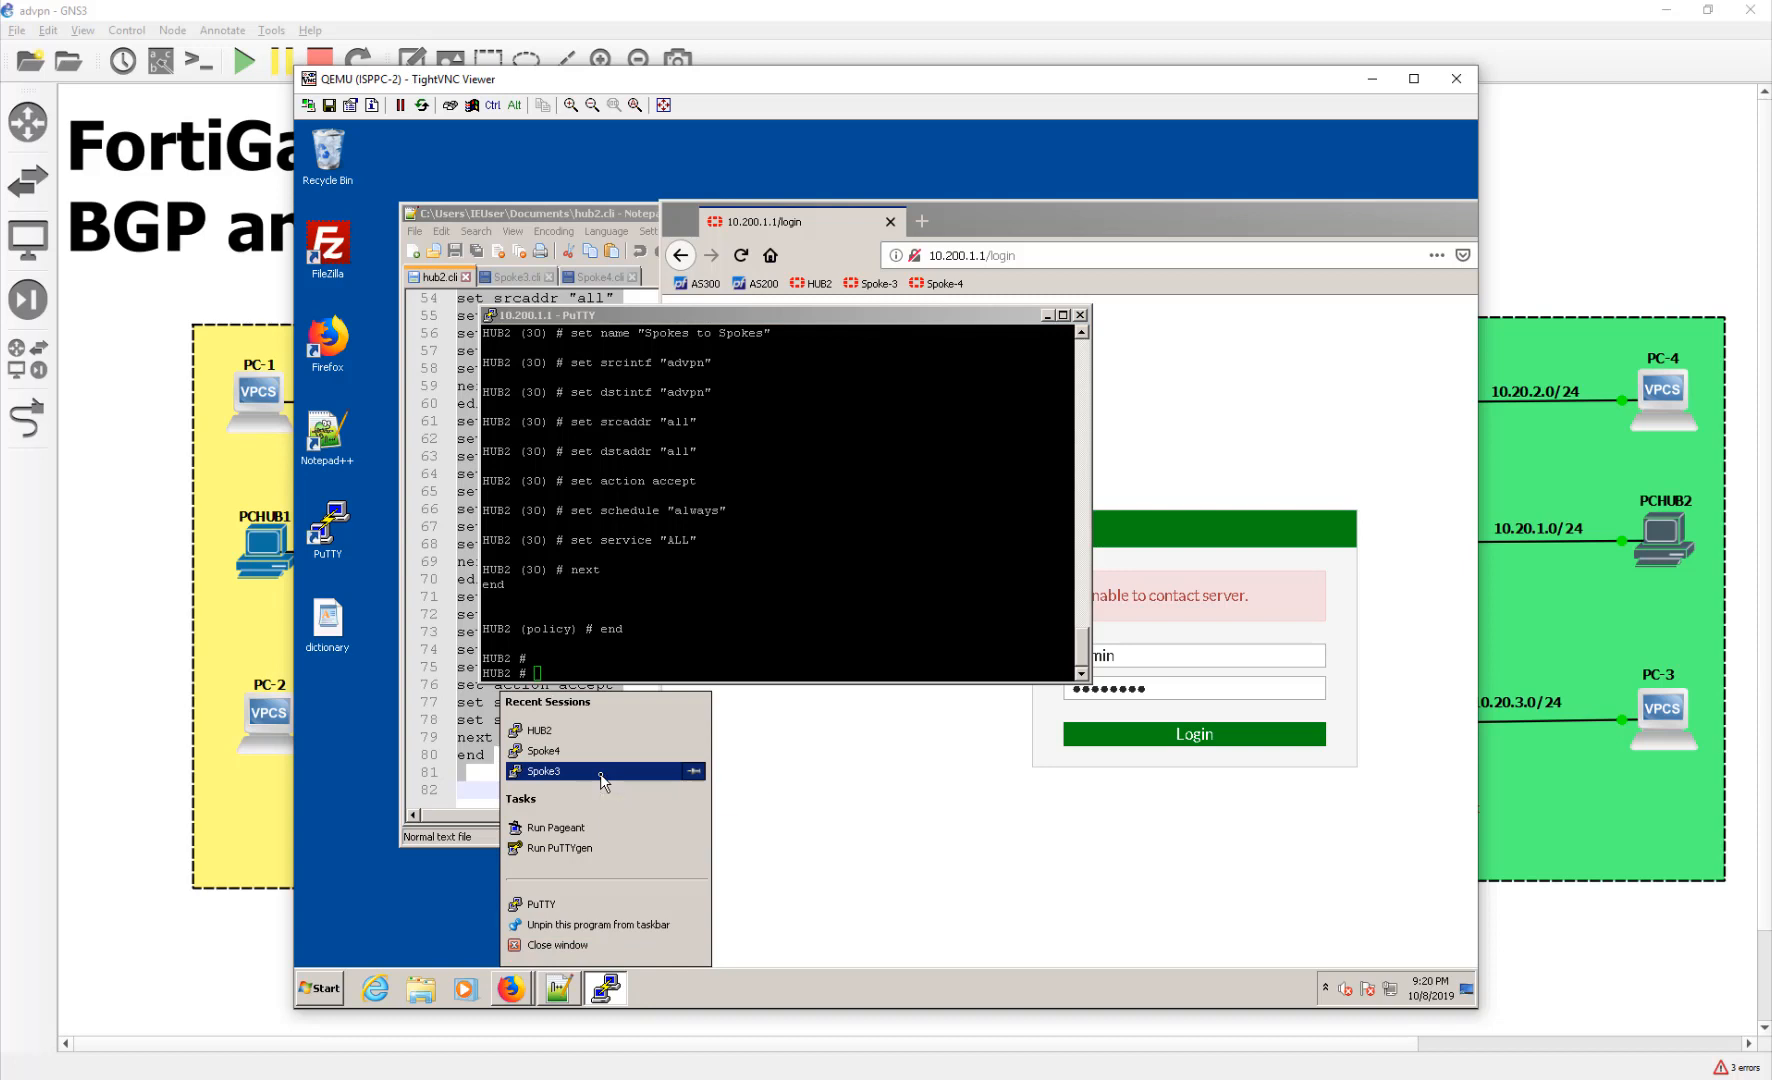
Open the Spoke3 session at 10.200.2.1, log in as admin, and paste Spoke3.cli
left_click(544, 770)
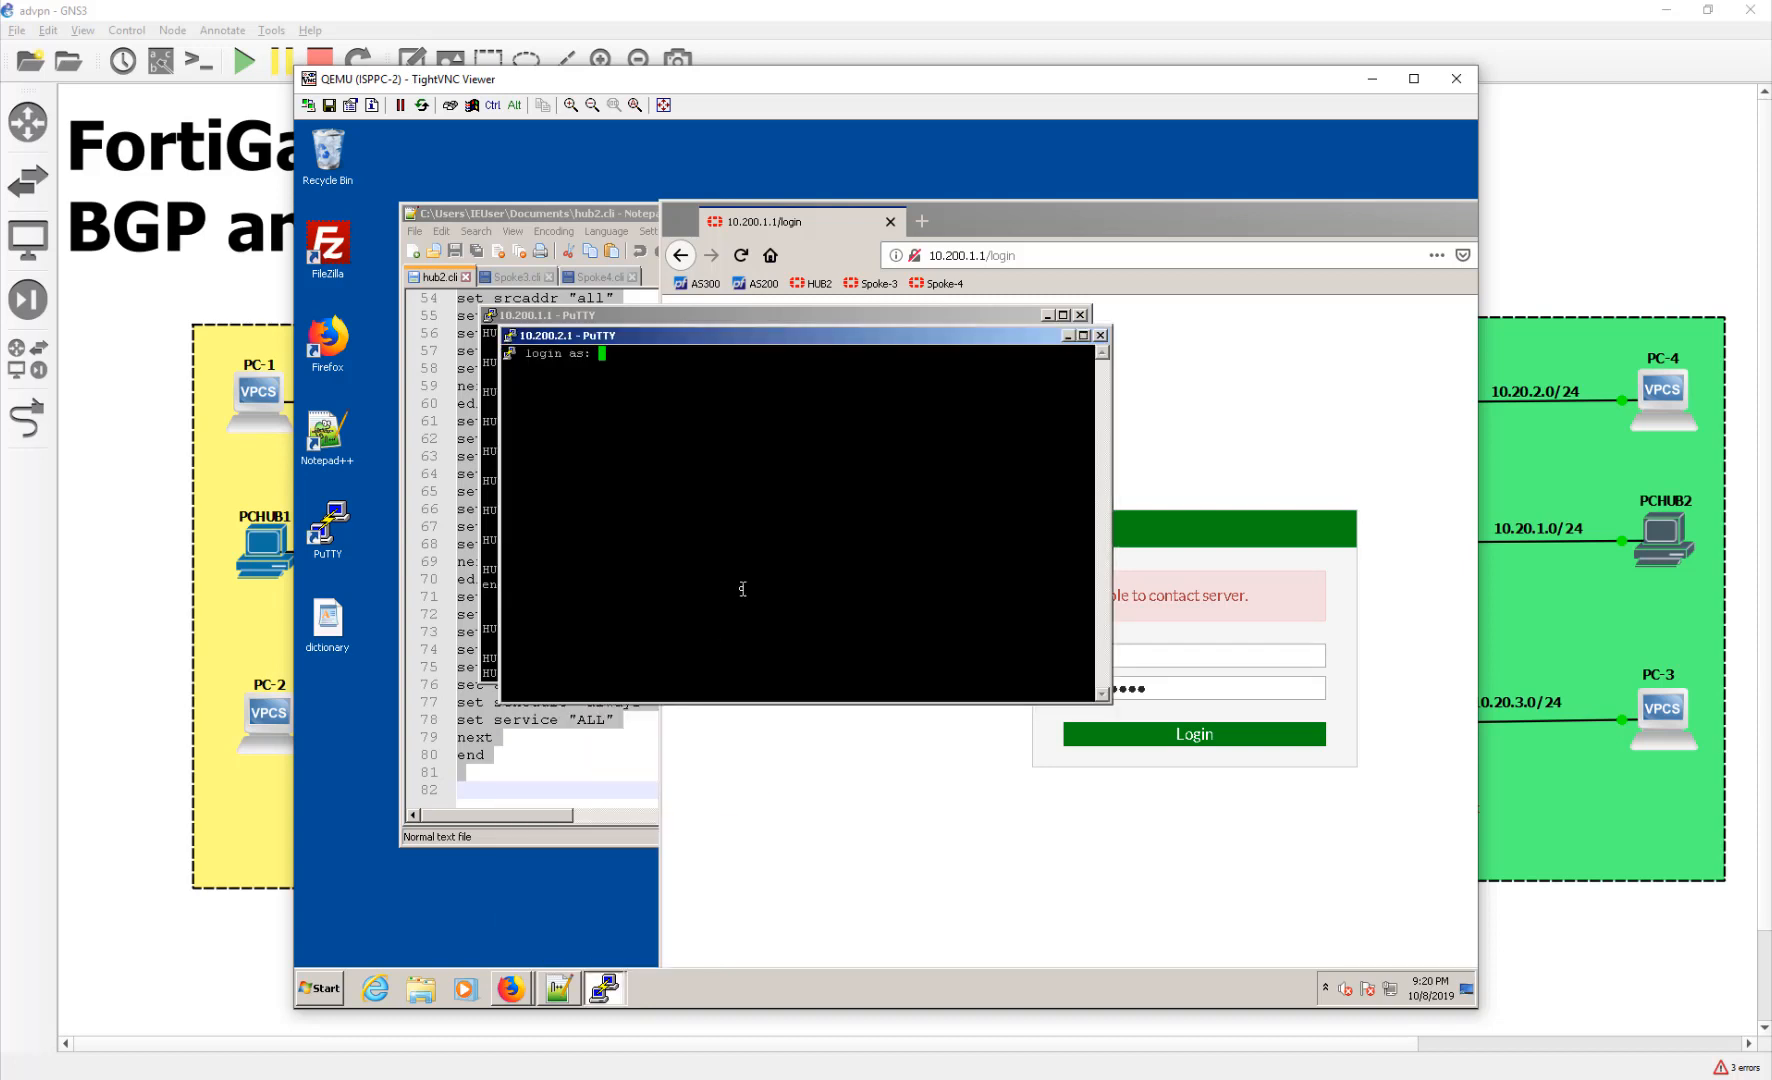
type("admin")
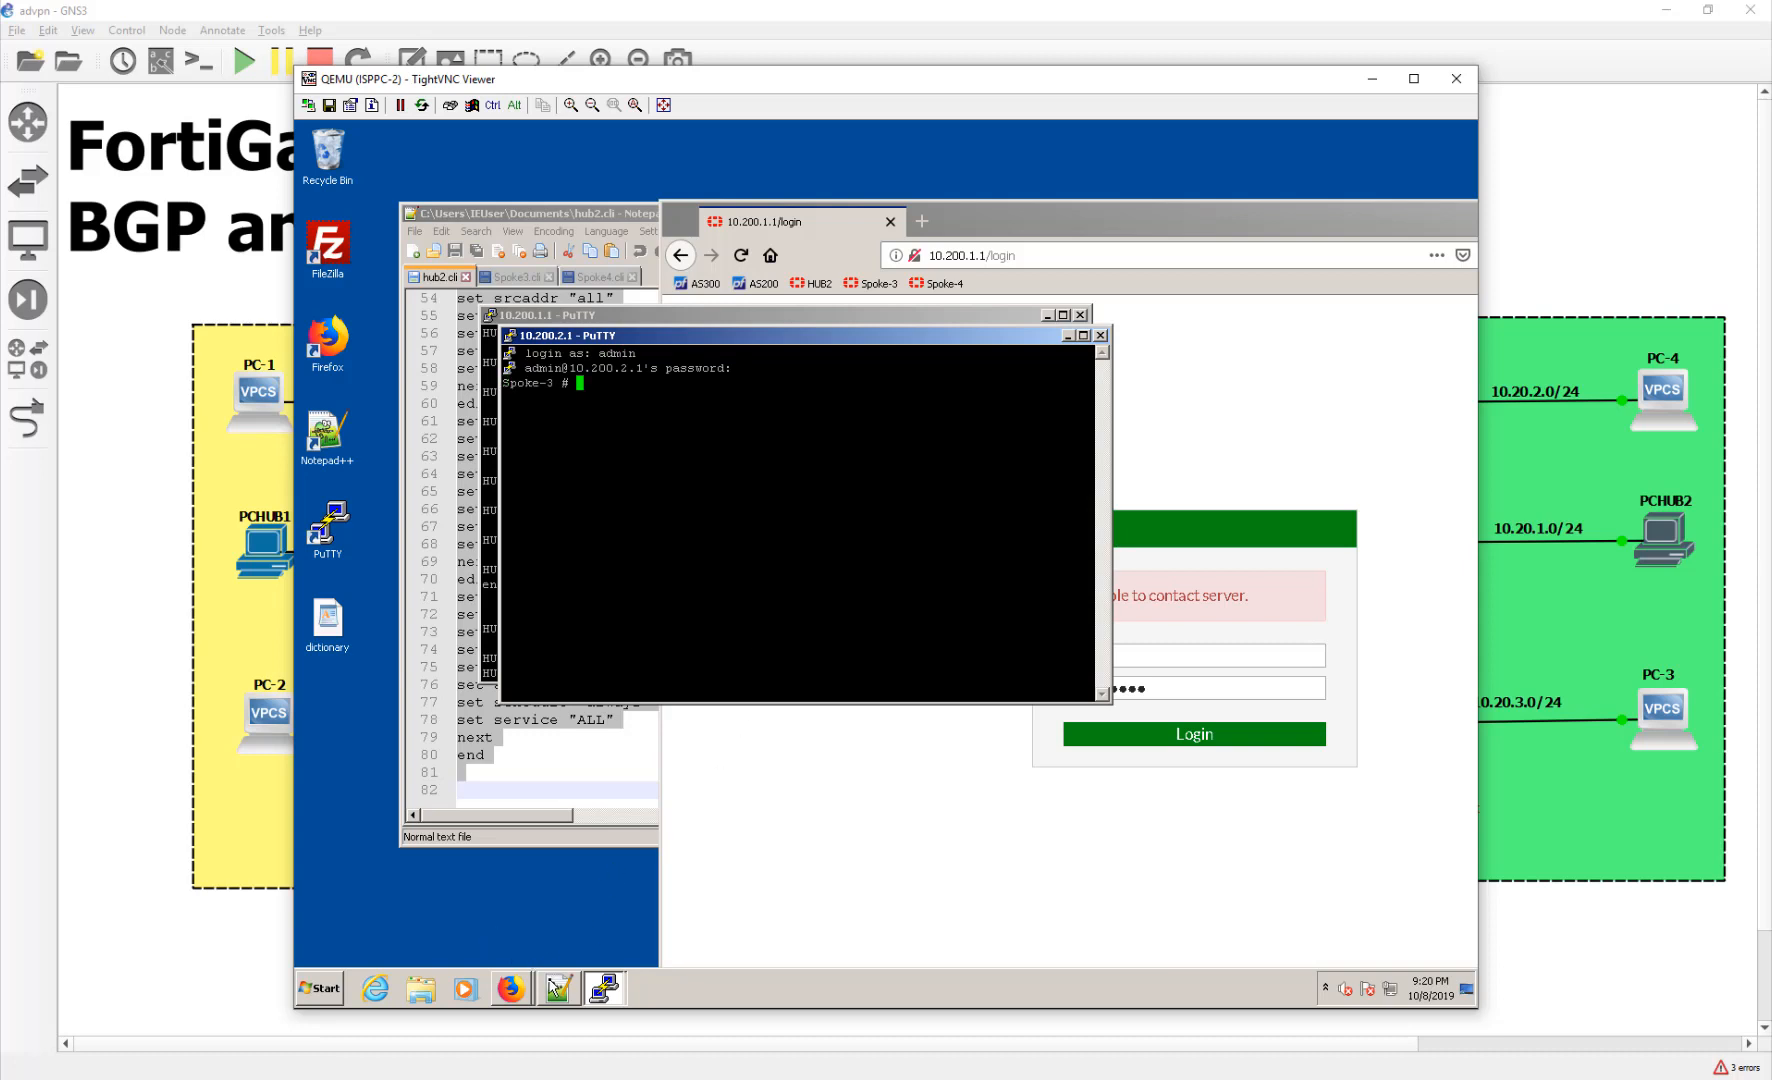
left_click(516, 277)
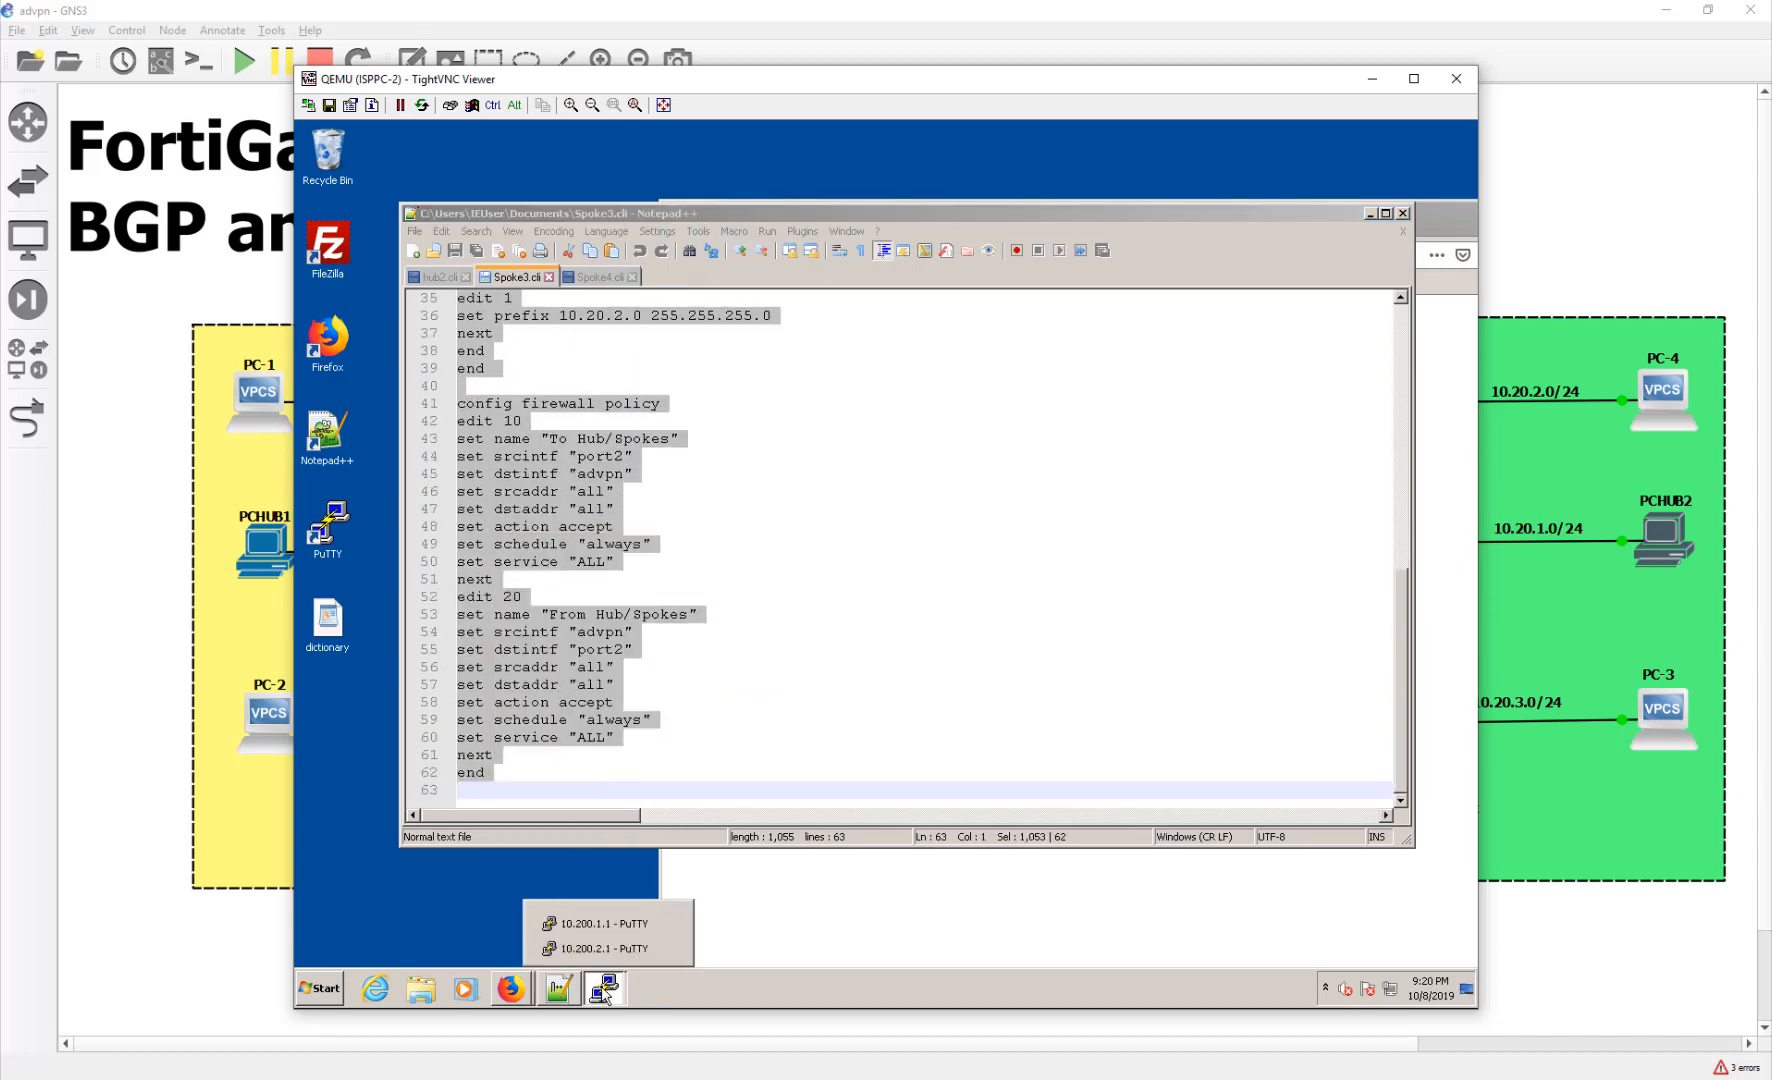
left_click(603, 947)
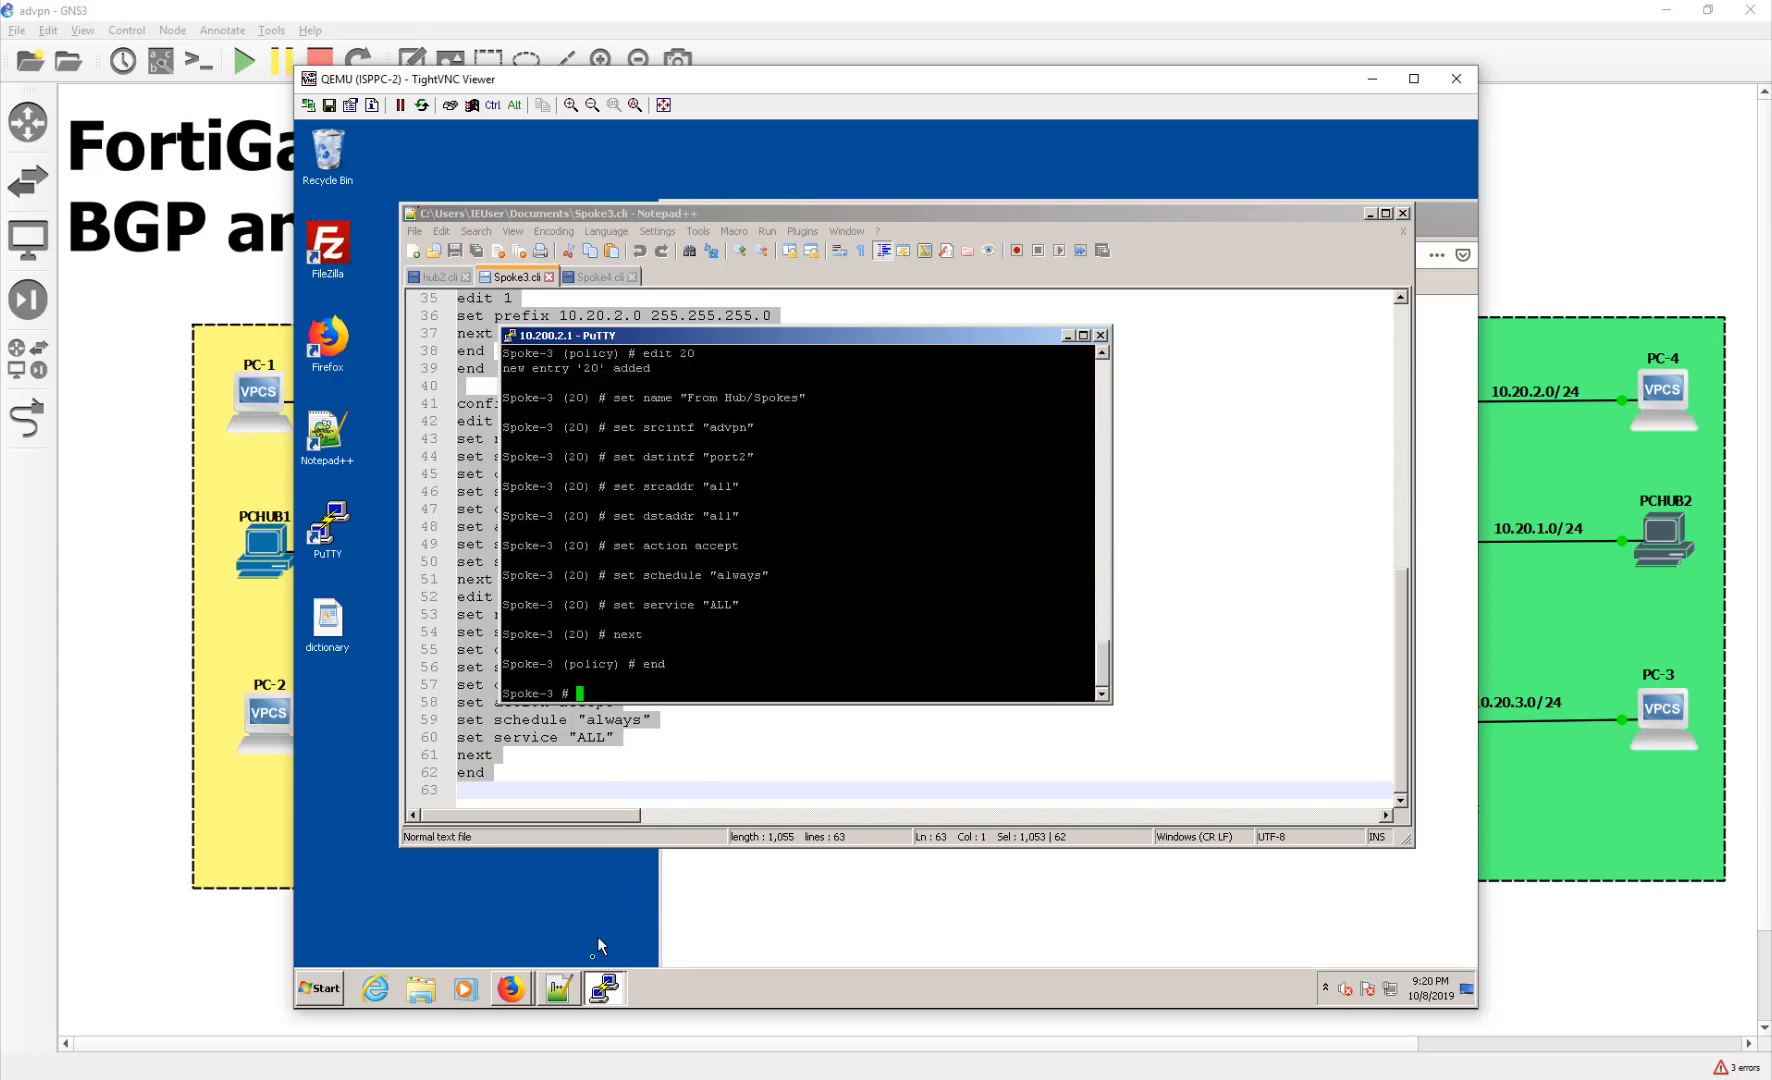
left_click(598, 277)
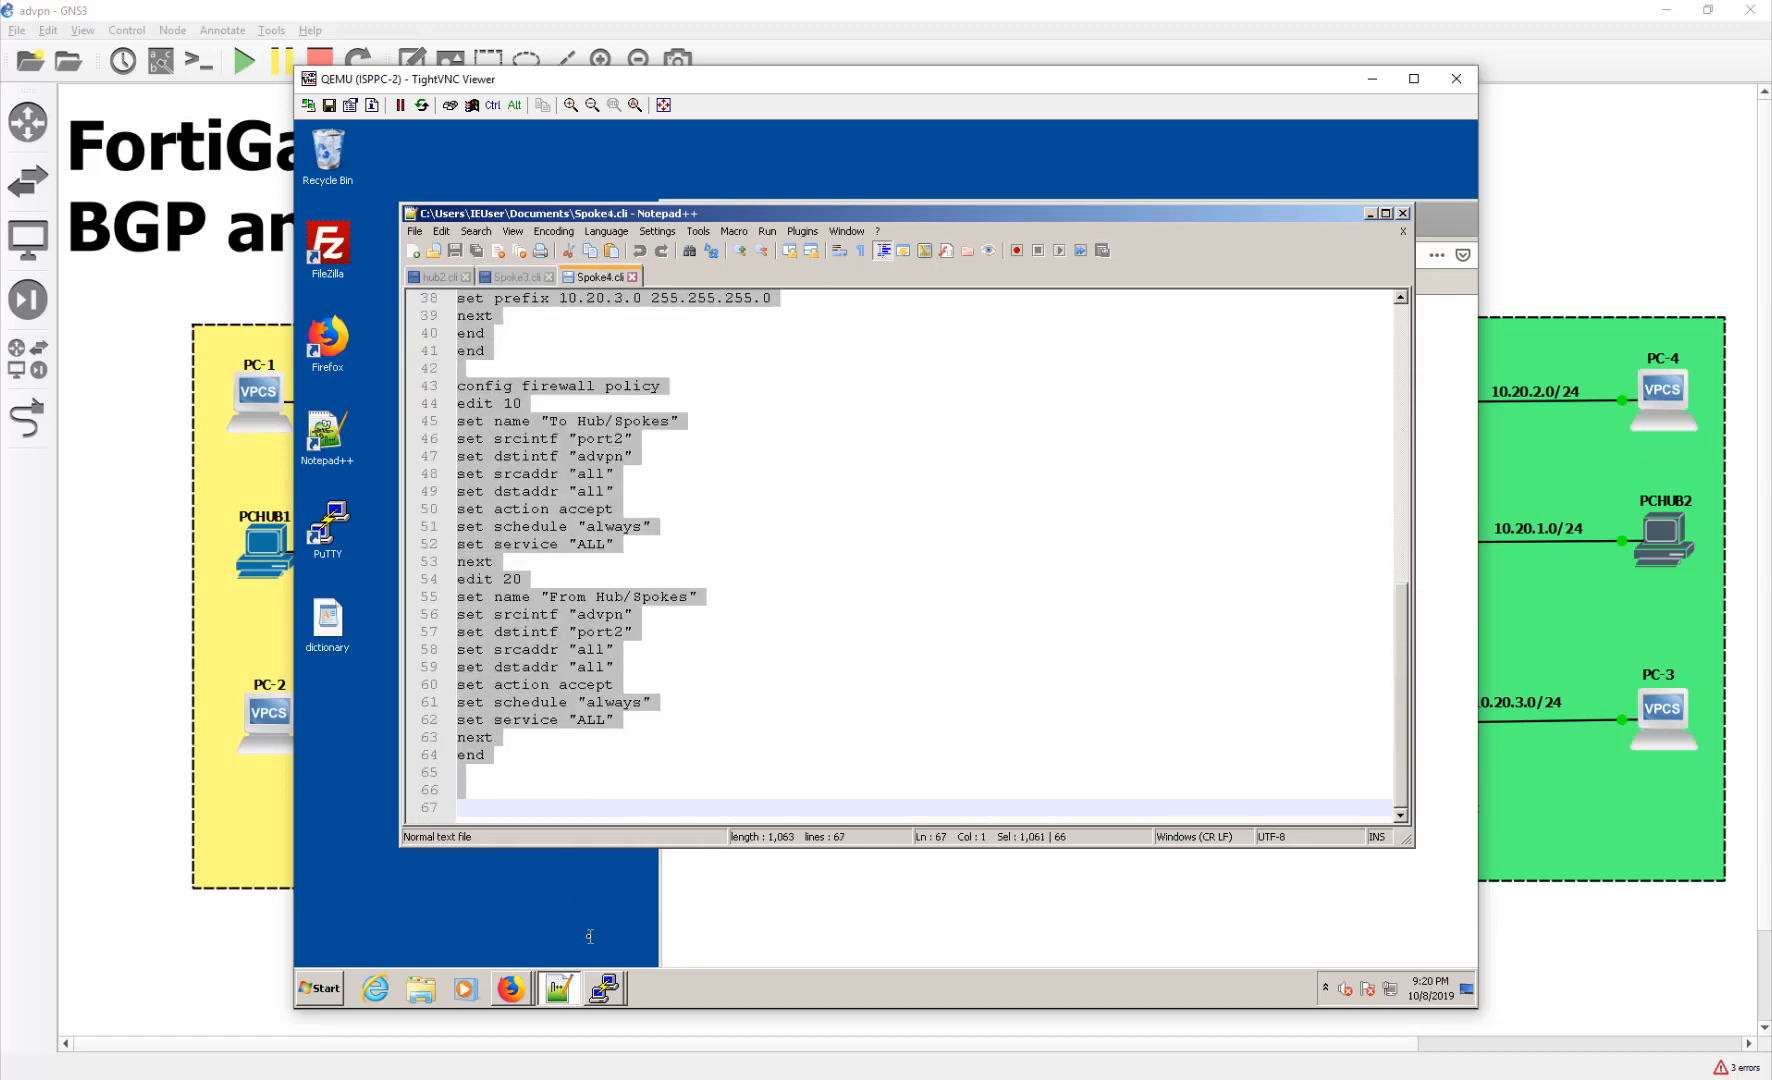
Copy the Spoke-4 configuration script into the 10.200.3.1 PuTTY session, then close PuTTY
right_click(576, 571)
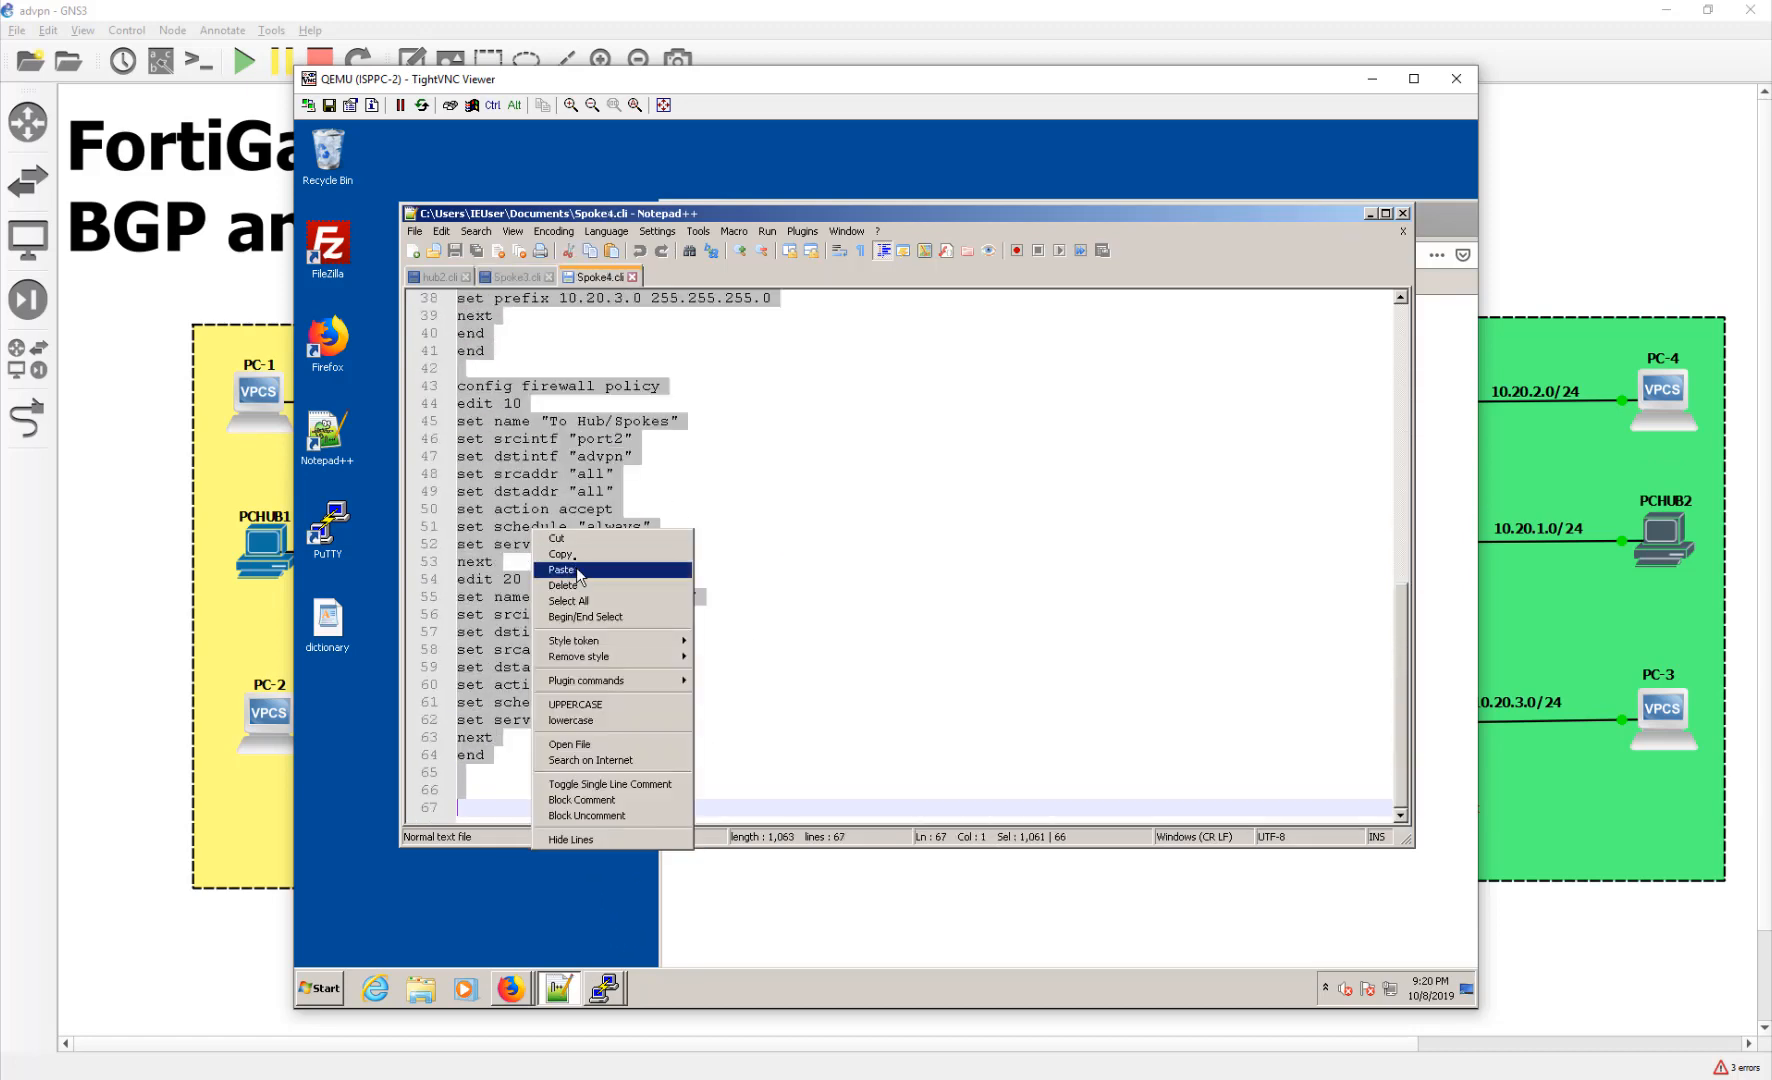
left_click(561, 568)
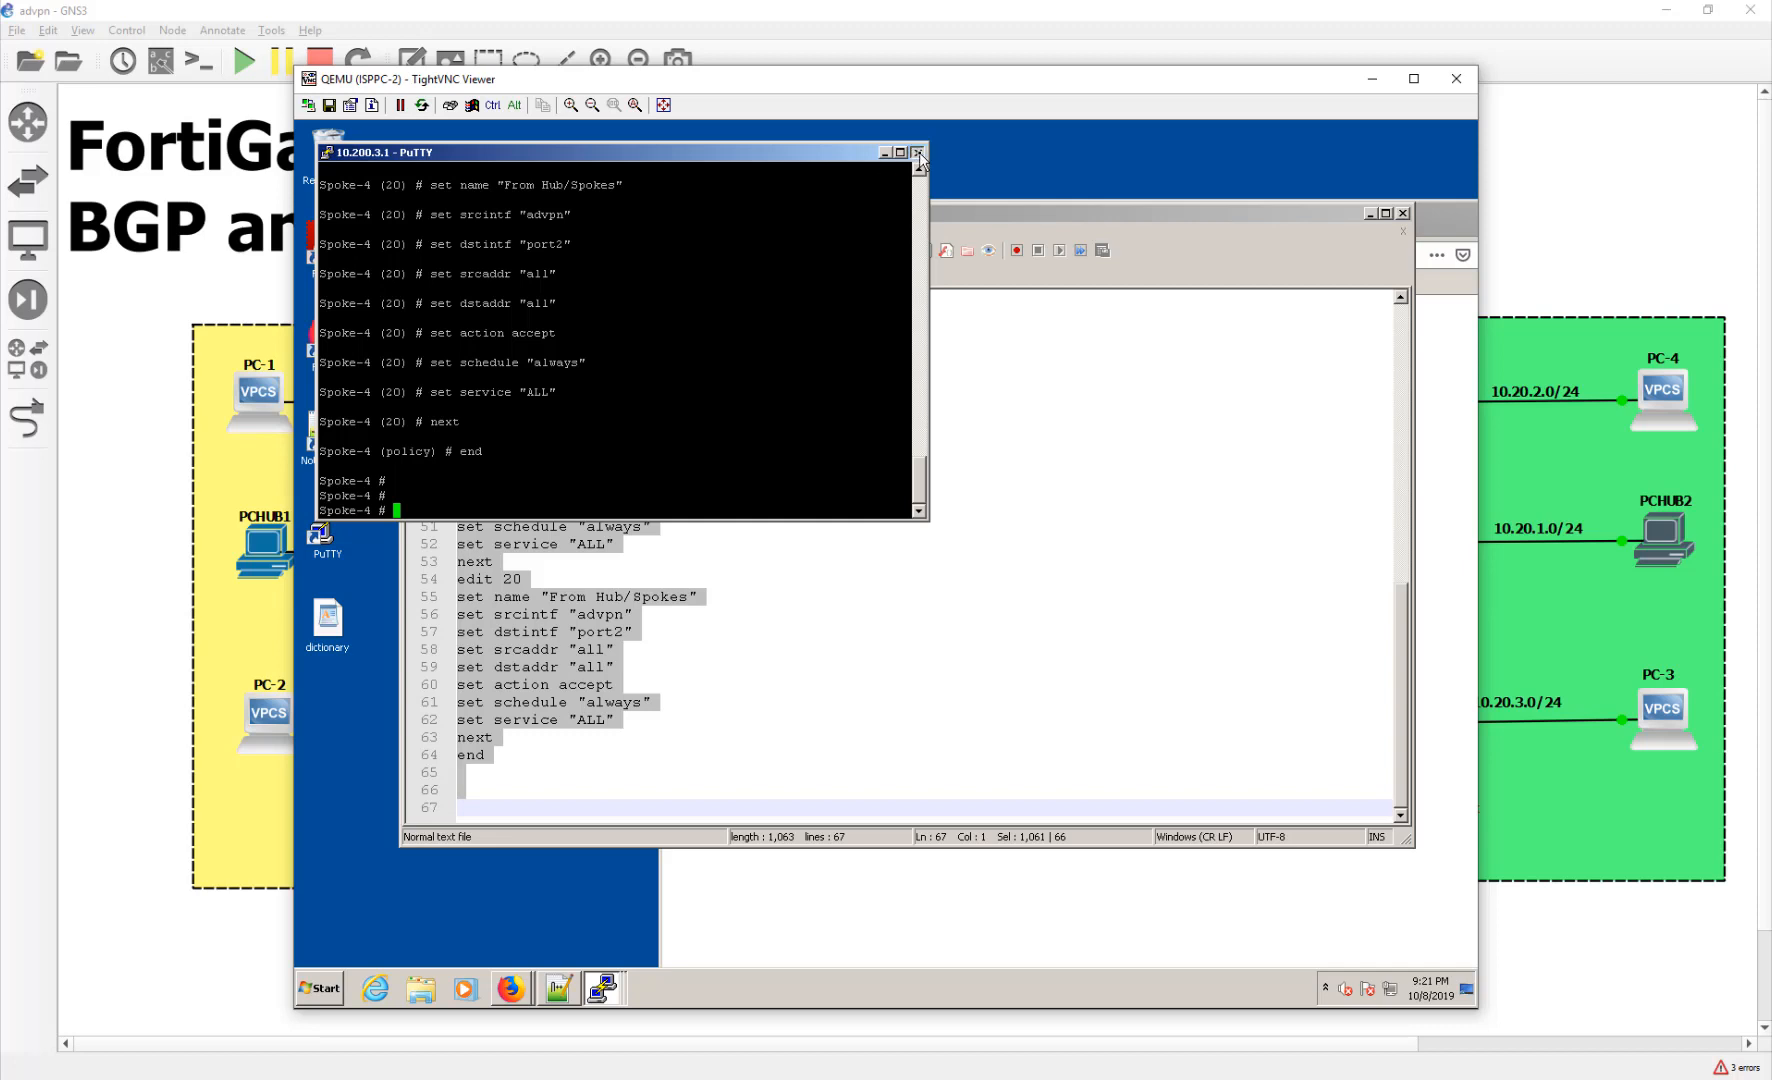
left_click(918, 151)
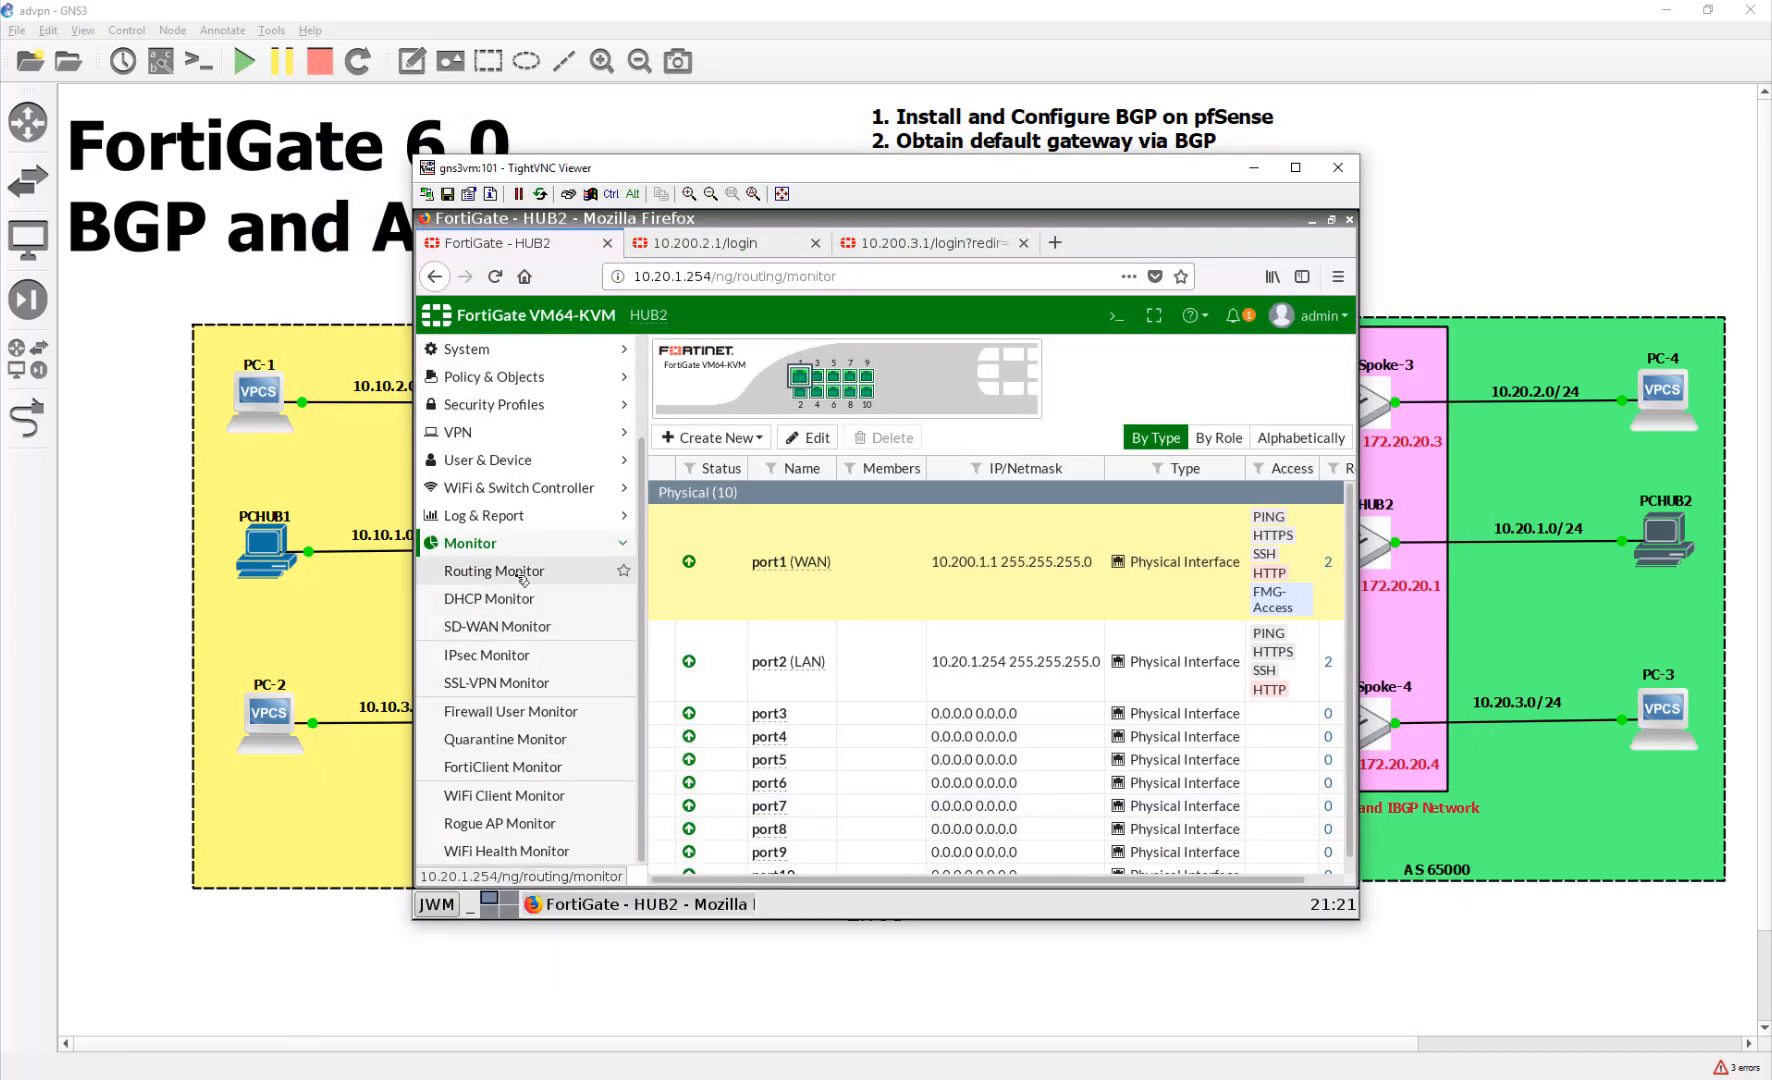
Show HUB2's Routing Monitor with BGP routes to 10.20.2.0/24 and 10.20.3.0/24 over advpn
left_click(493, 571)
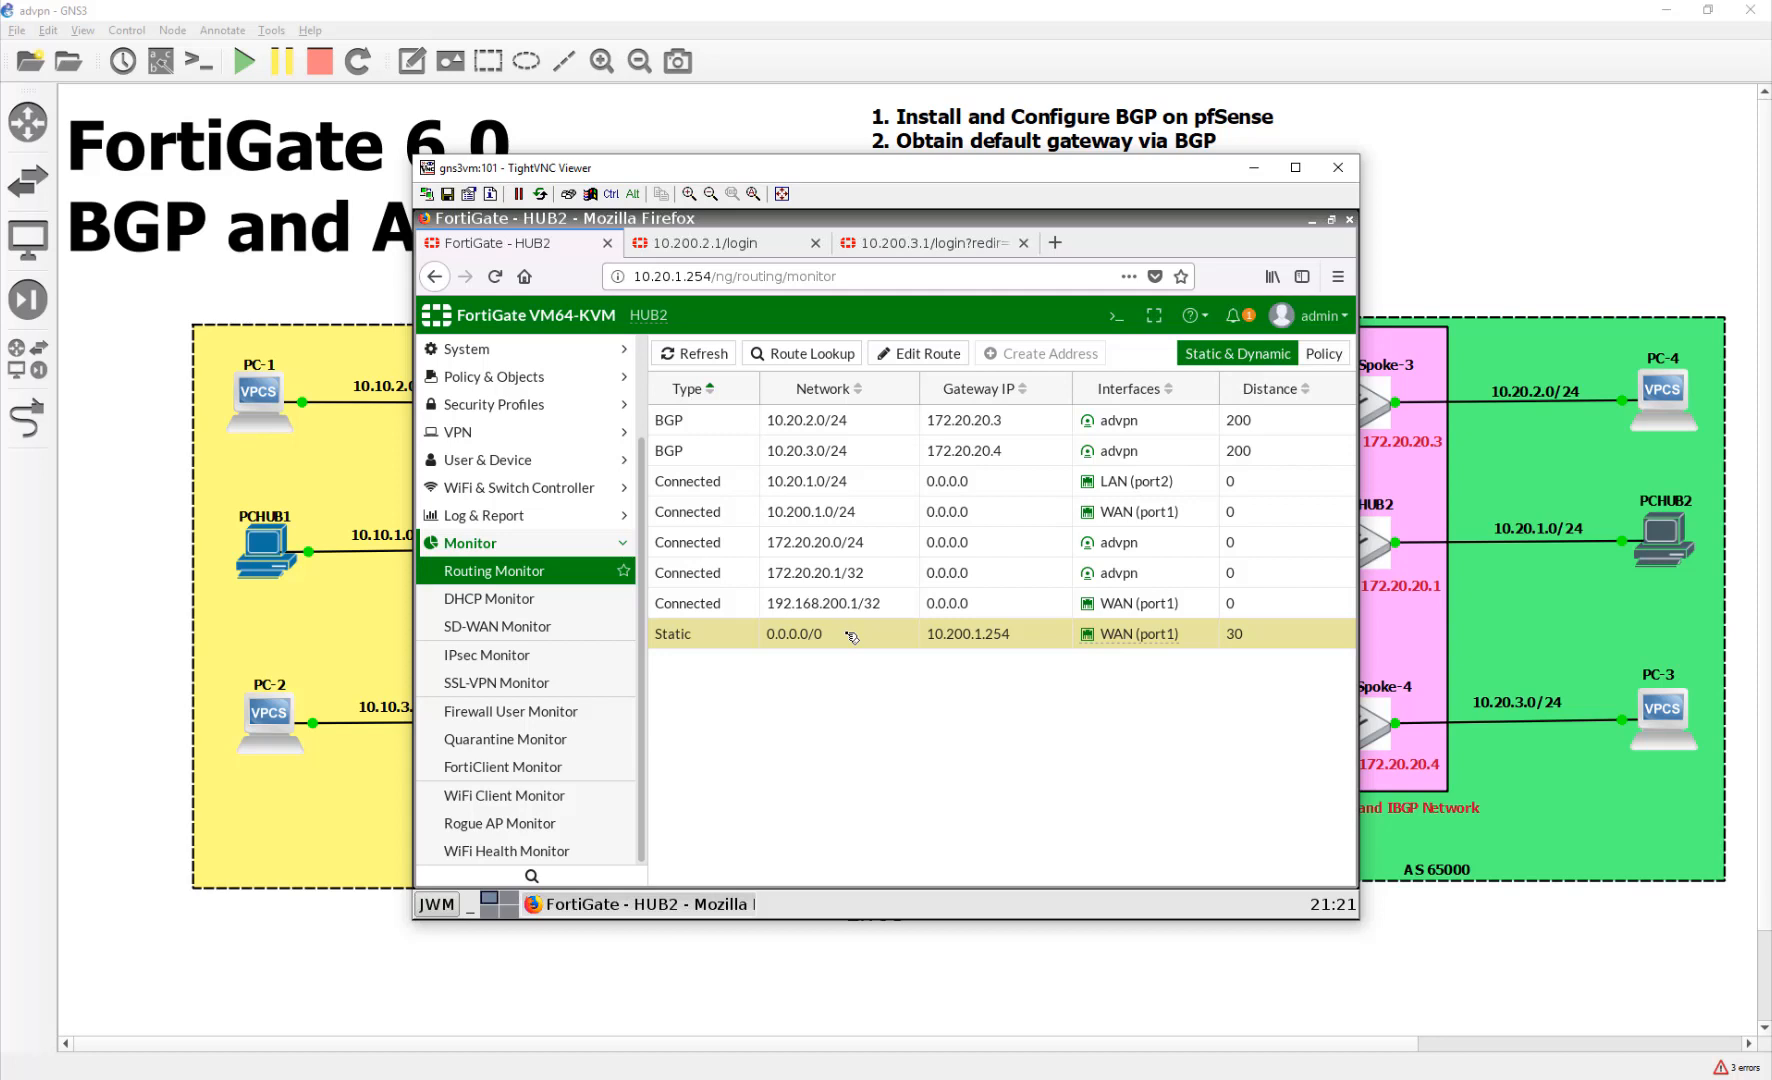
mouse_move(1000, 571)
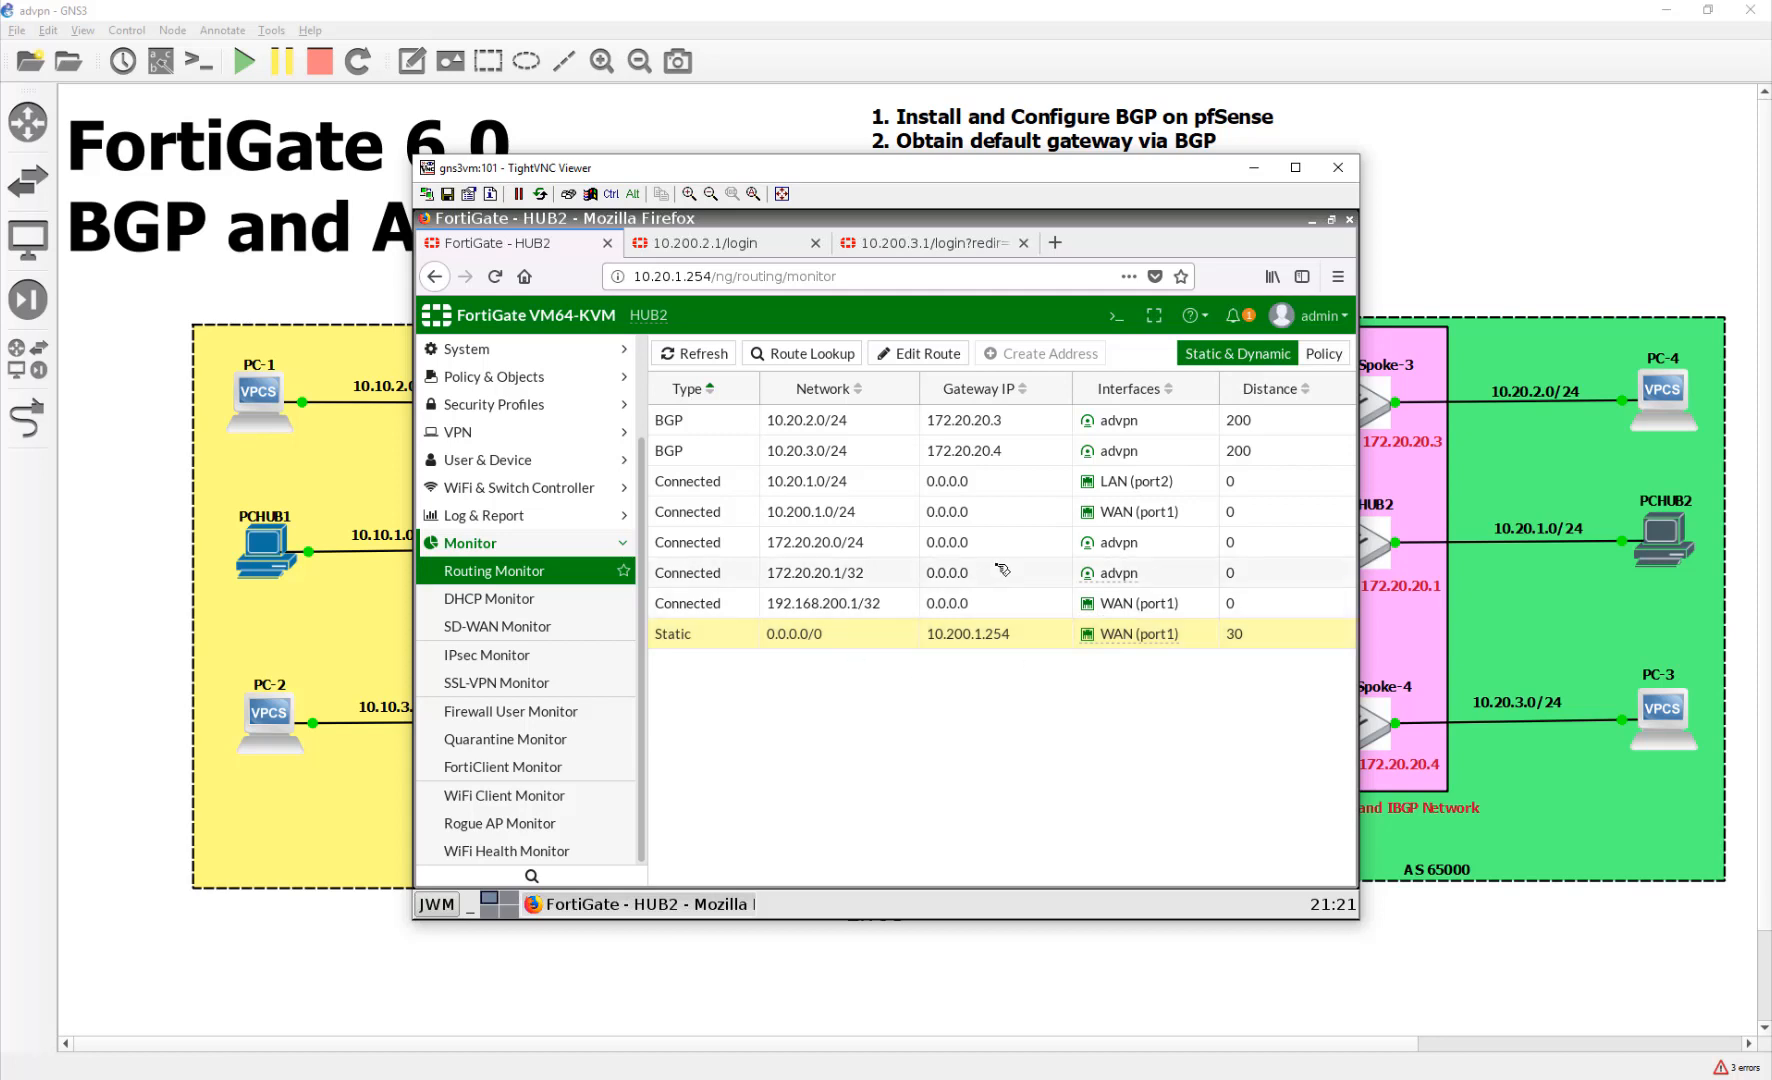
mouse_move(853, 587)
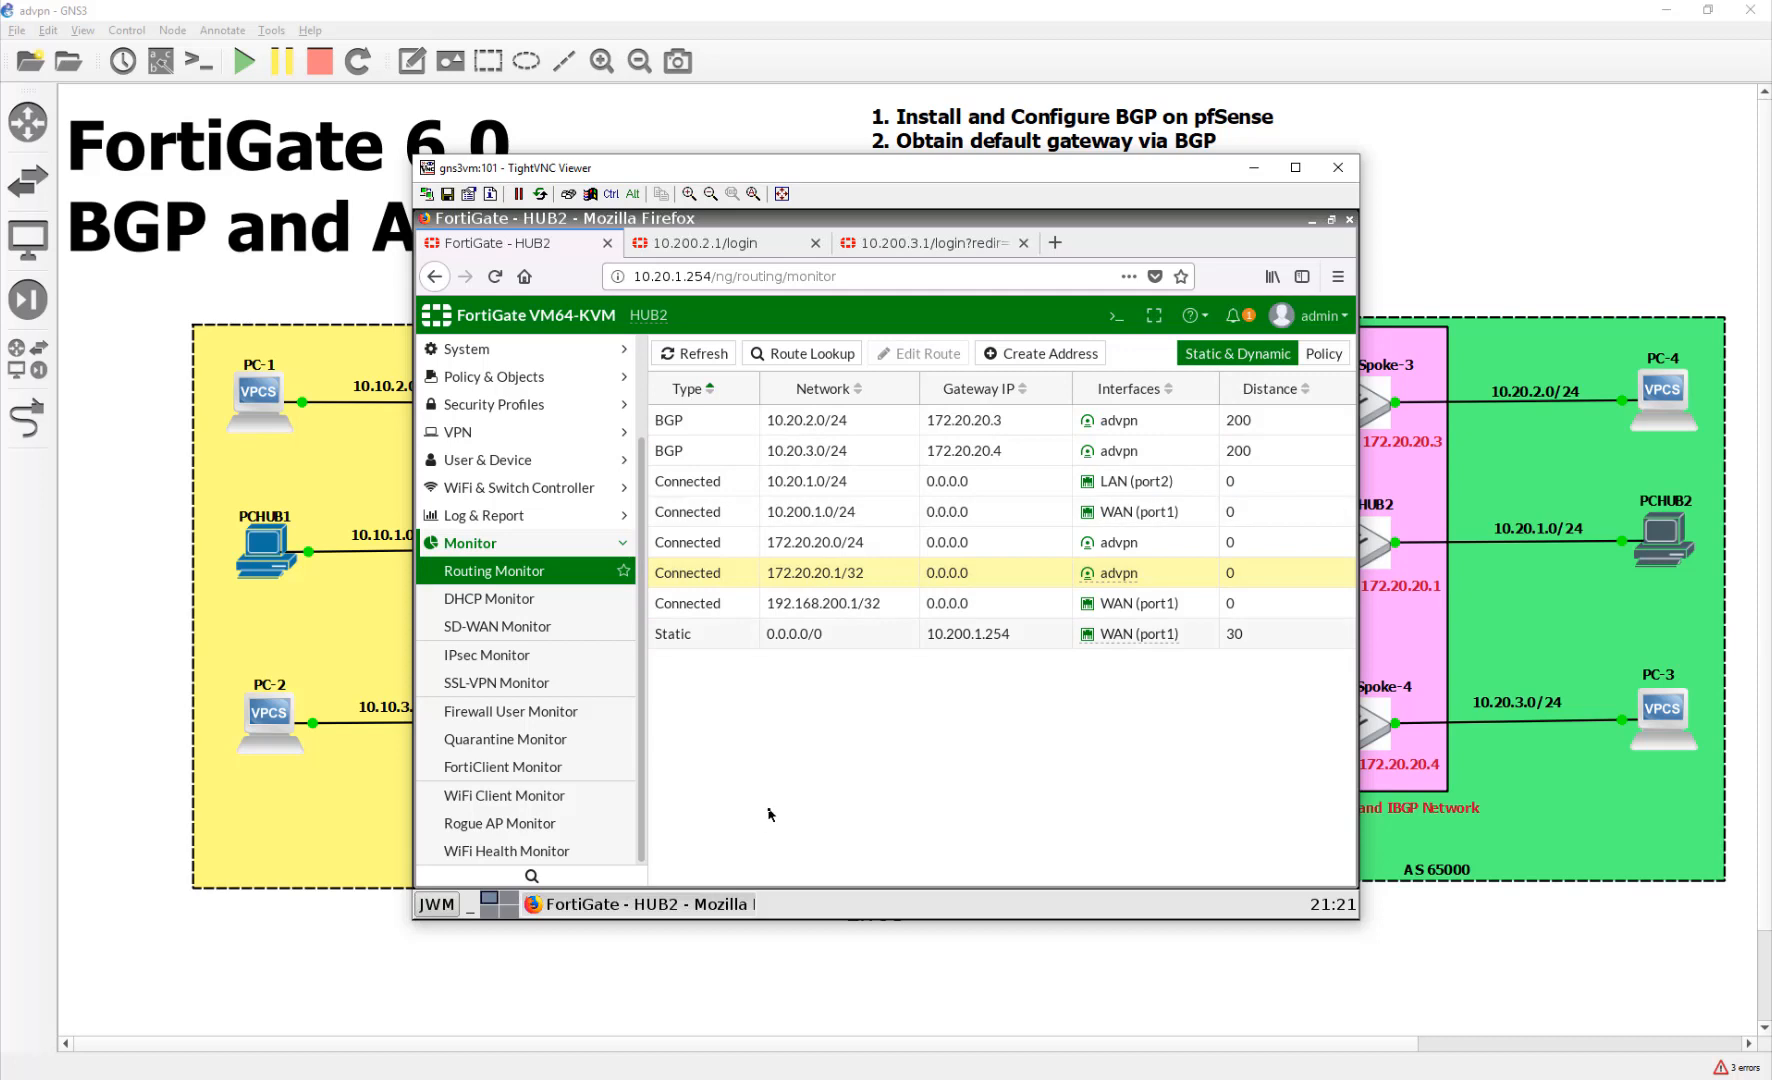
left_click(486, 654)
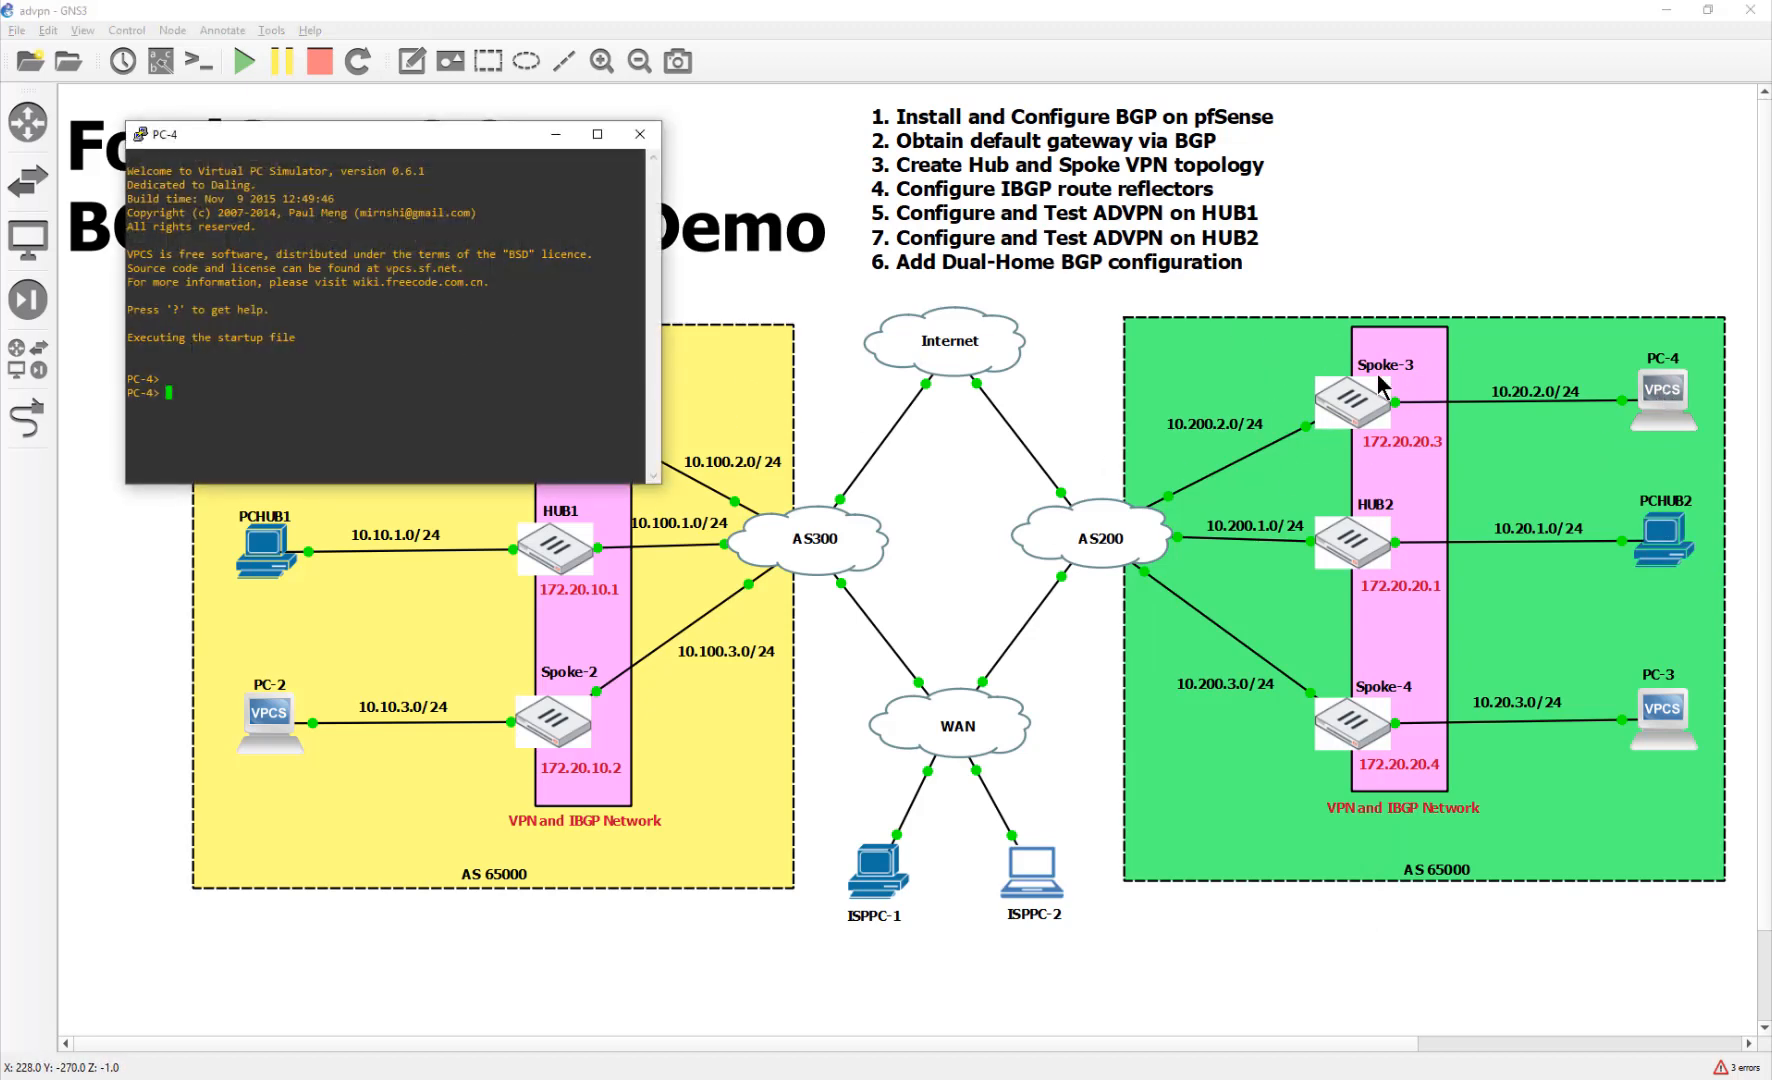
mouse_move(599, 404)
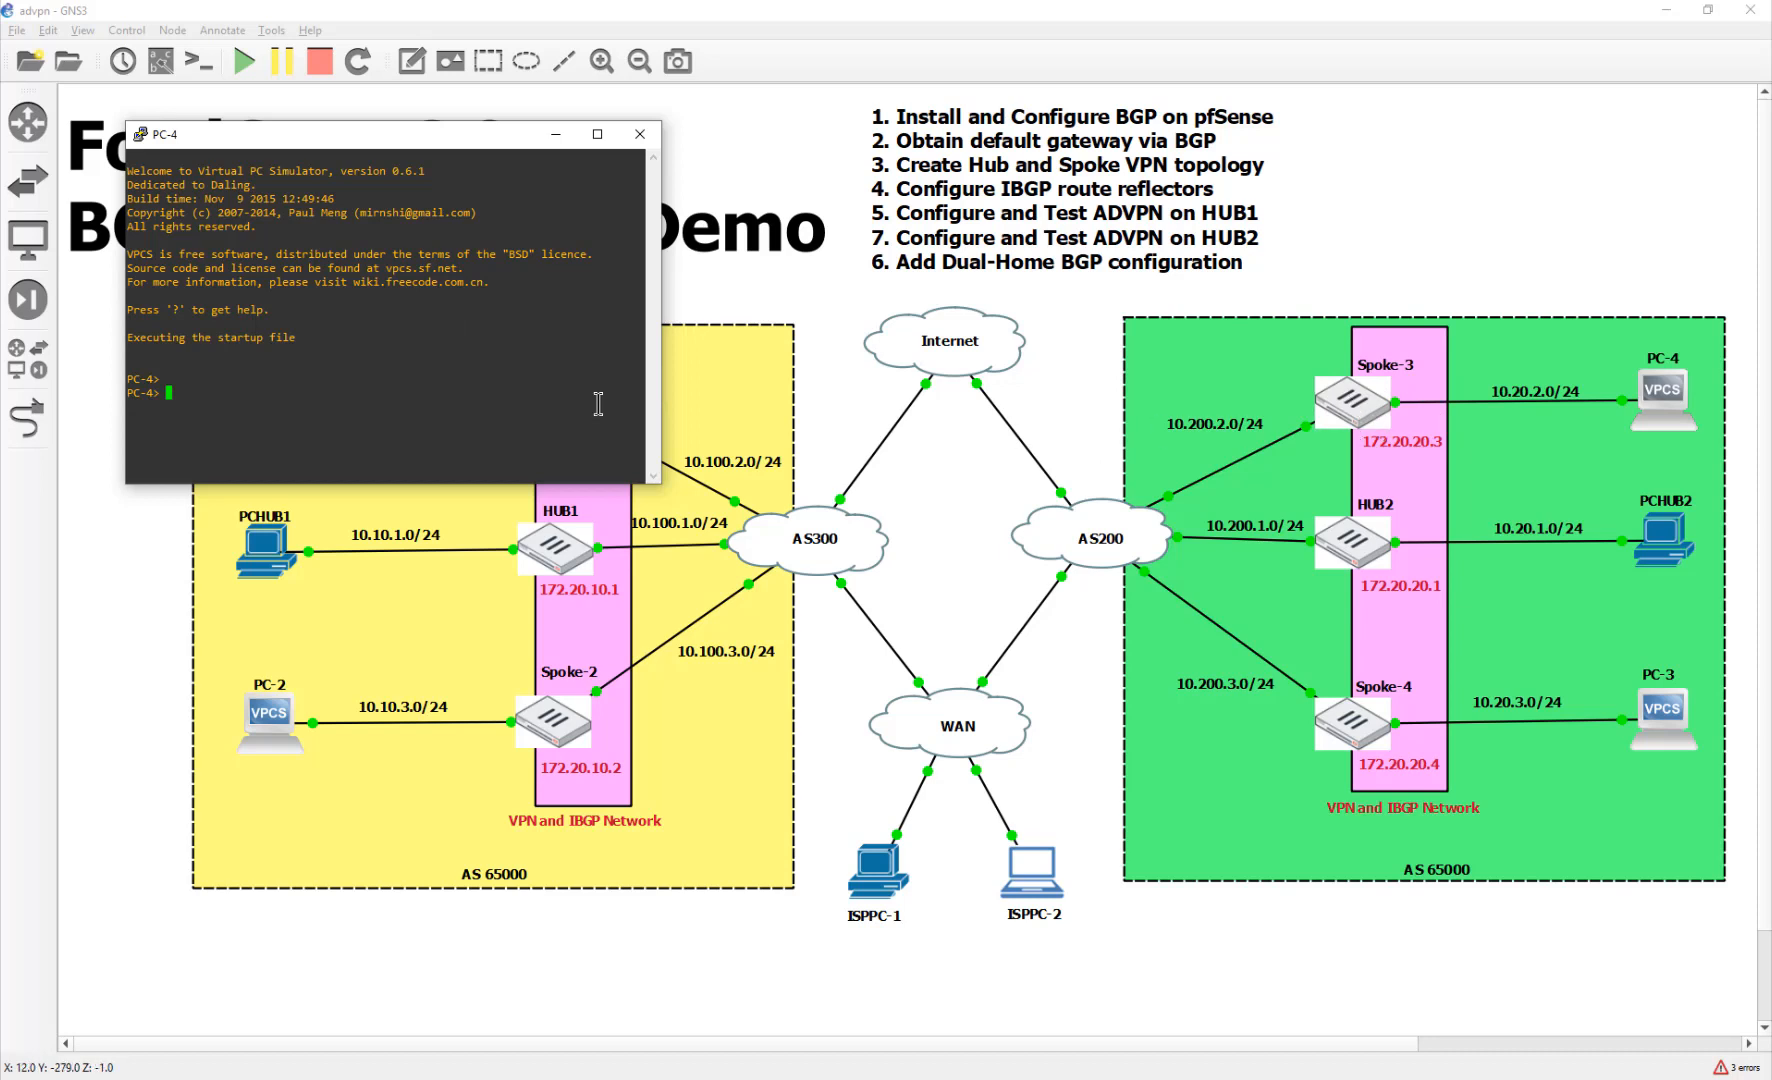
mouse_move(400, 408)
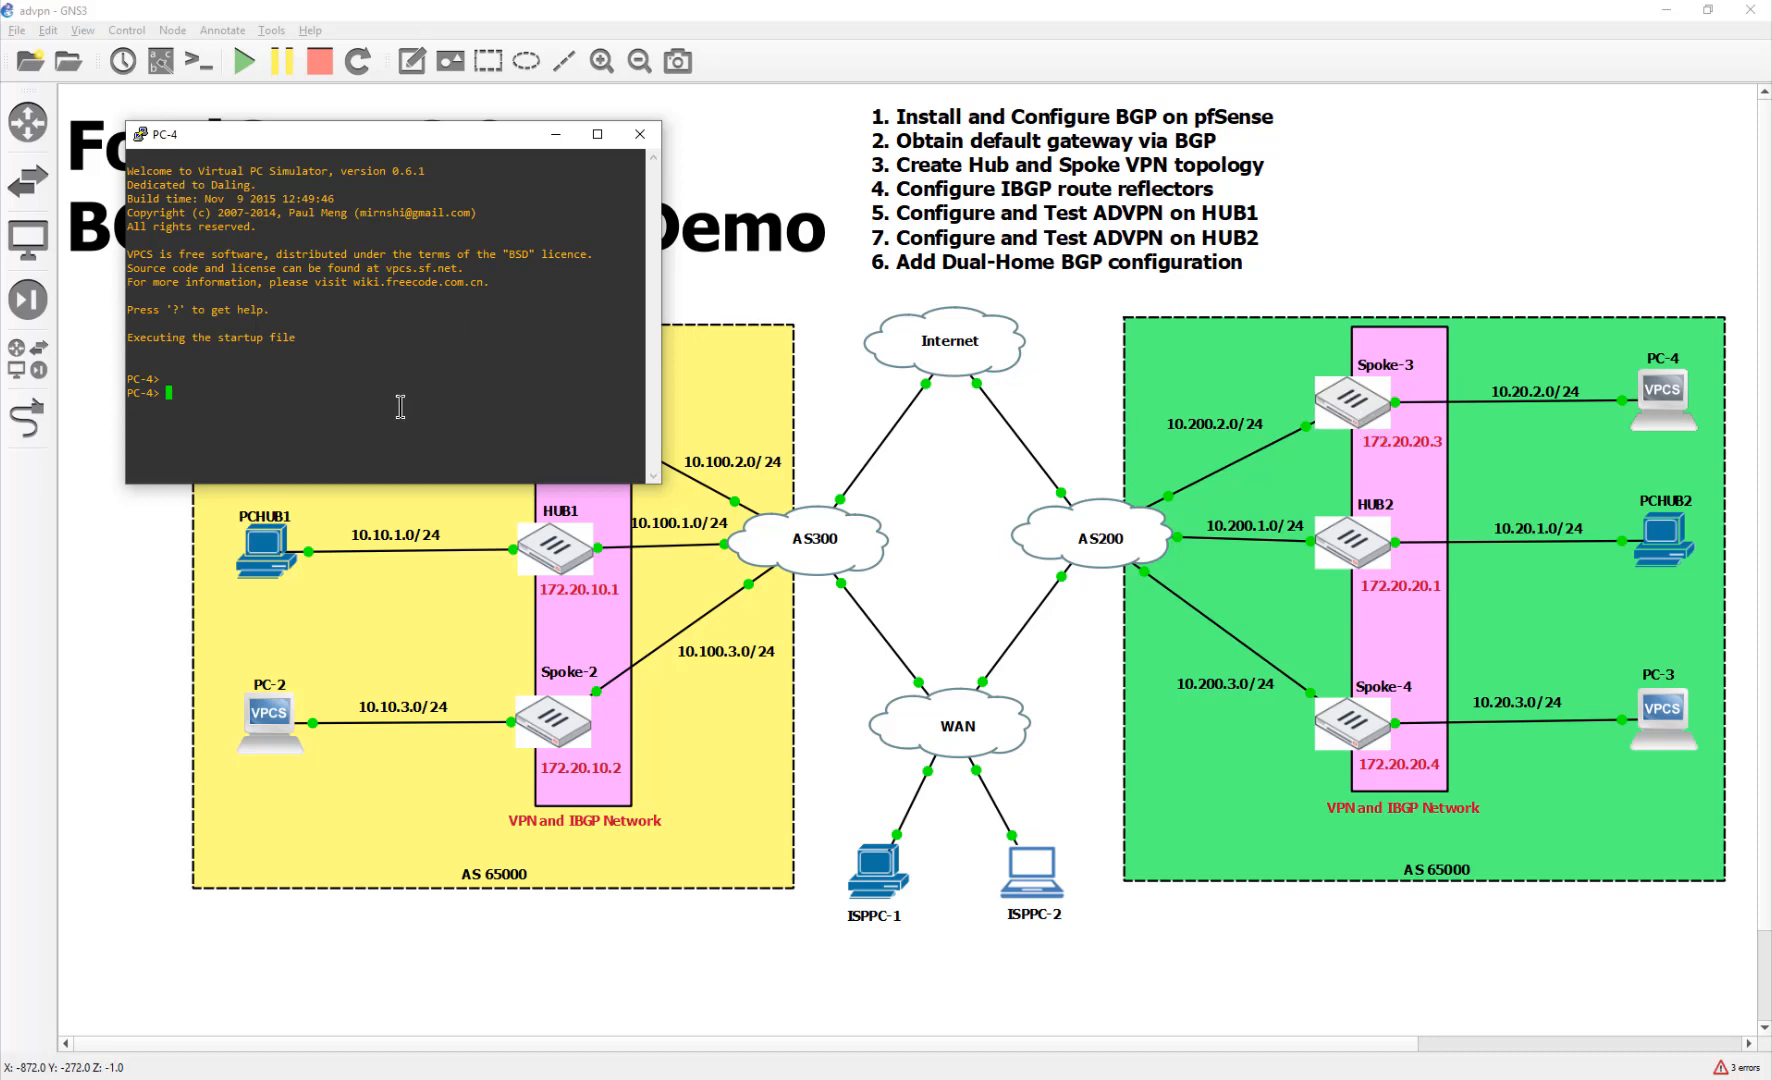
Check PC-4's IP, obtain 10.20.2.1/24 via DHCP, and ping a remote .254 gateway
type("p")
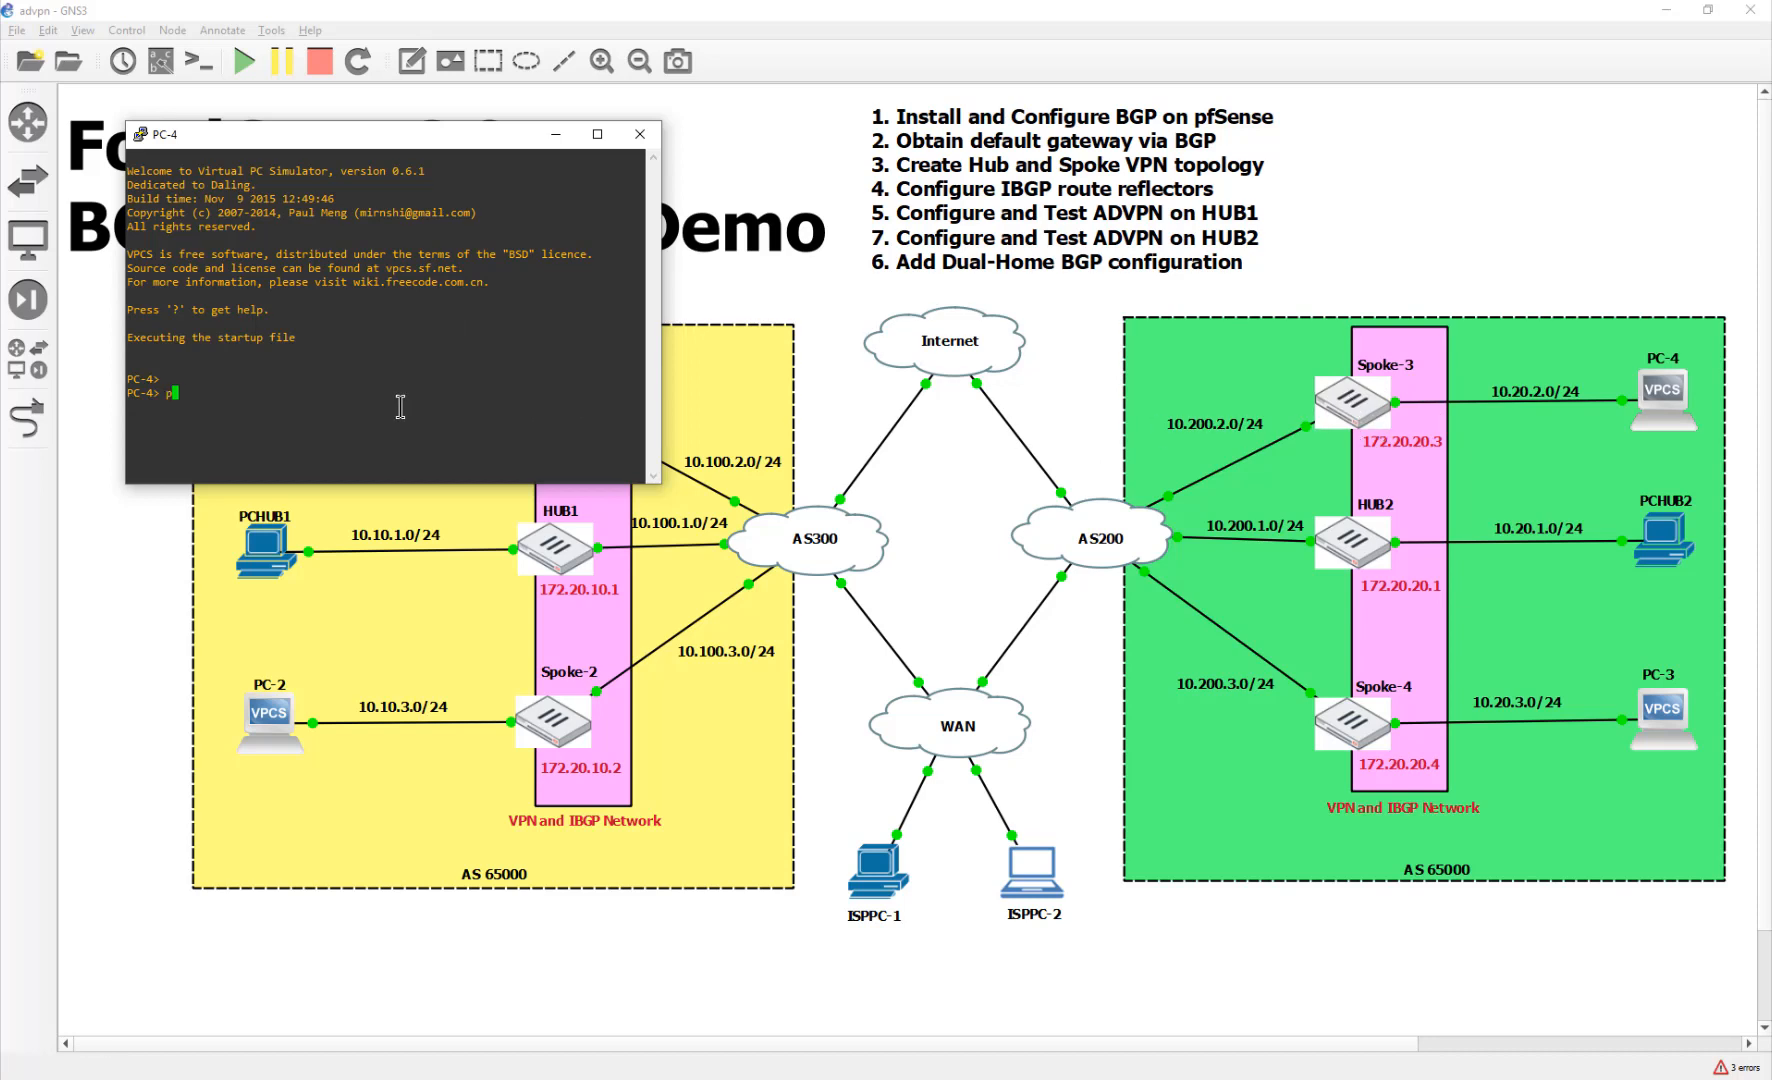
type("show ip")
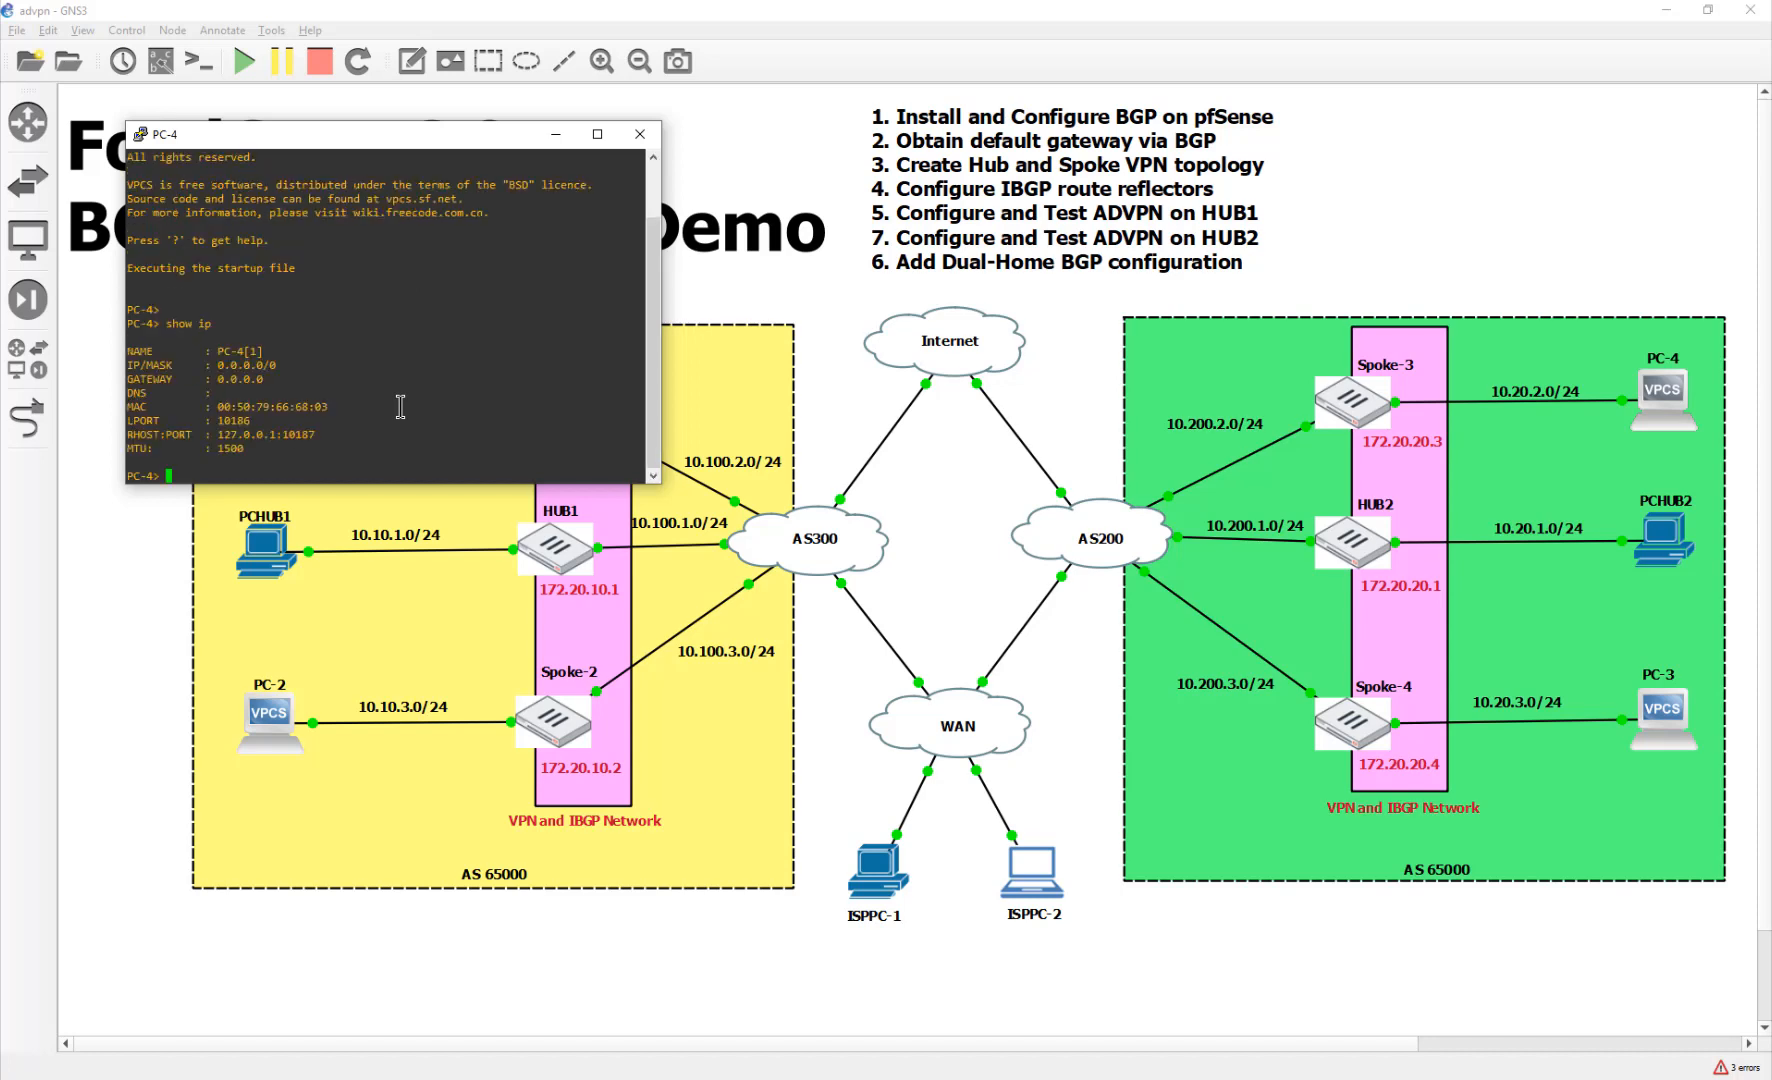
type("dhcp")
type("ping")
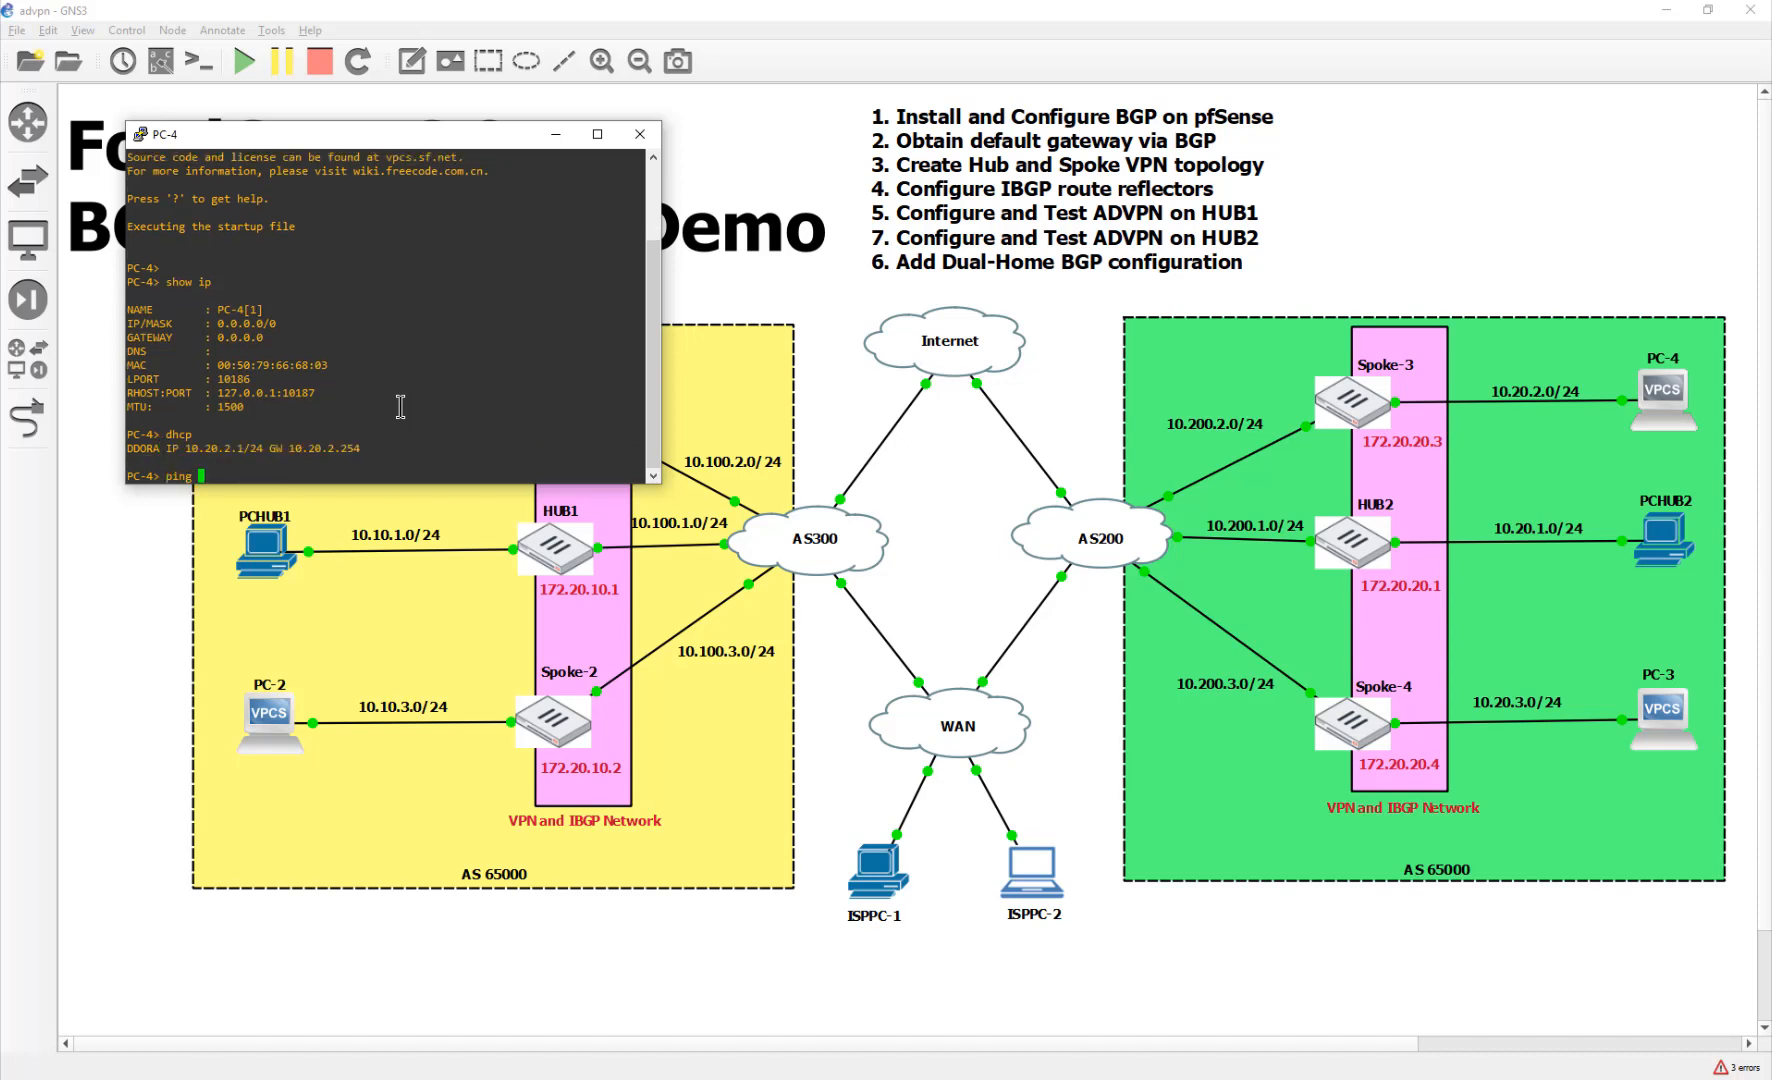
type("10.20.1.")
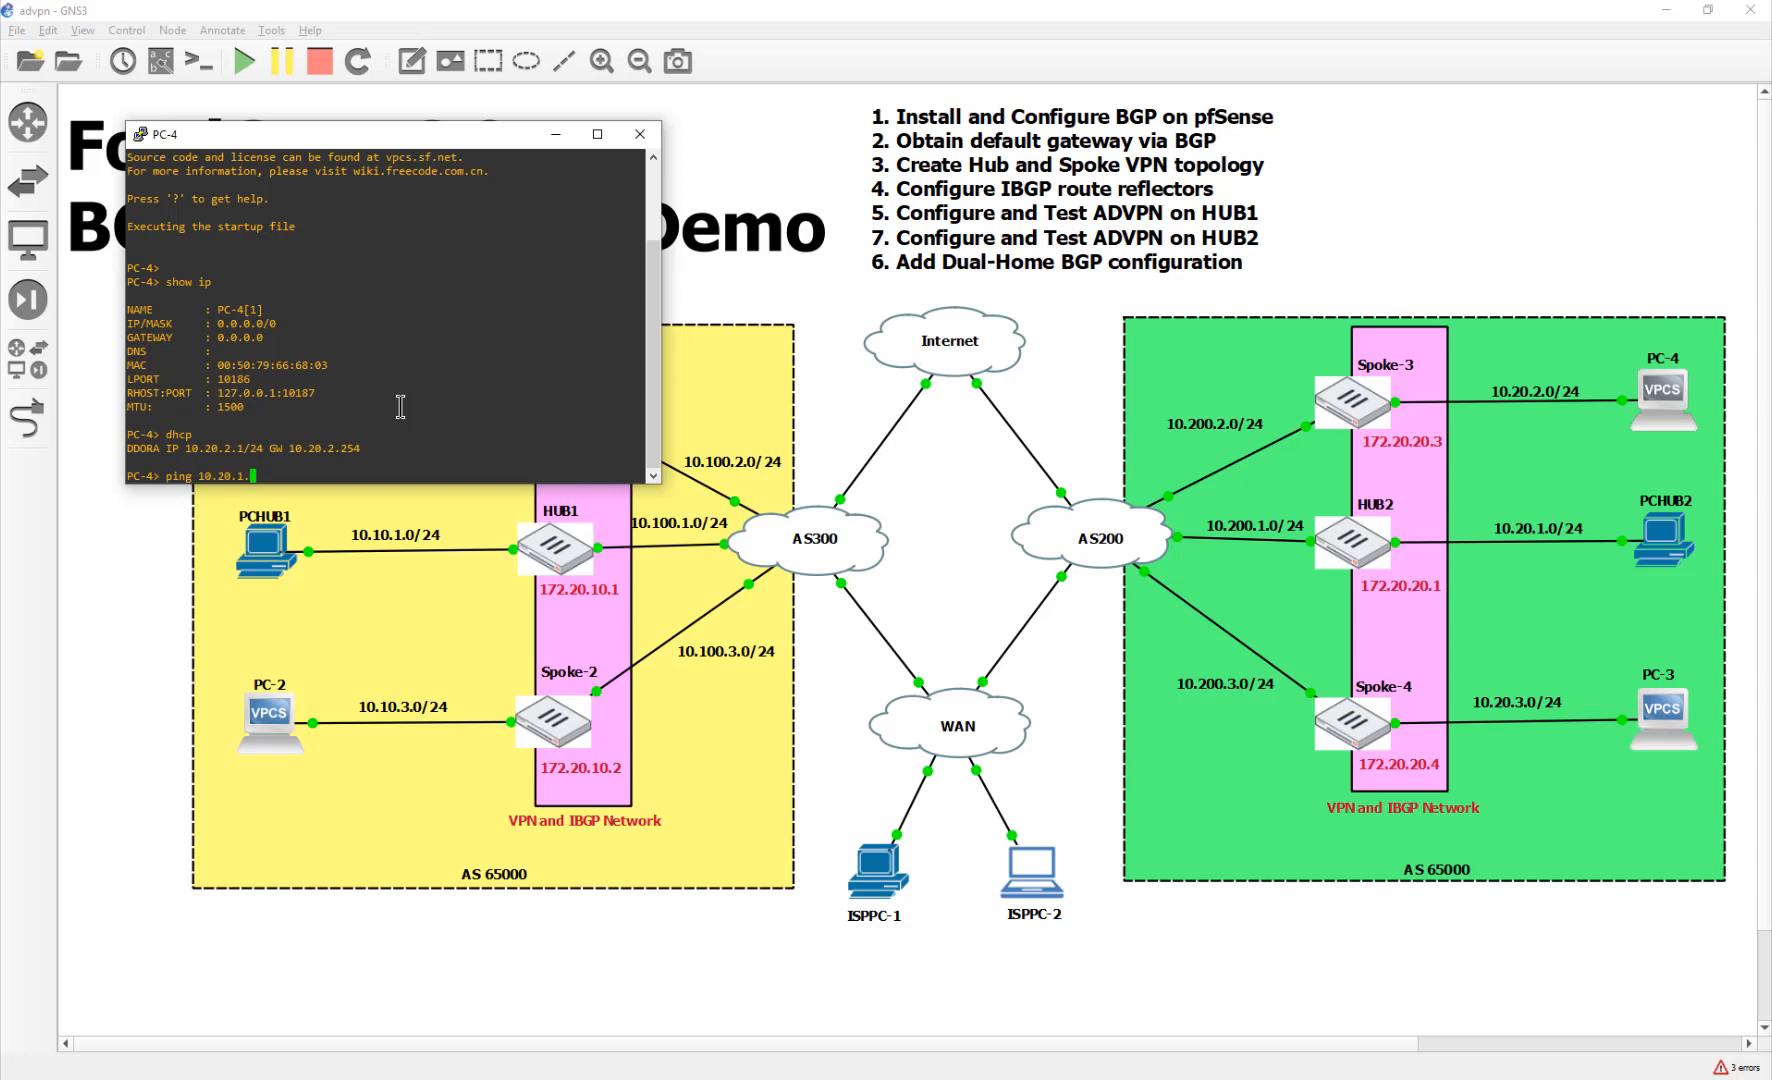
type("254")
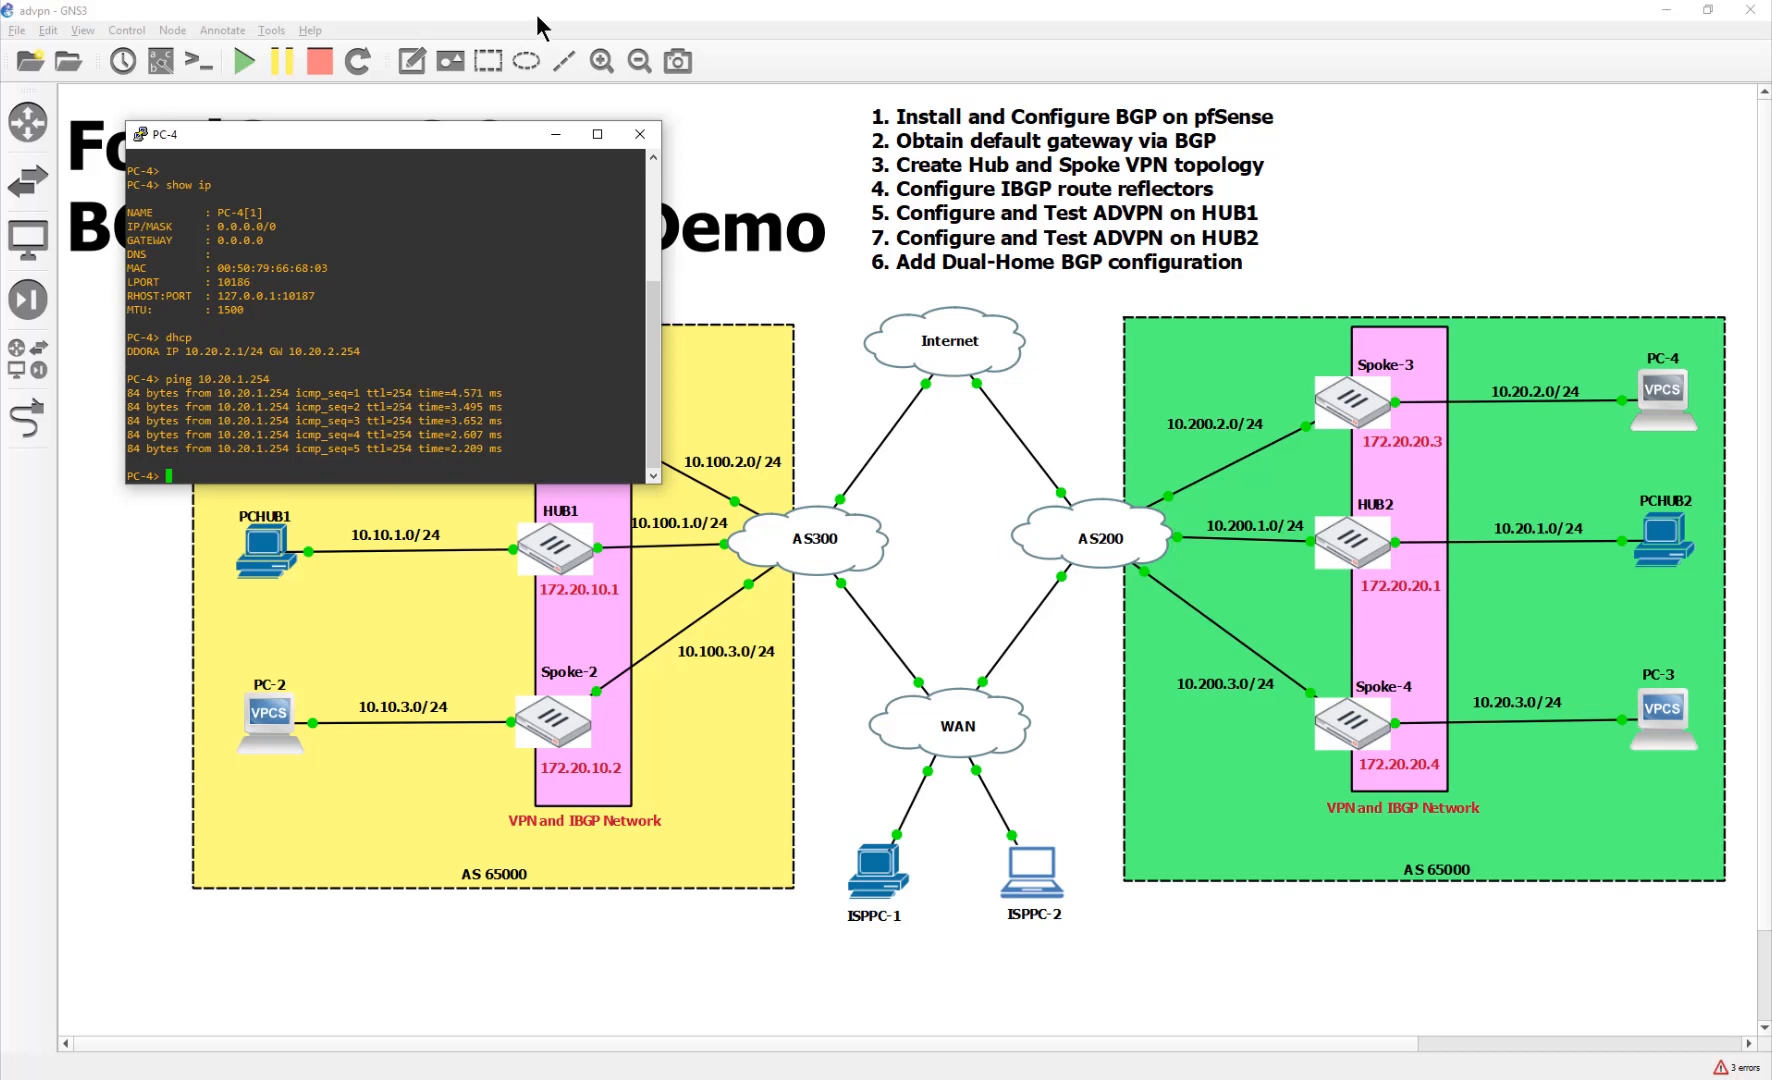
Select the ping replies in PC-4's output, then ping 10.20.1.254
left_click_drag(452, 393, 497, 434)
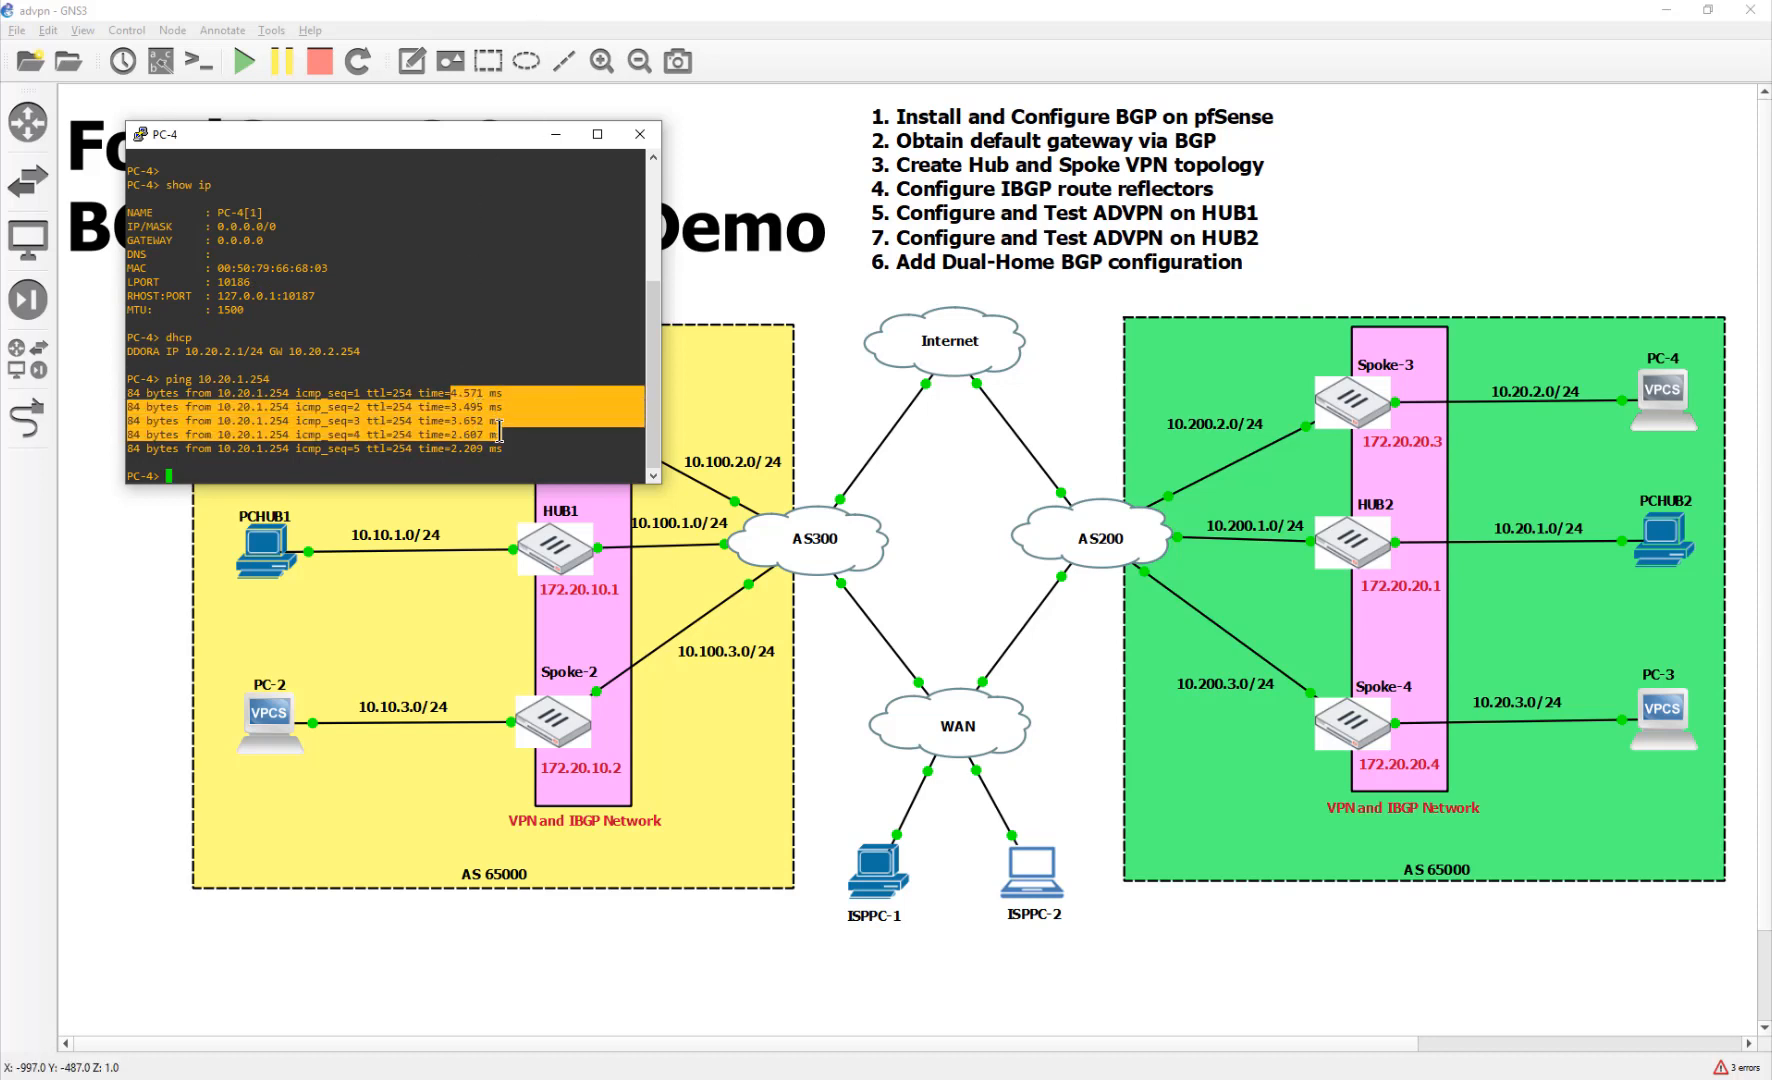
left_click(438, 467)
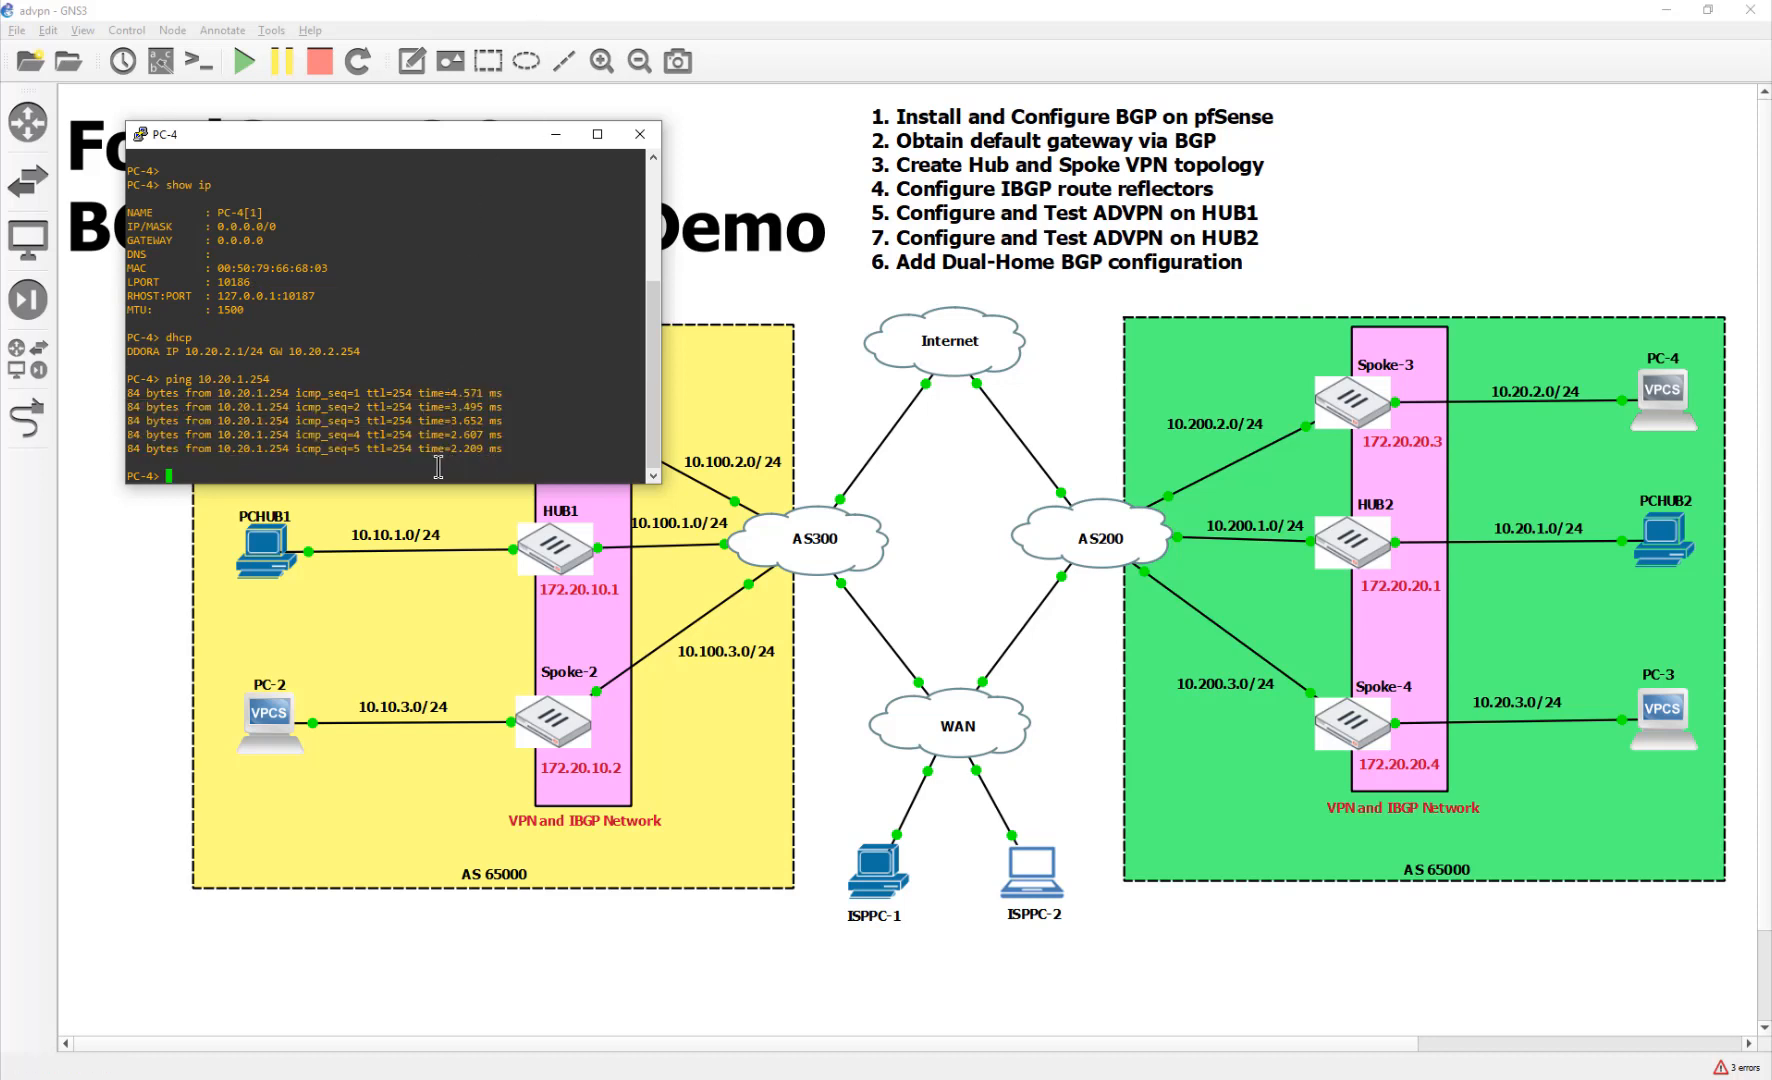
type("ping 10.20.1.254")
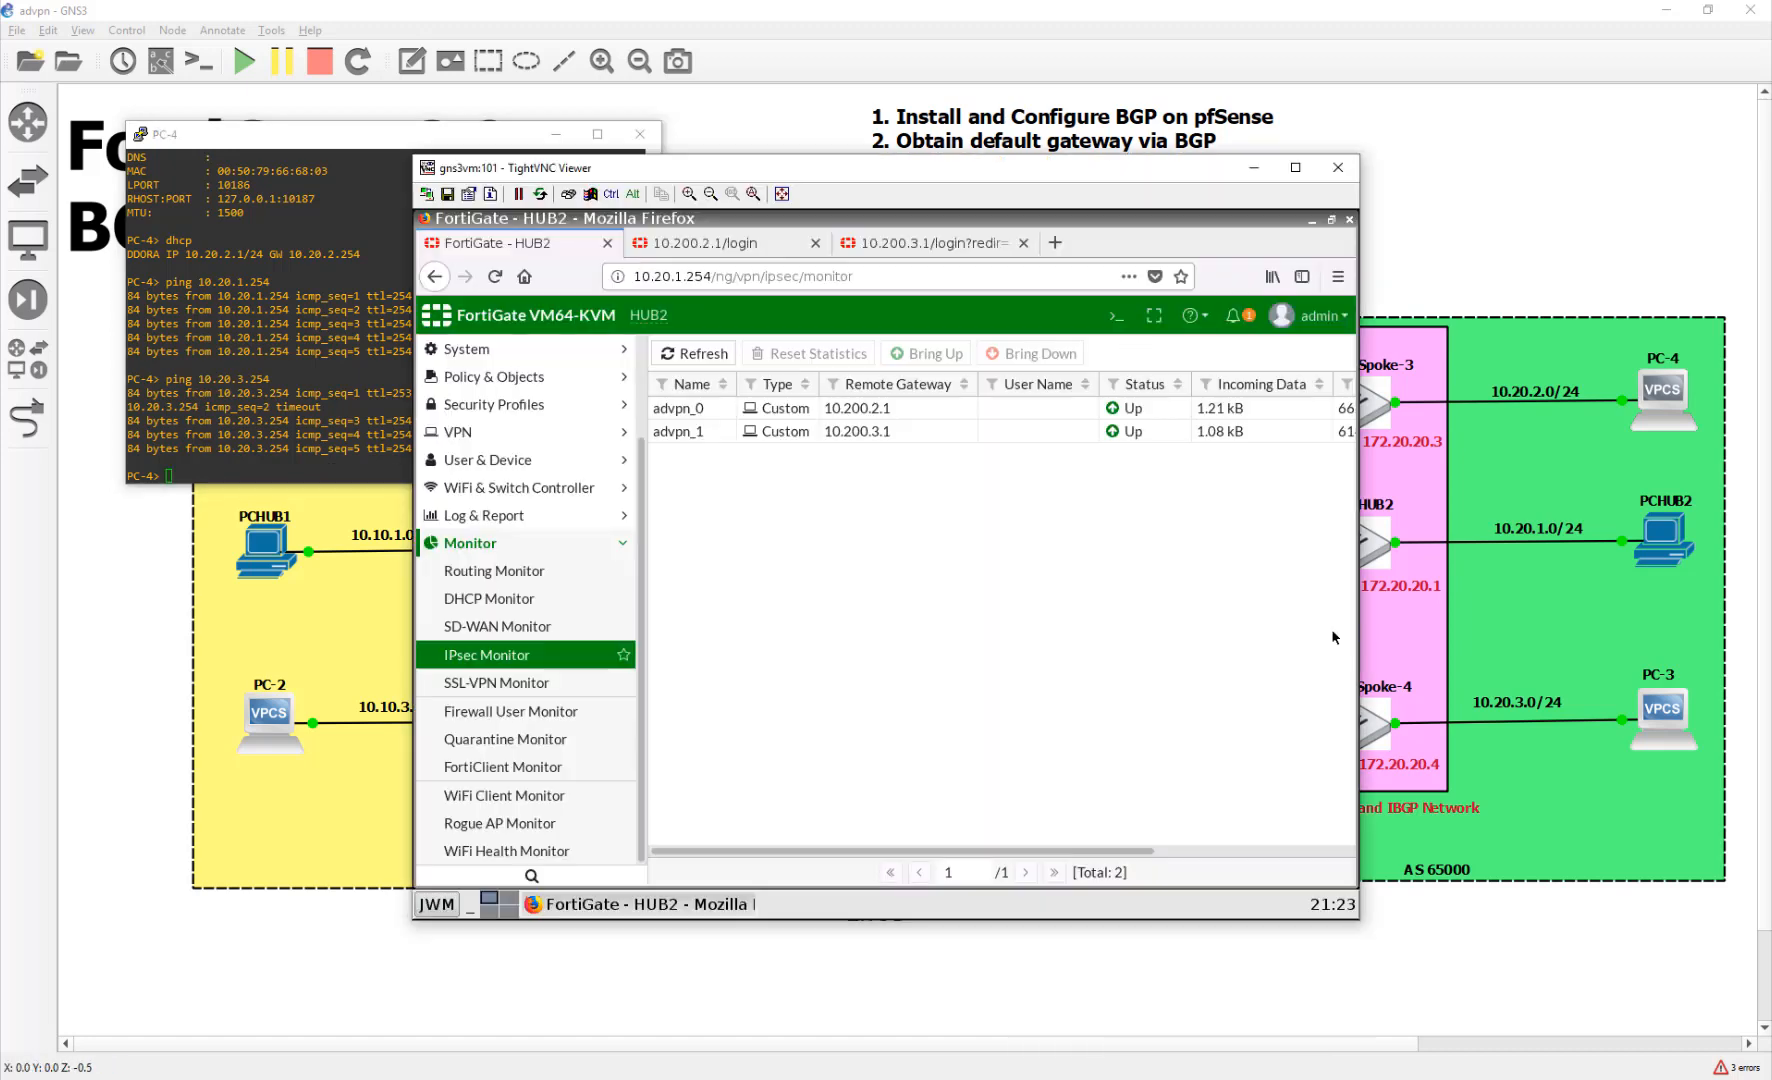
mouse_move(889, 543)
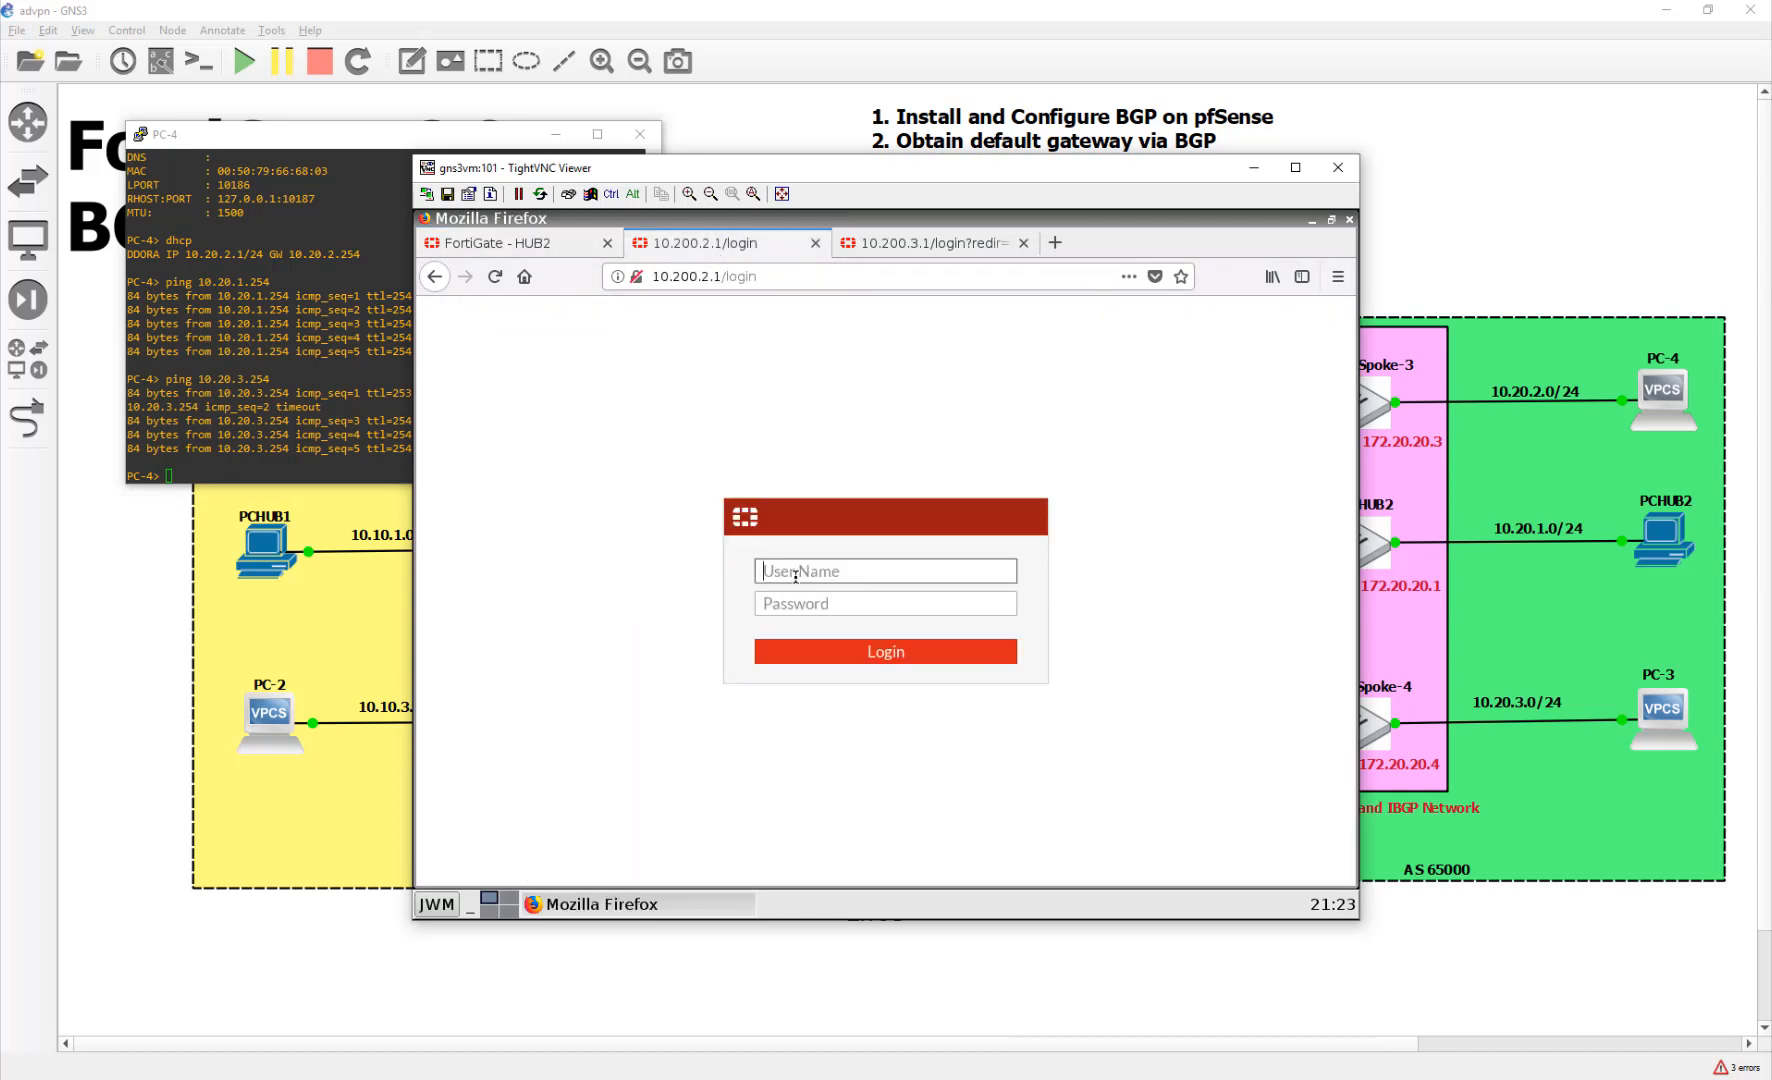
Log in as admin to the Spoke-3 FortiGate at 10.200.2.1
type("admin")
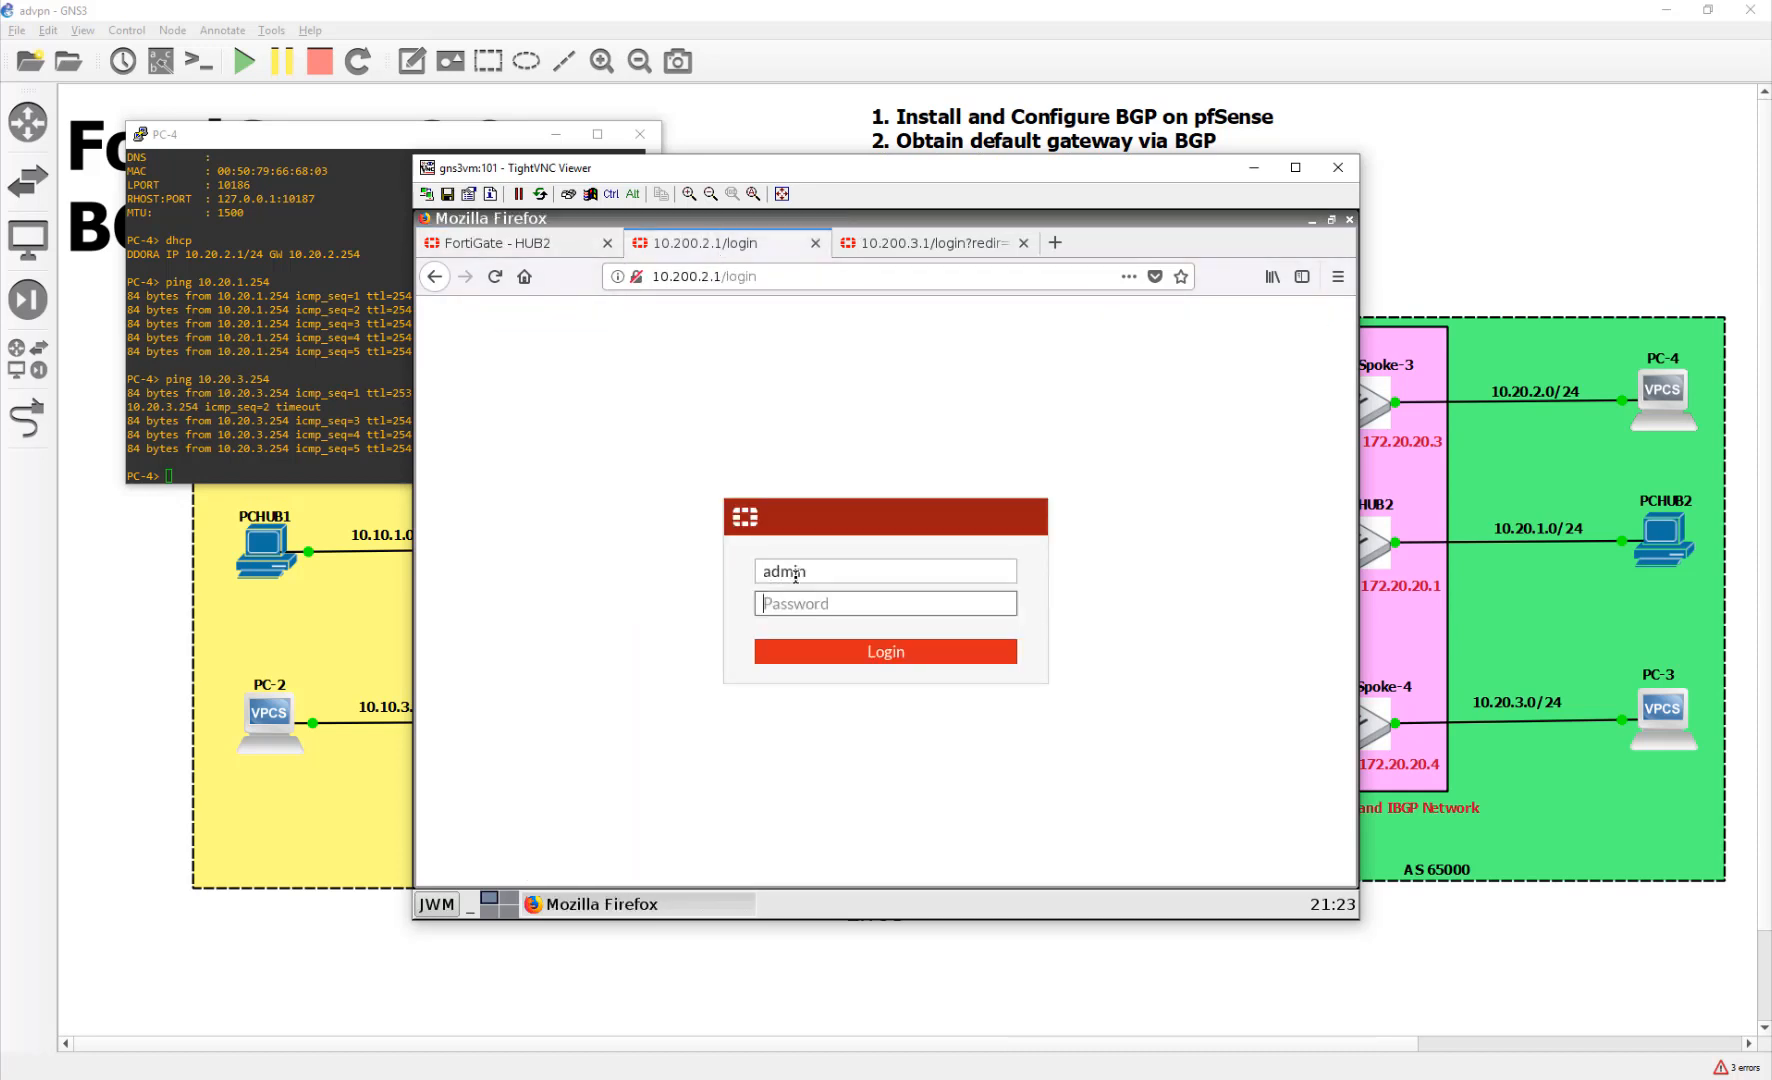
left_click(885, 651)
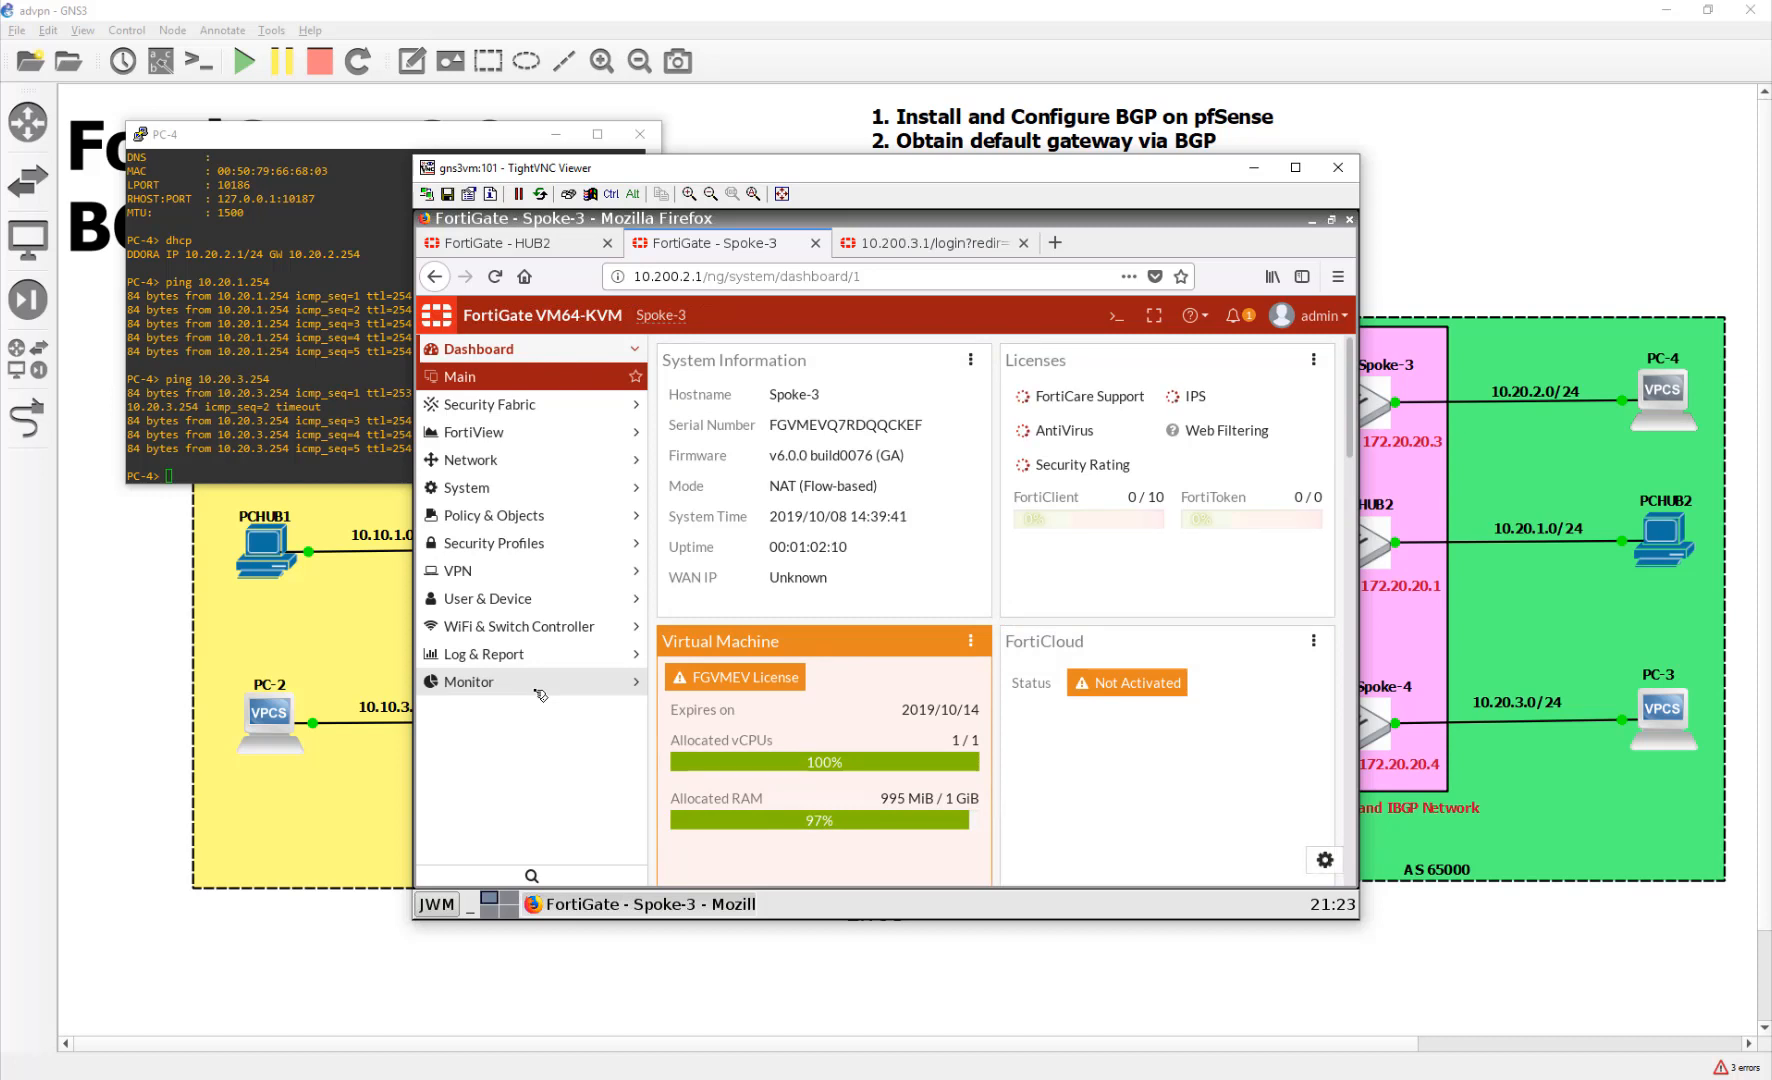
Confirm advpn is up in IPsec Tunnels, then select advpn_0 to 10.200.3.1 in IPsec Monitor
left_click(458, 542)
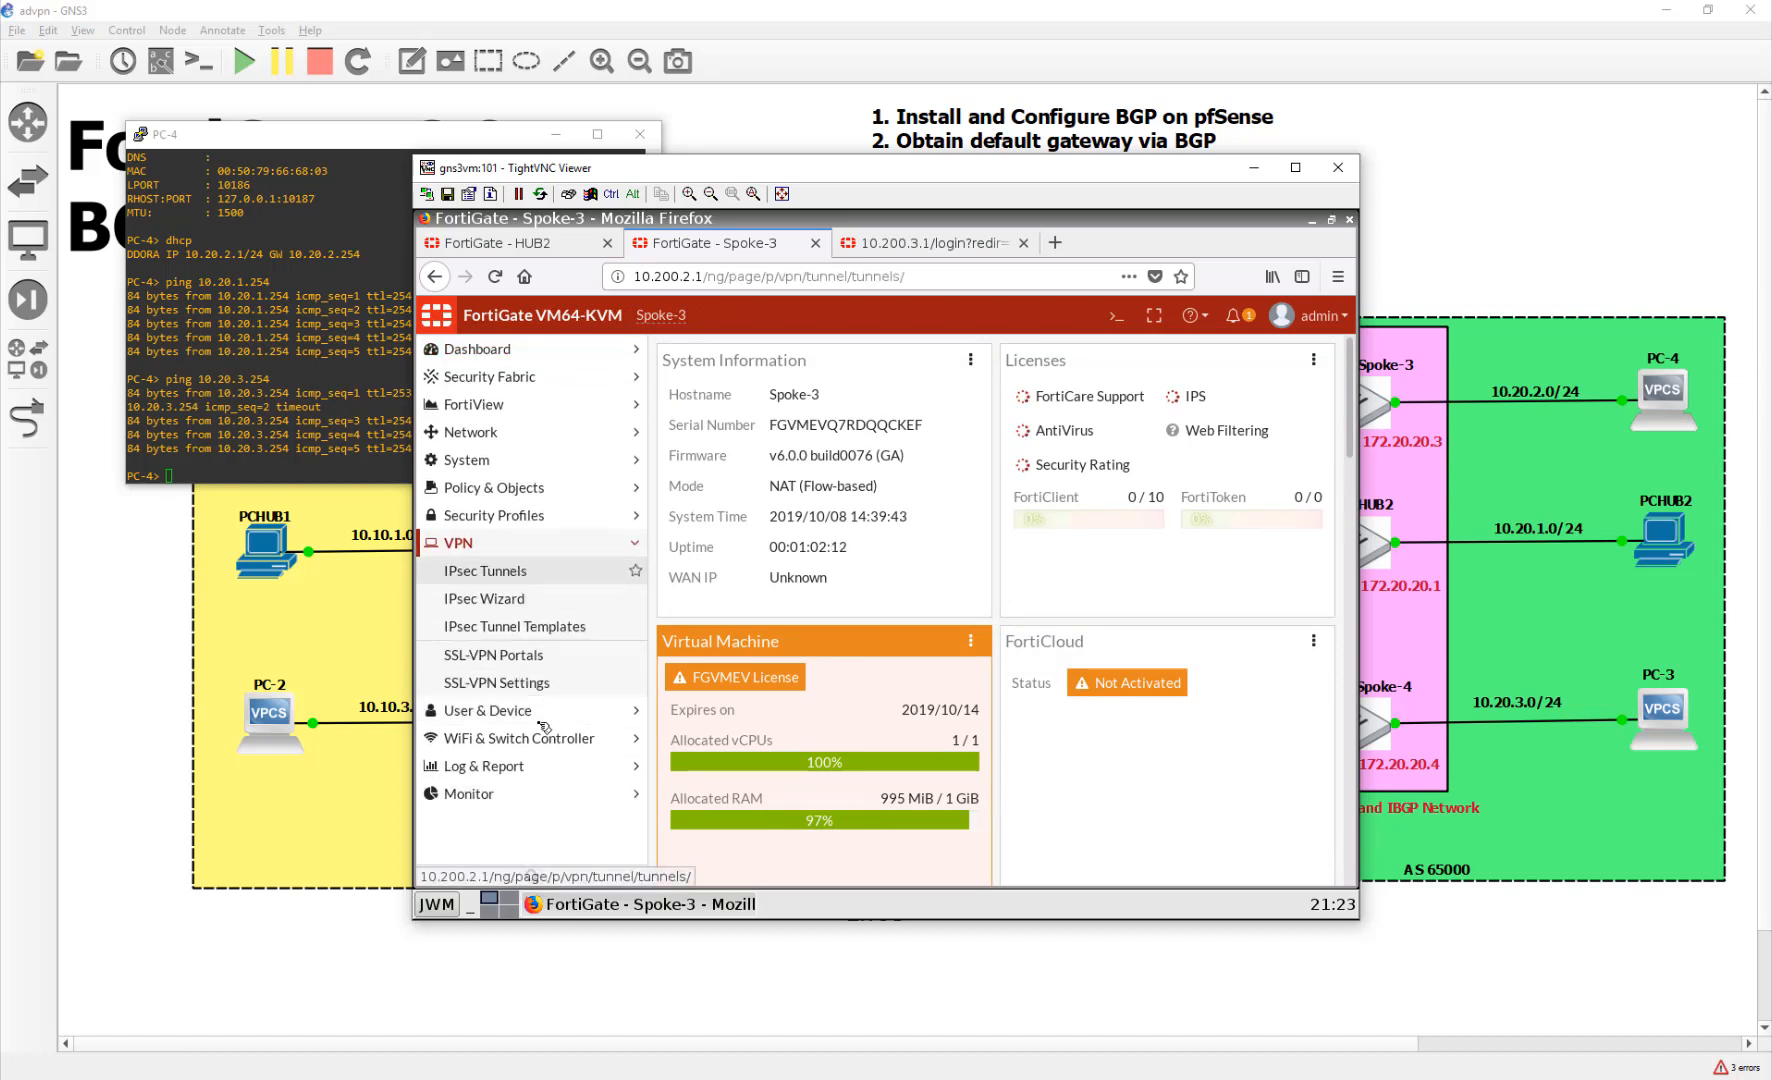
left_click(486, 571)
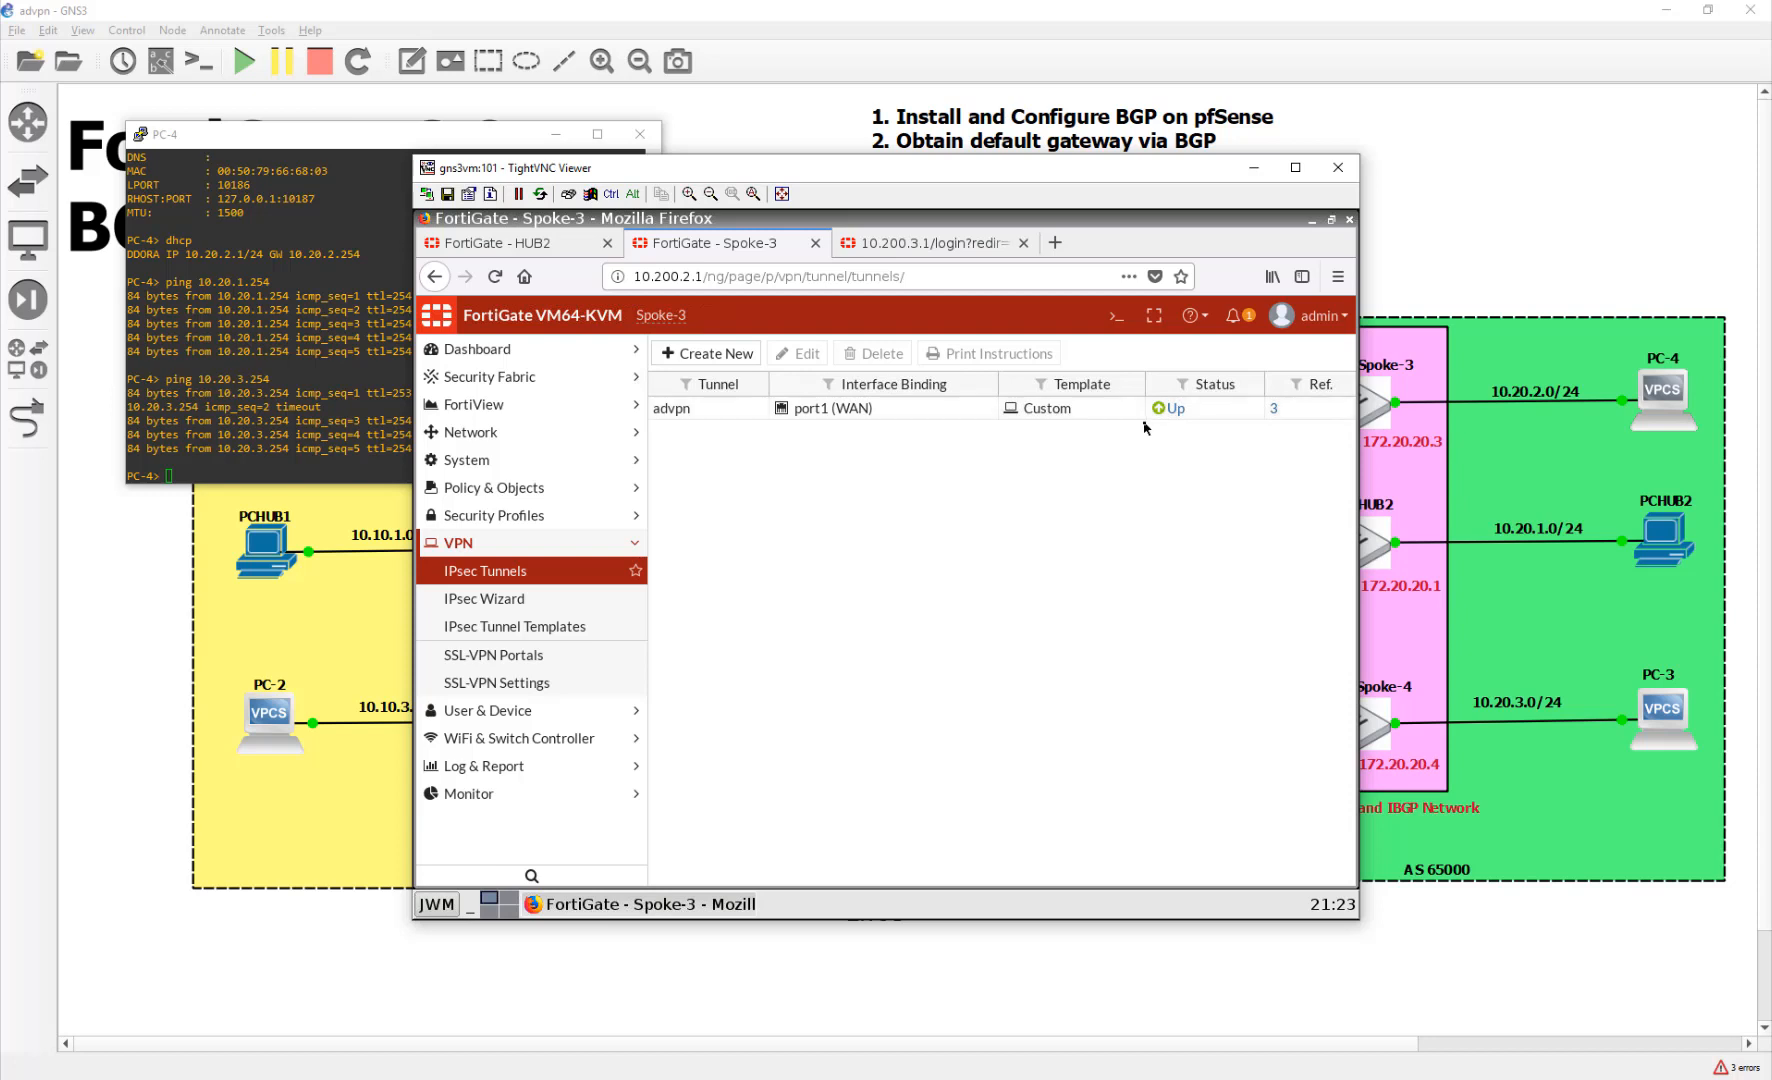
left_click(469, 653)
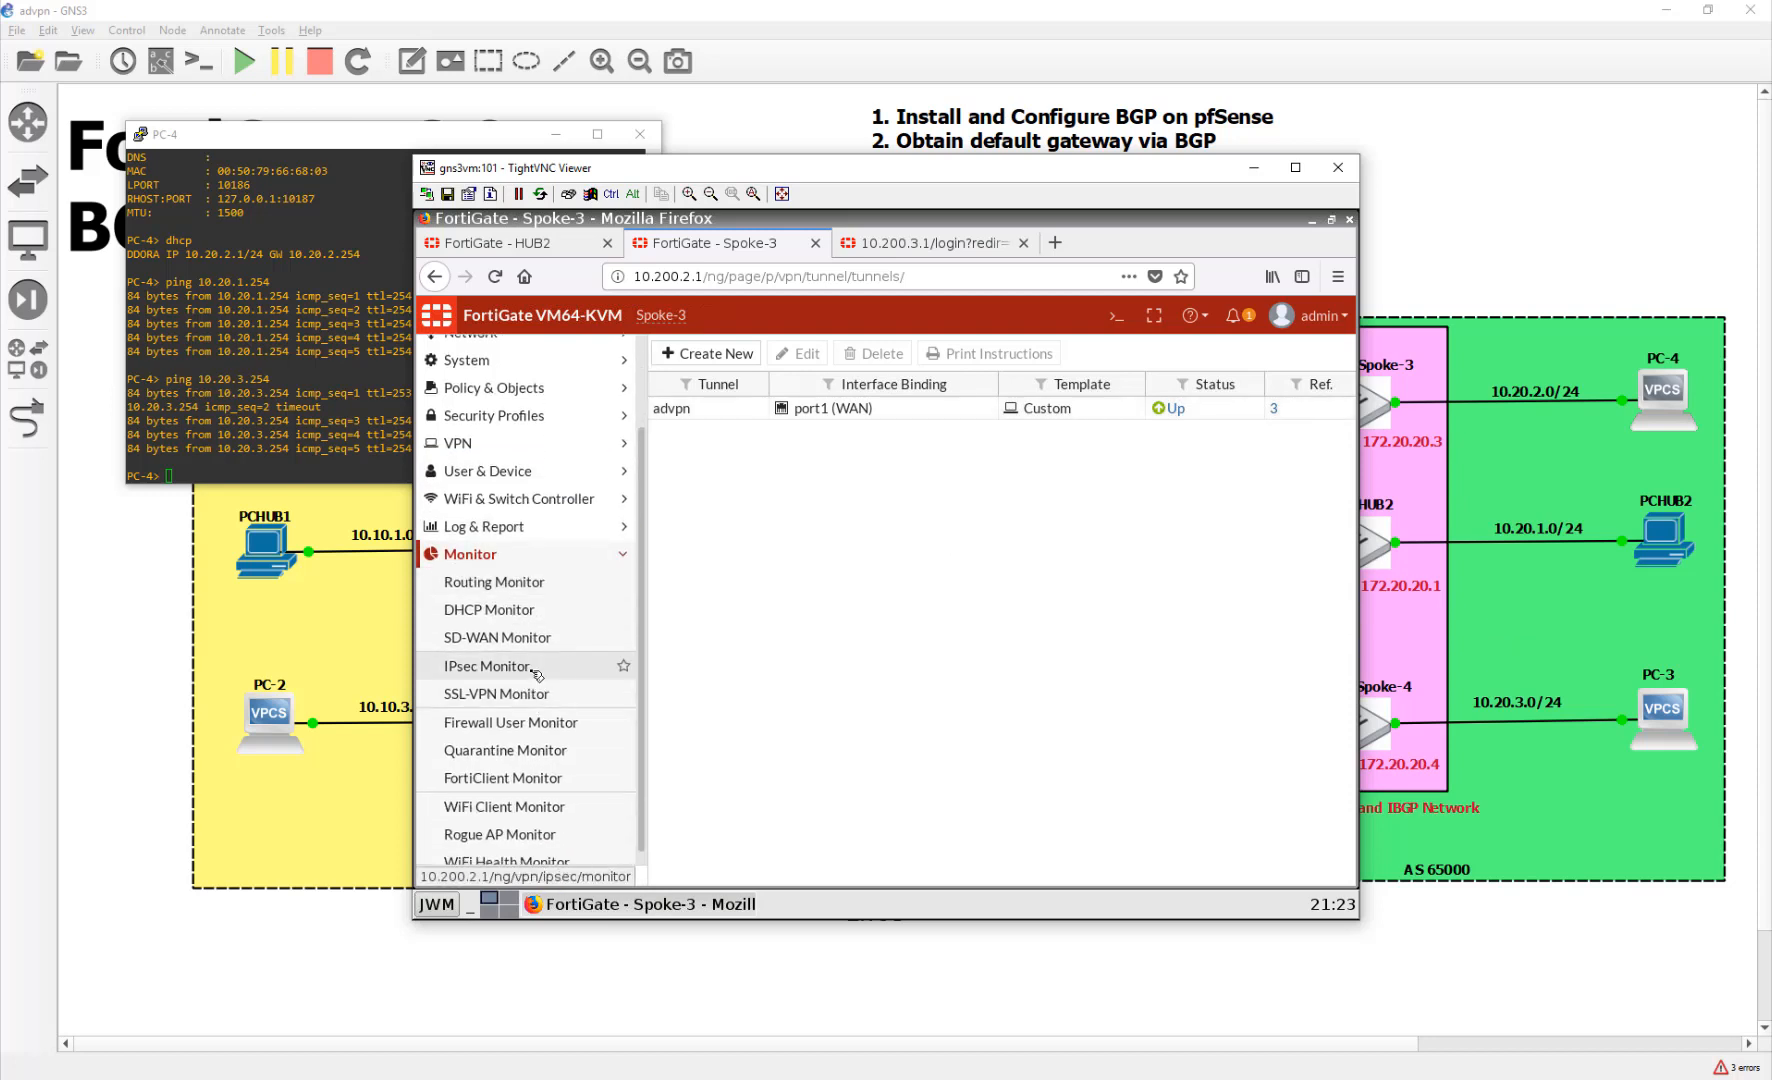
left_click(488, 665)
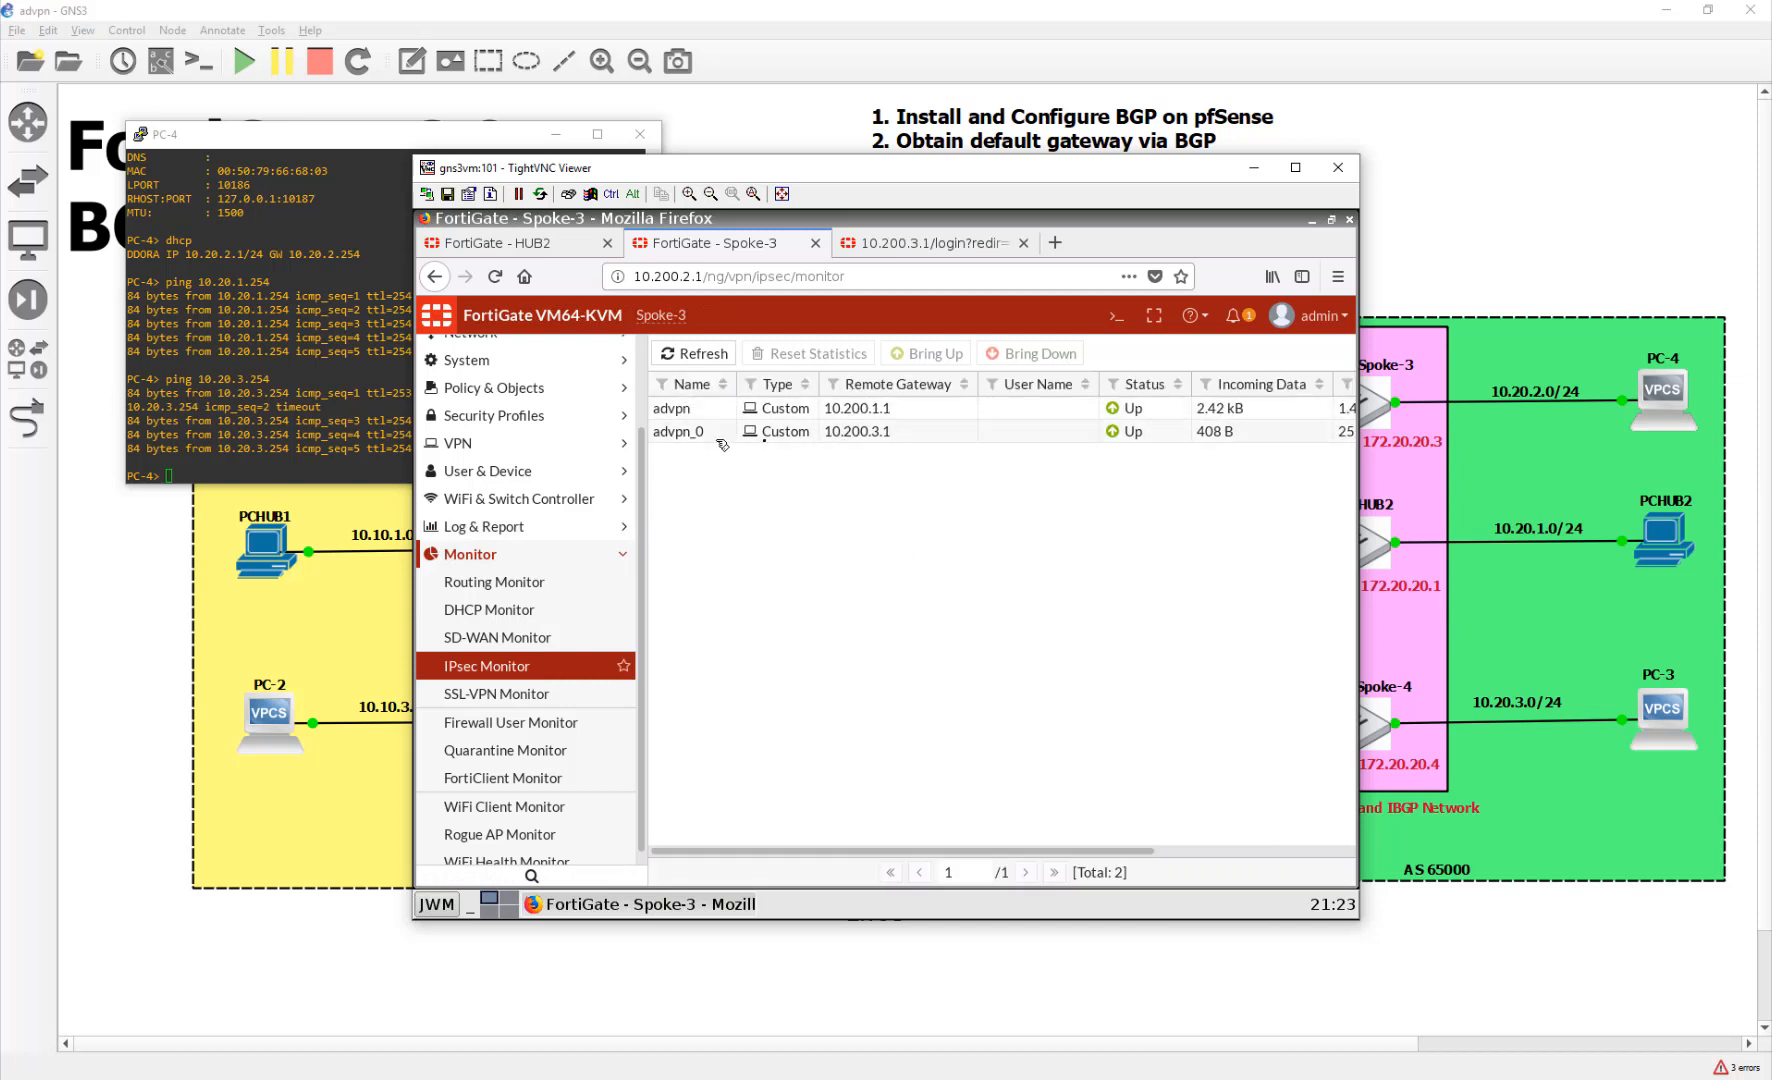
left_click(678, 438)
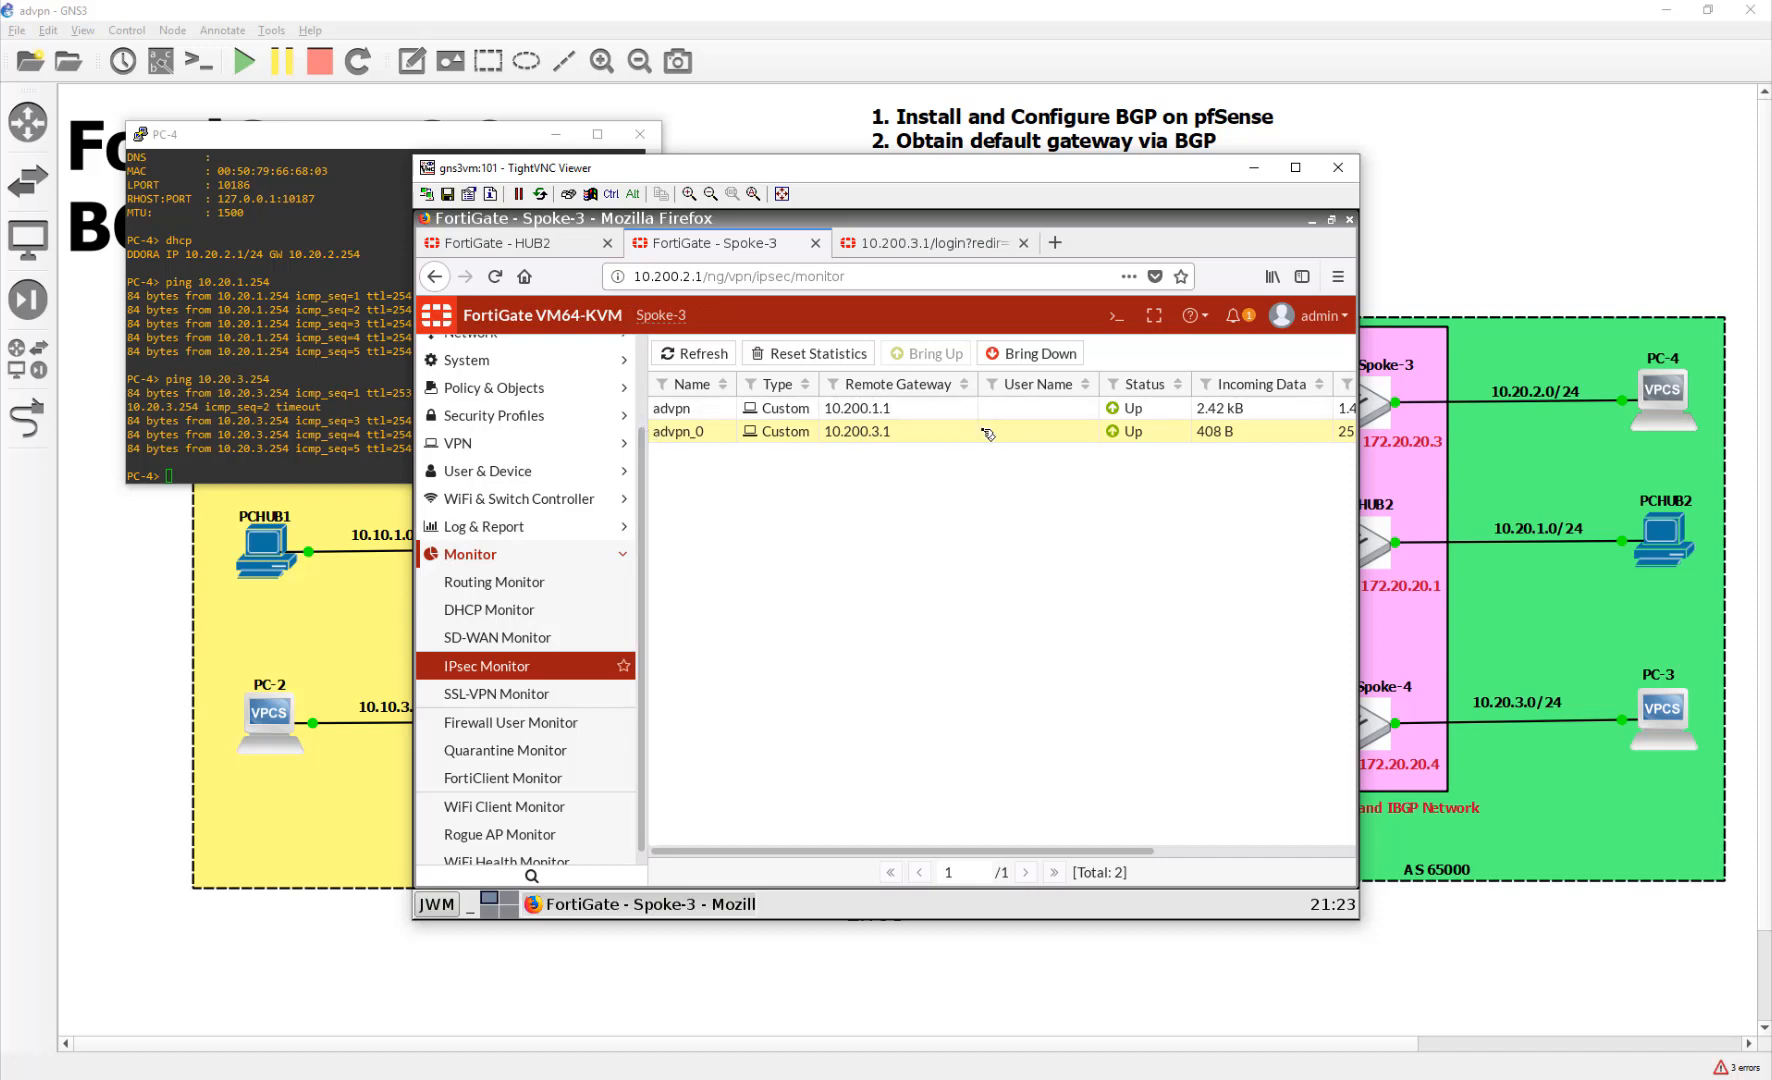
mouse_move(972, 556)
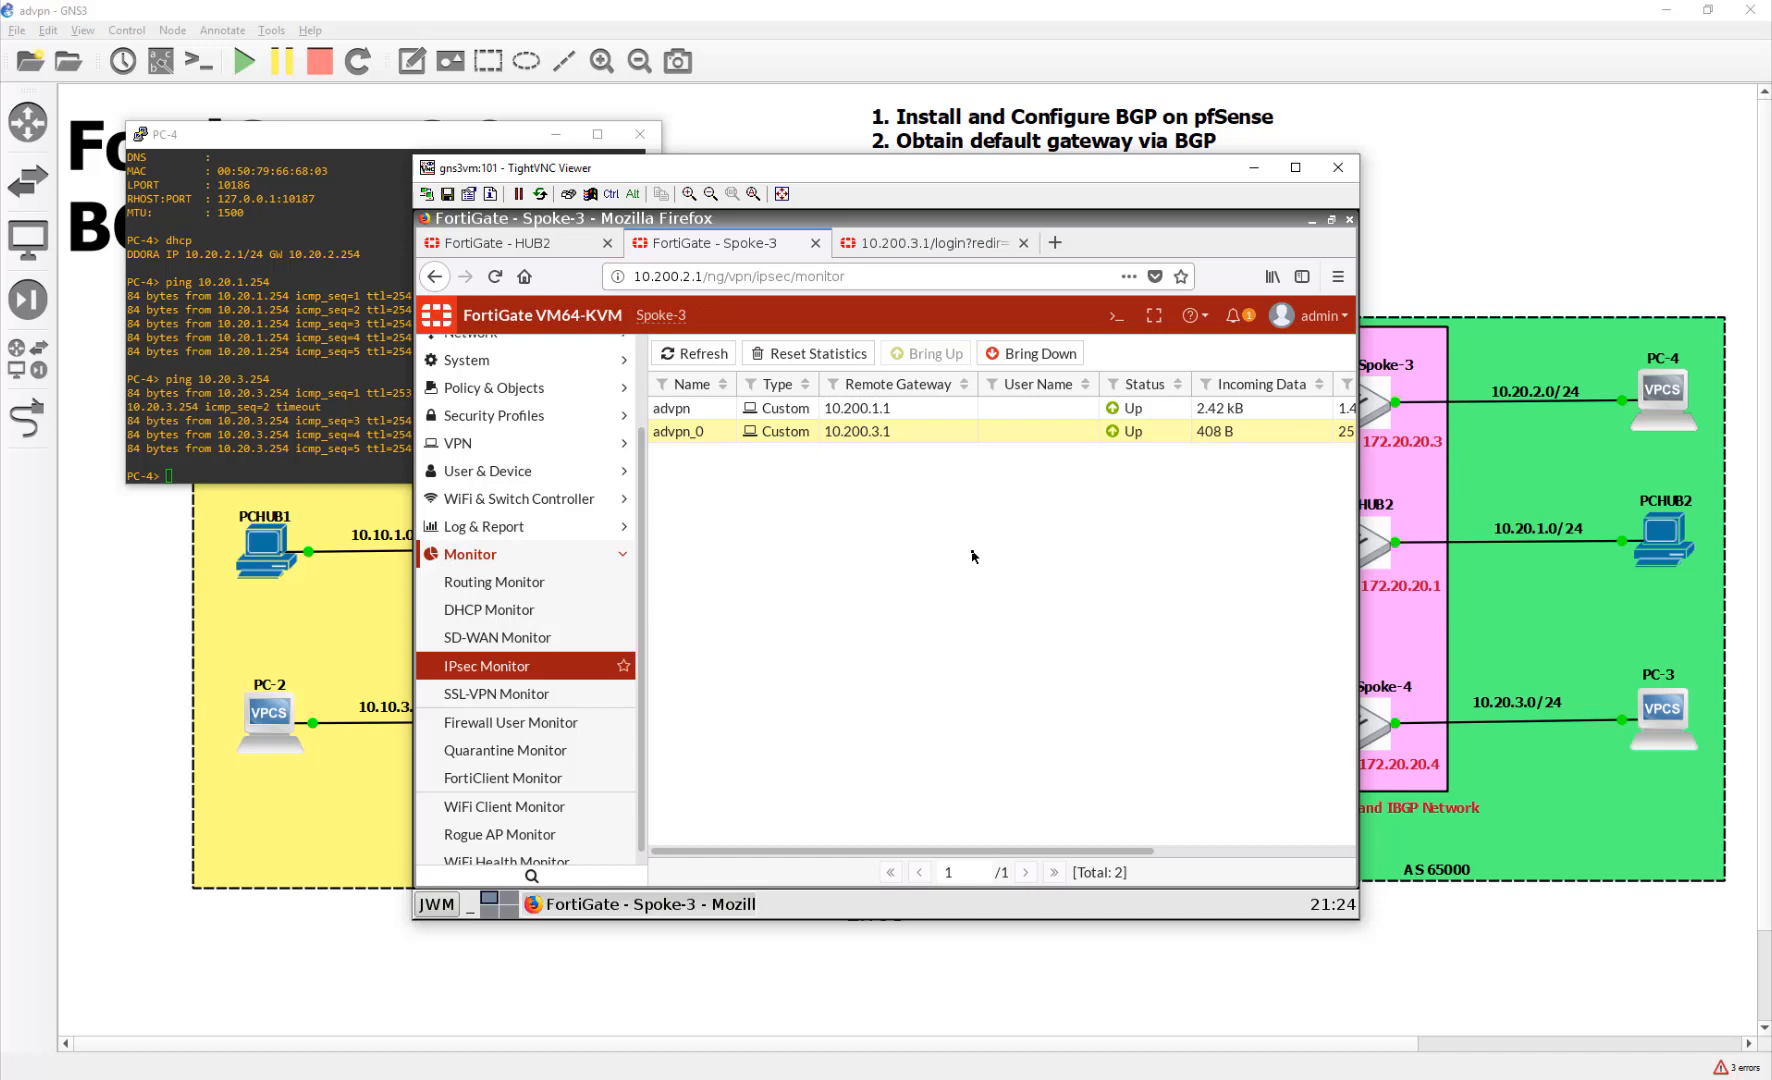
mouse_move(883, 512)
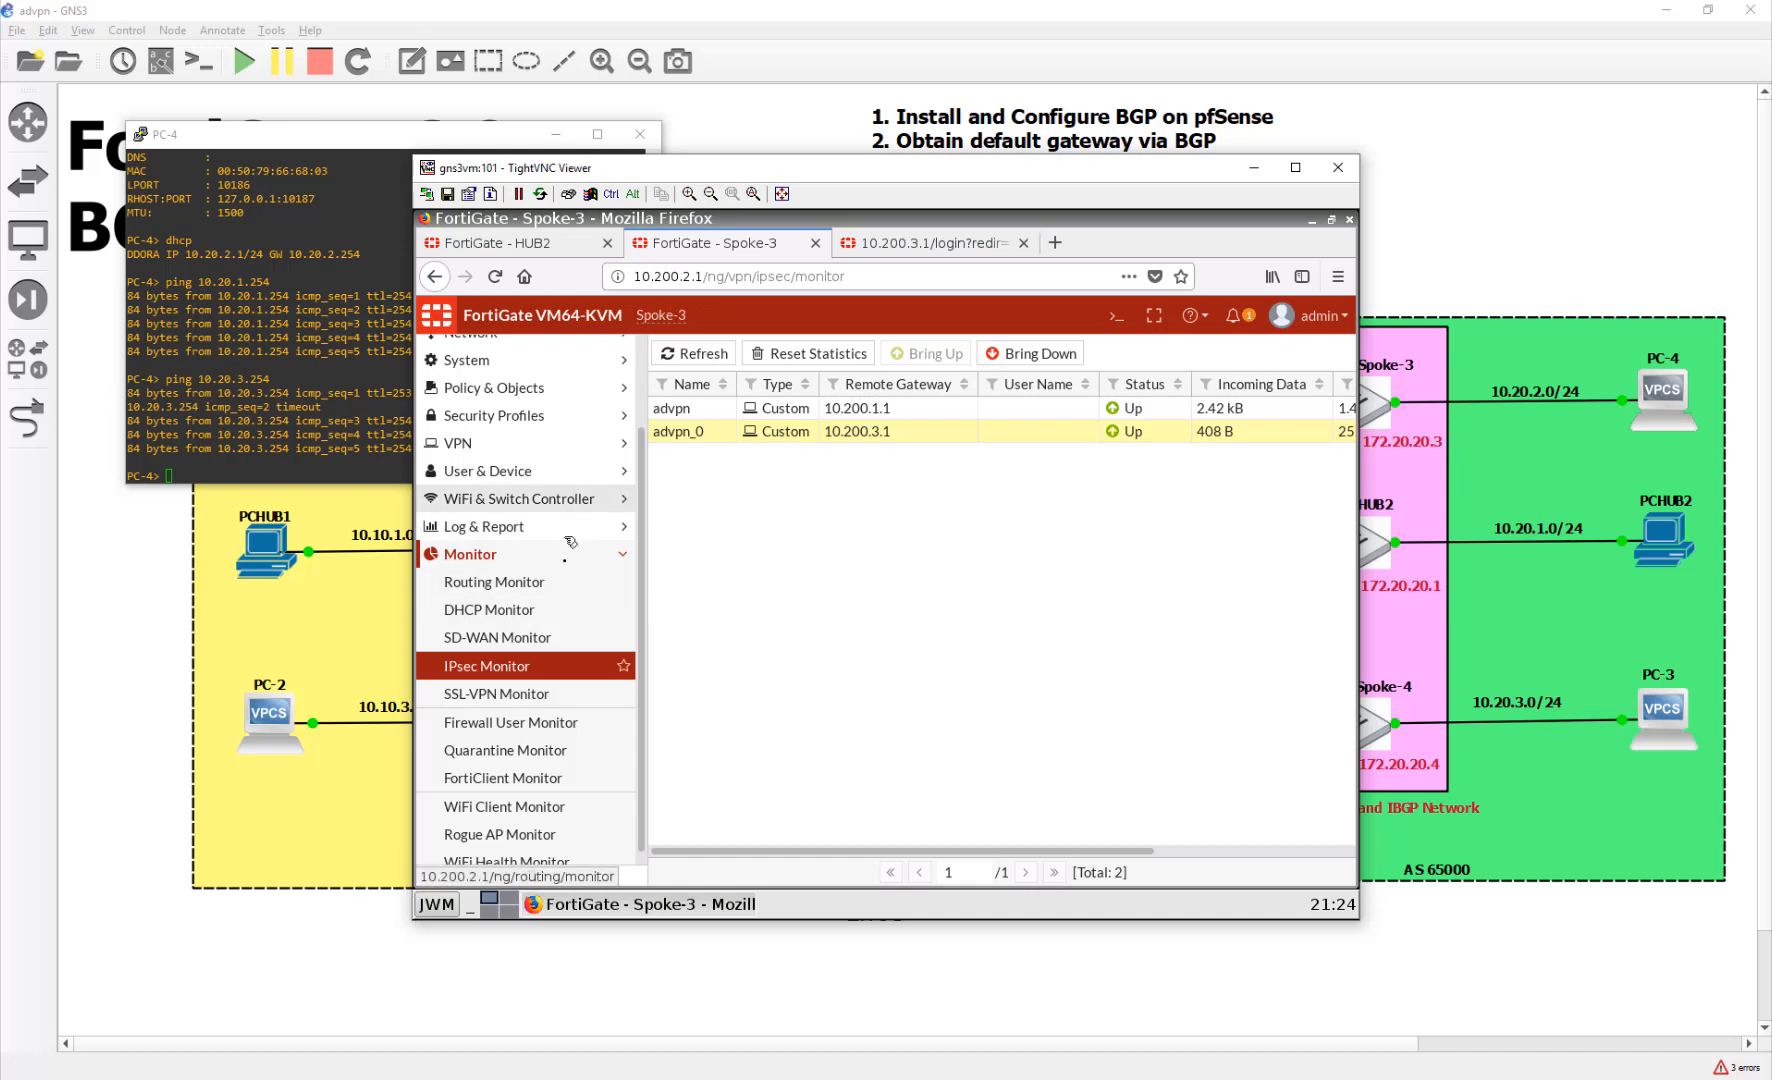
mouse_move(494, 582)
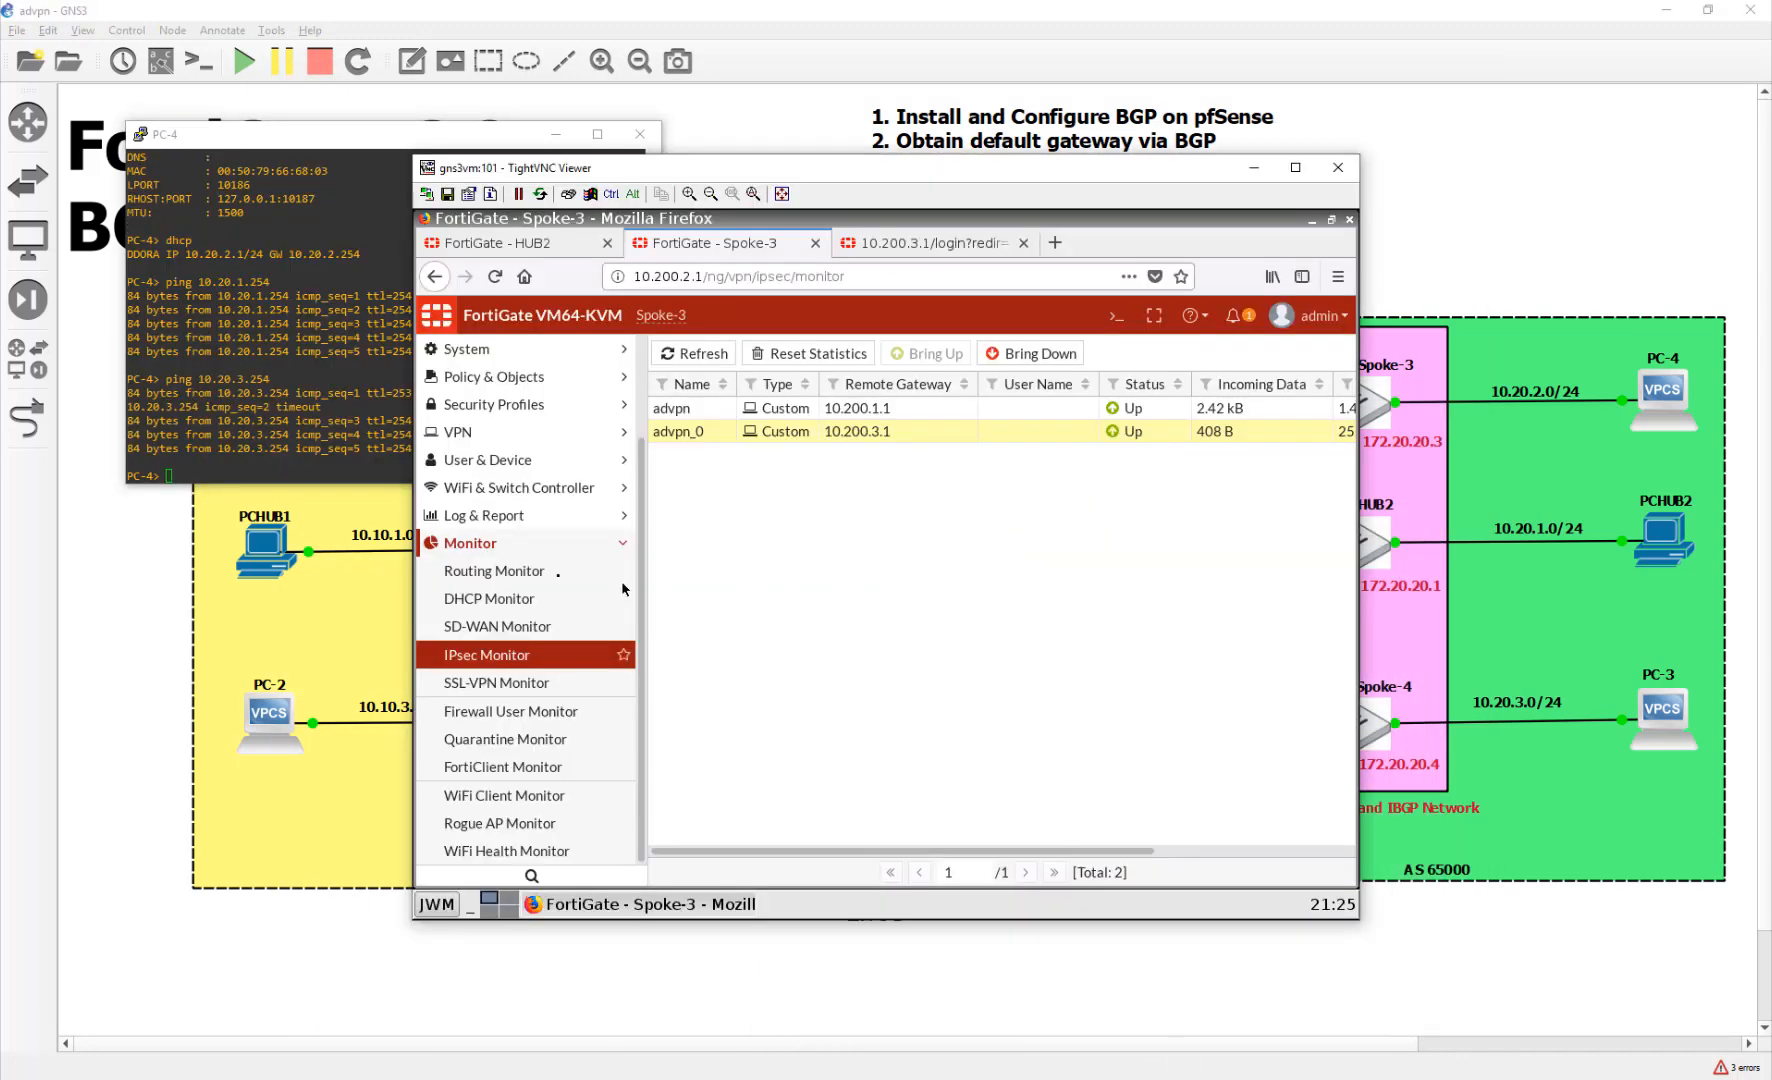
mouse_move(520, 676)
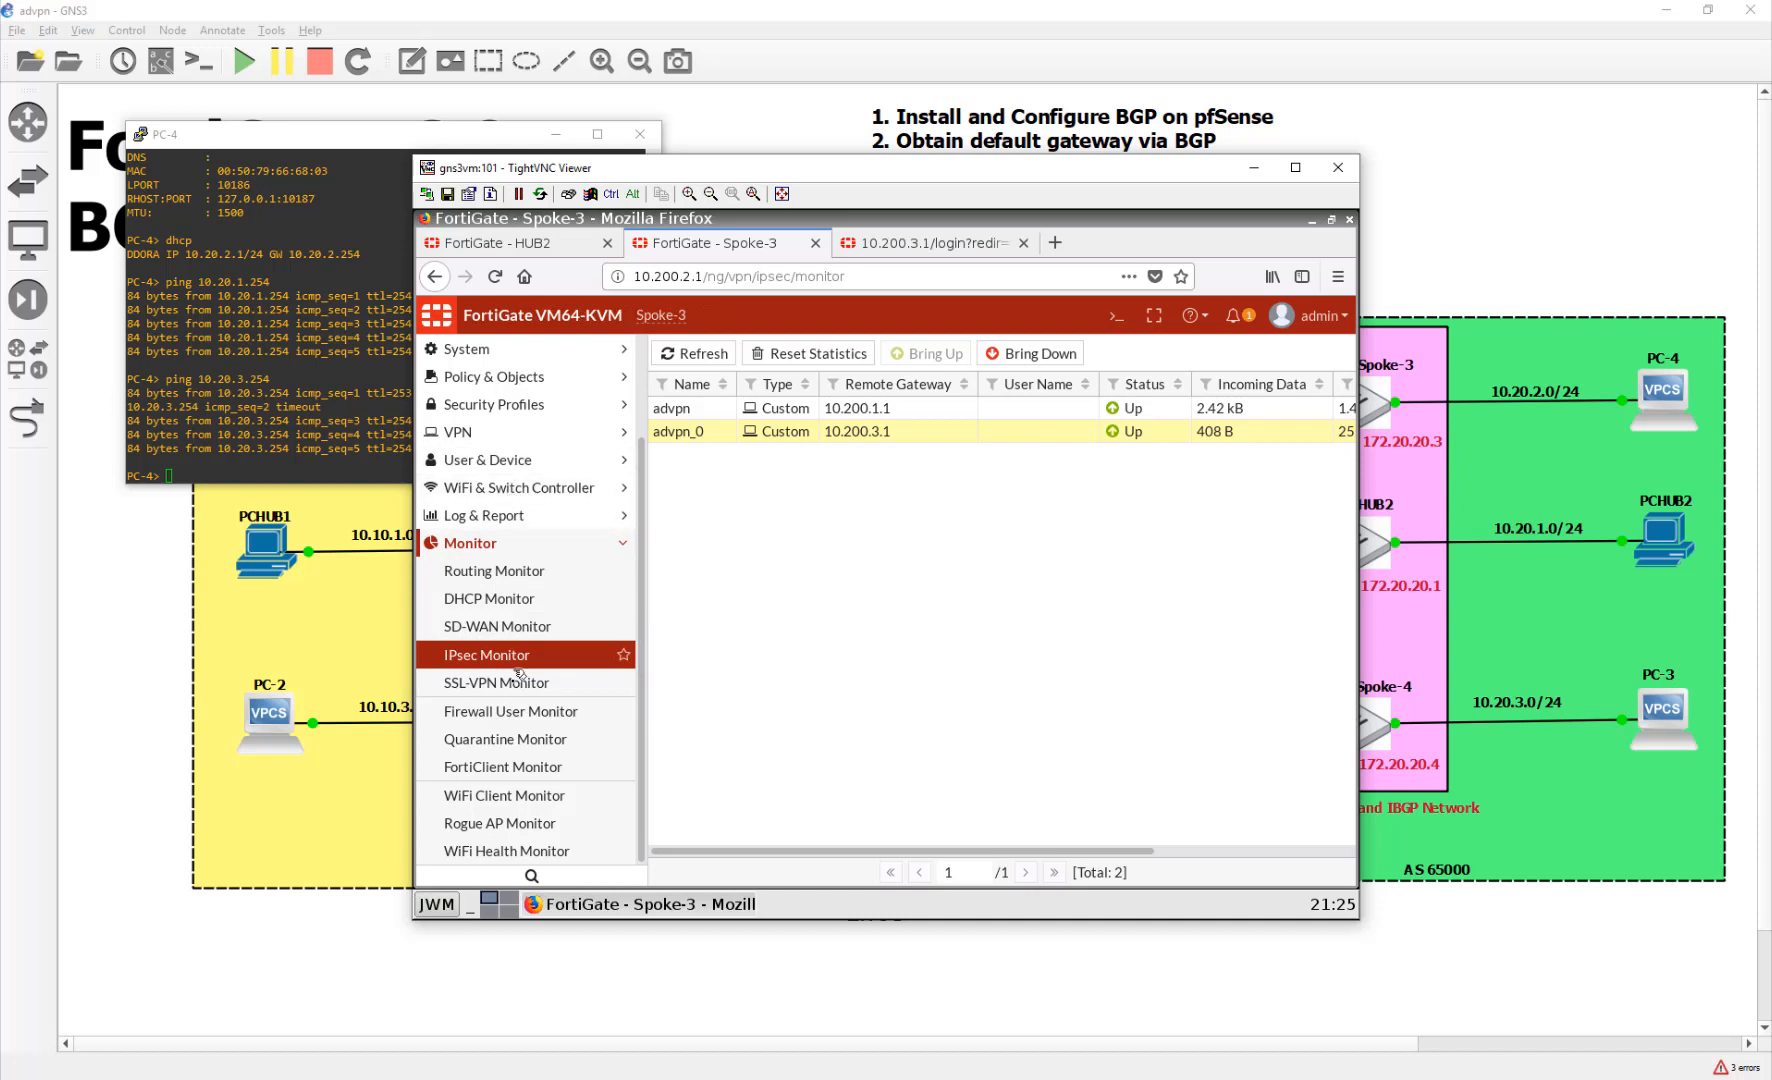
mouse_move(514, 486)
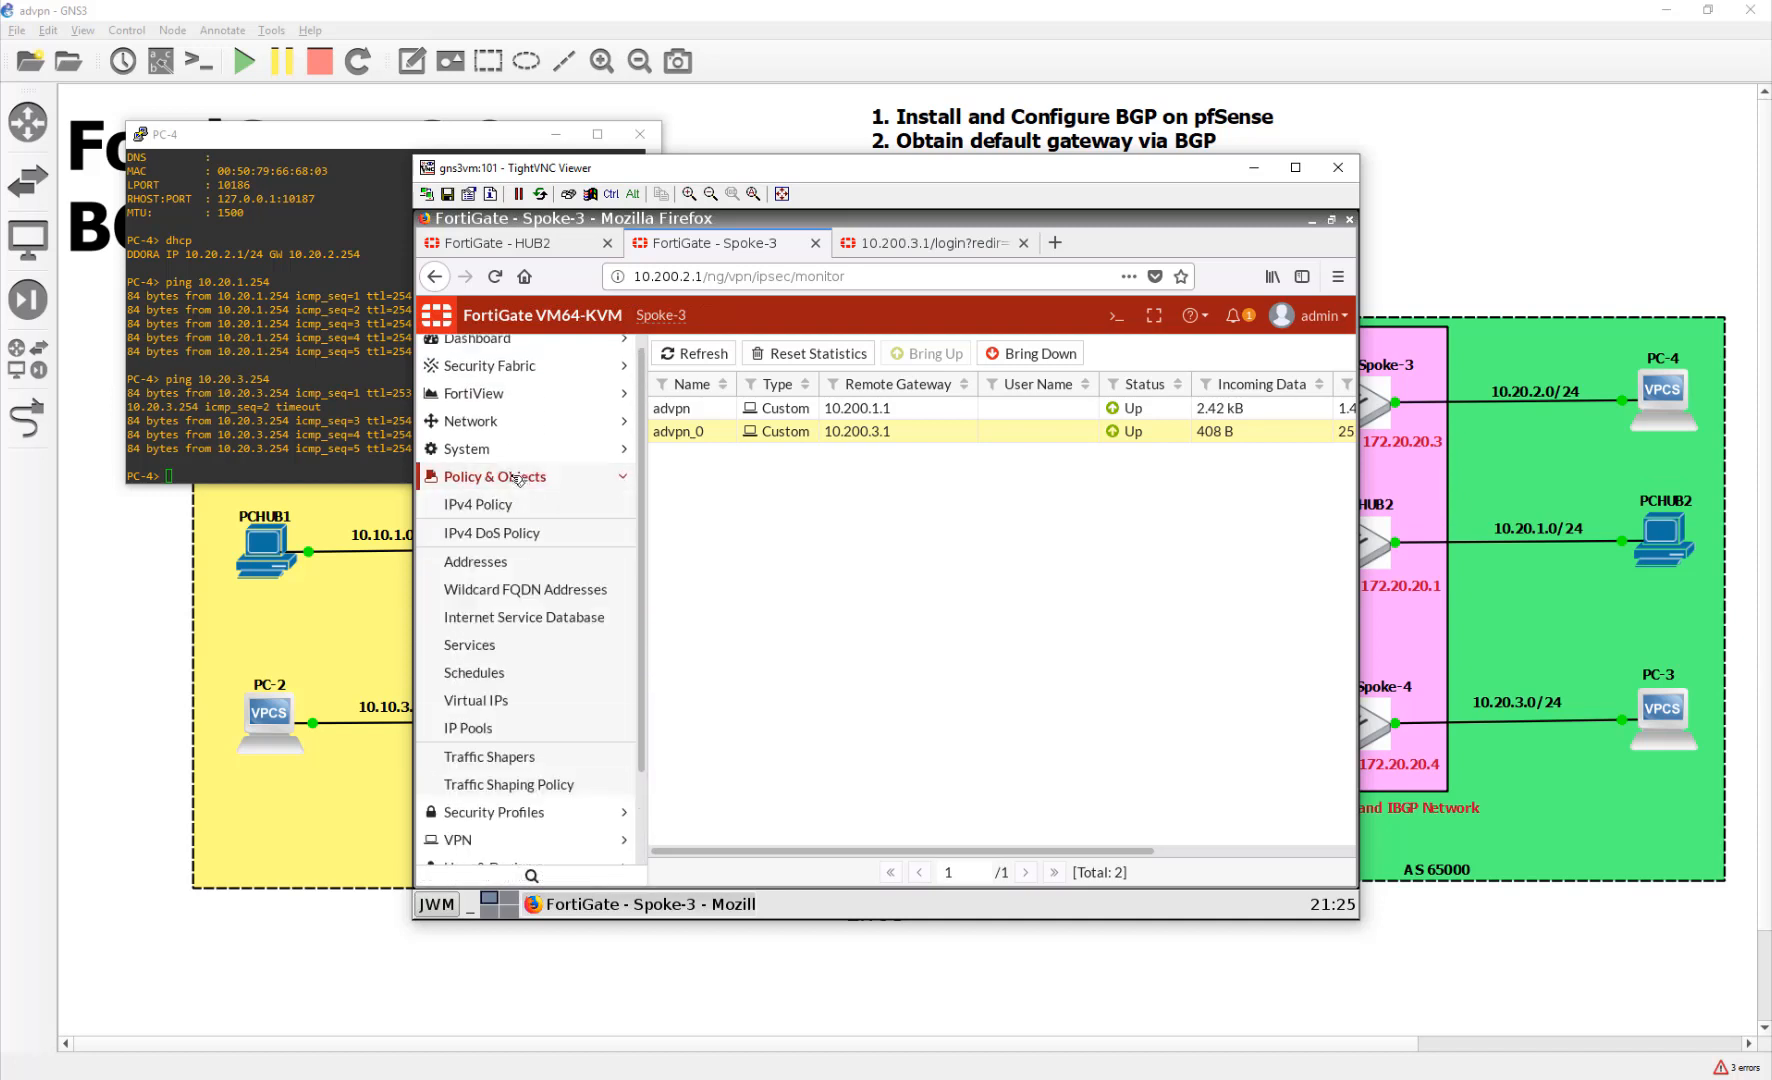
View Spoke-3's IPv4 Policy list with advpn-to-LAN, LAN-to-advpn and LAN-to-WAN policies
left_click(477, 504)
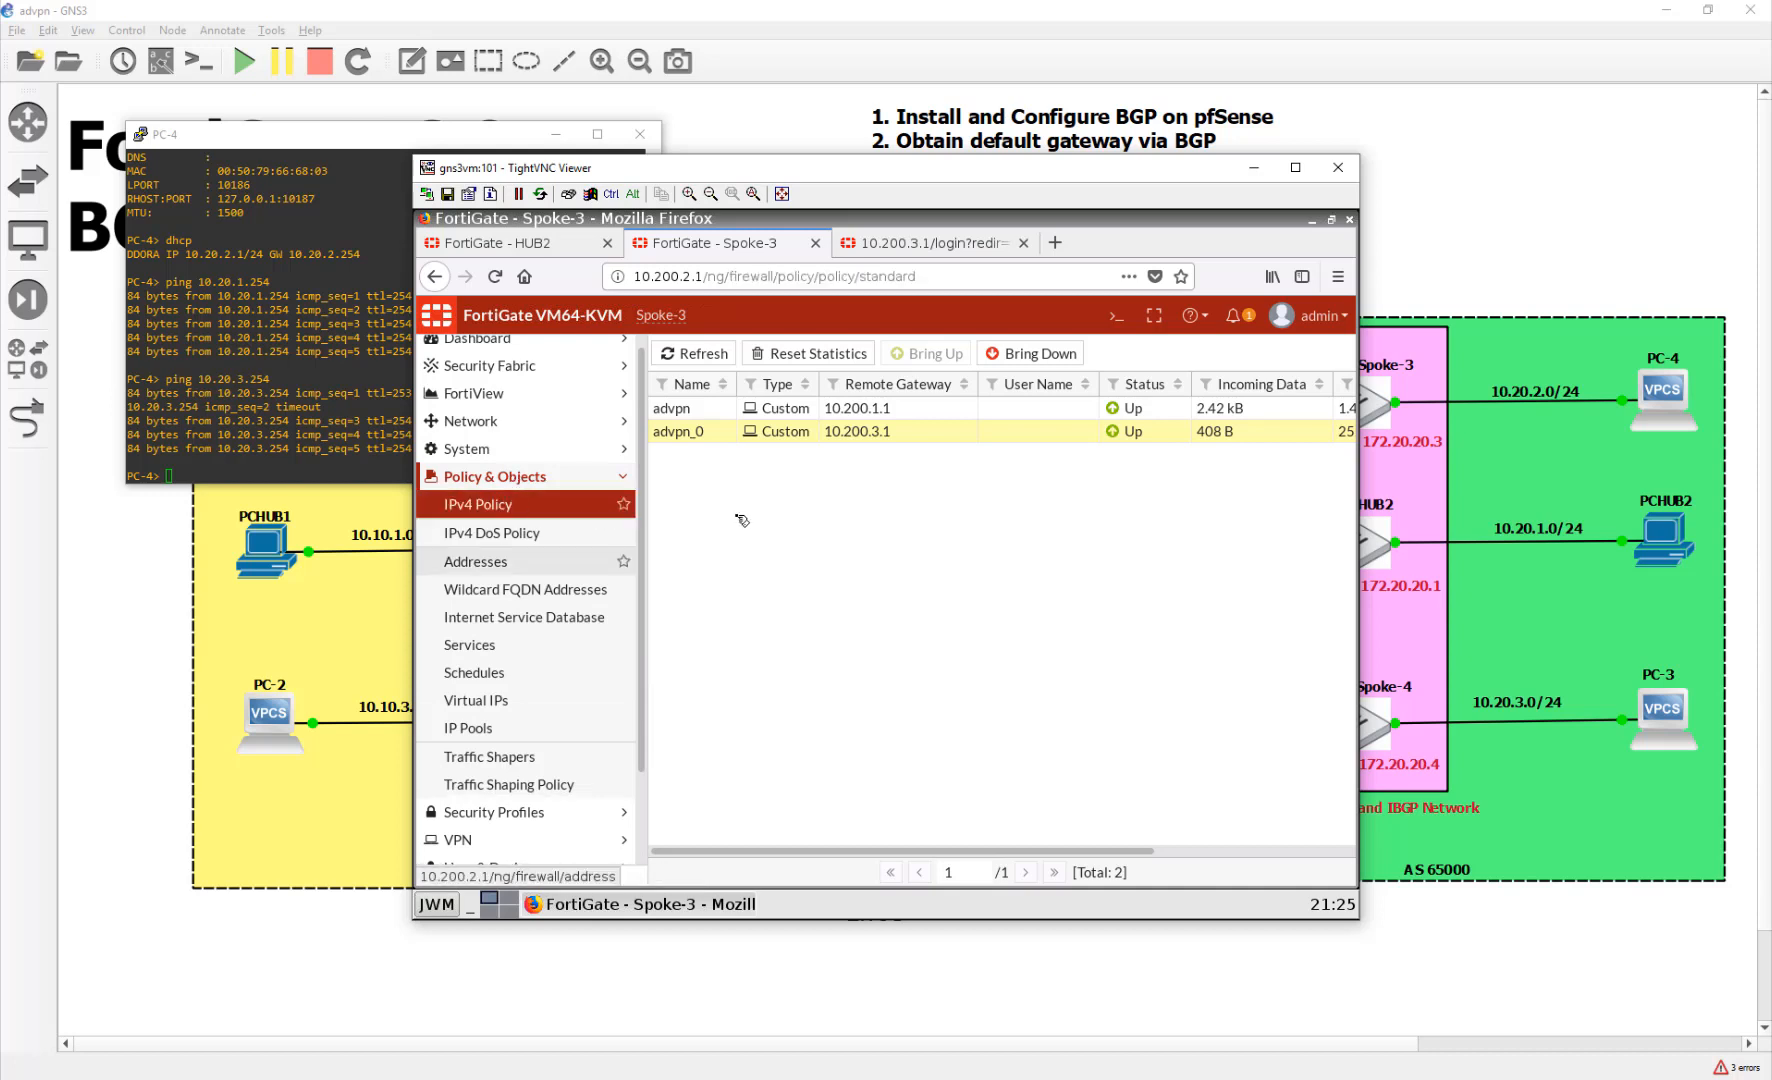
left_click(476, 504)
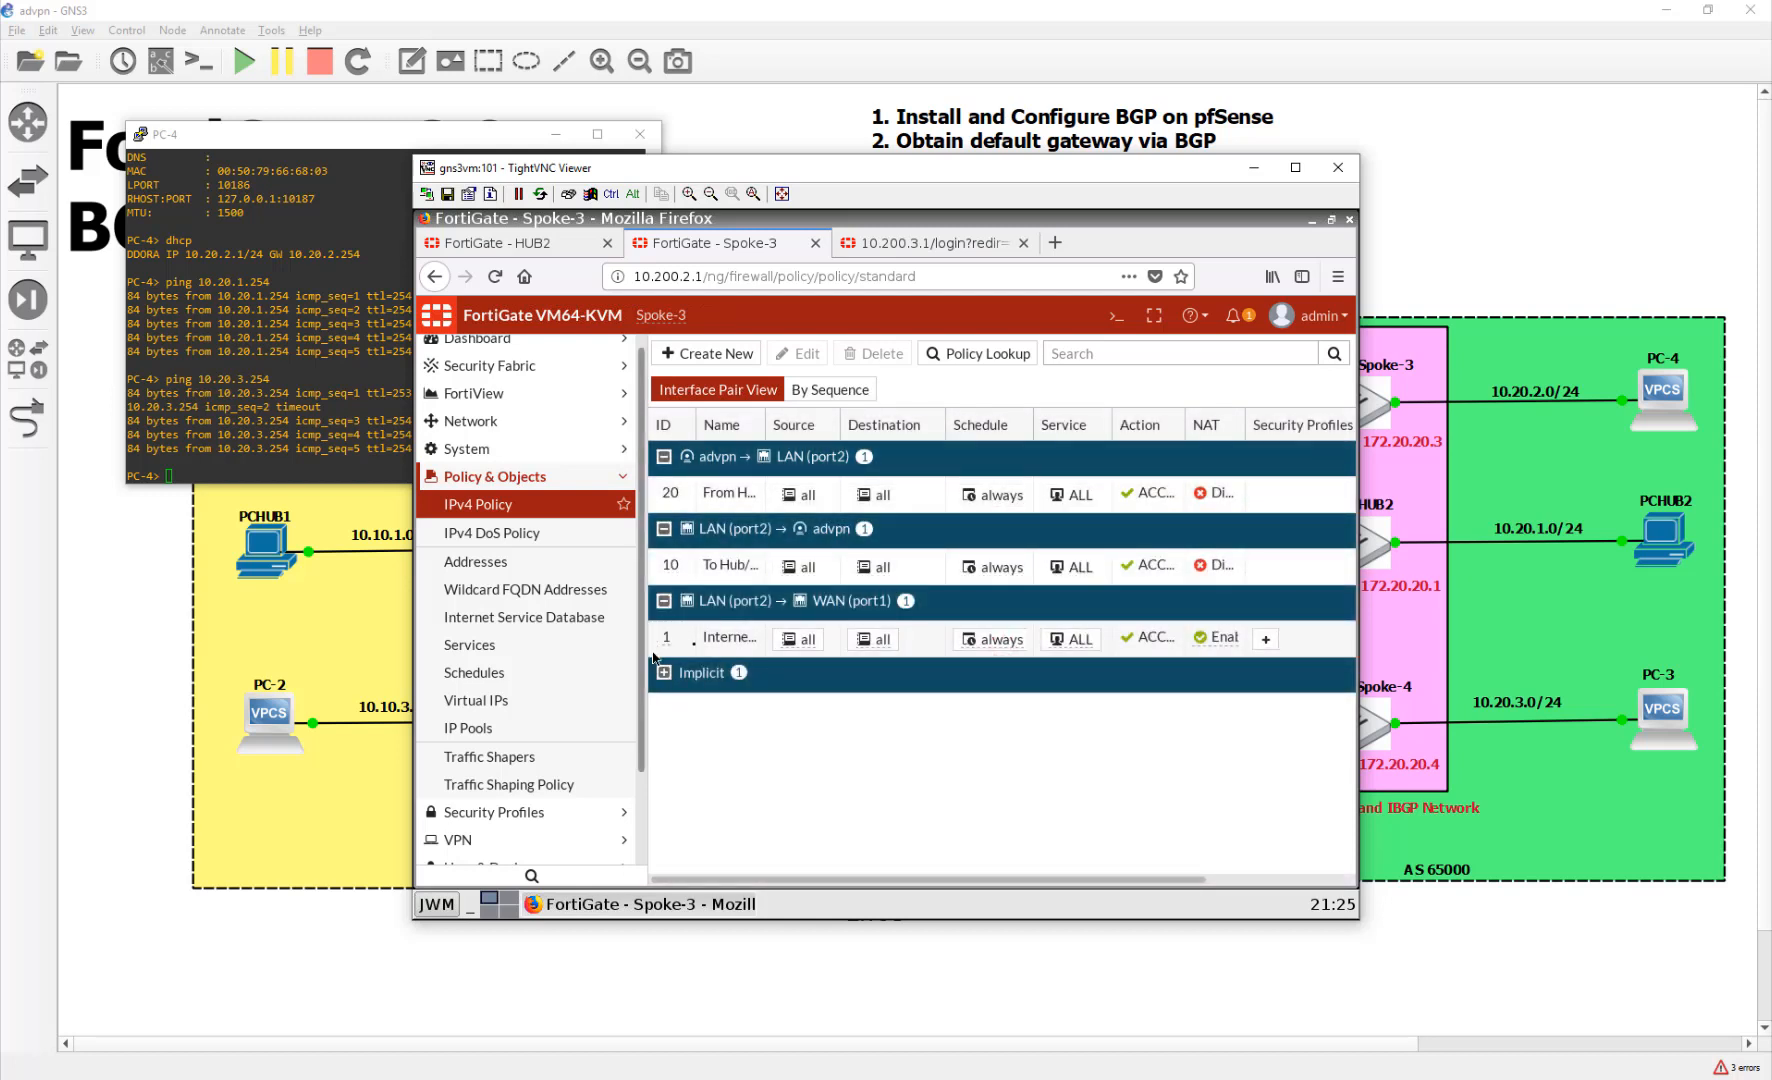
mouse_move(785, 768)
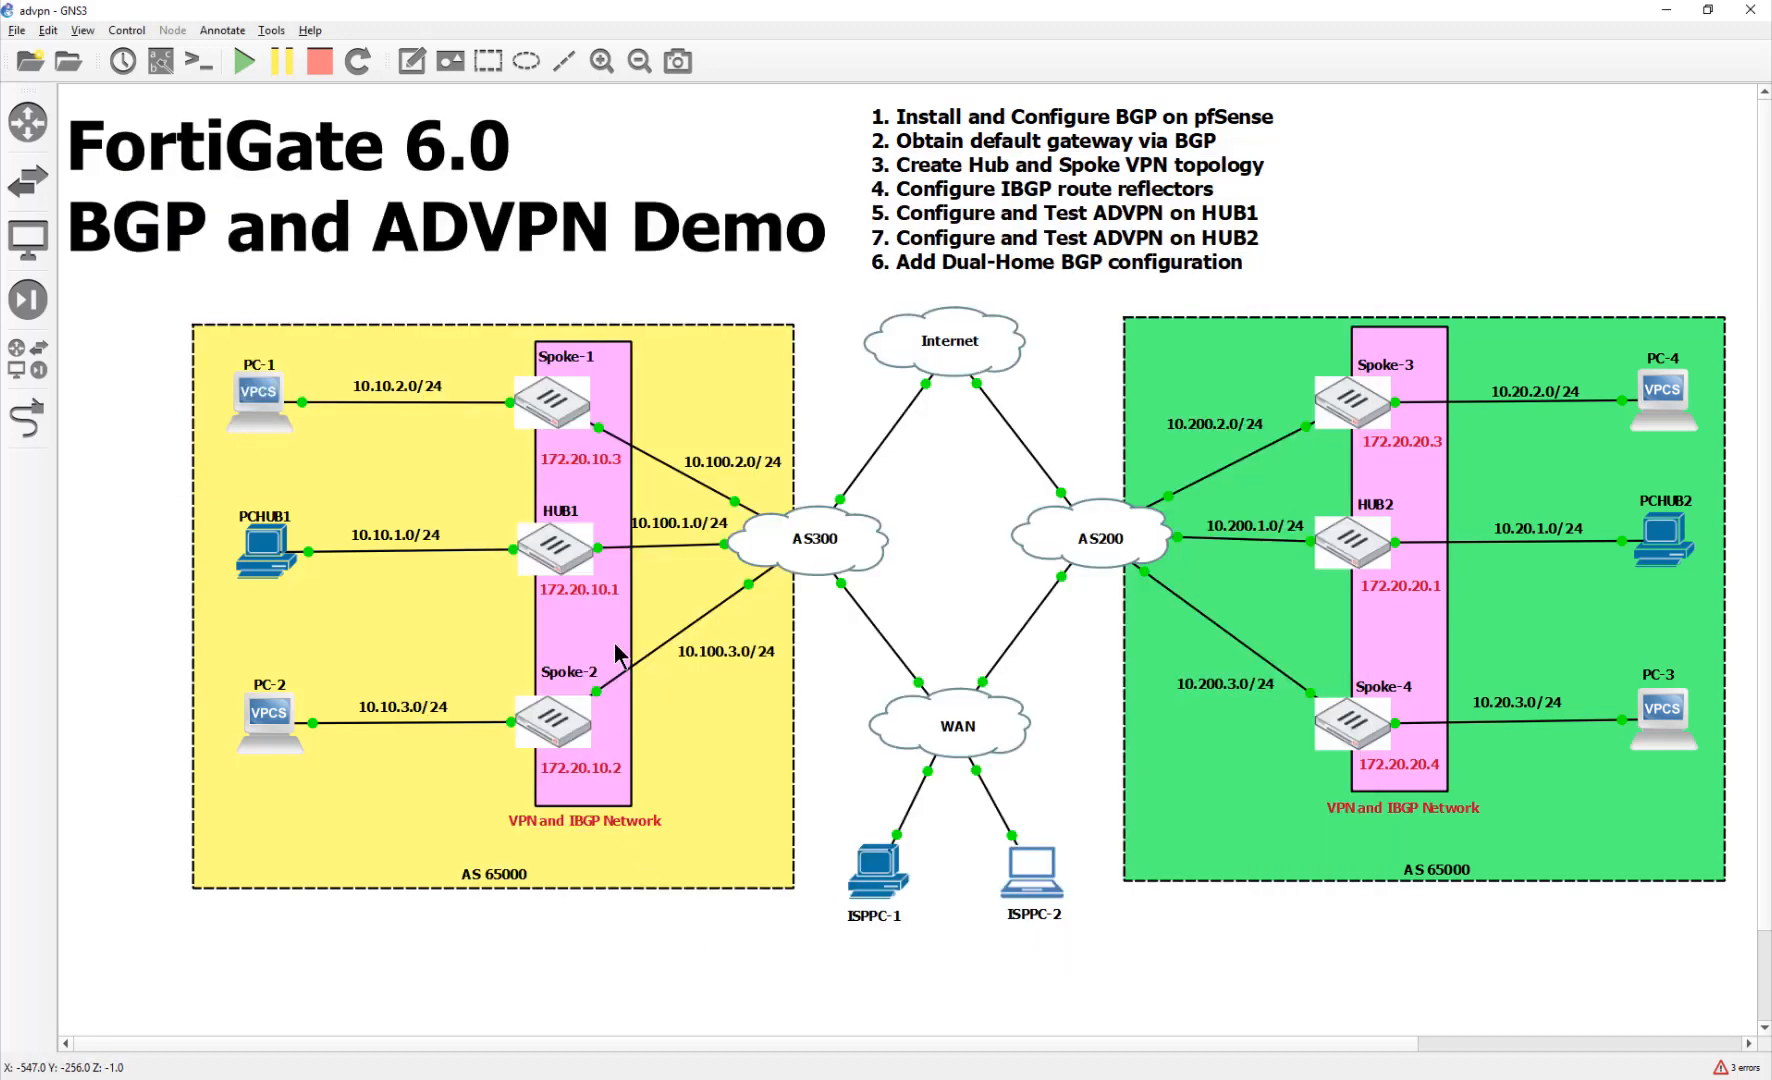
mouse_move(802, 791)
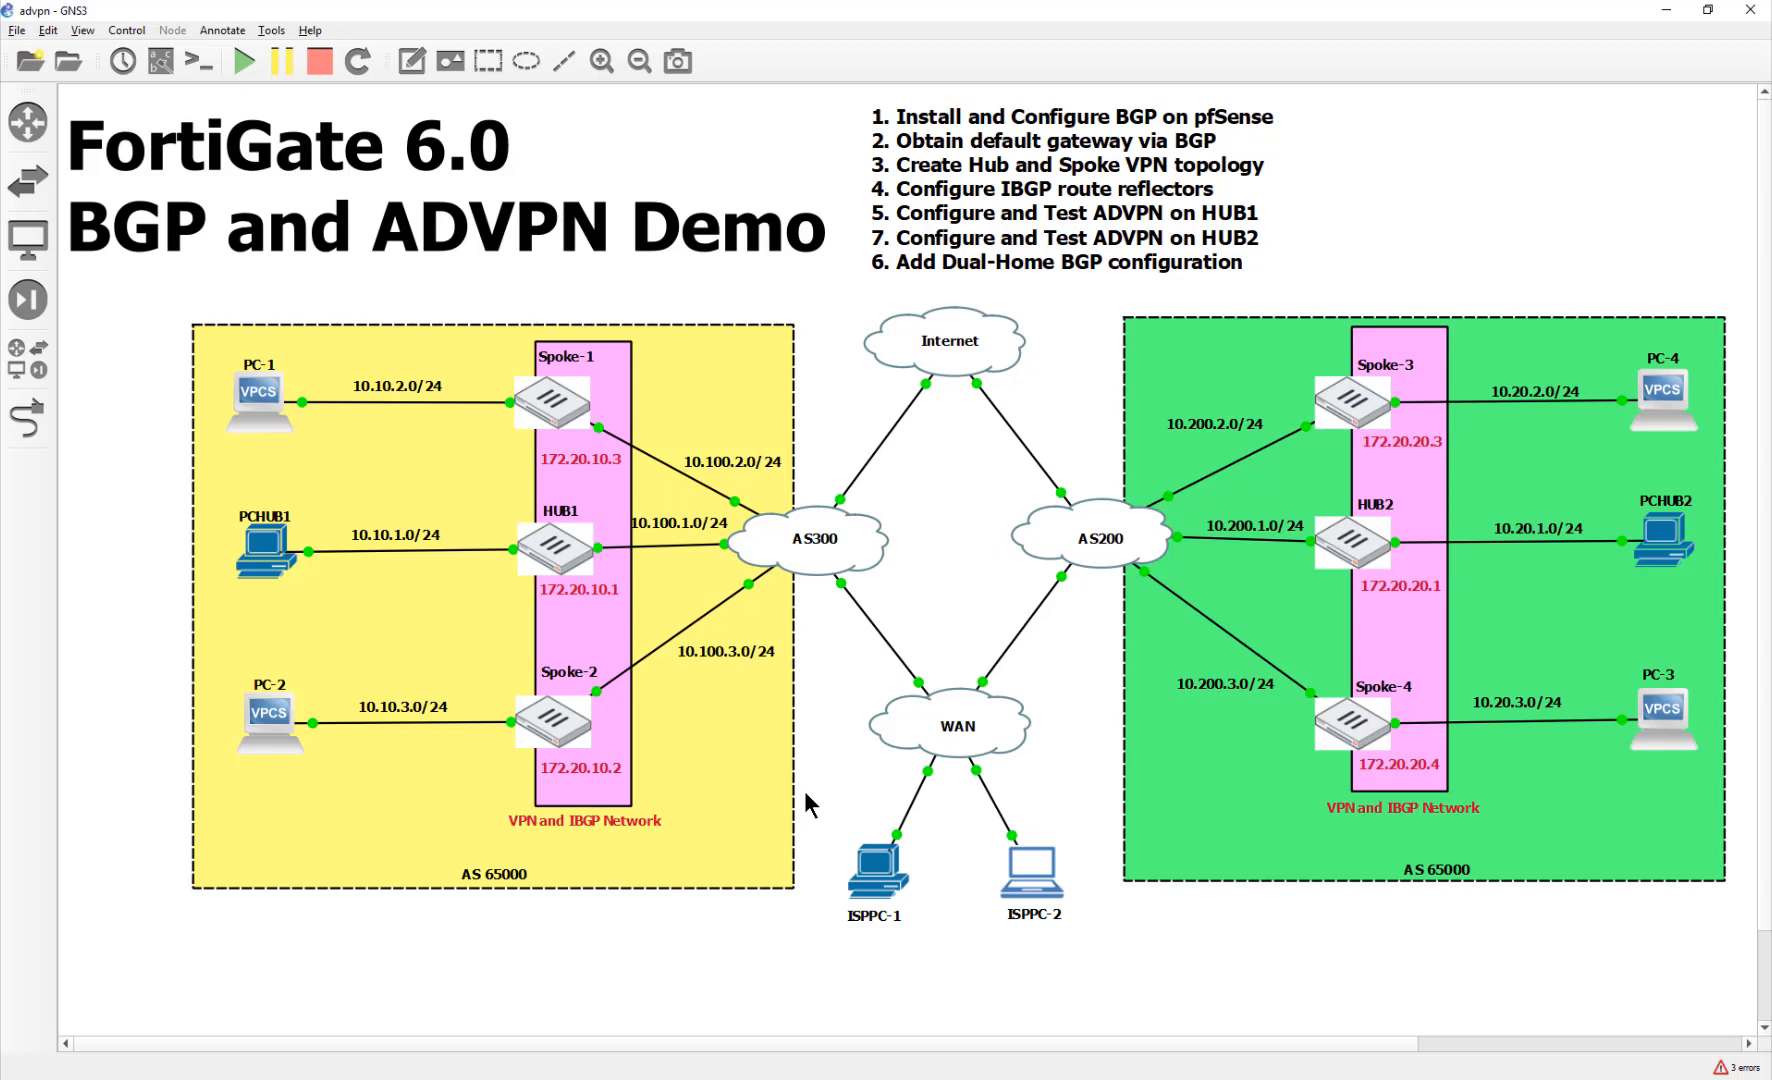
mouse_move(1009, 978)
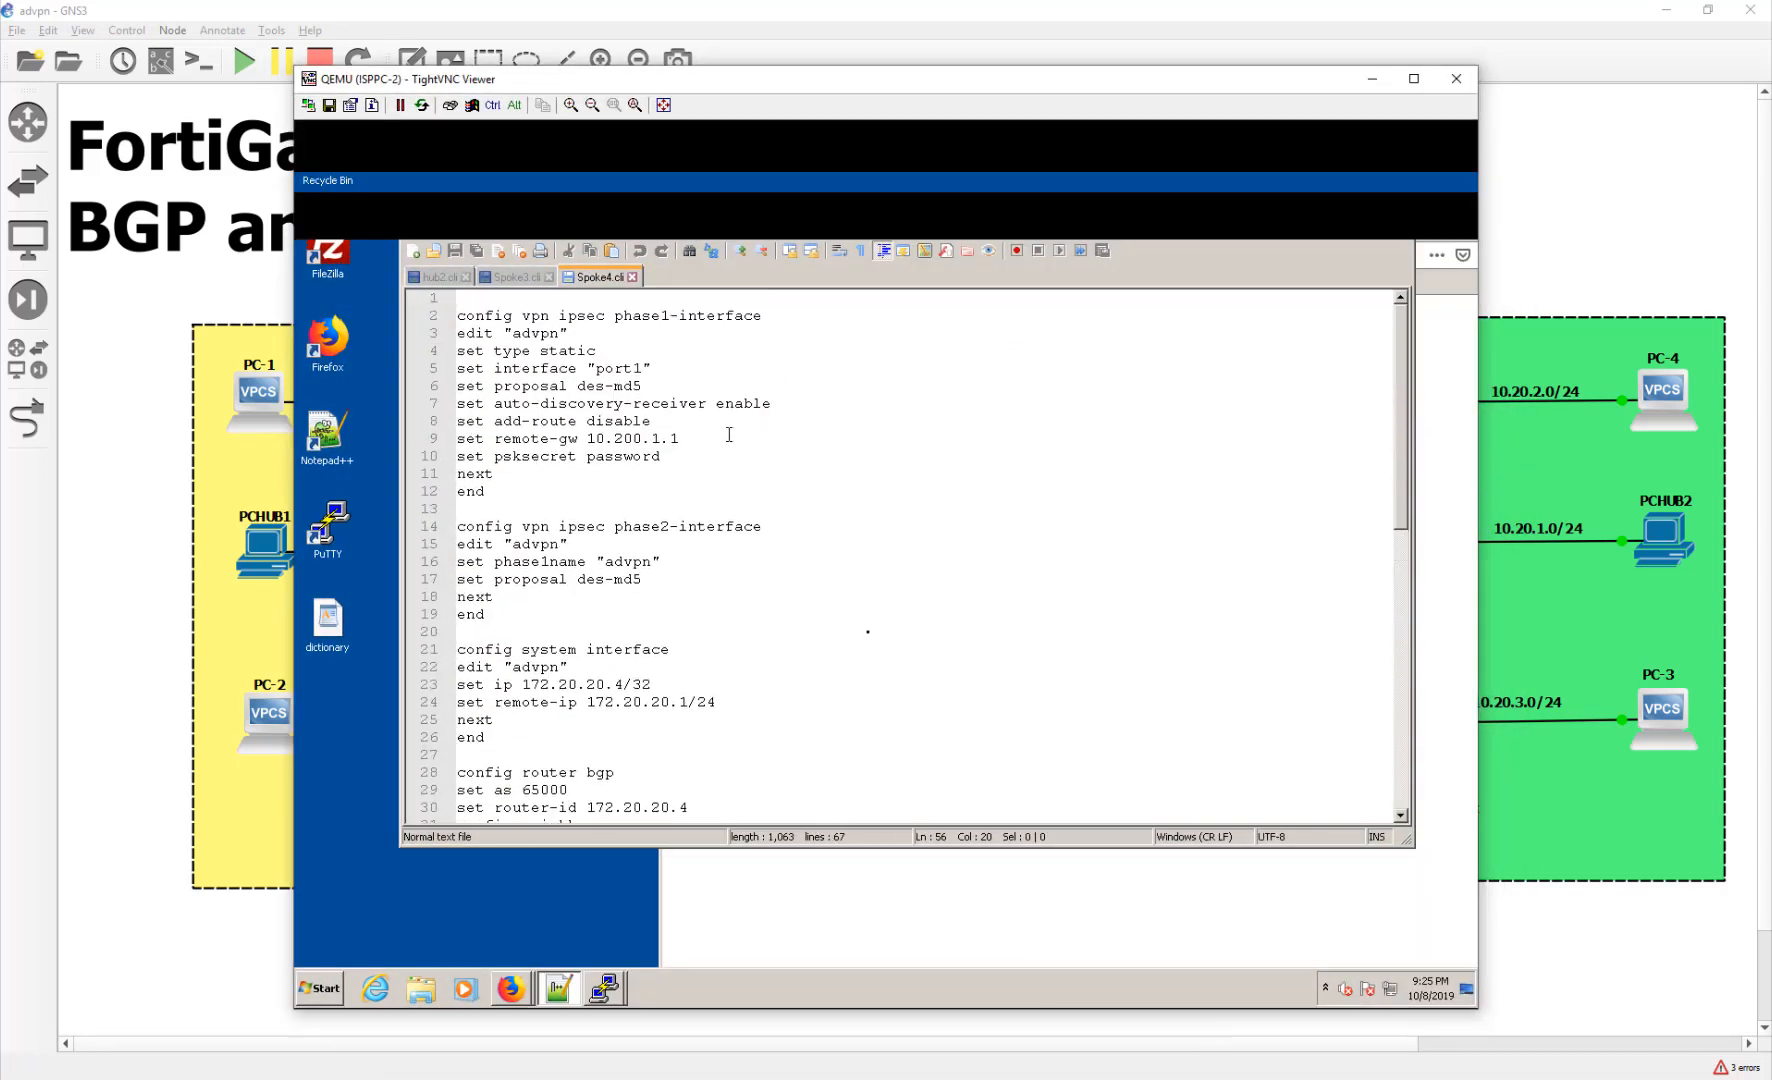
double_click(607, 385)
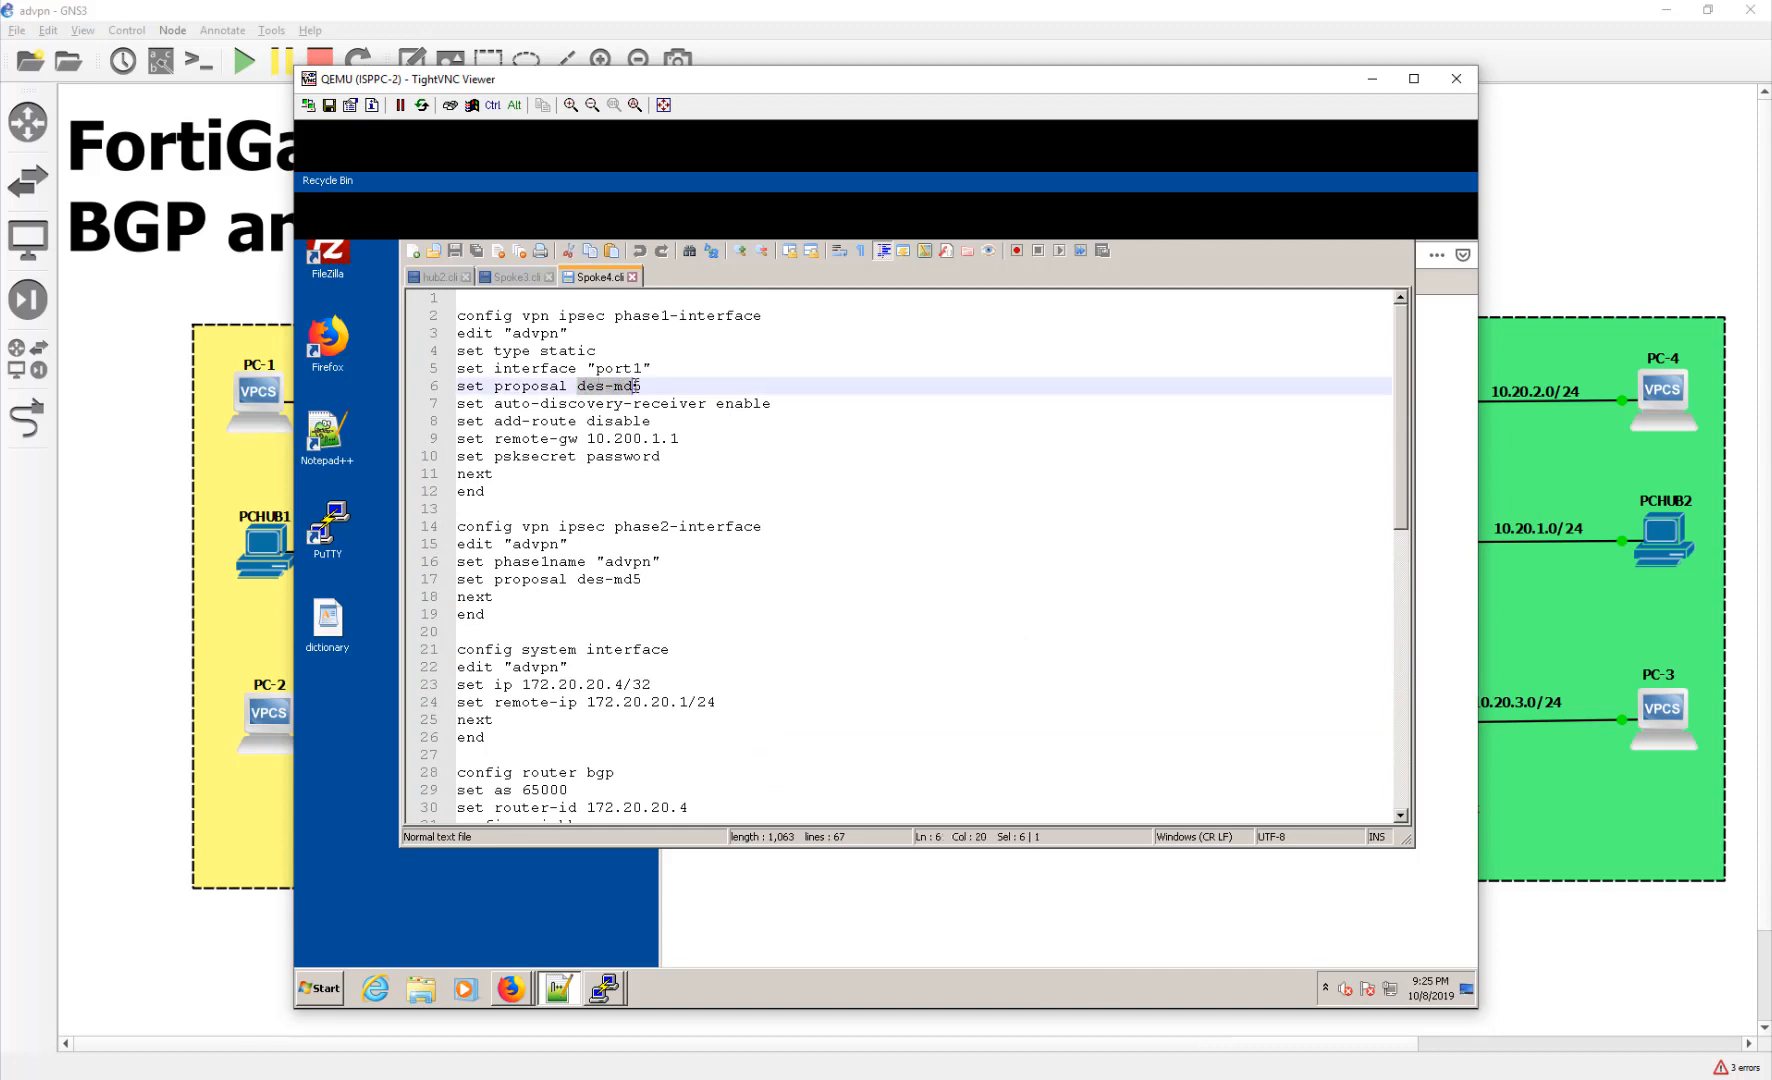
left_click(924, 751)
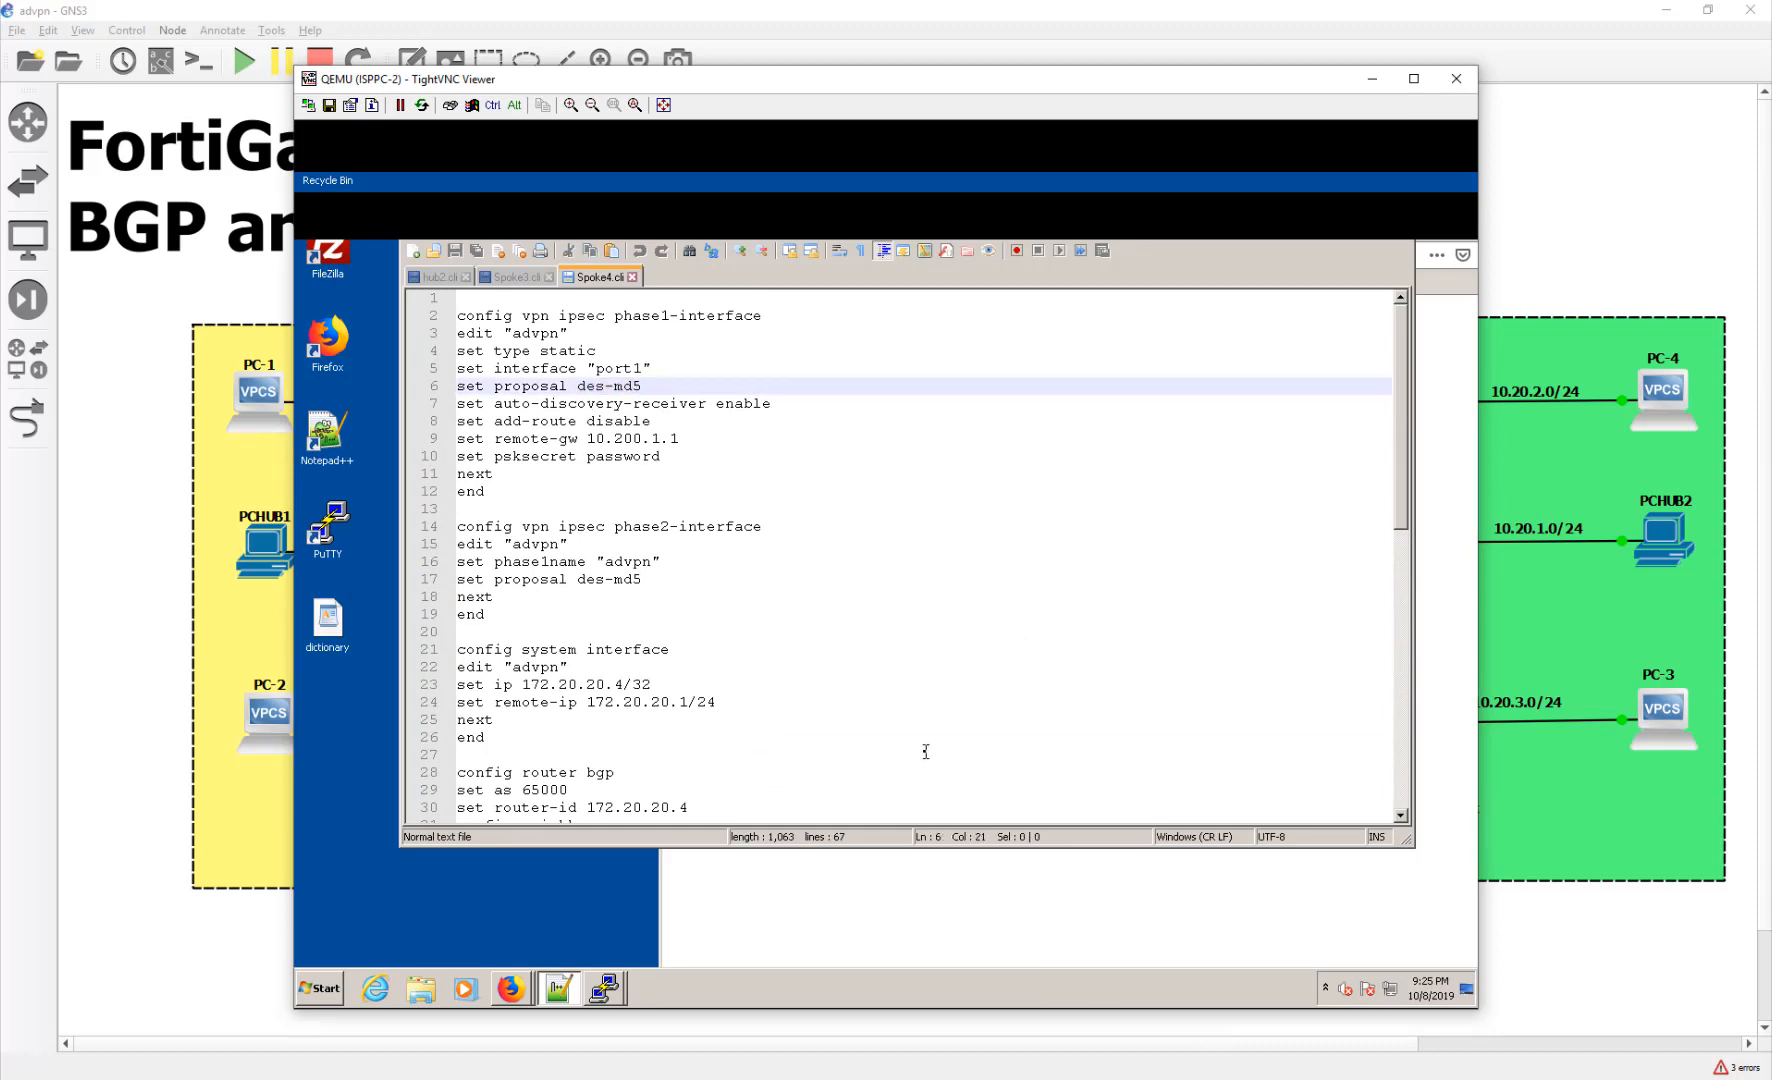
scroll("down", 3)
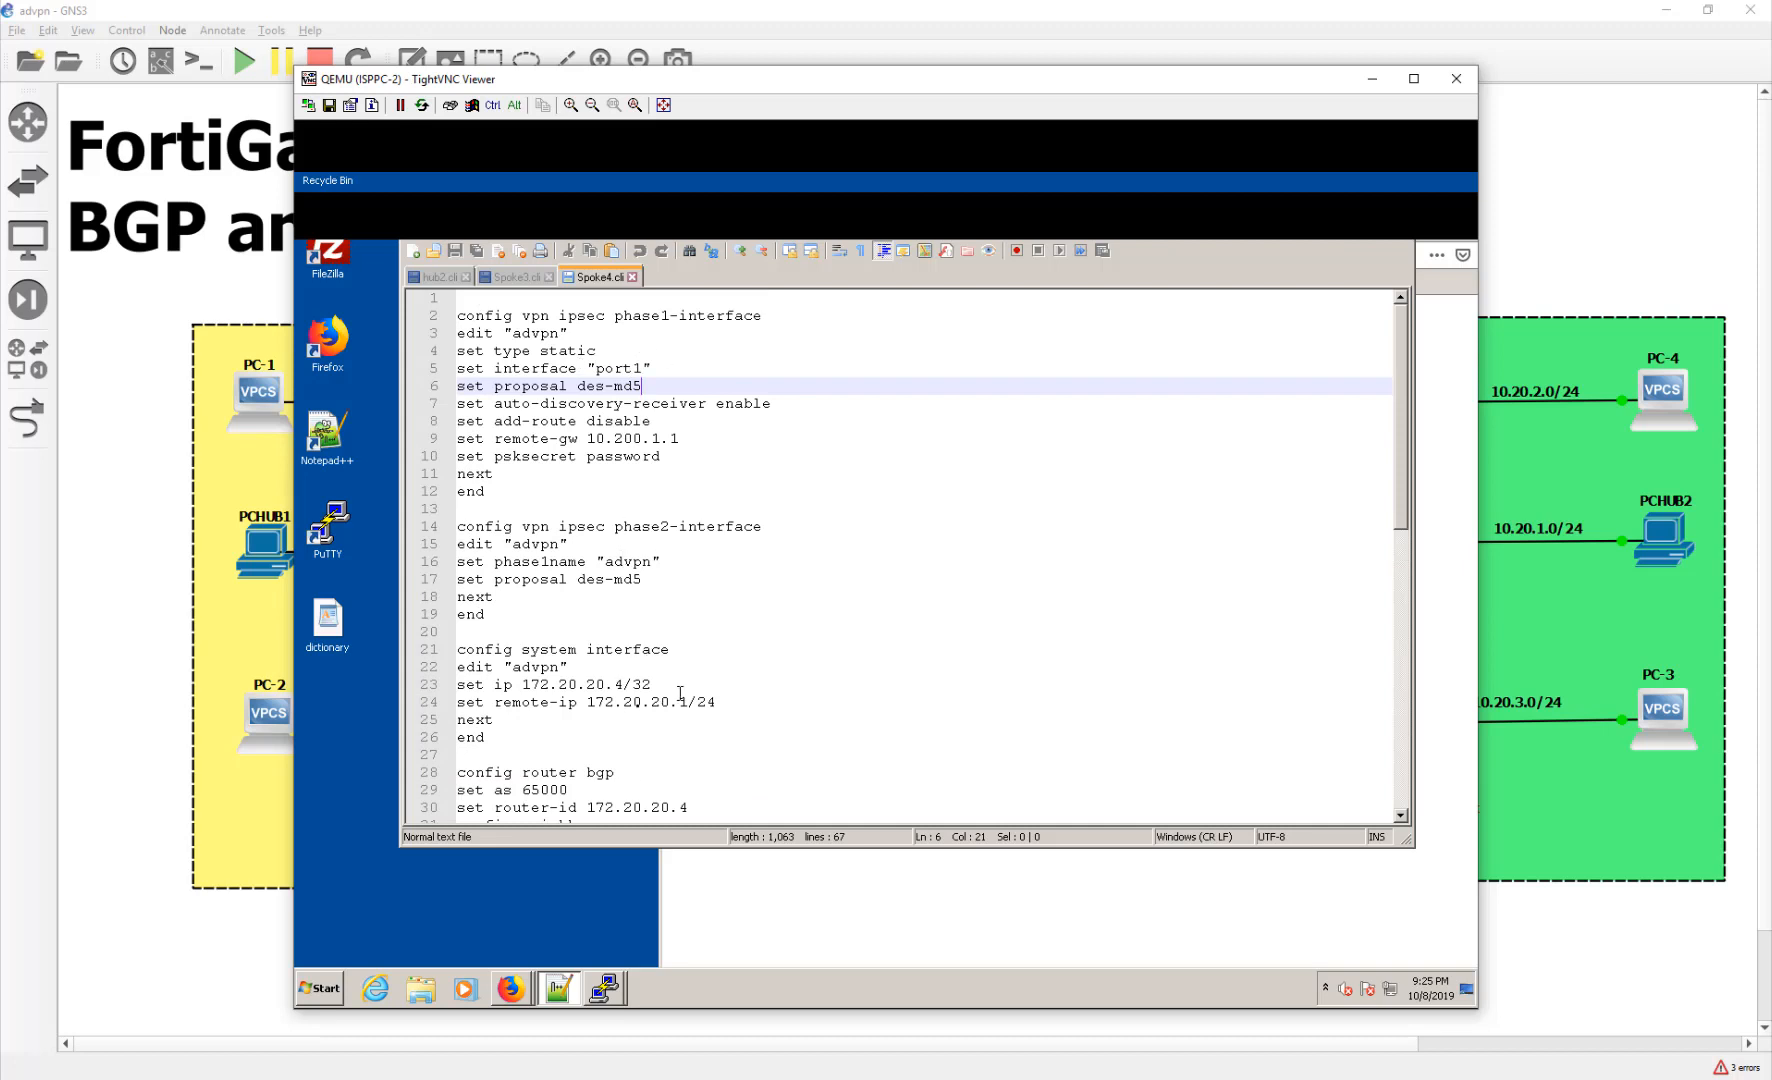
left_click(1454, 78)
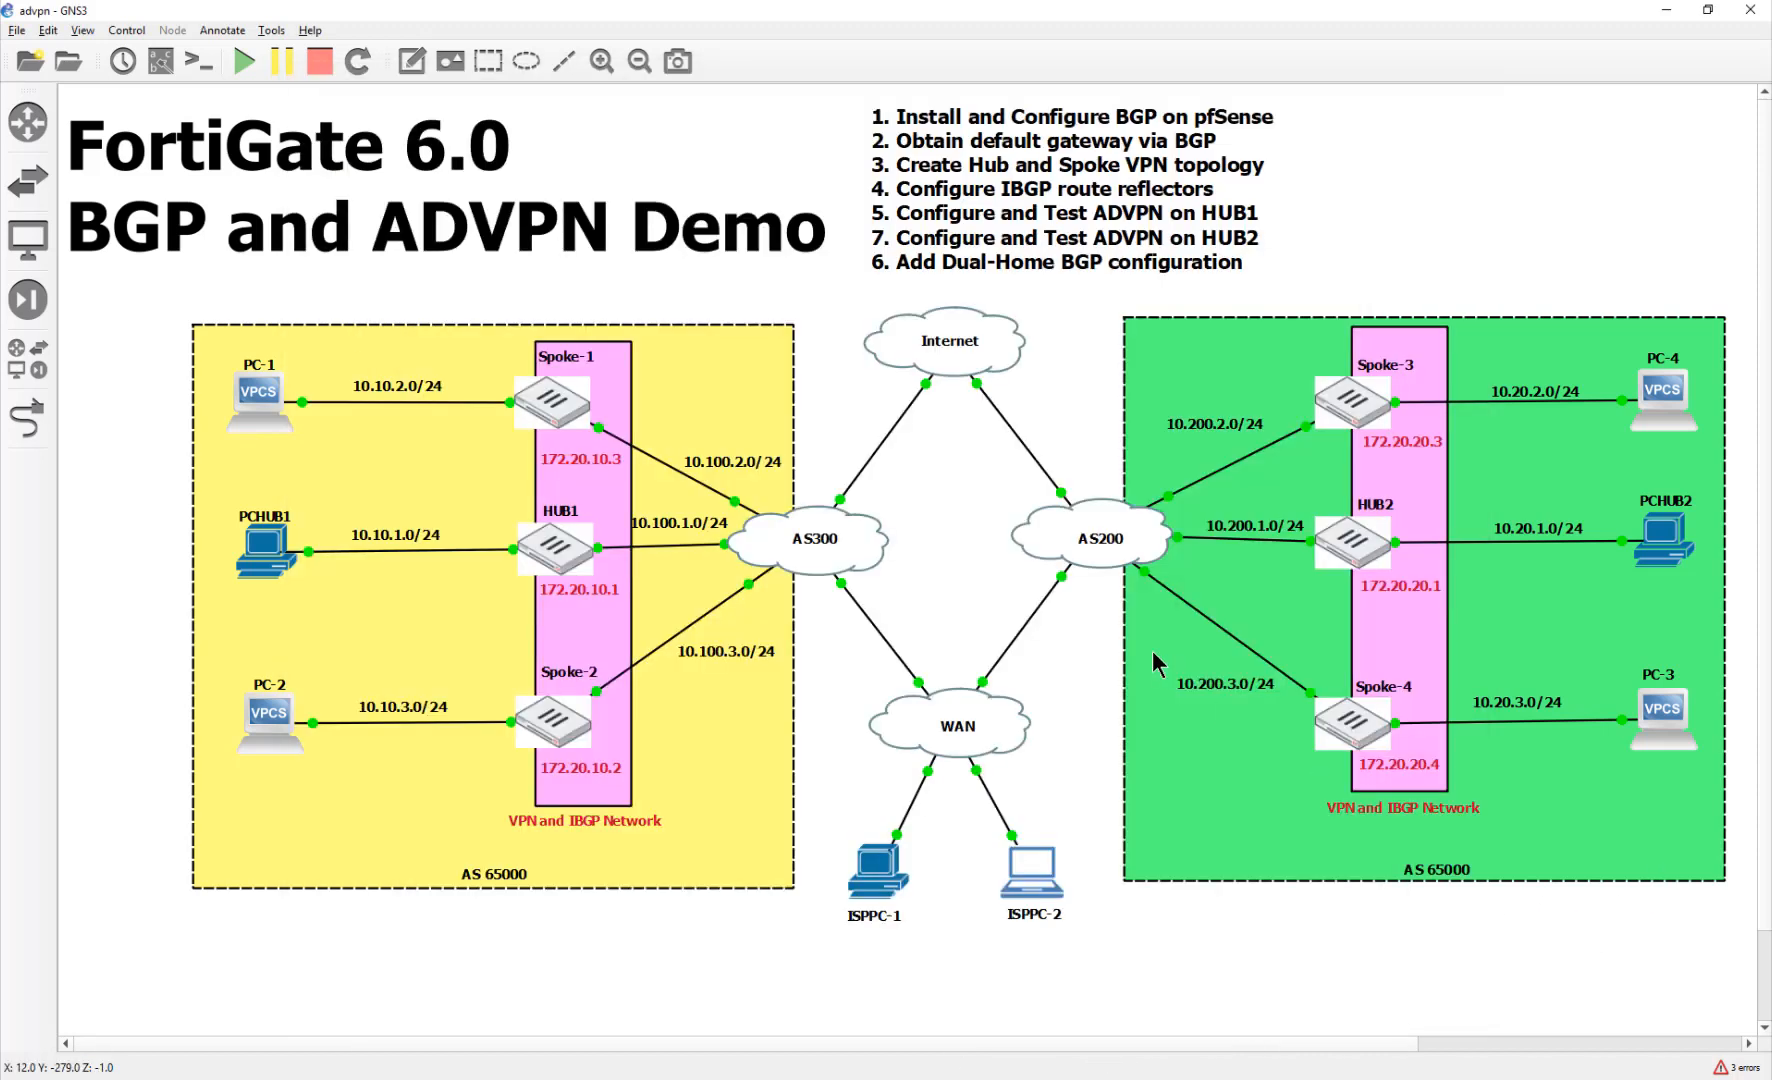
mouse_move(978, 586)
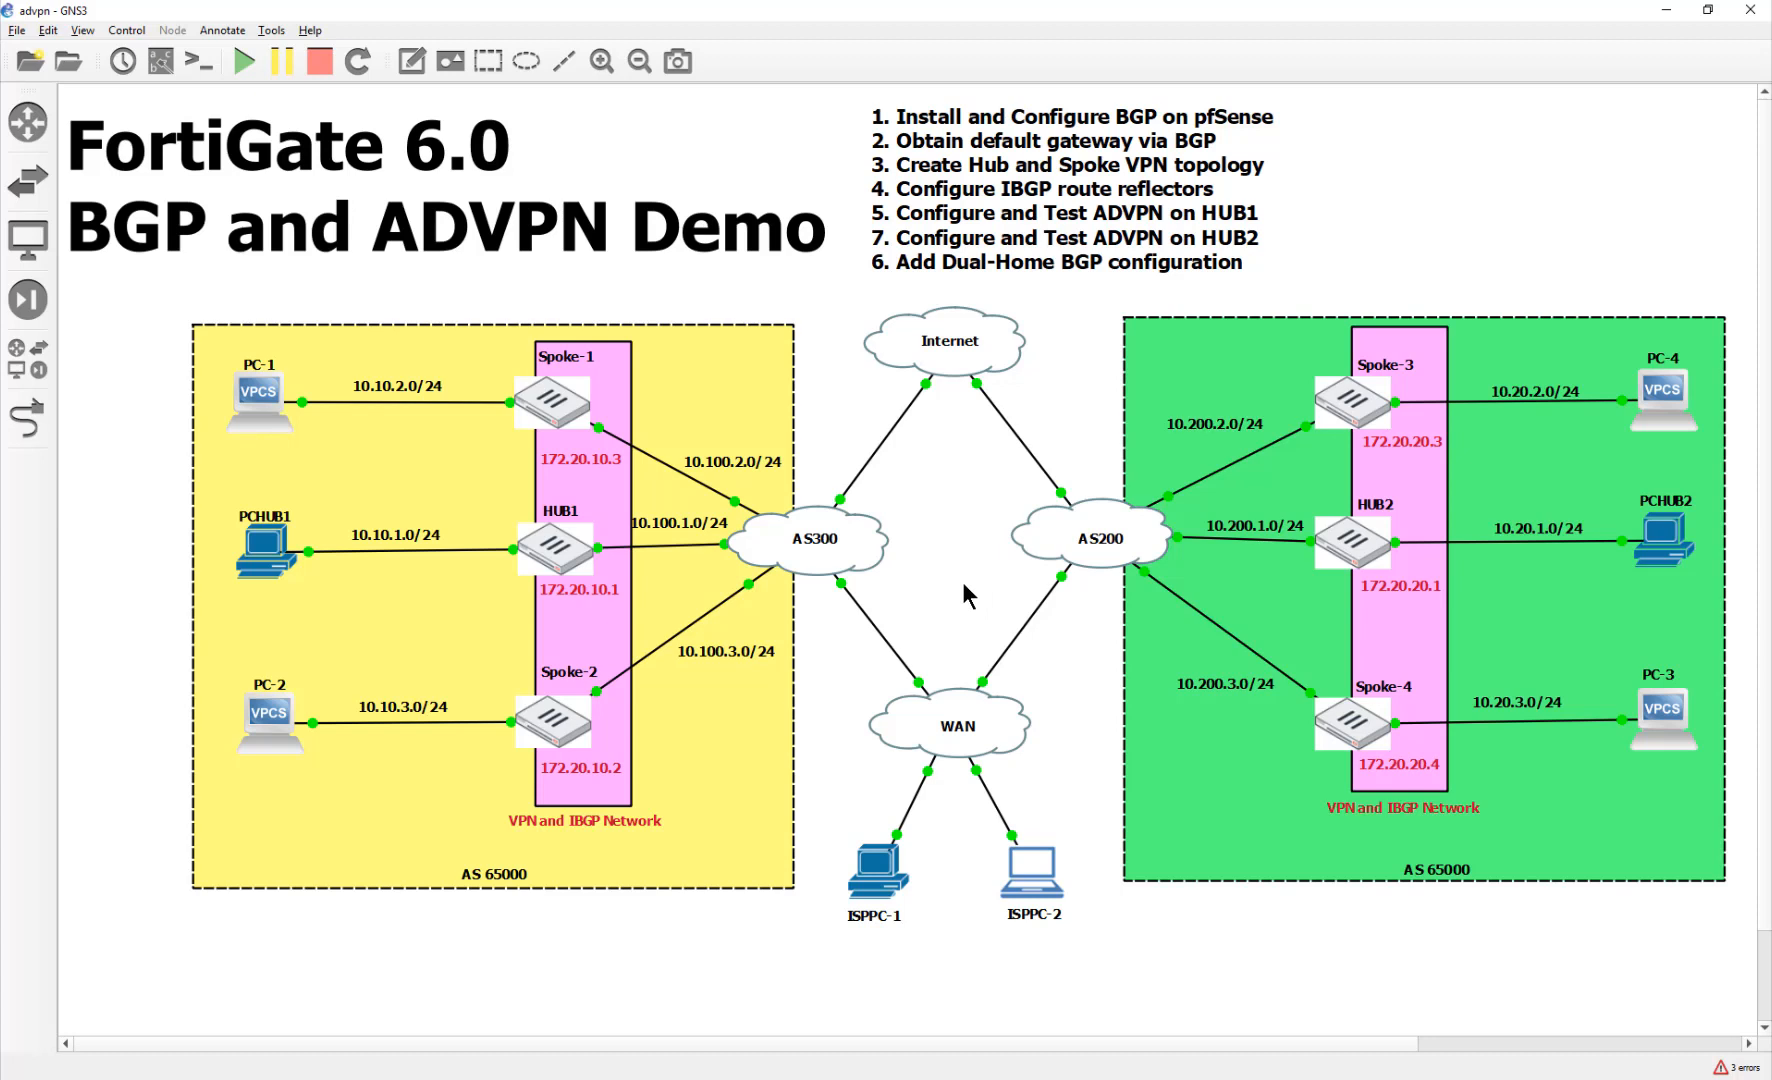
mouse_move(885, 561)
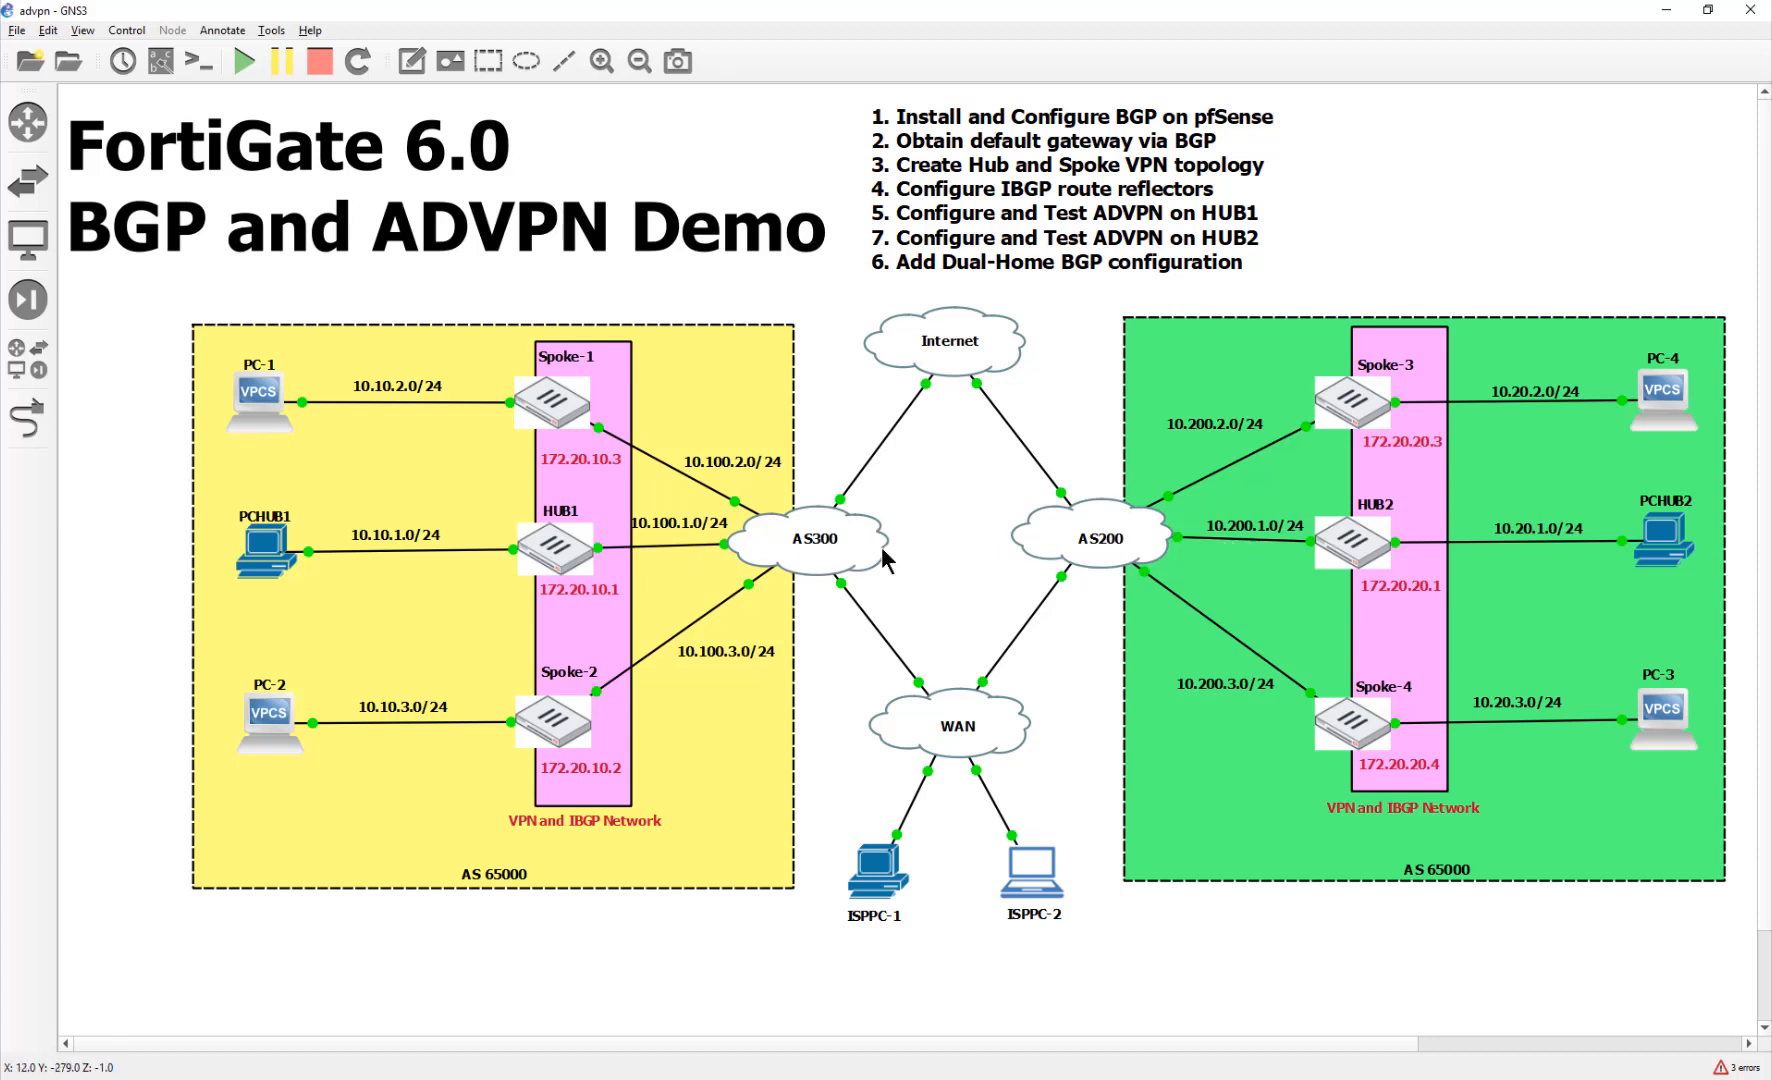
mouse_move(1195, 759)
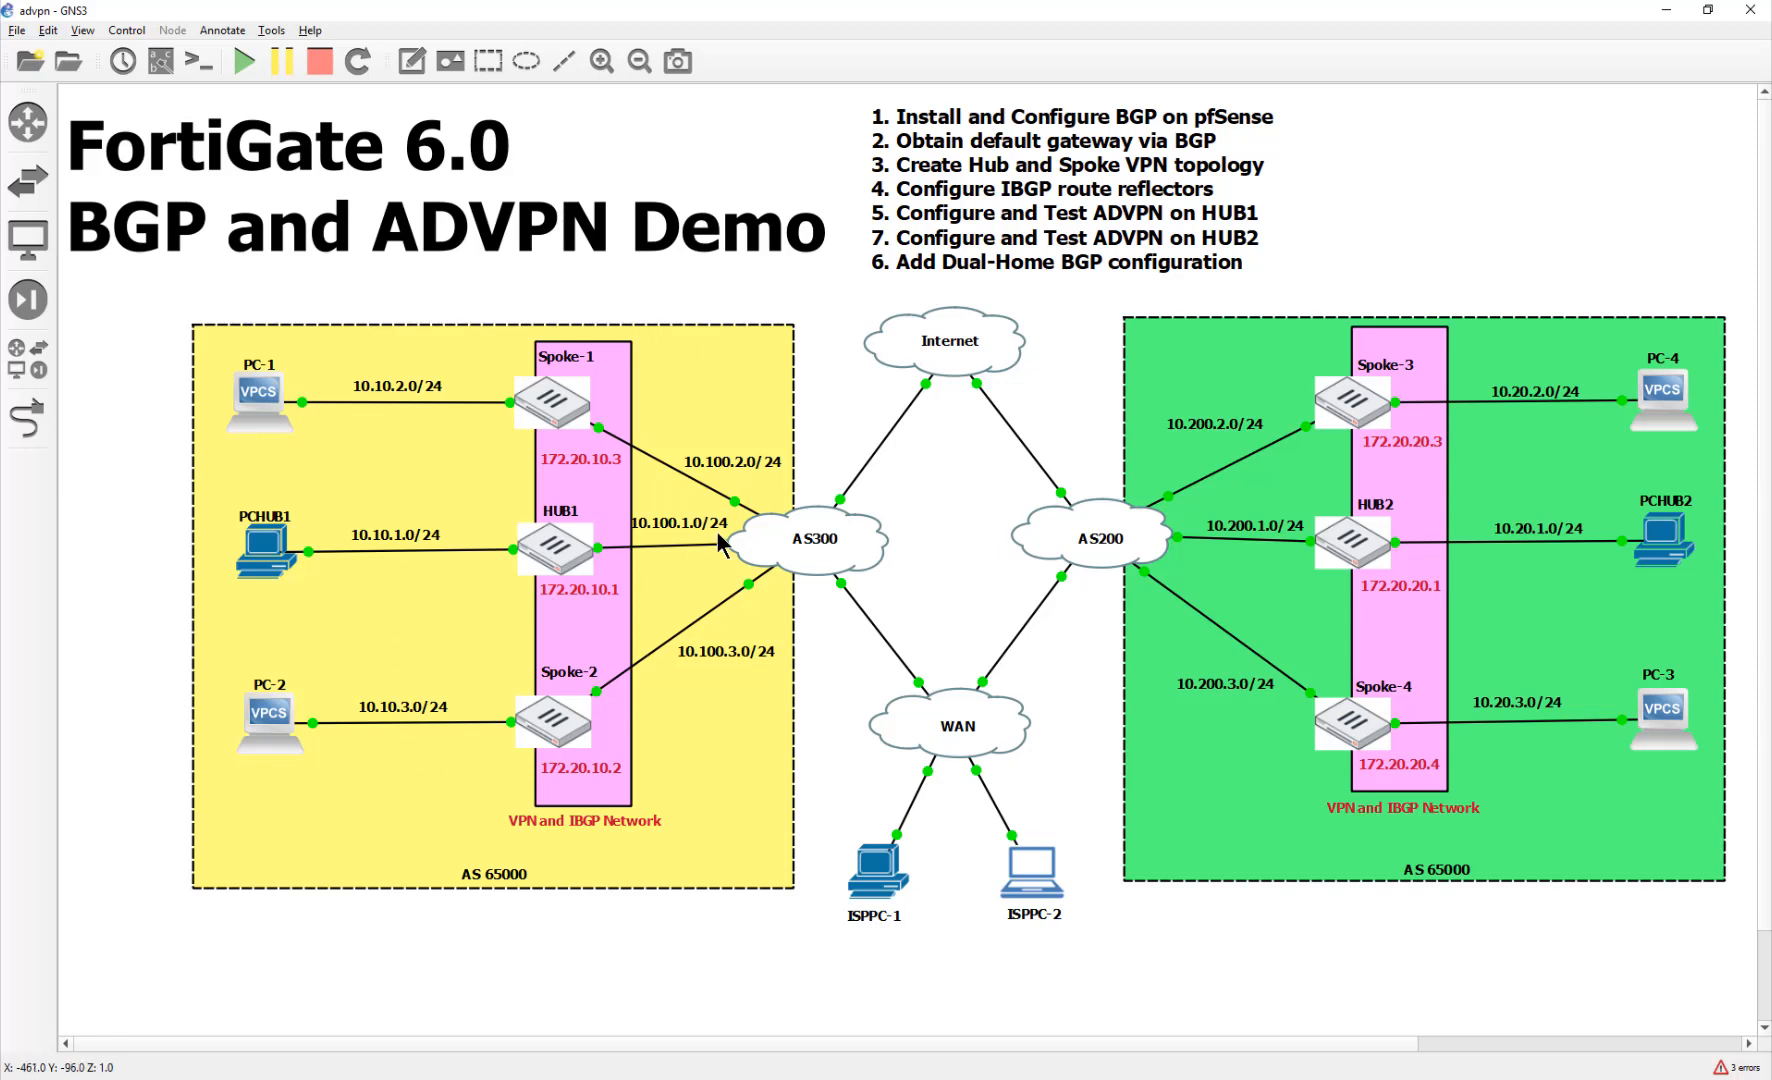
mouse_move(531, 486)
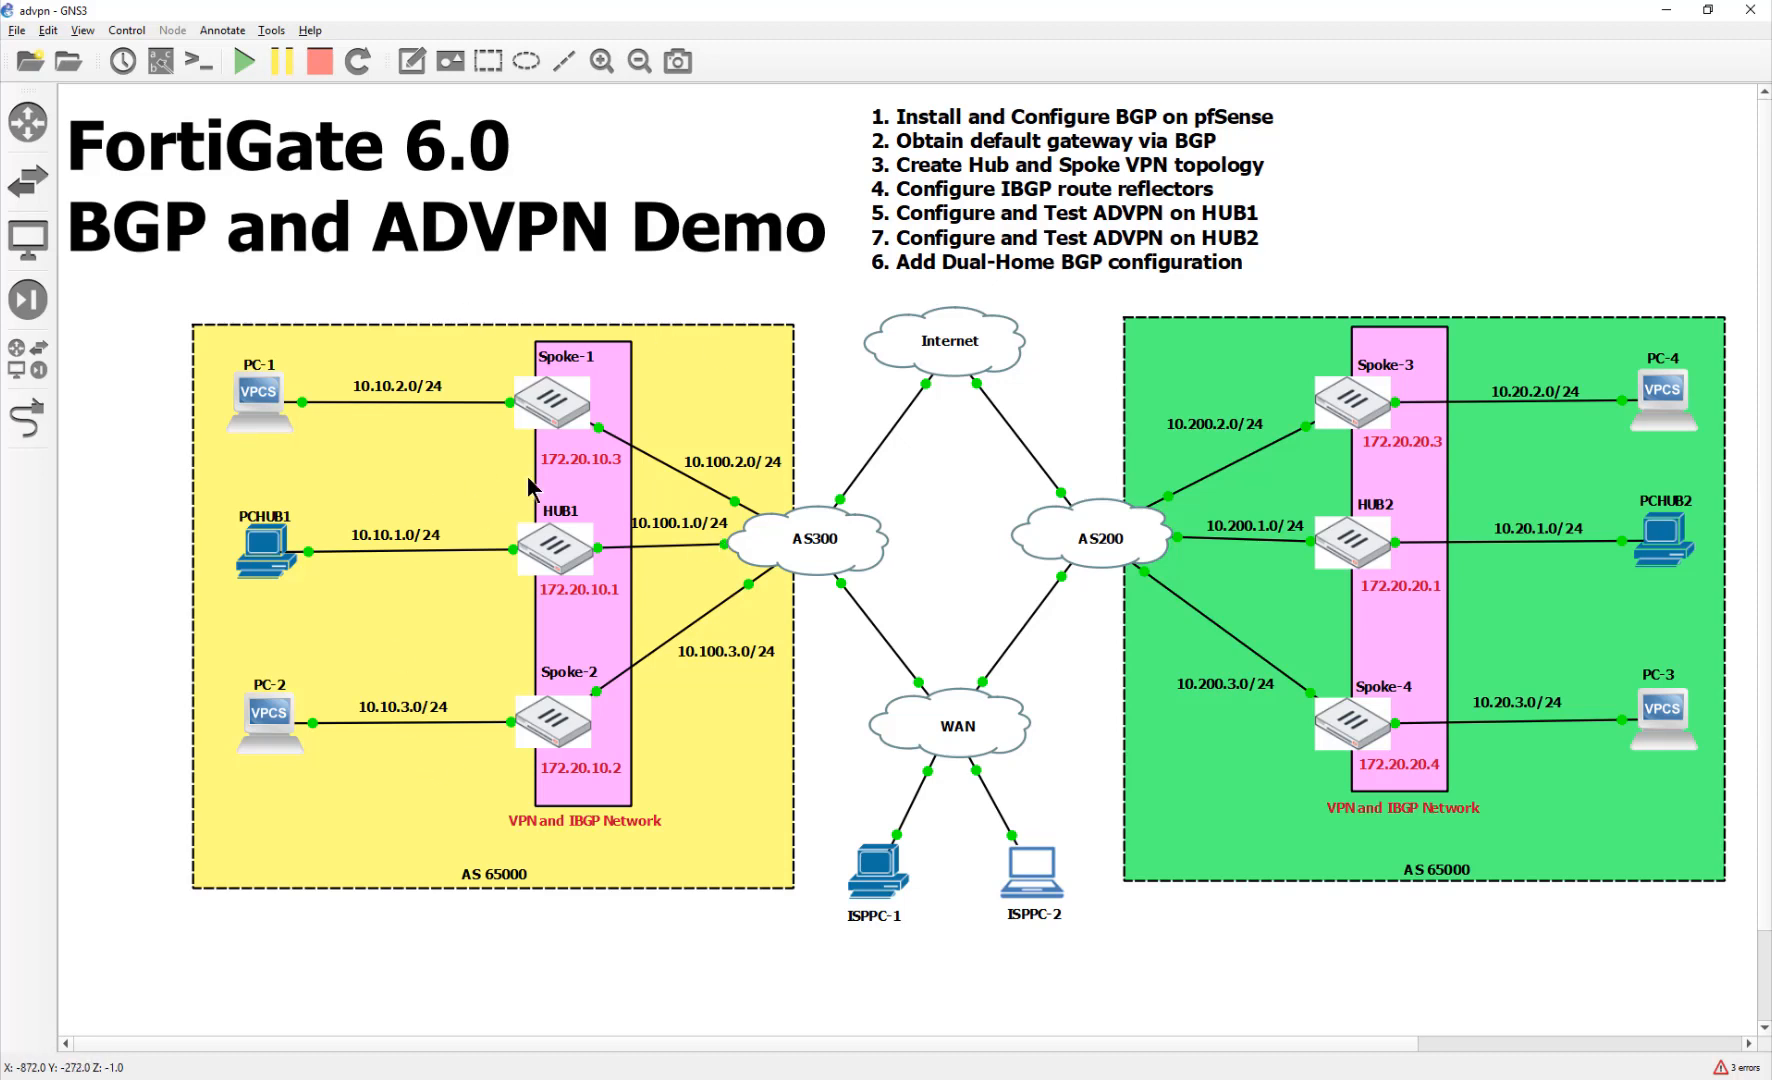
mouse_move(1407, 564)
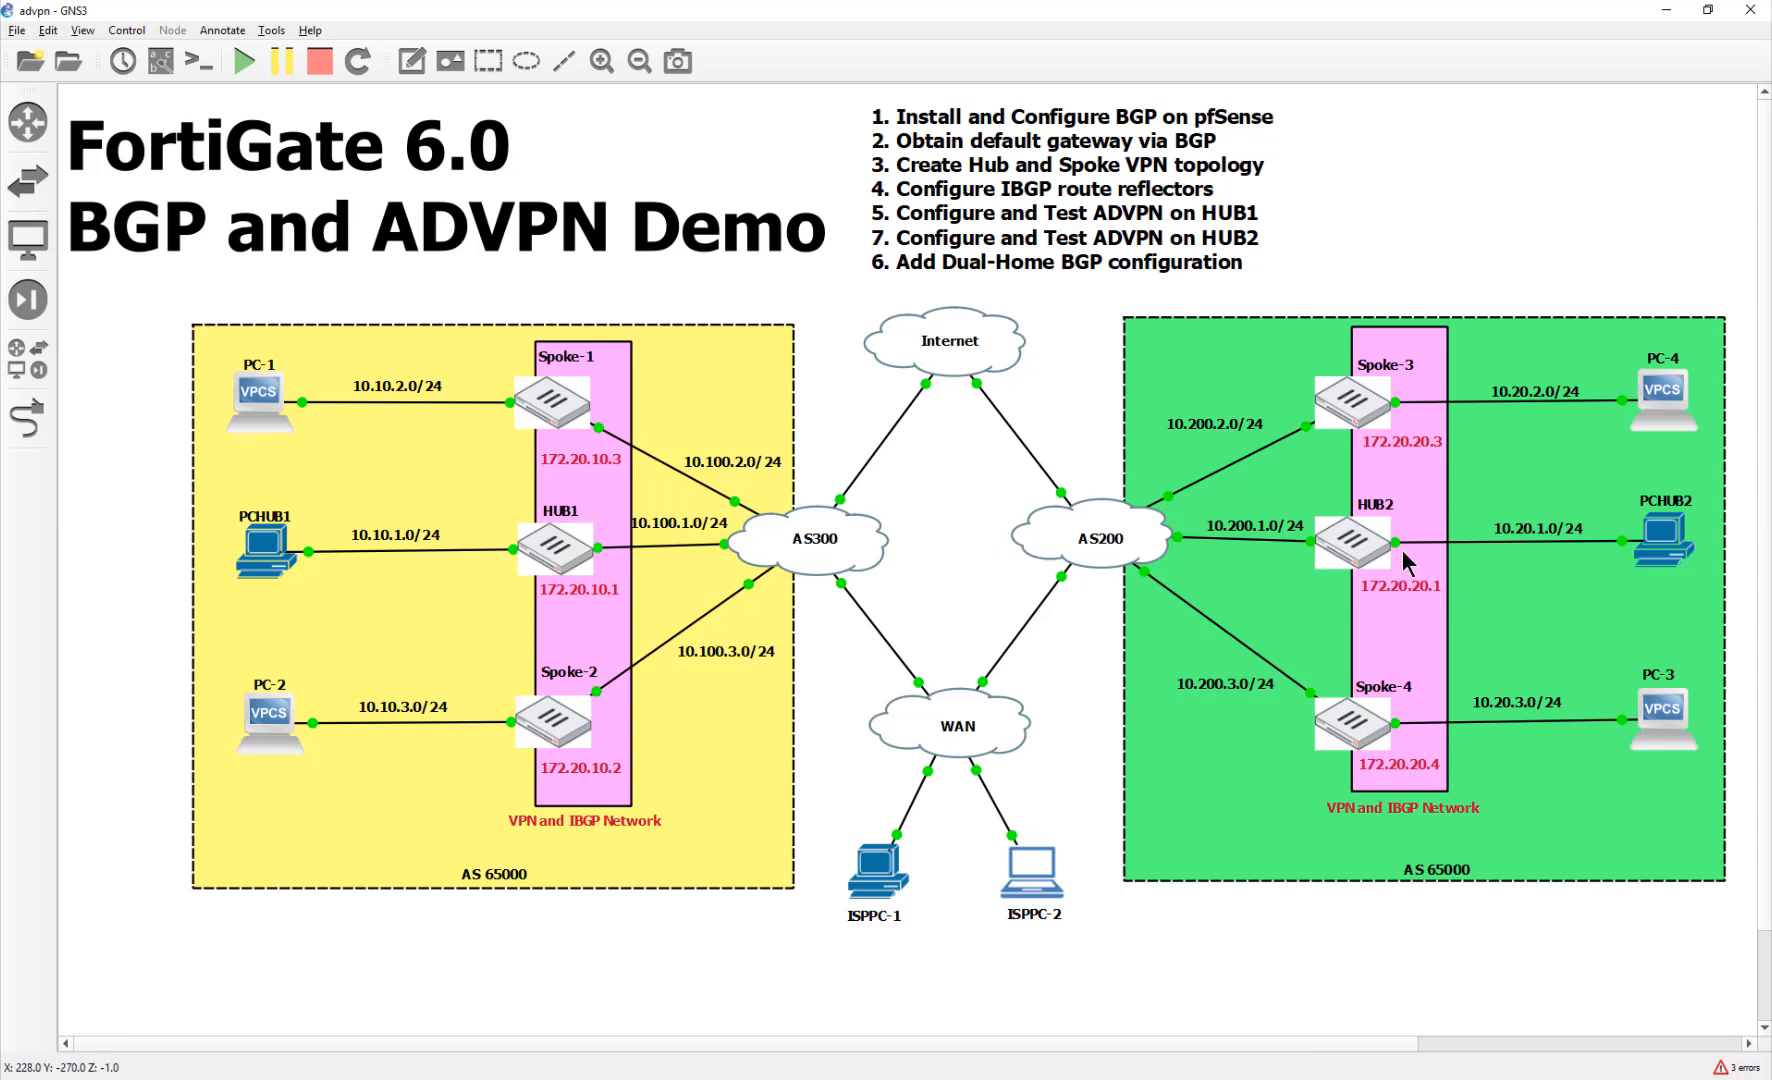
mouse_move(1310, 633)
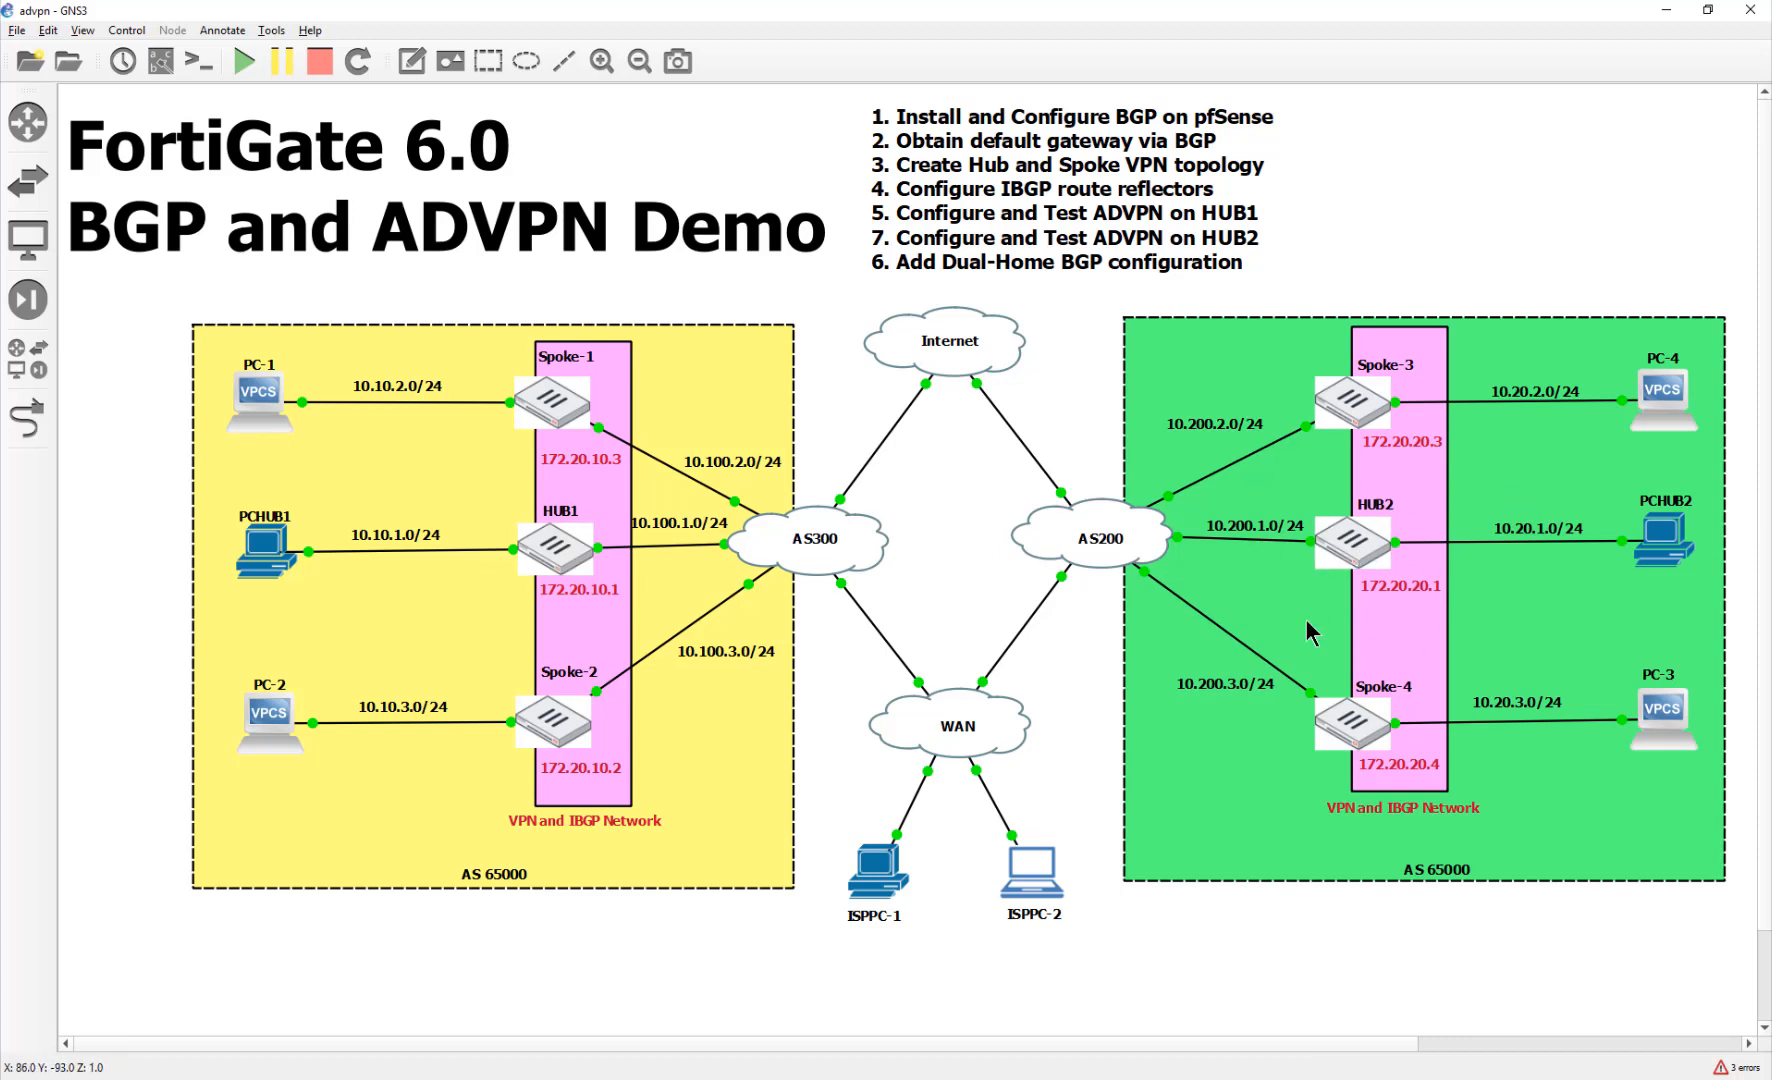
mouse_move(167, 602)
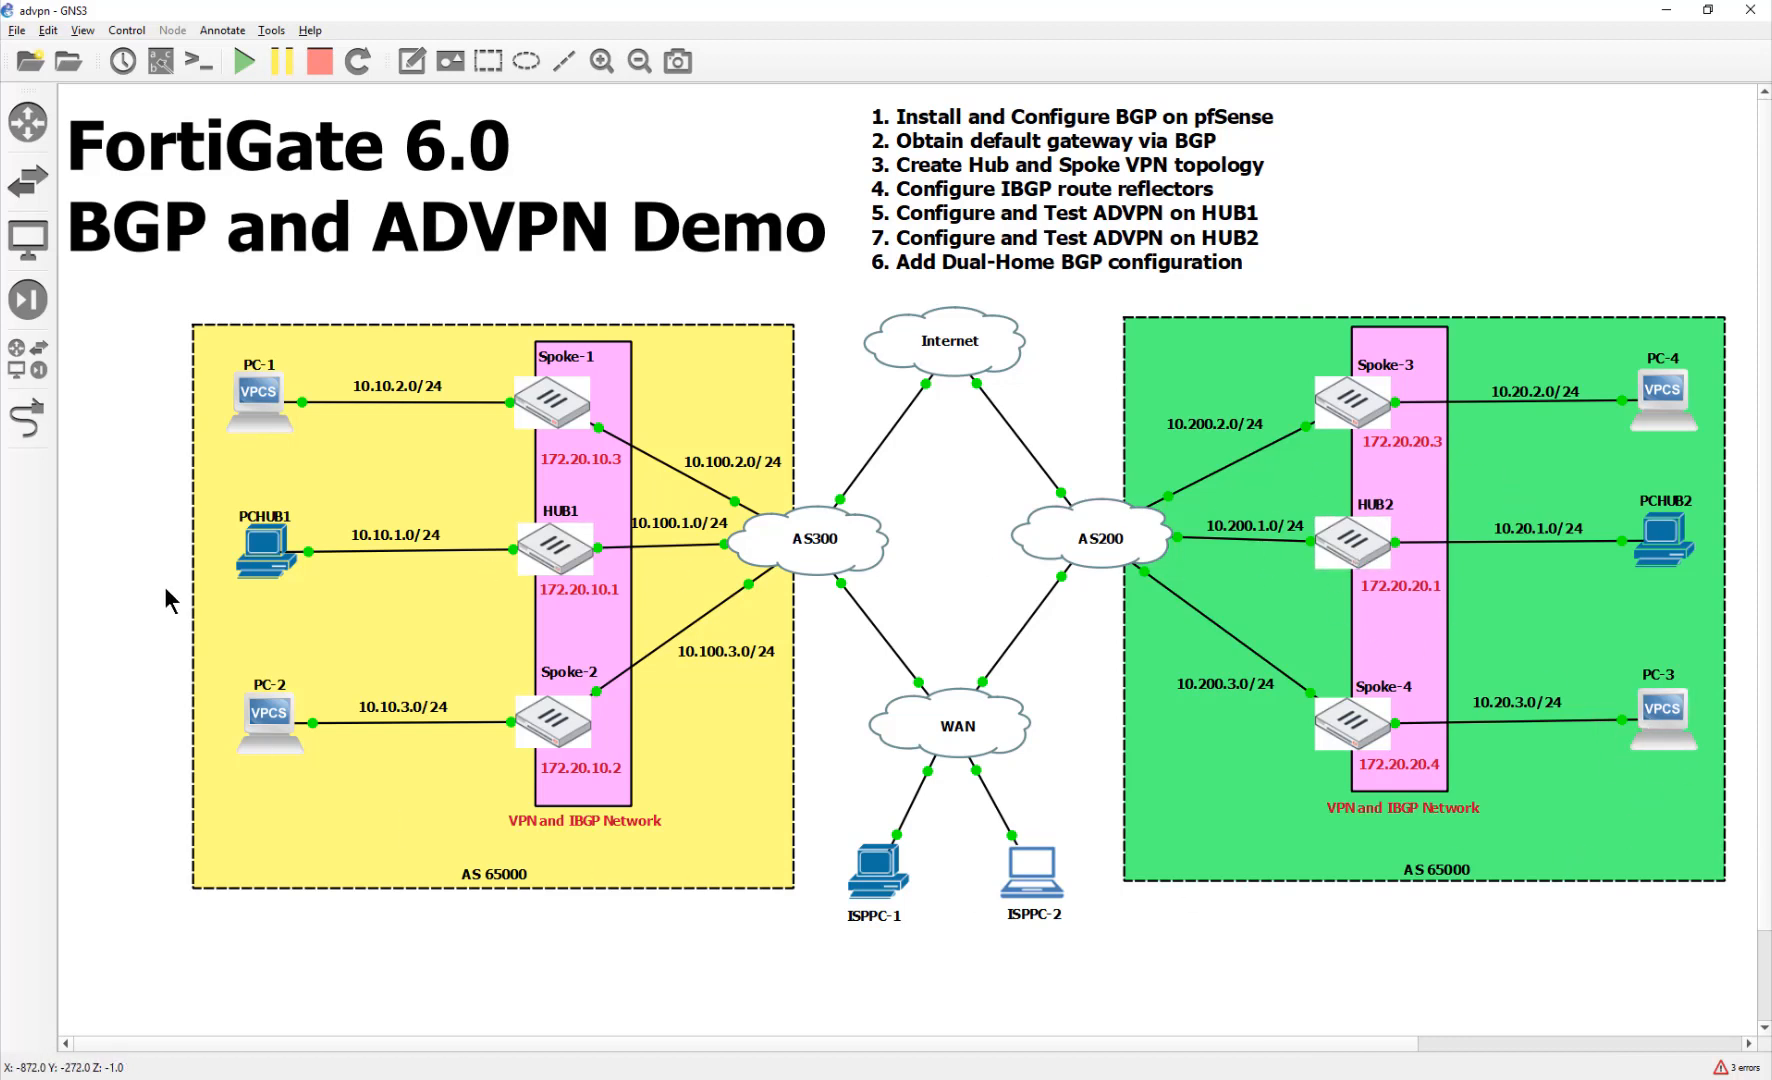
mouse_move(1286, 662)
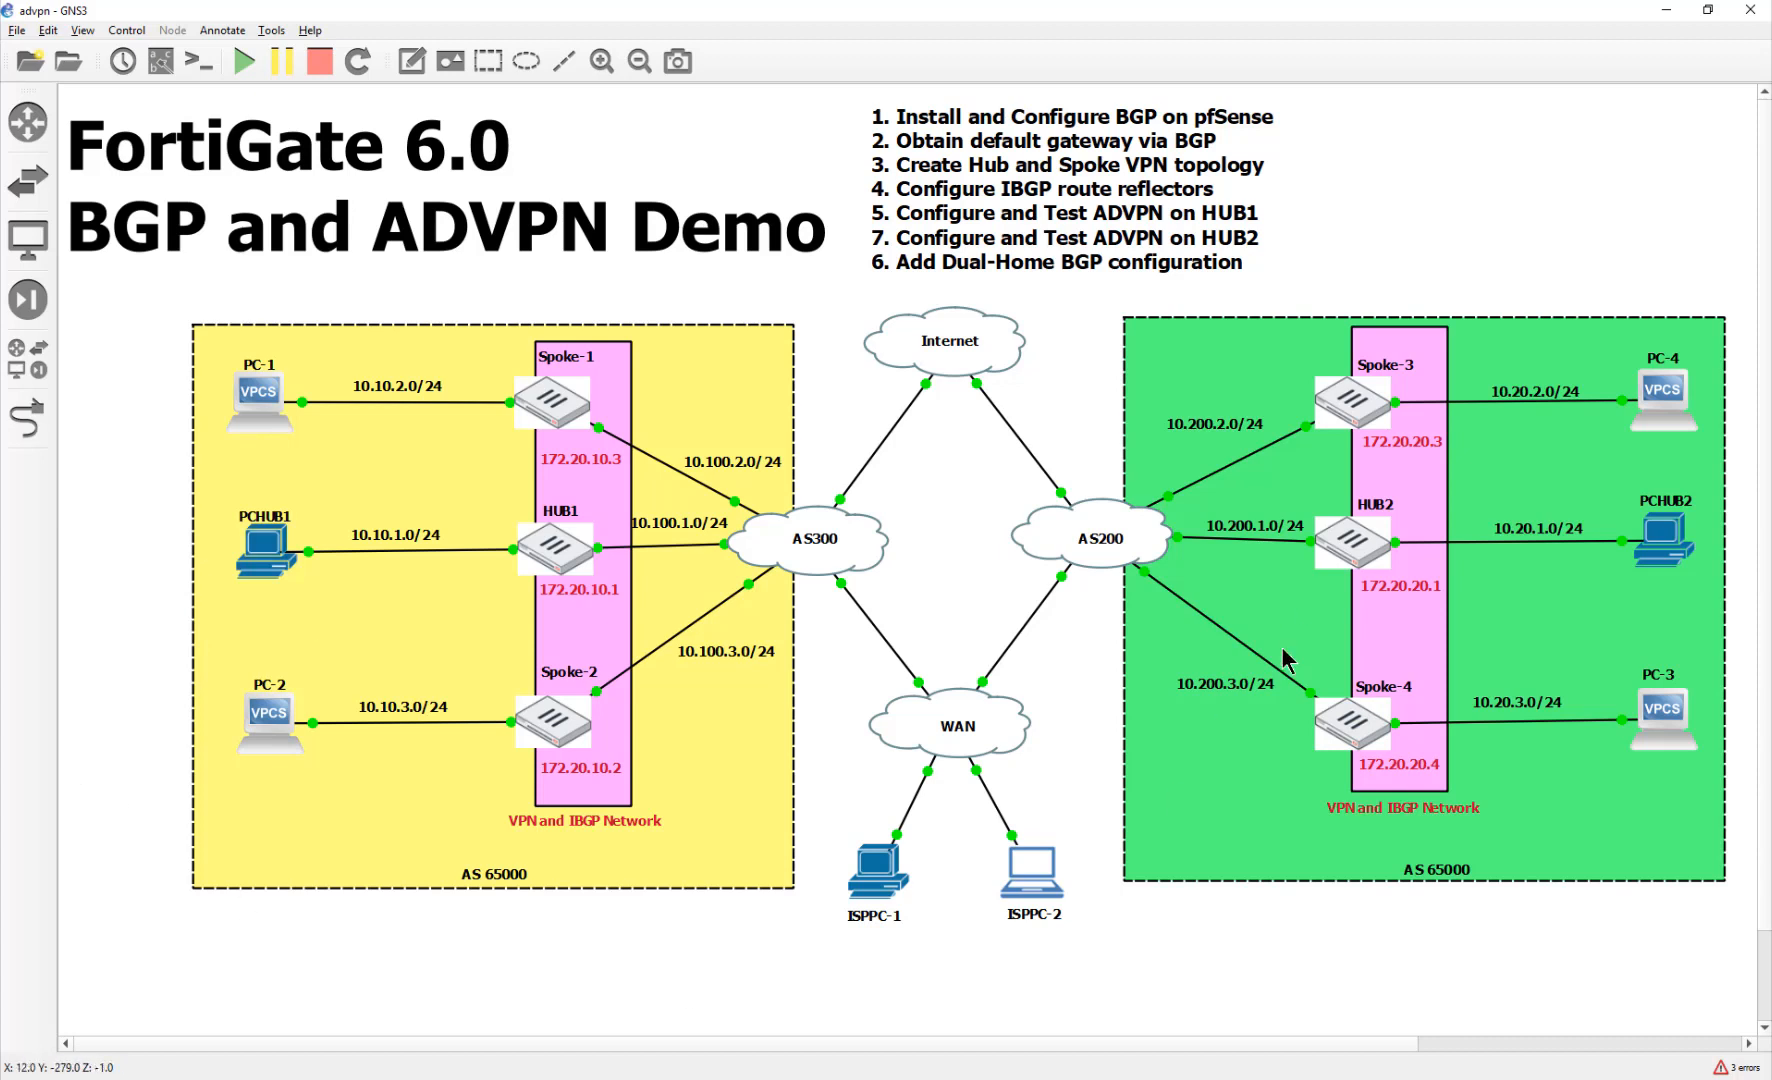
mouse_move(127, 490)
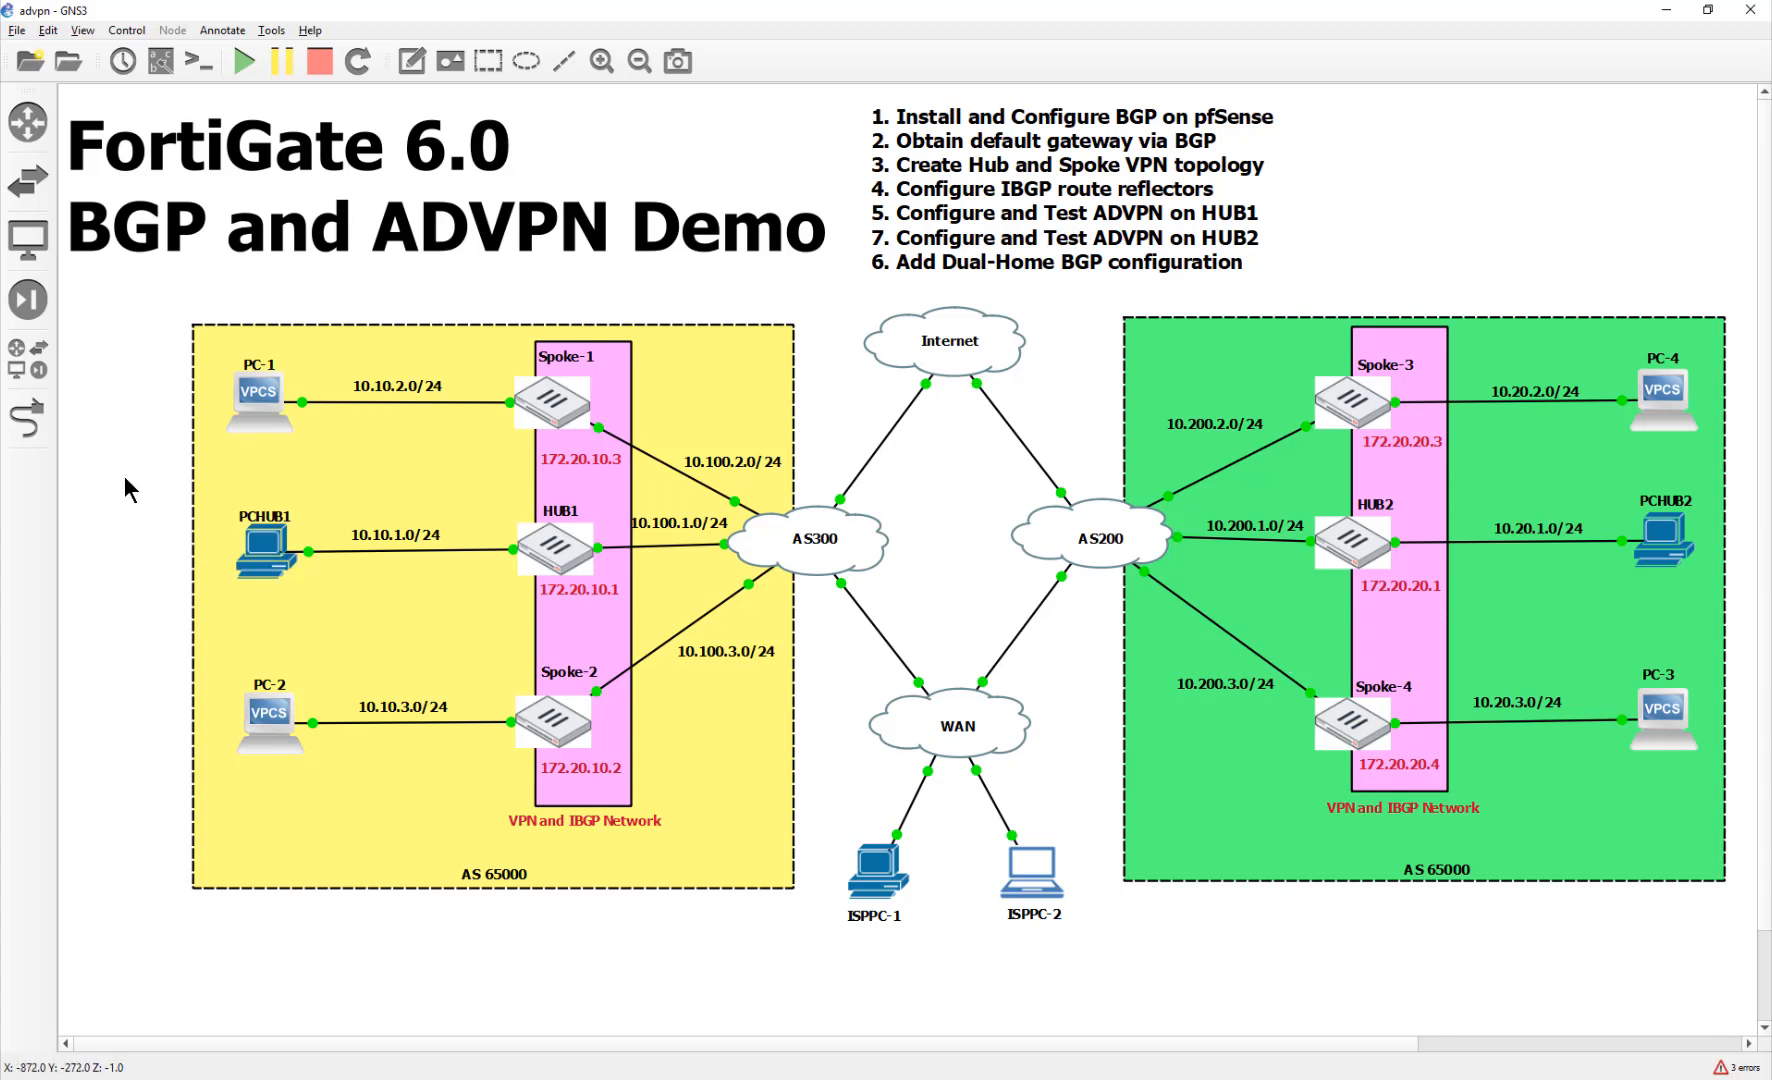